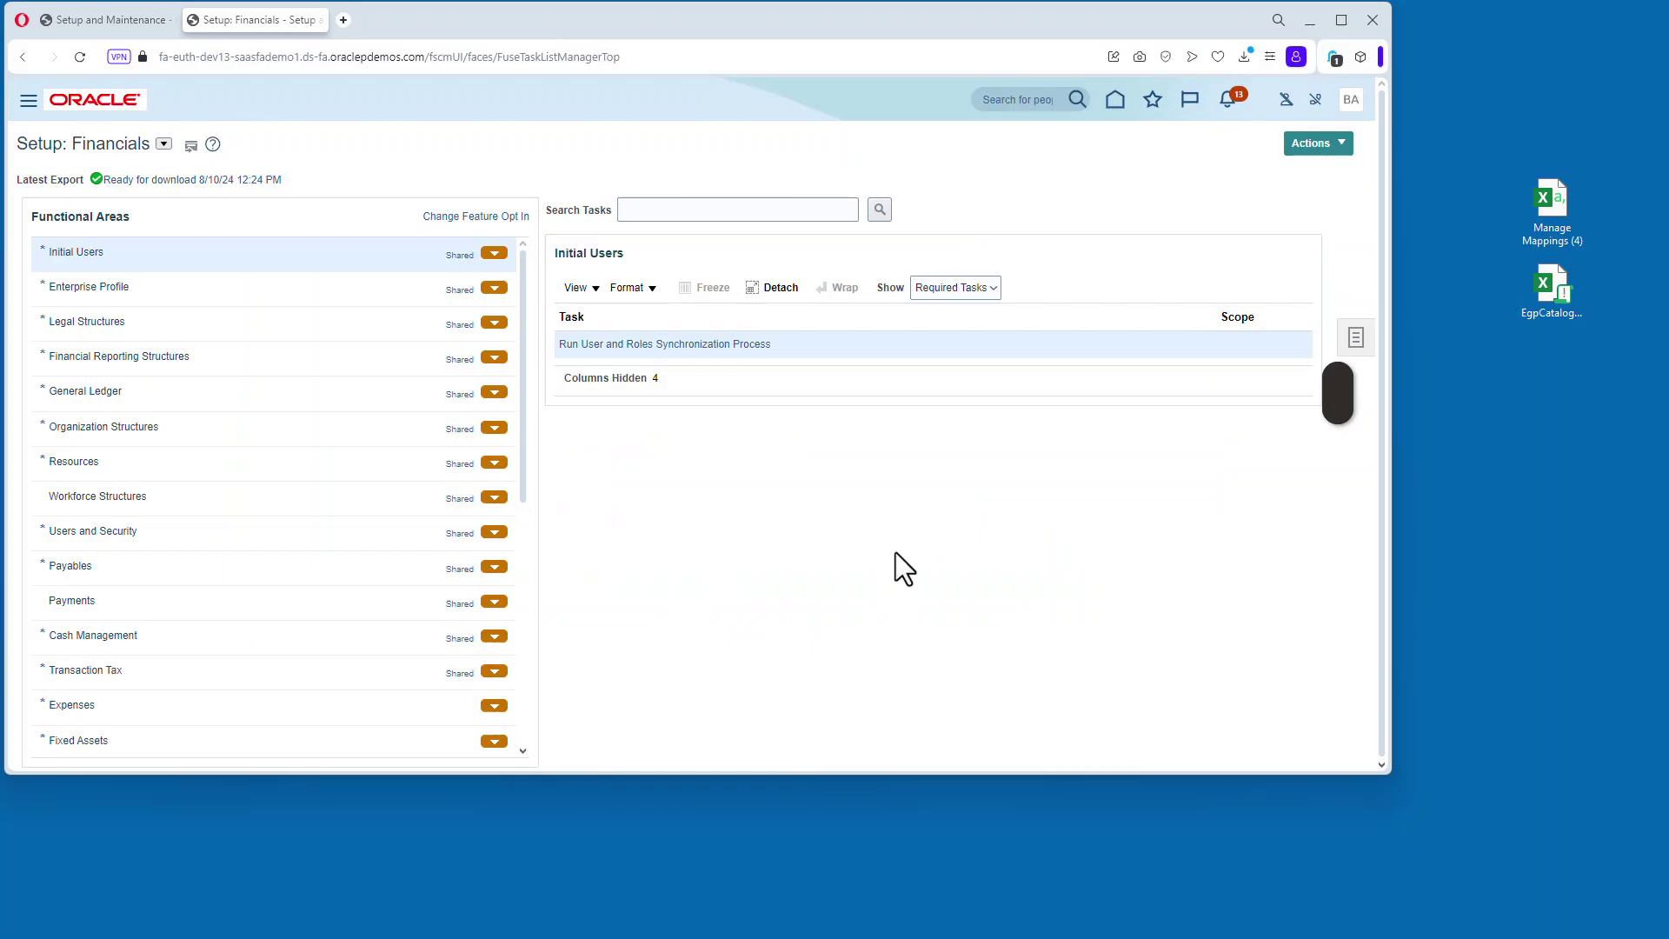
mouse_move(756, 719)
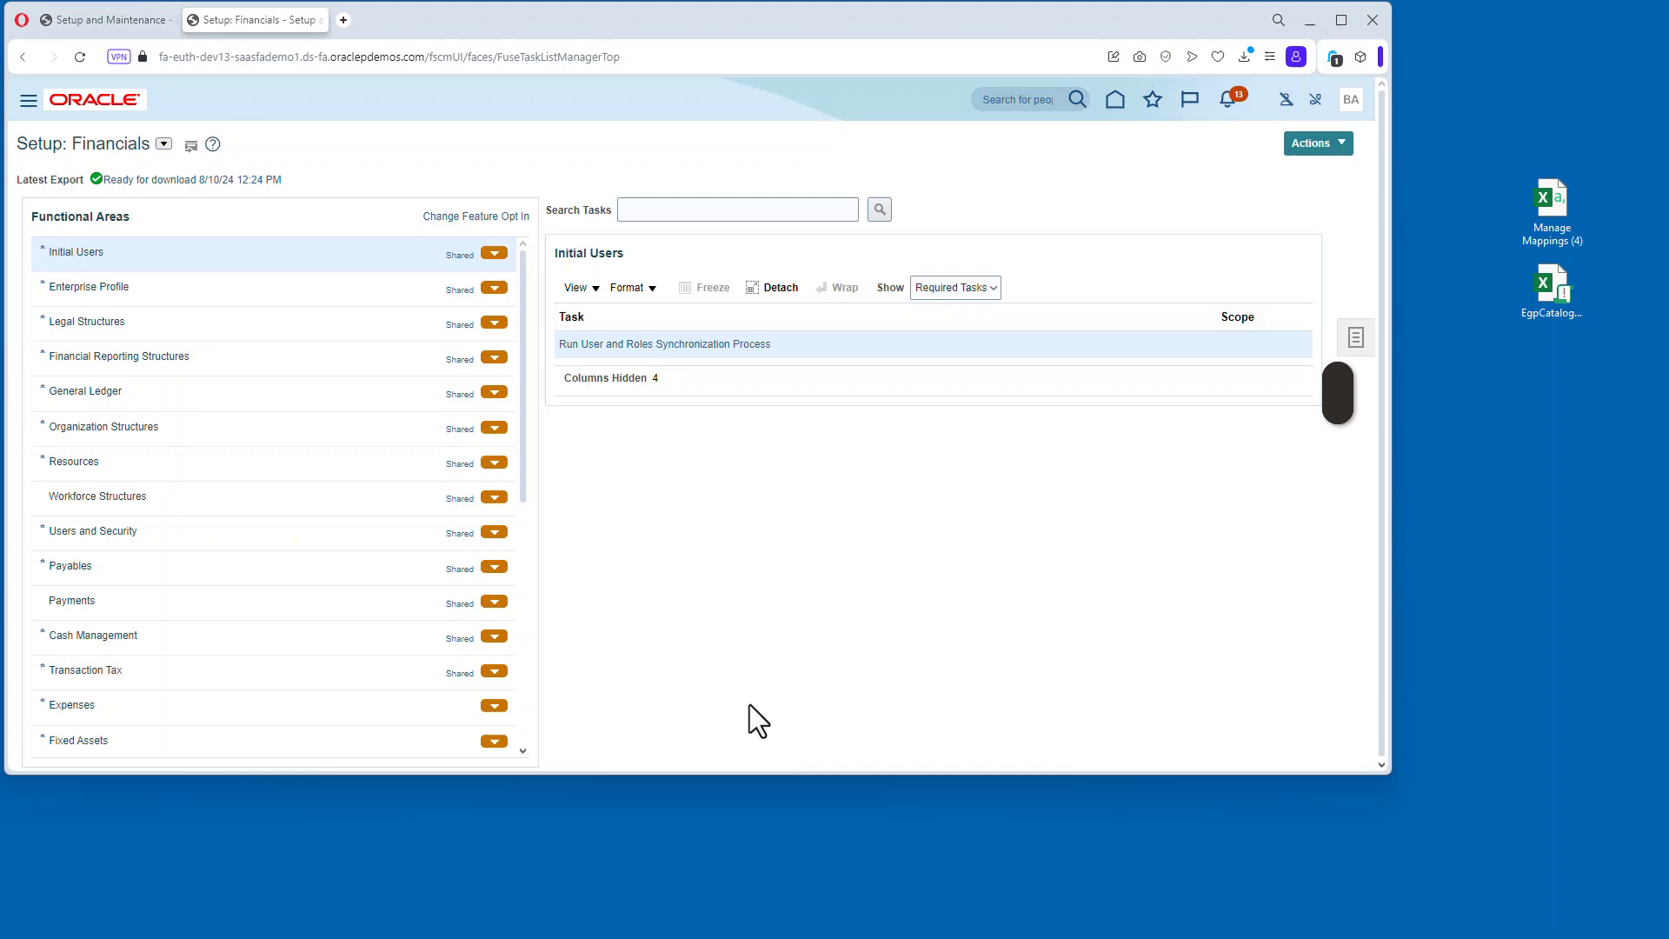
Switch the setup offering to Procurement and open Manage Functional Area Catalogs.
left_click(163, 143)
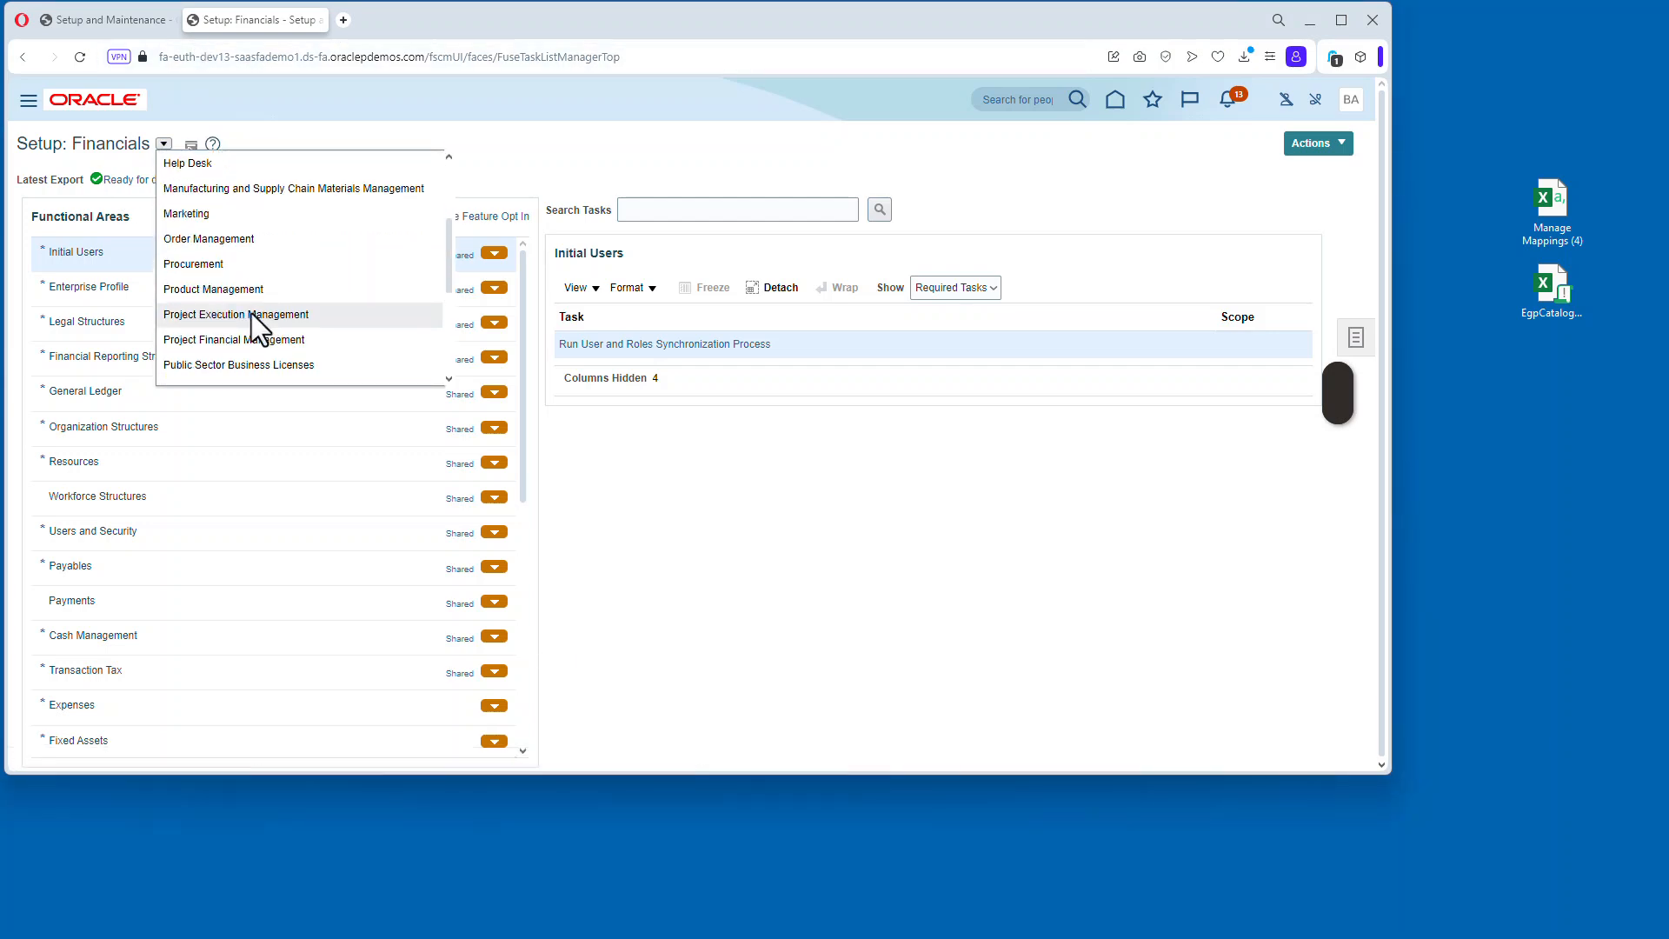
left_click(194, 264)
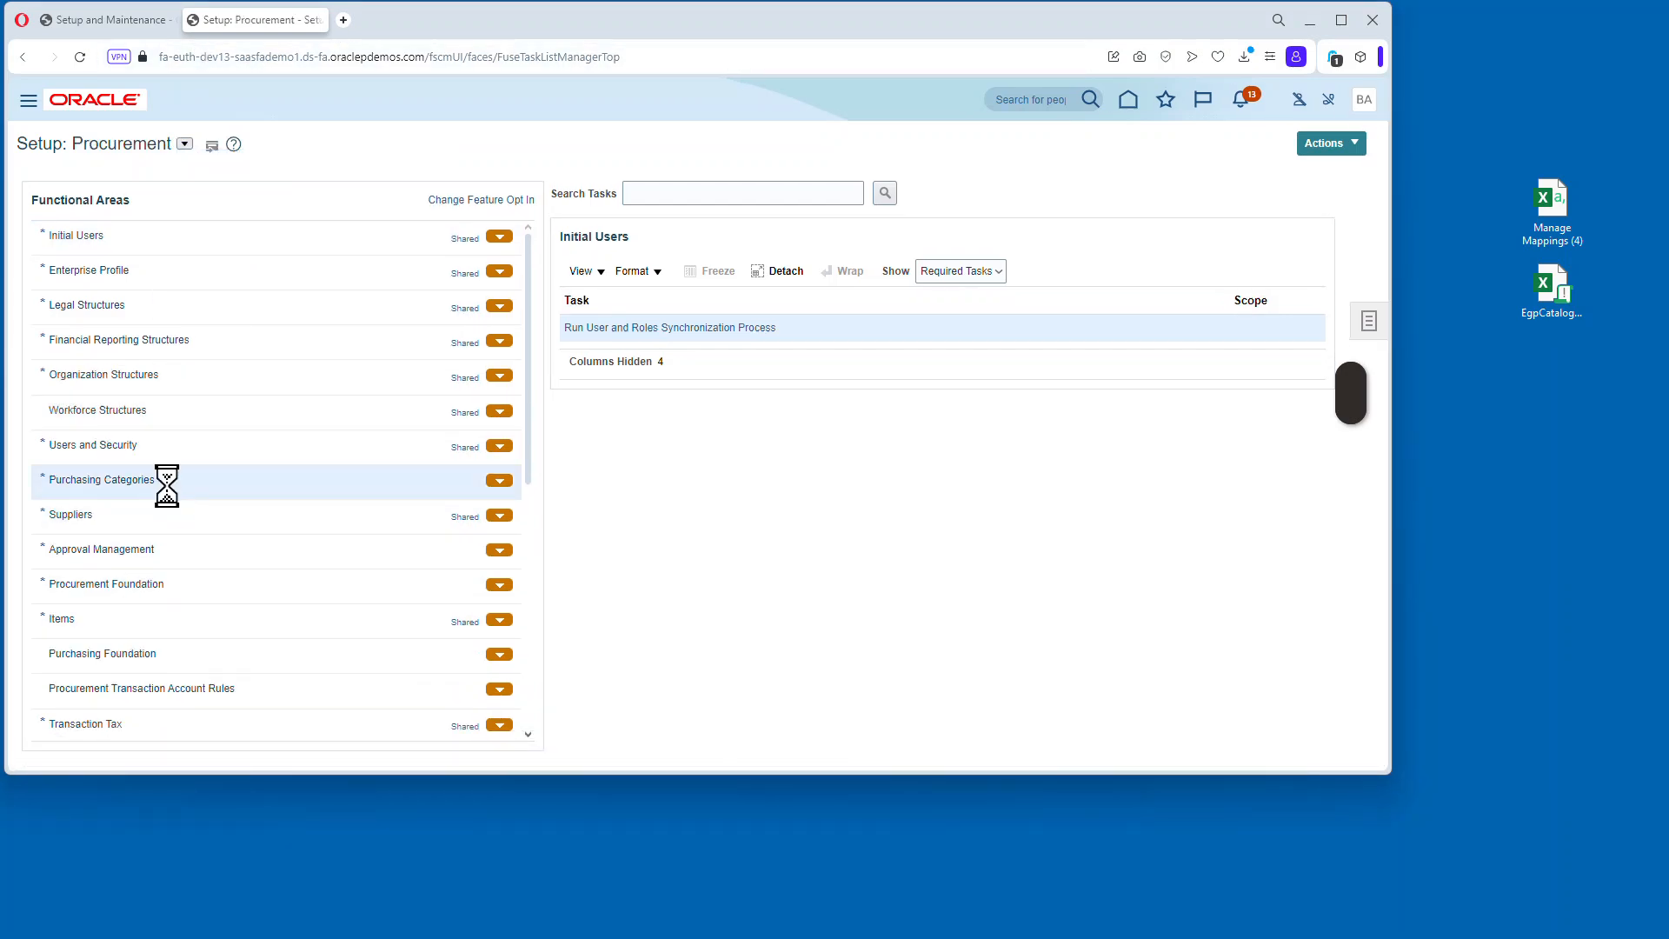
left_click(100, 478)
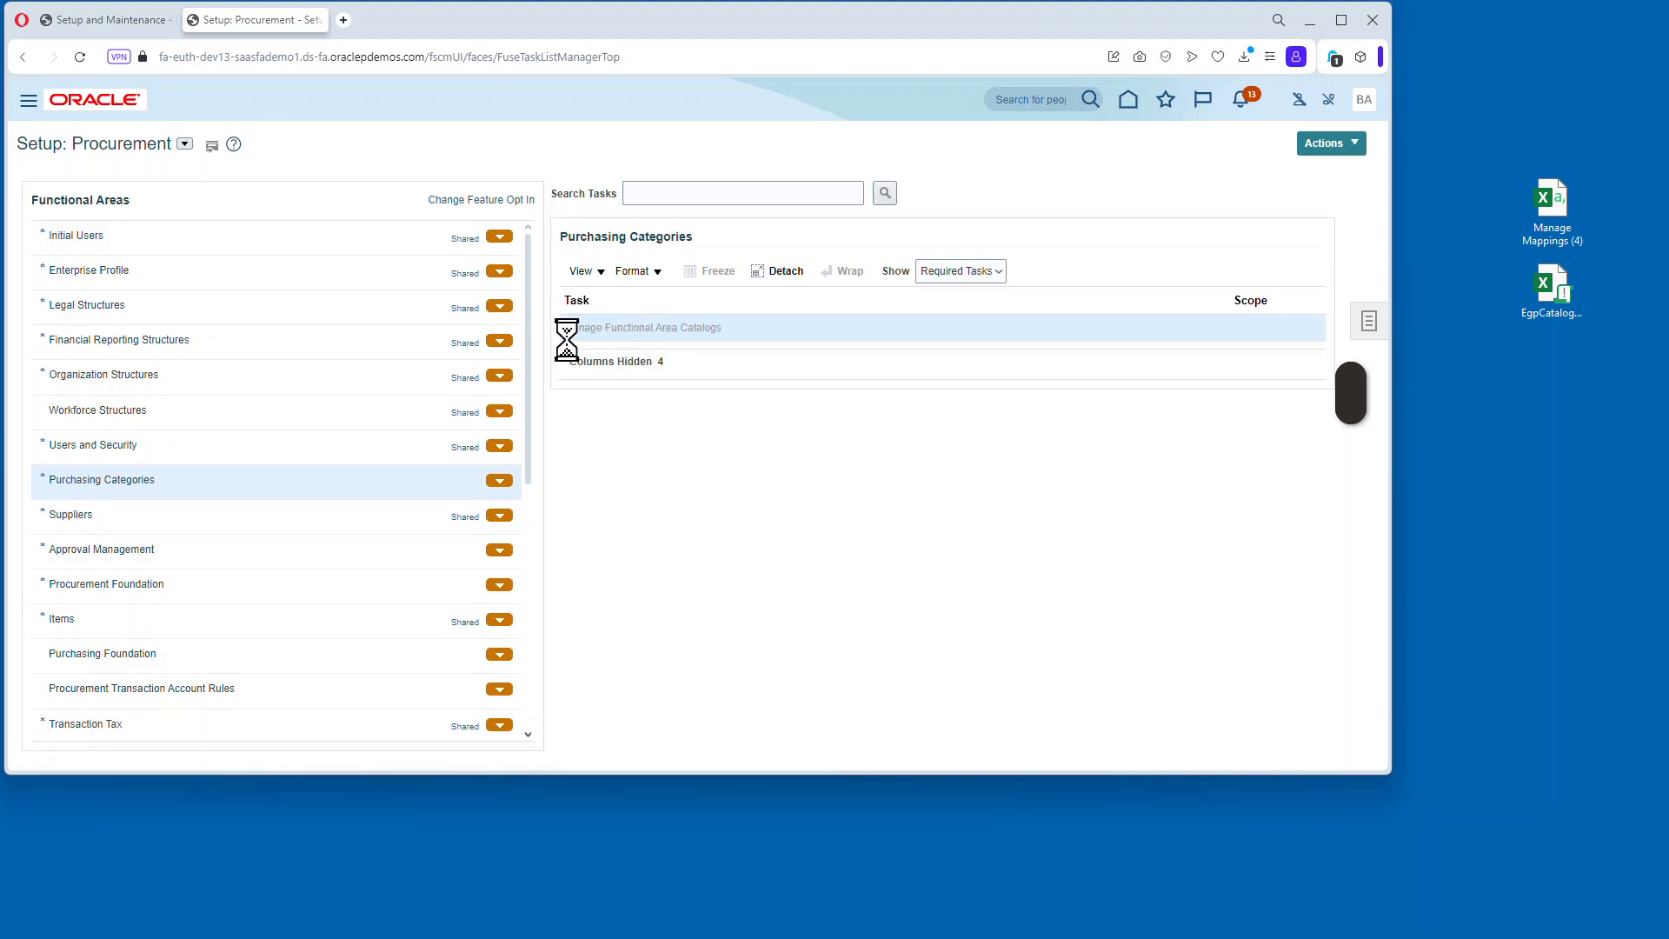
left_click(646, 326)
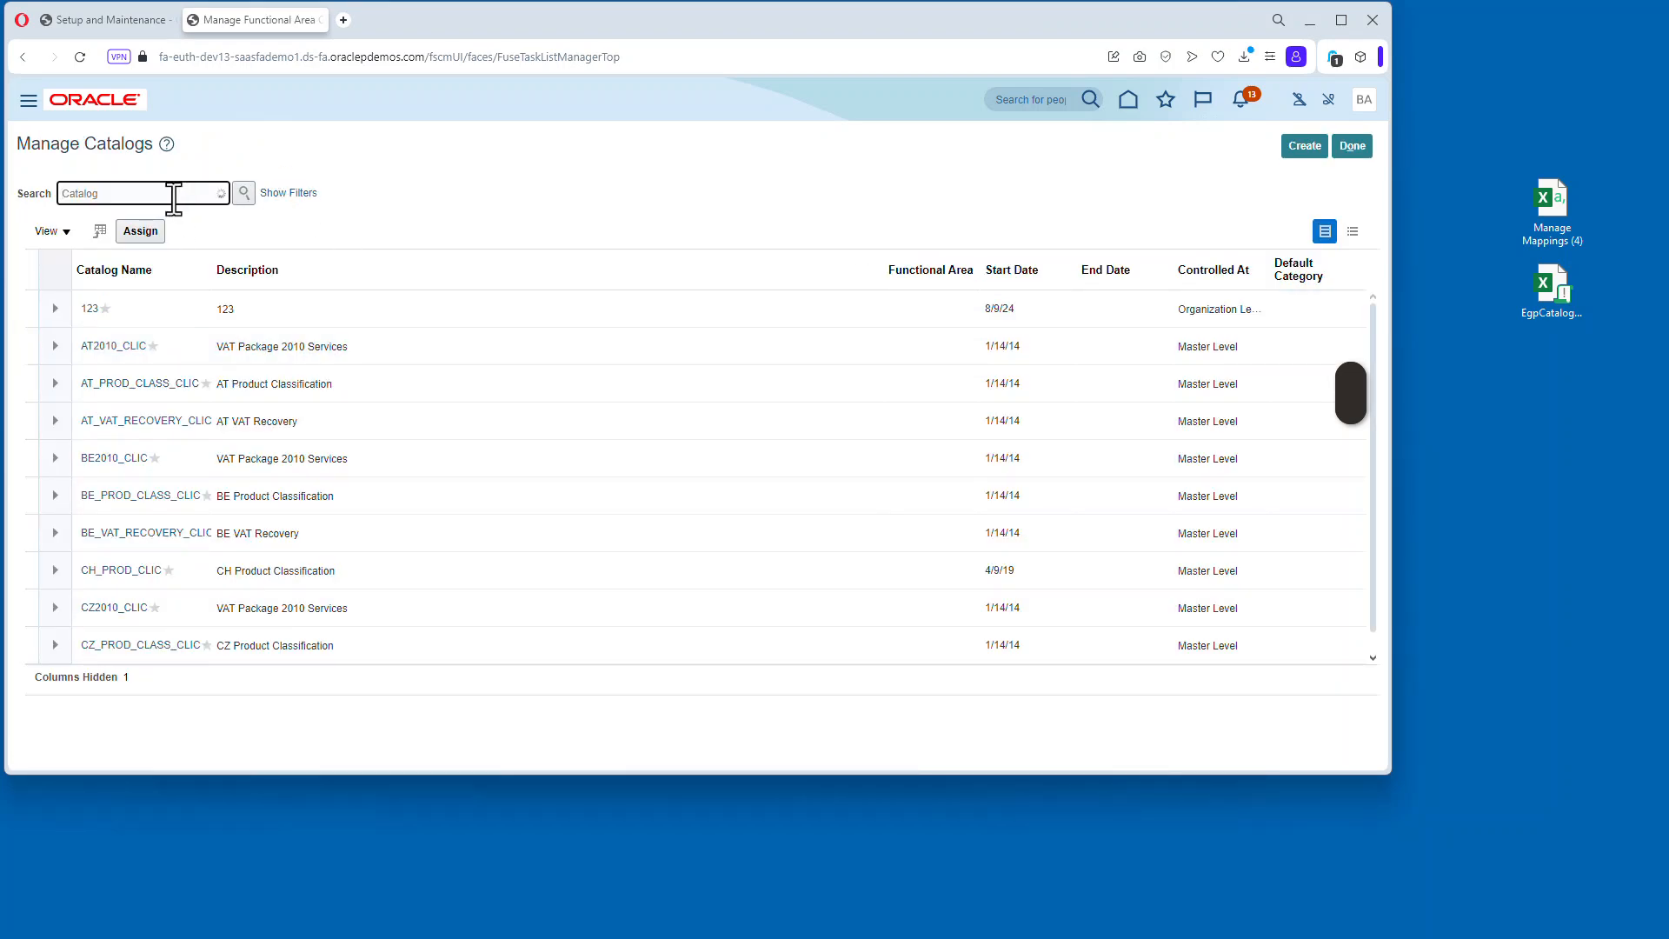
Find the Purchasing catalog, expand it and scroll through its category hierarchy.
type("purcha")
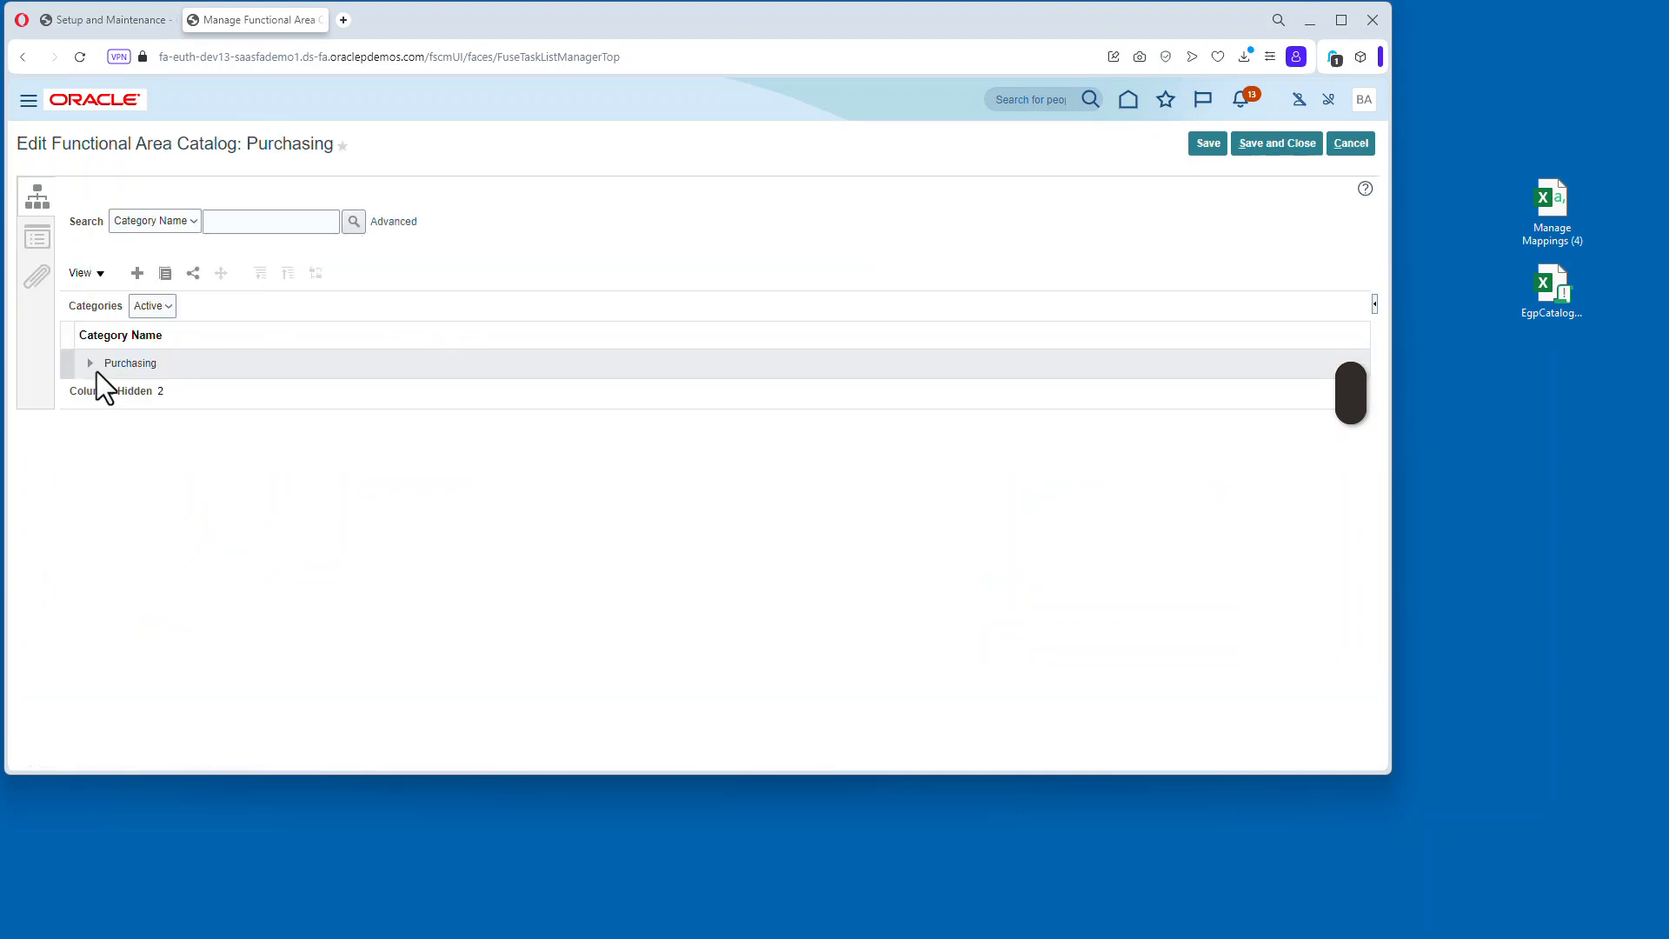
left_click(91, 364)
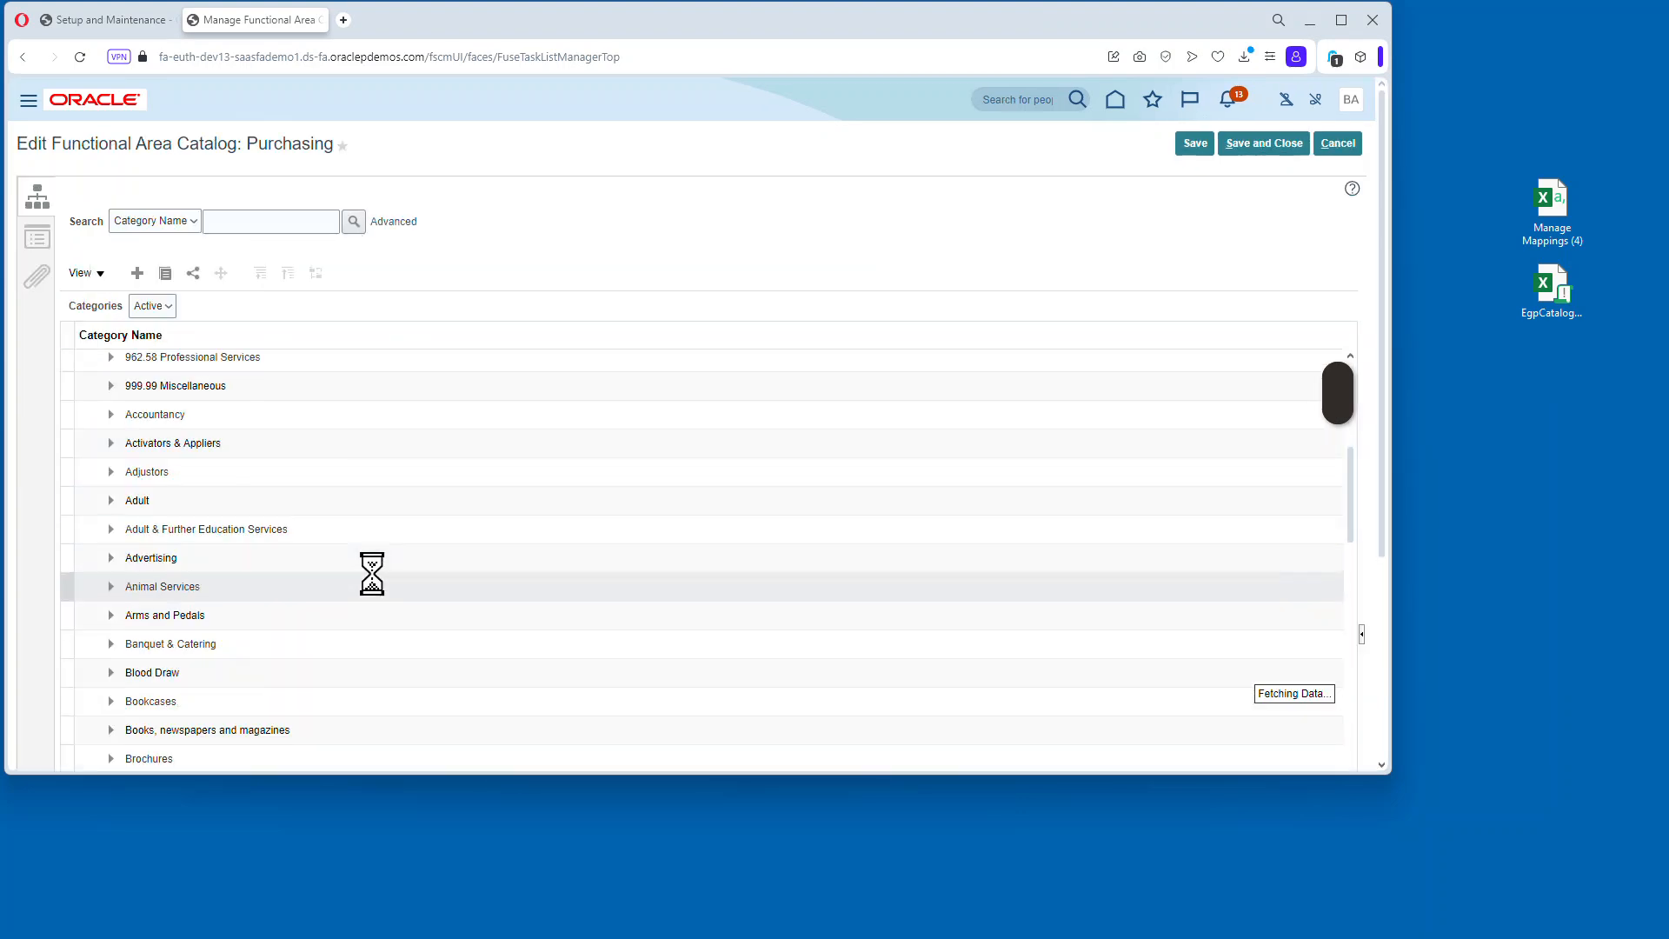
scroll("down", 3)
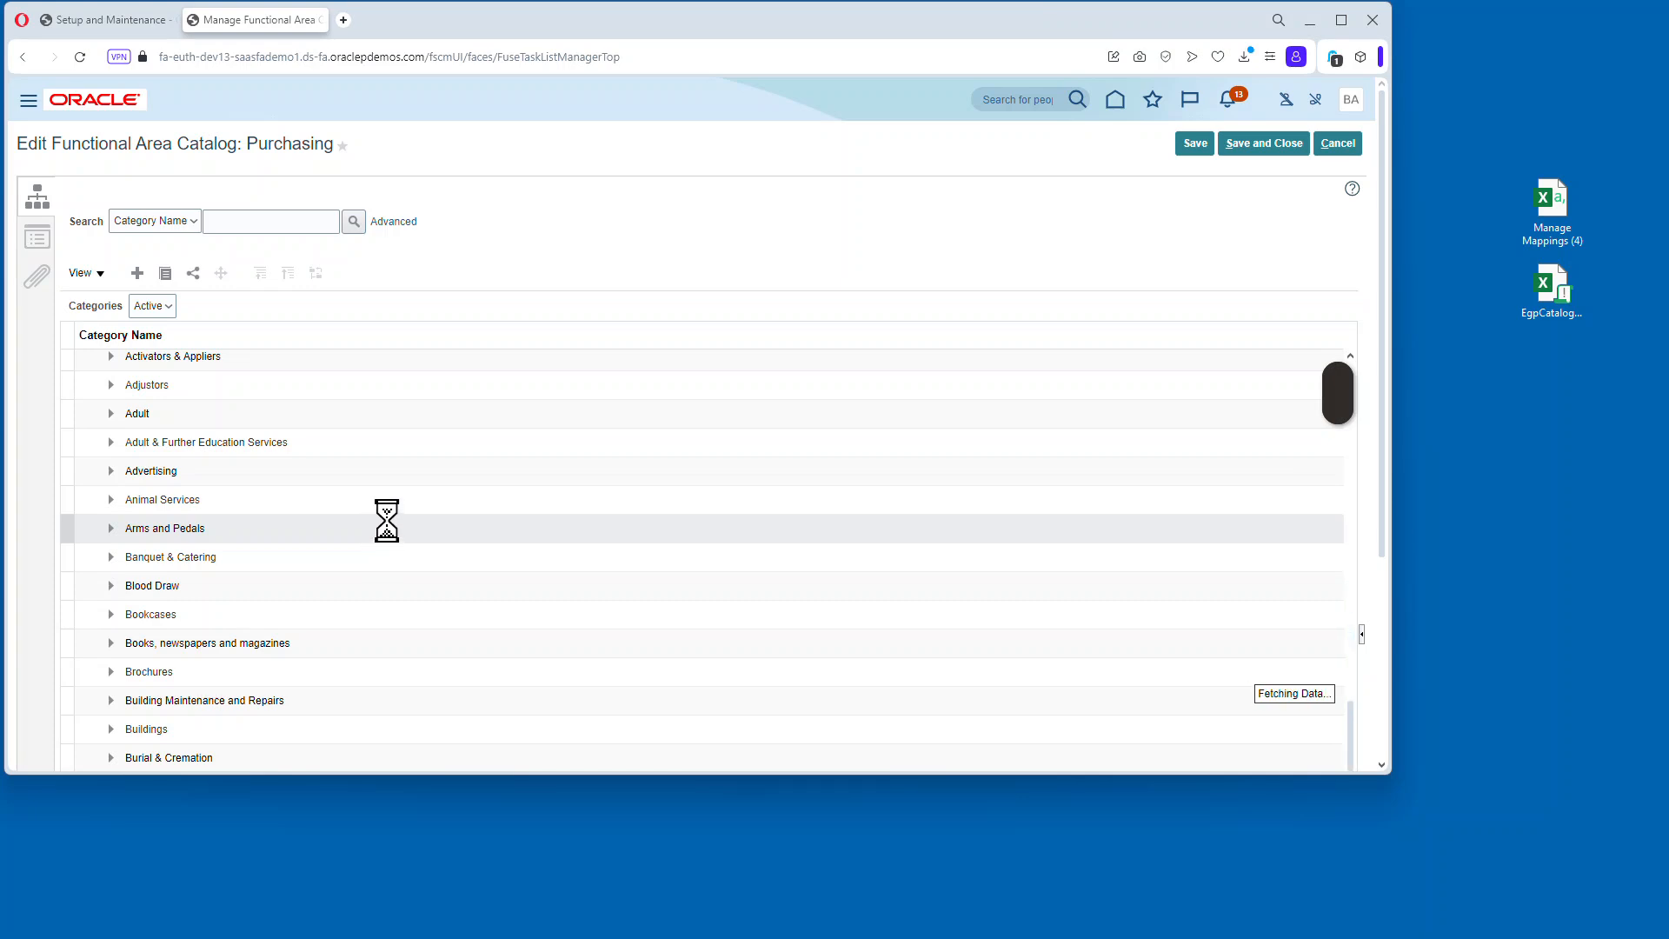
scroll("down", 3)
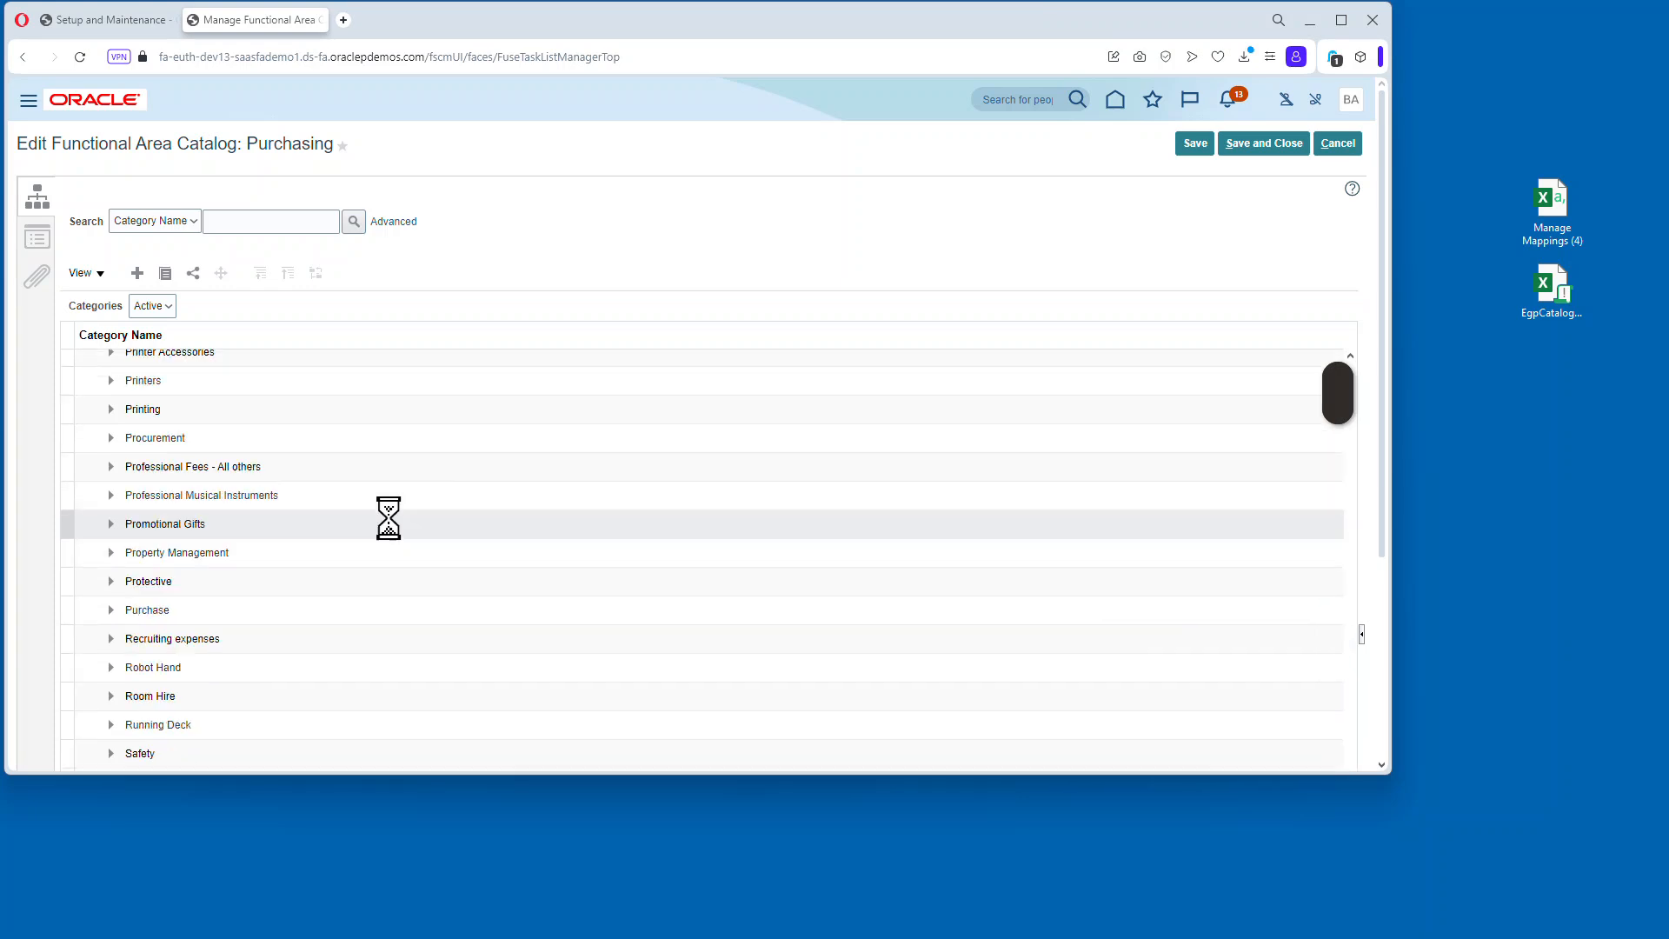
scroll("down", 3)
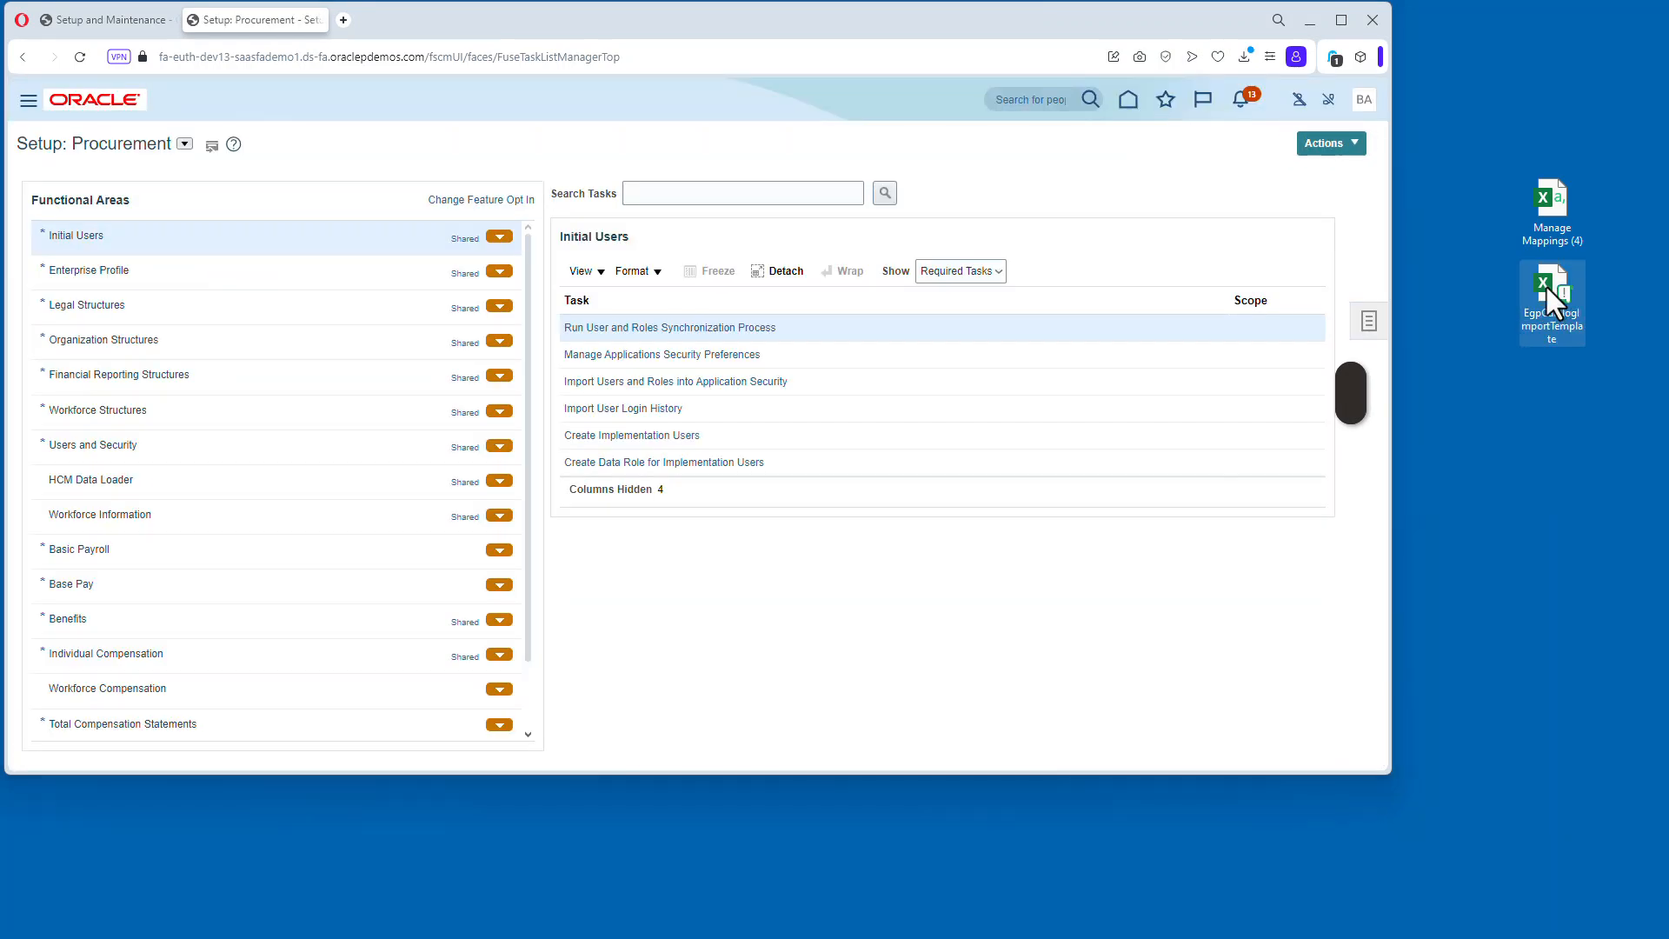
Open EgpCatalogImportTemplate, check category batch IDs, and save the generated import ZIP to Documents.
double_click(1553, 302)
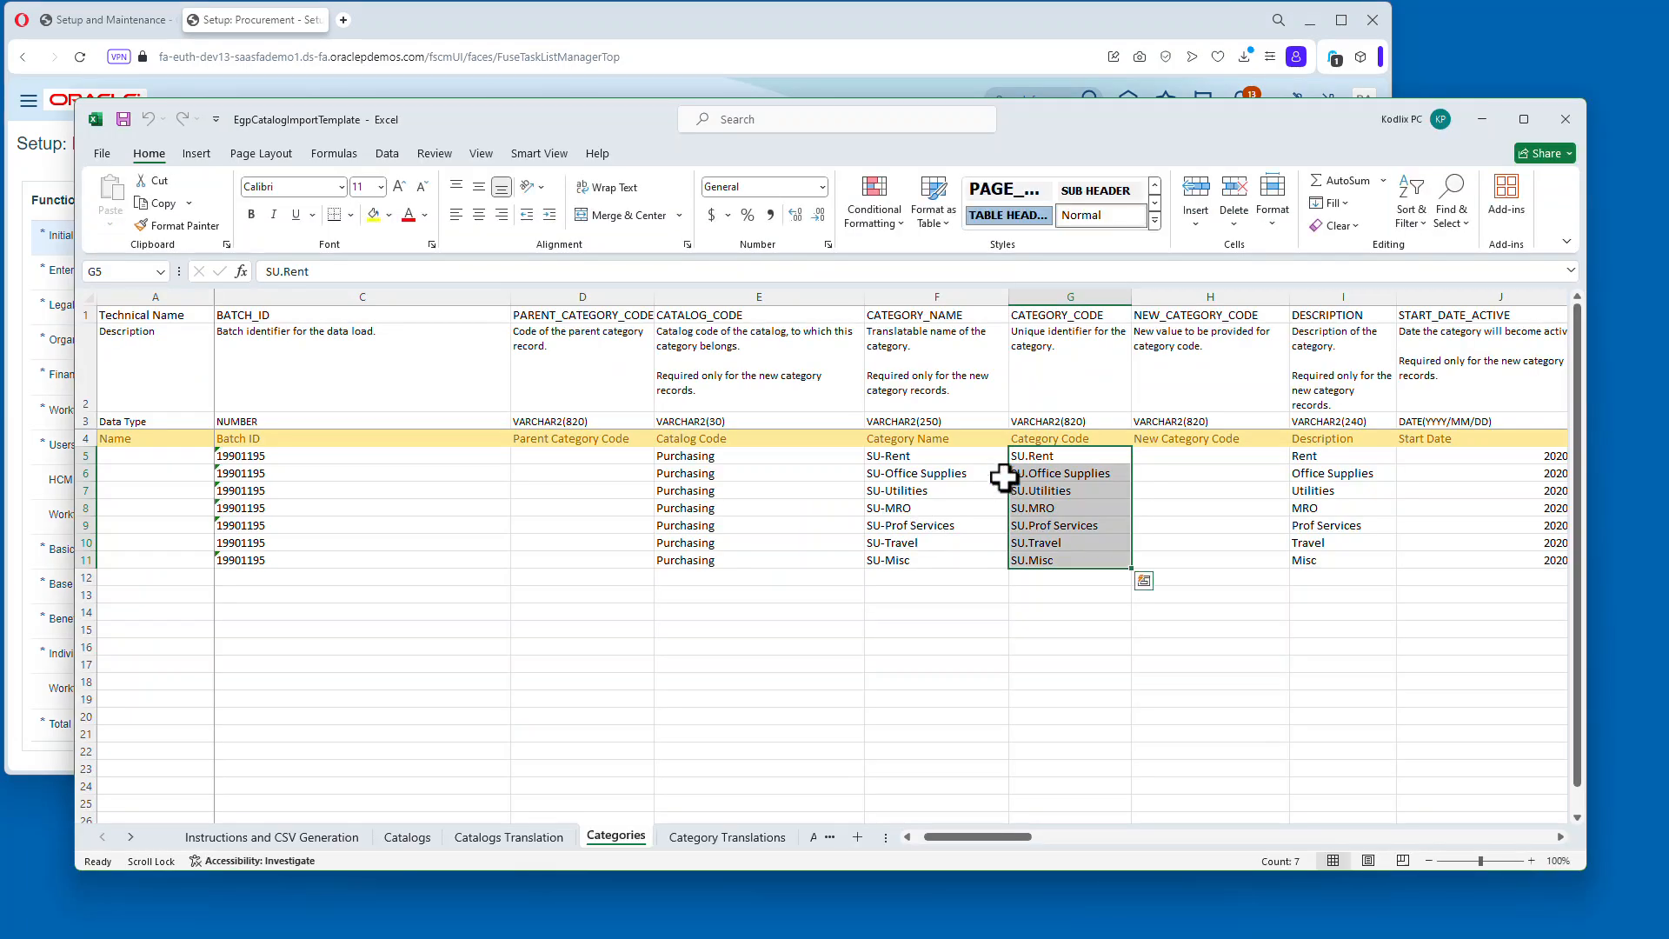
left_click(362, 455)
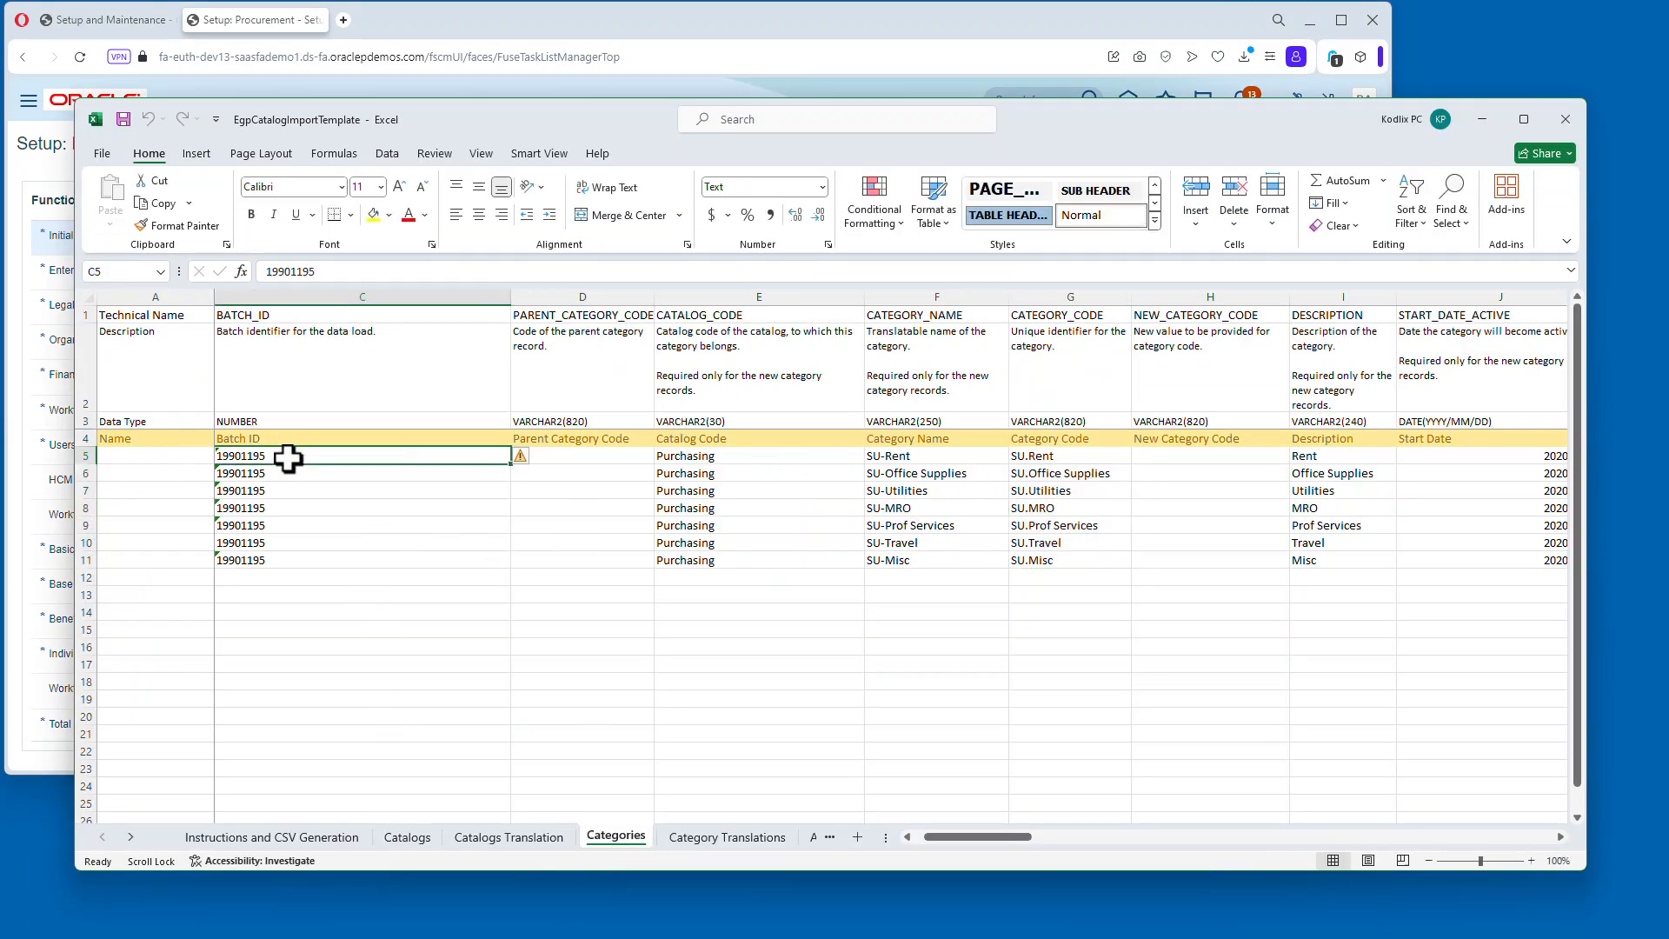
left_click(934, 456)
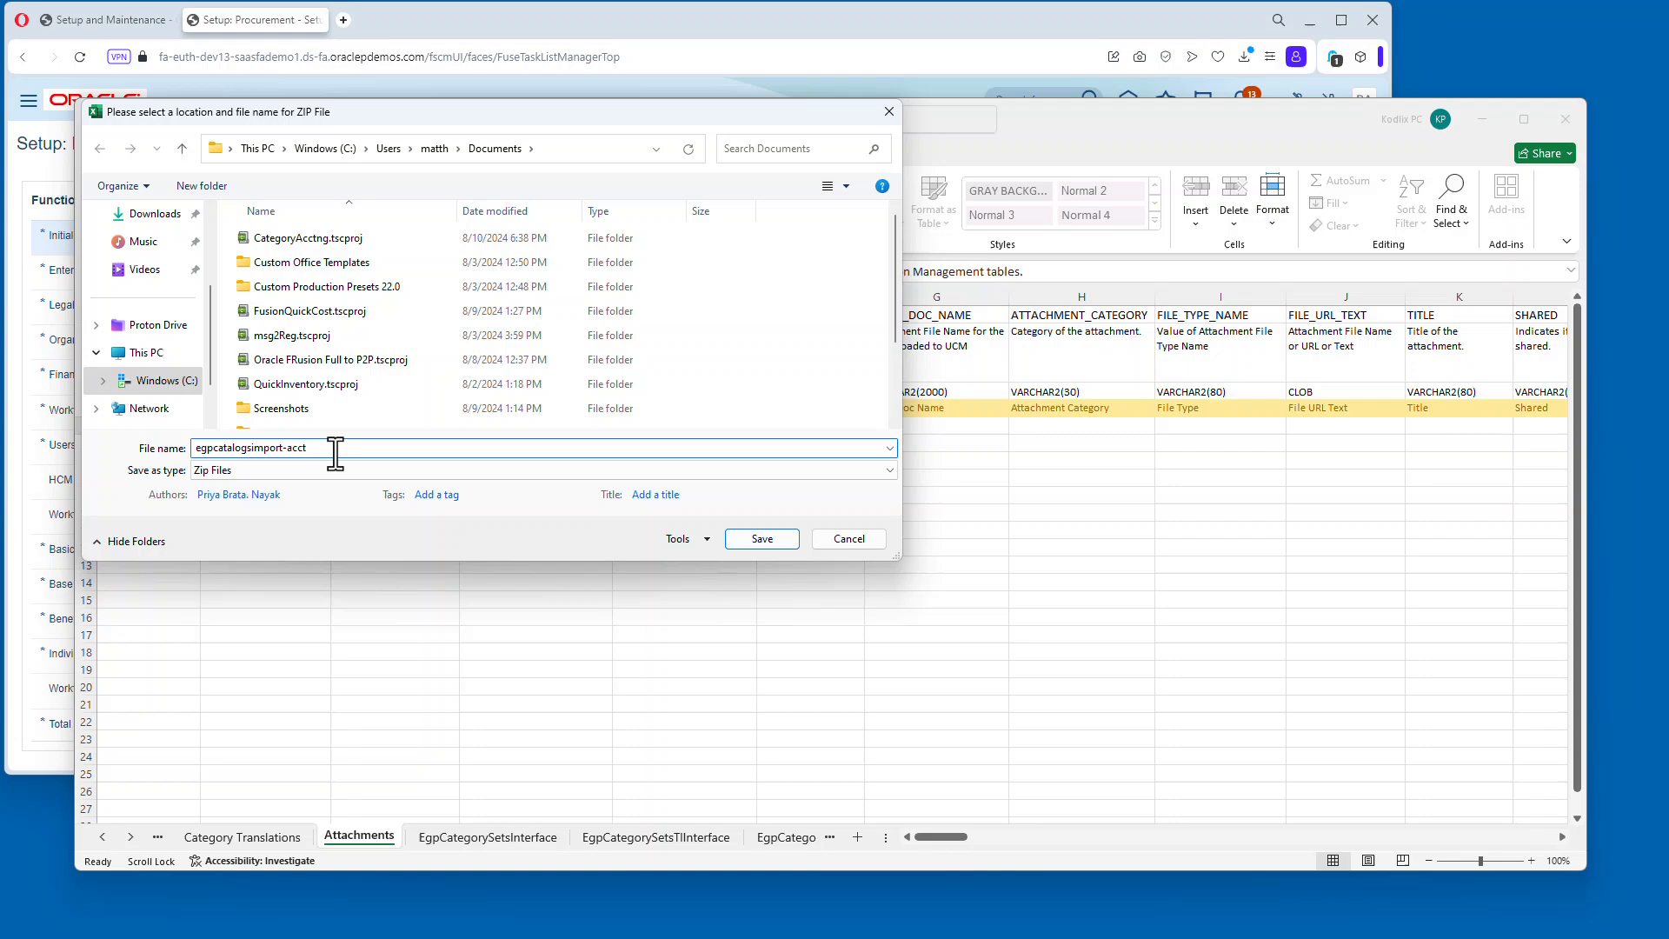
left_click(761, 539)
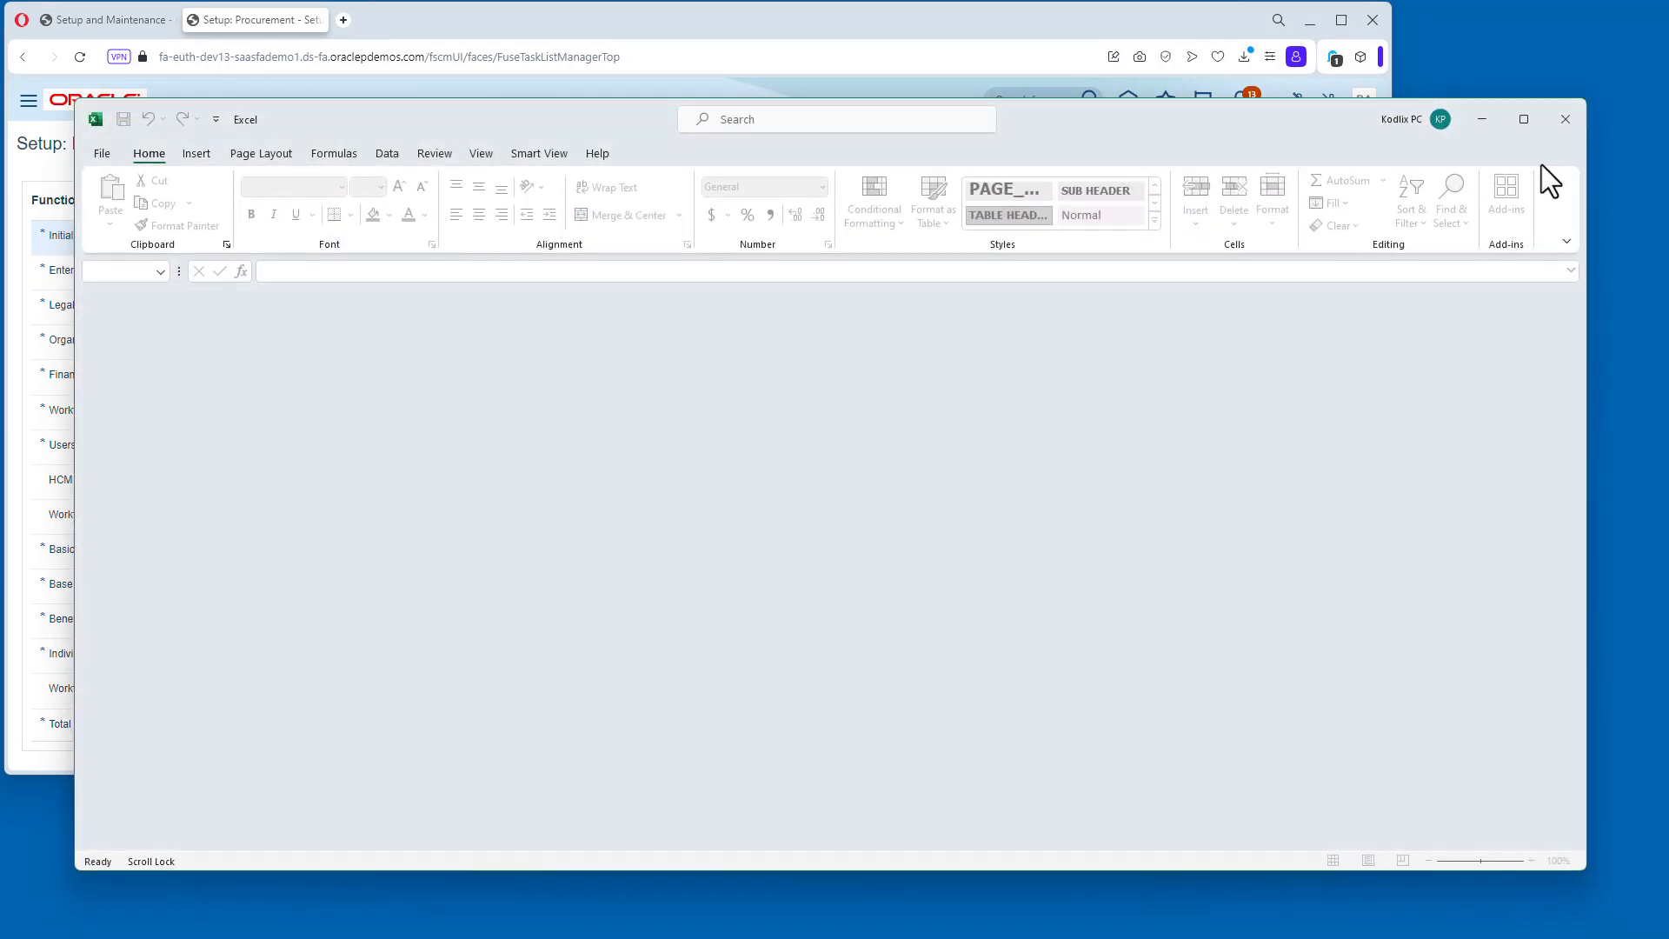
Close Excel and upload the catalog import ZIP under account scm/item/import.
left_click(1564, 119)
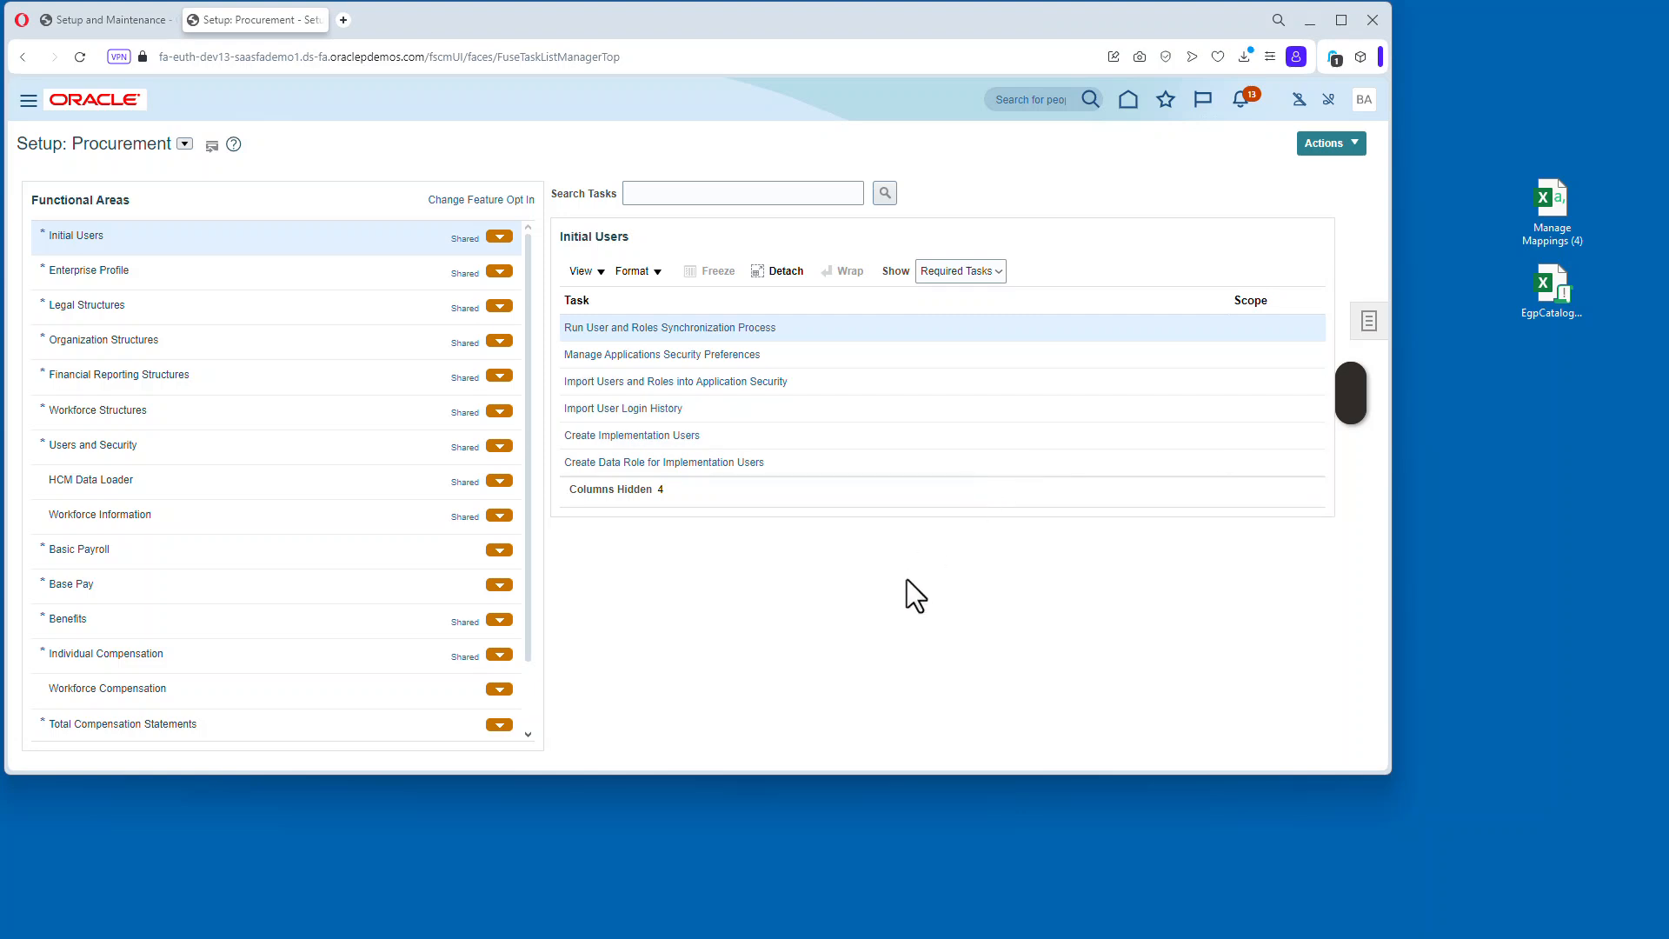
mouse_move(29, 99)
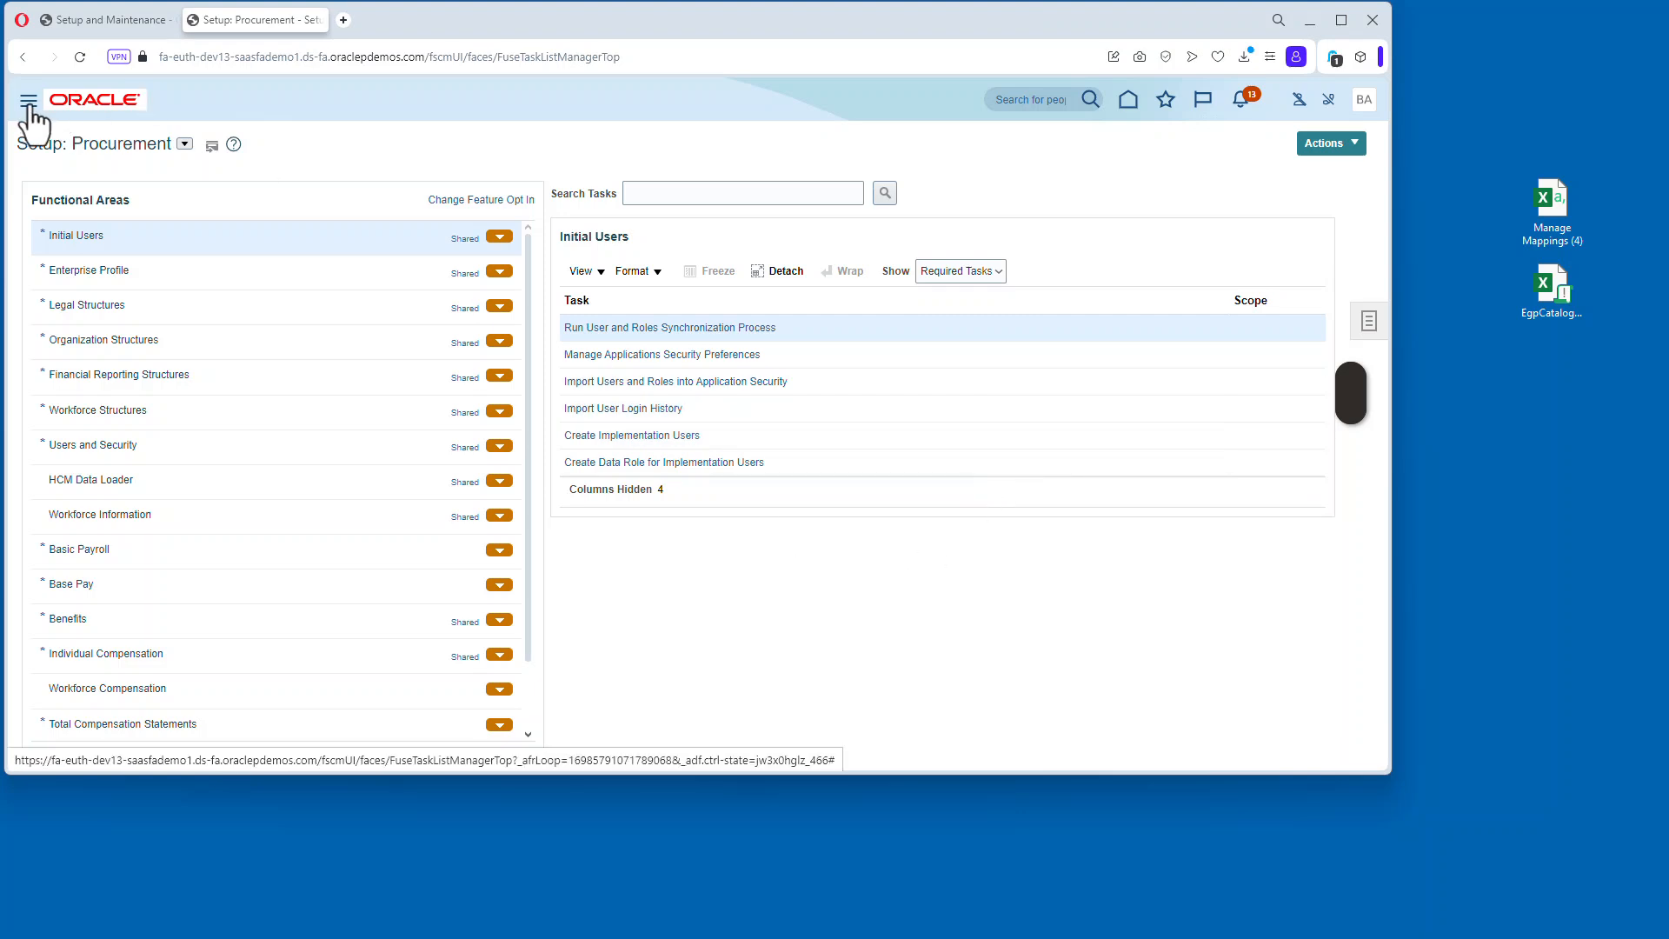
left_click(28, 99)
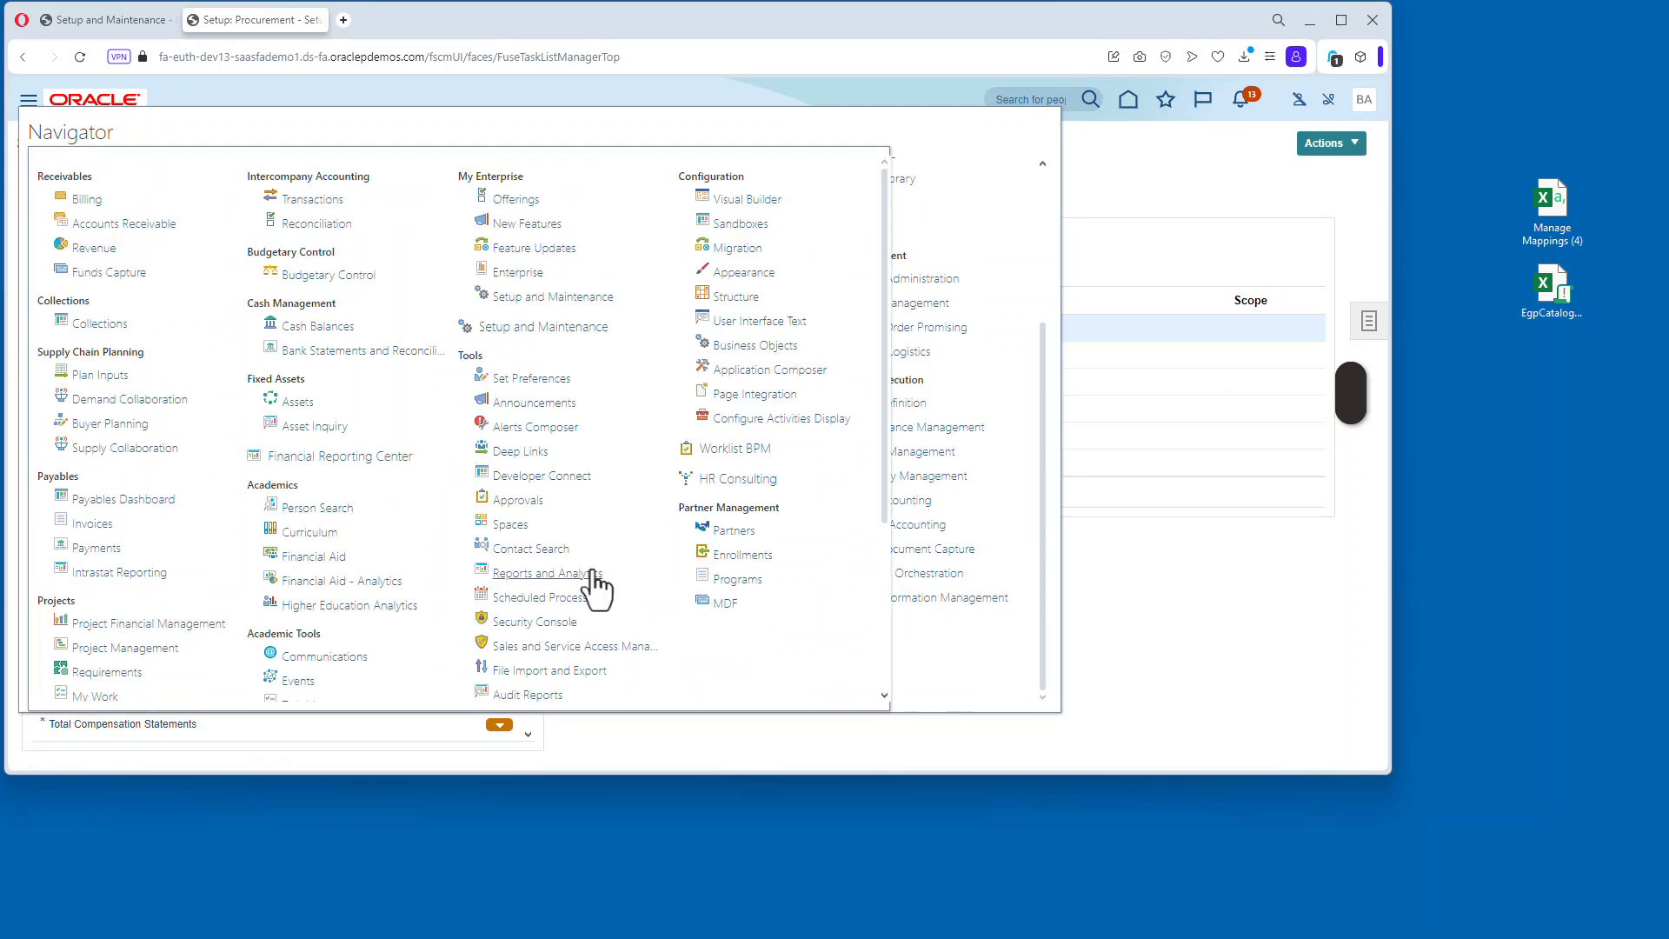
left_click(550, 669)
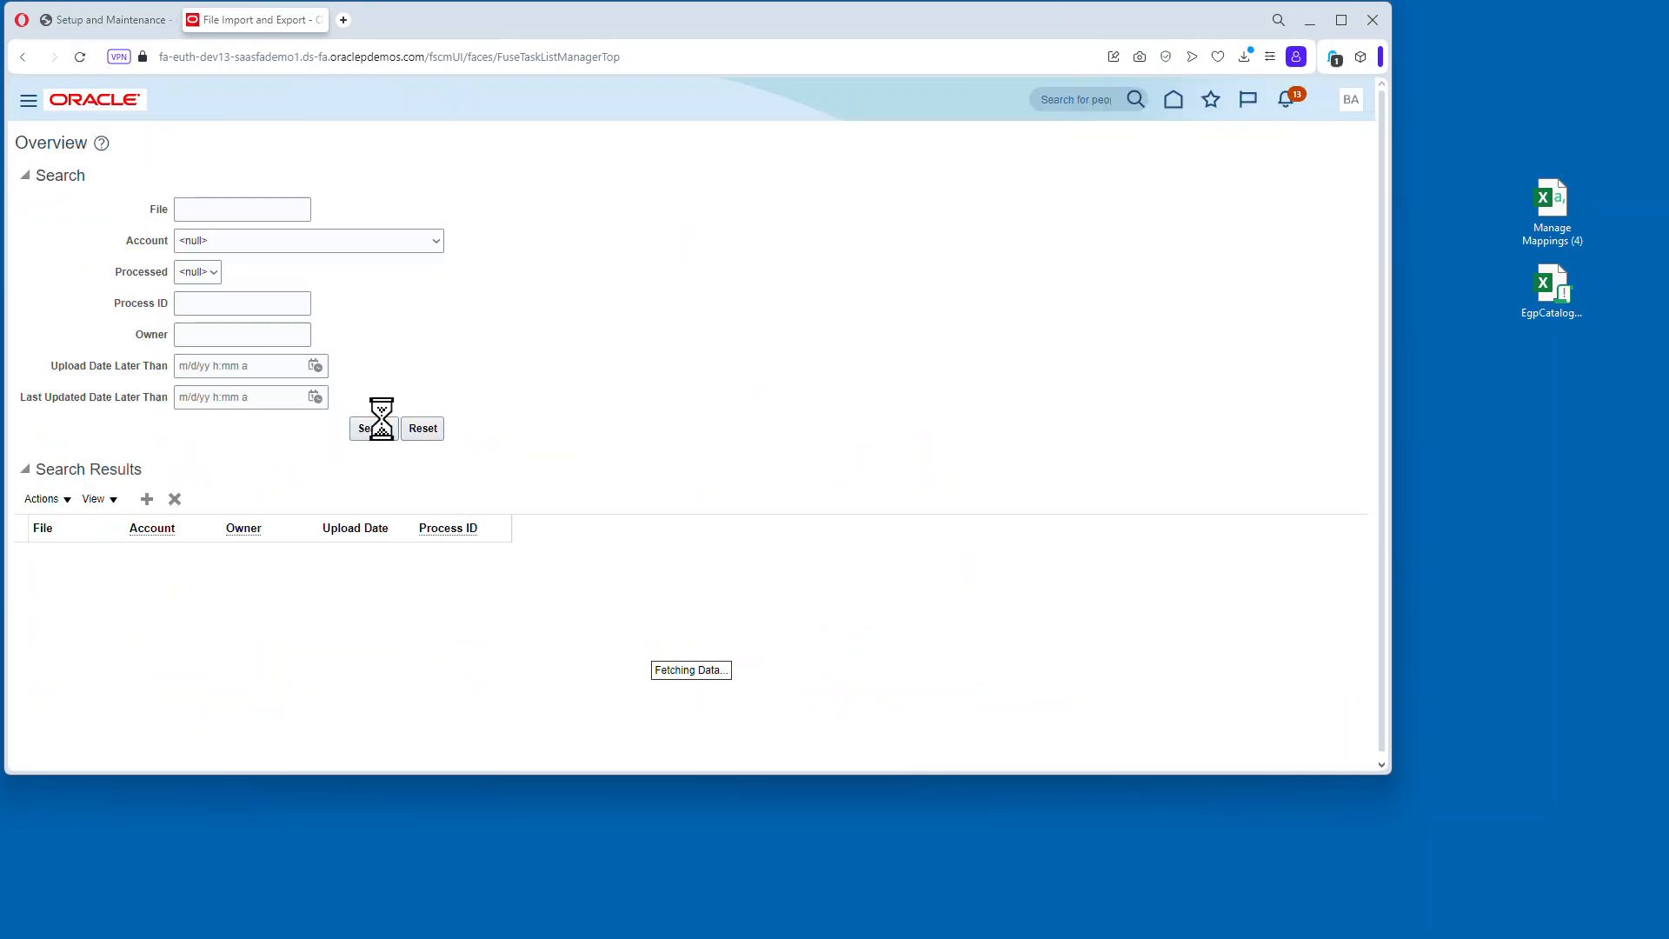
left_click(146, 498)
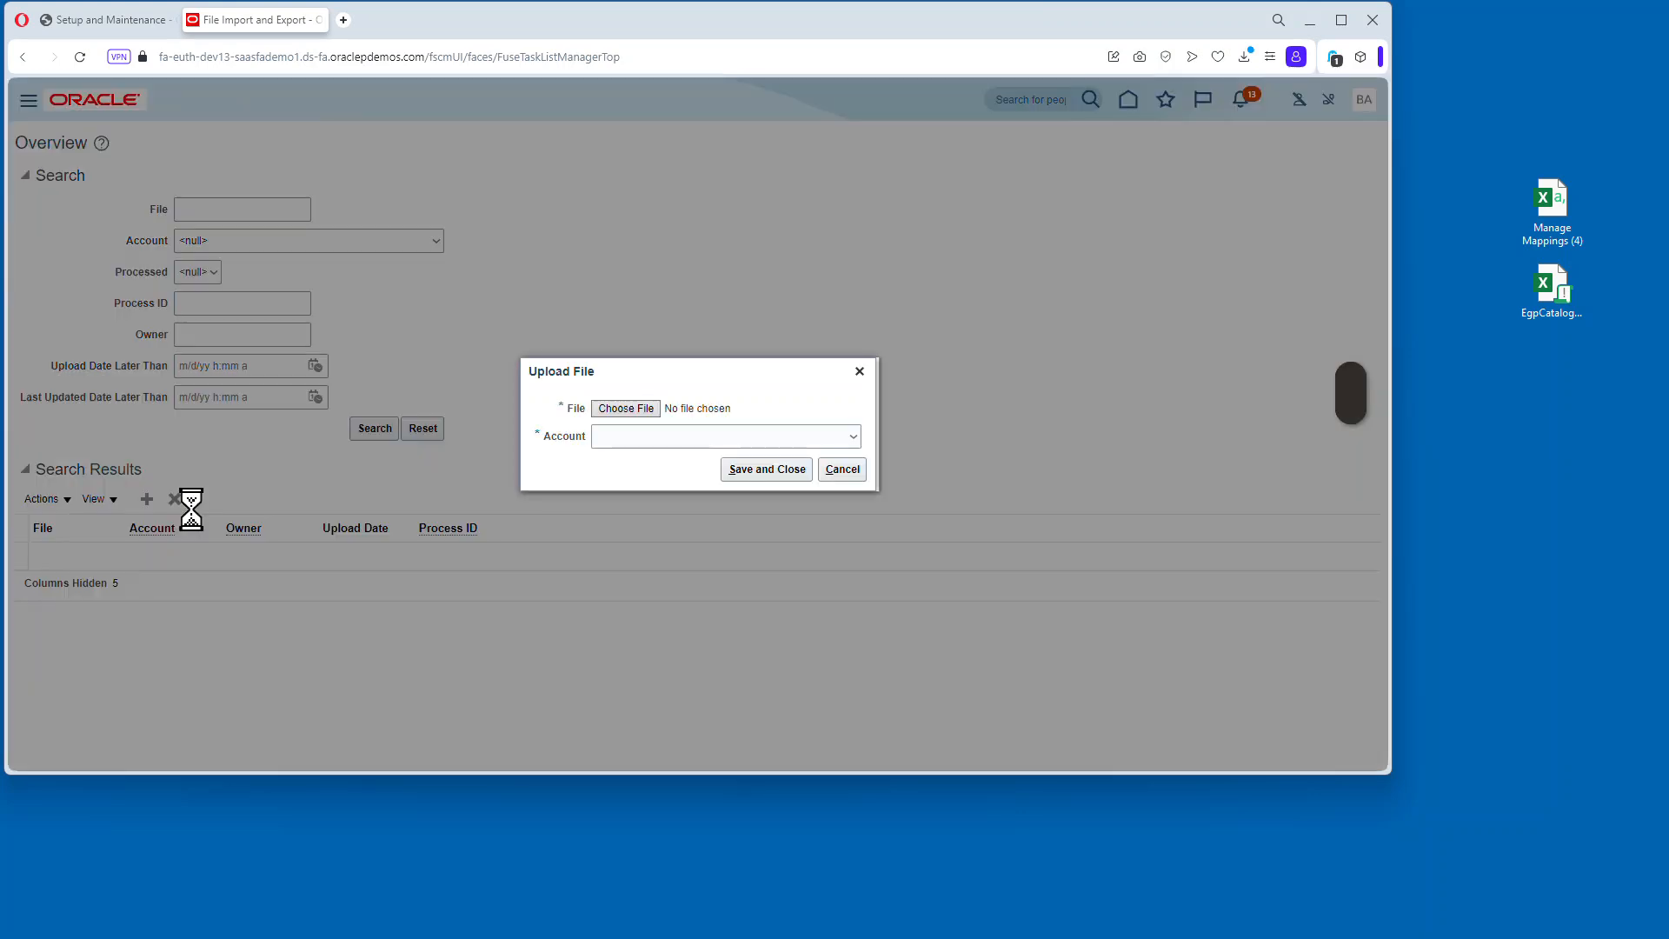
left_click(625, 407)
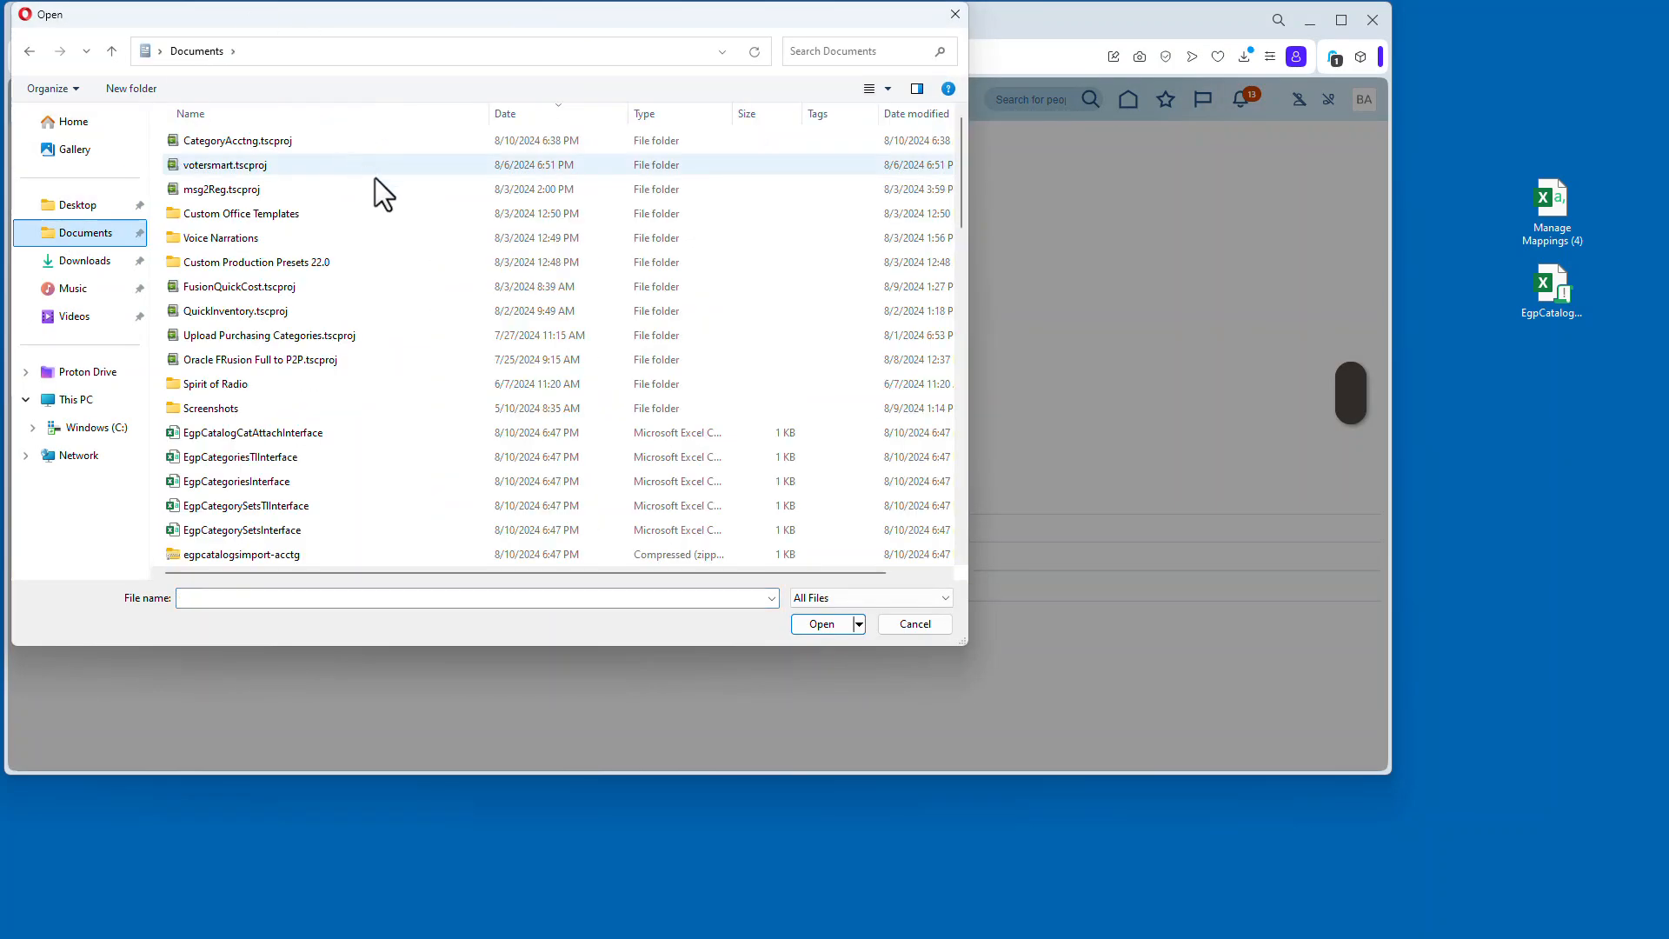
left_click(912, 624)
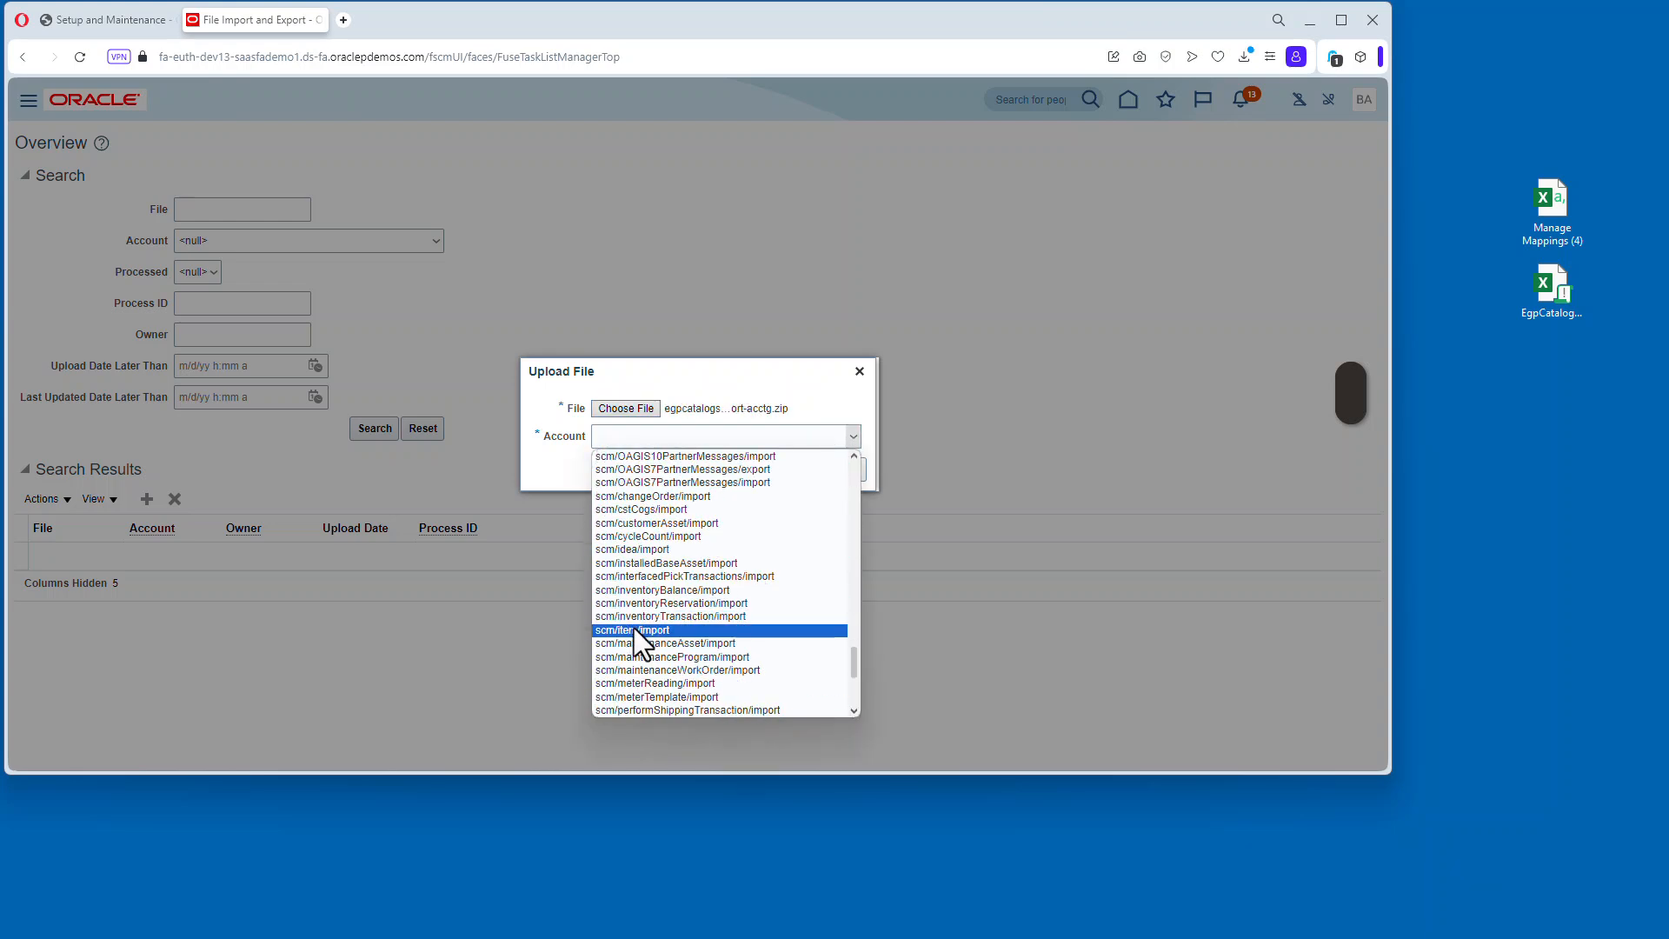
left_click(629, 629)
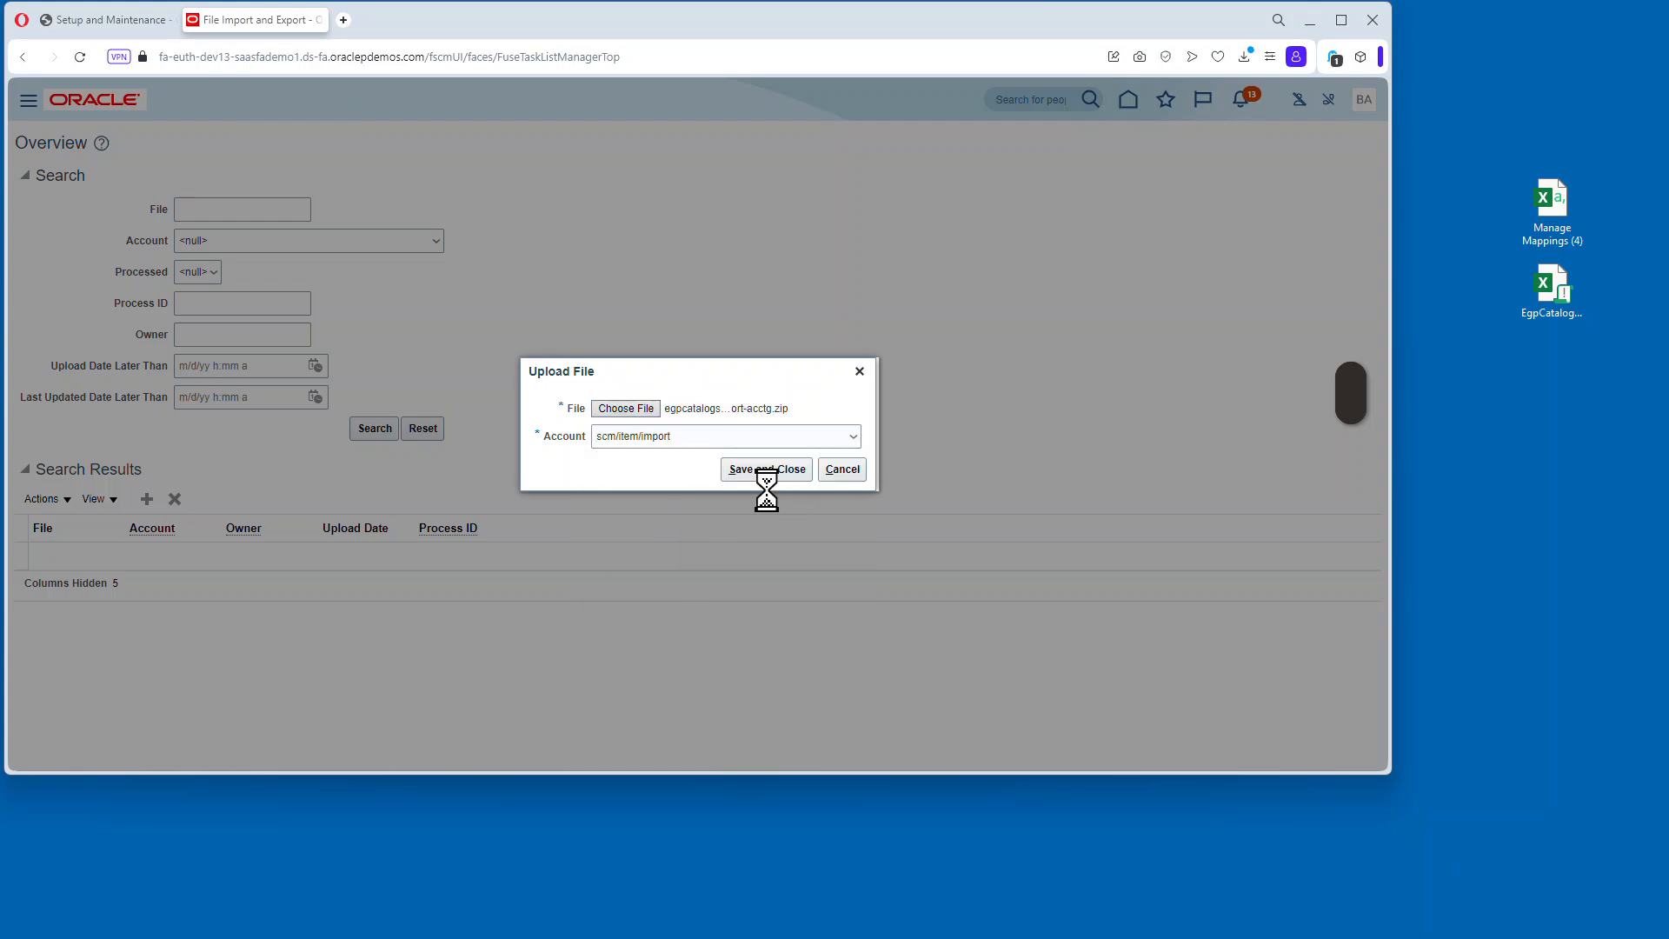
left_click(765, 470)
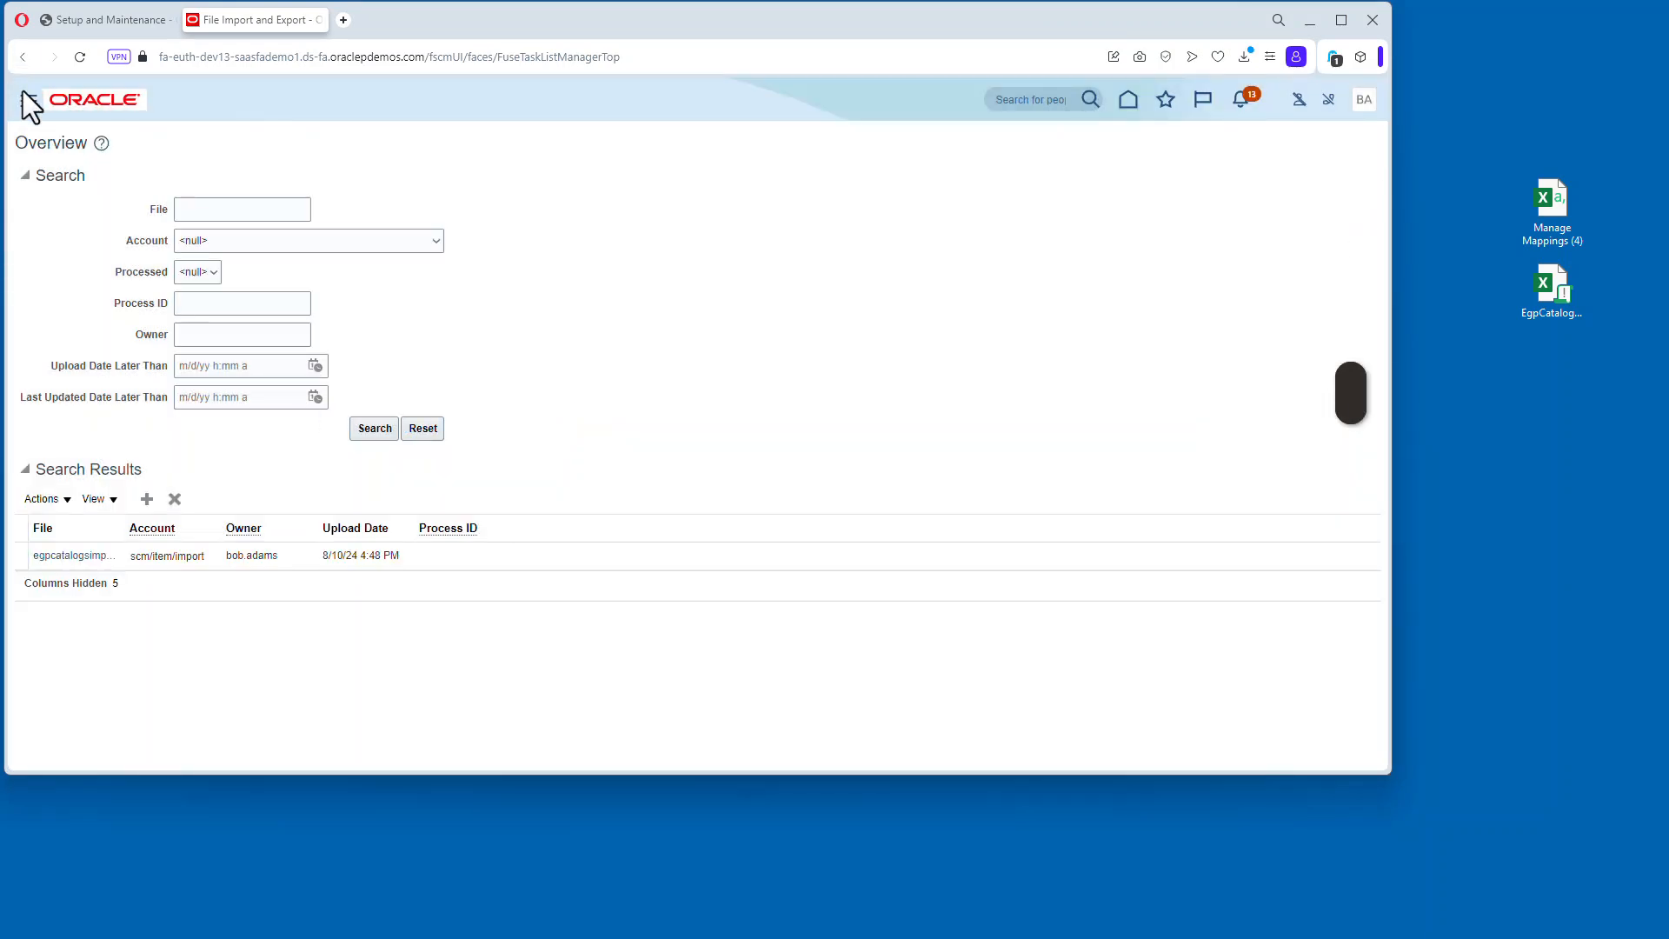
Open Scheduled Processes, confirm the Load Interface File for Import job, and find Schedule Catalog Import Job.
left_click(1165, 99)
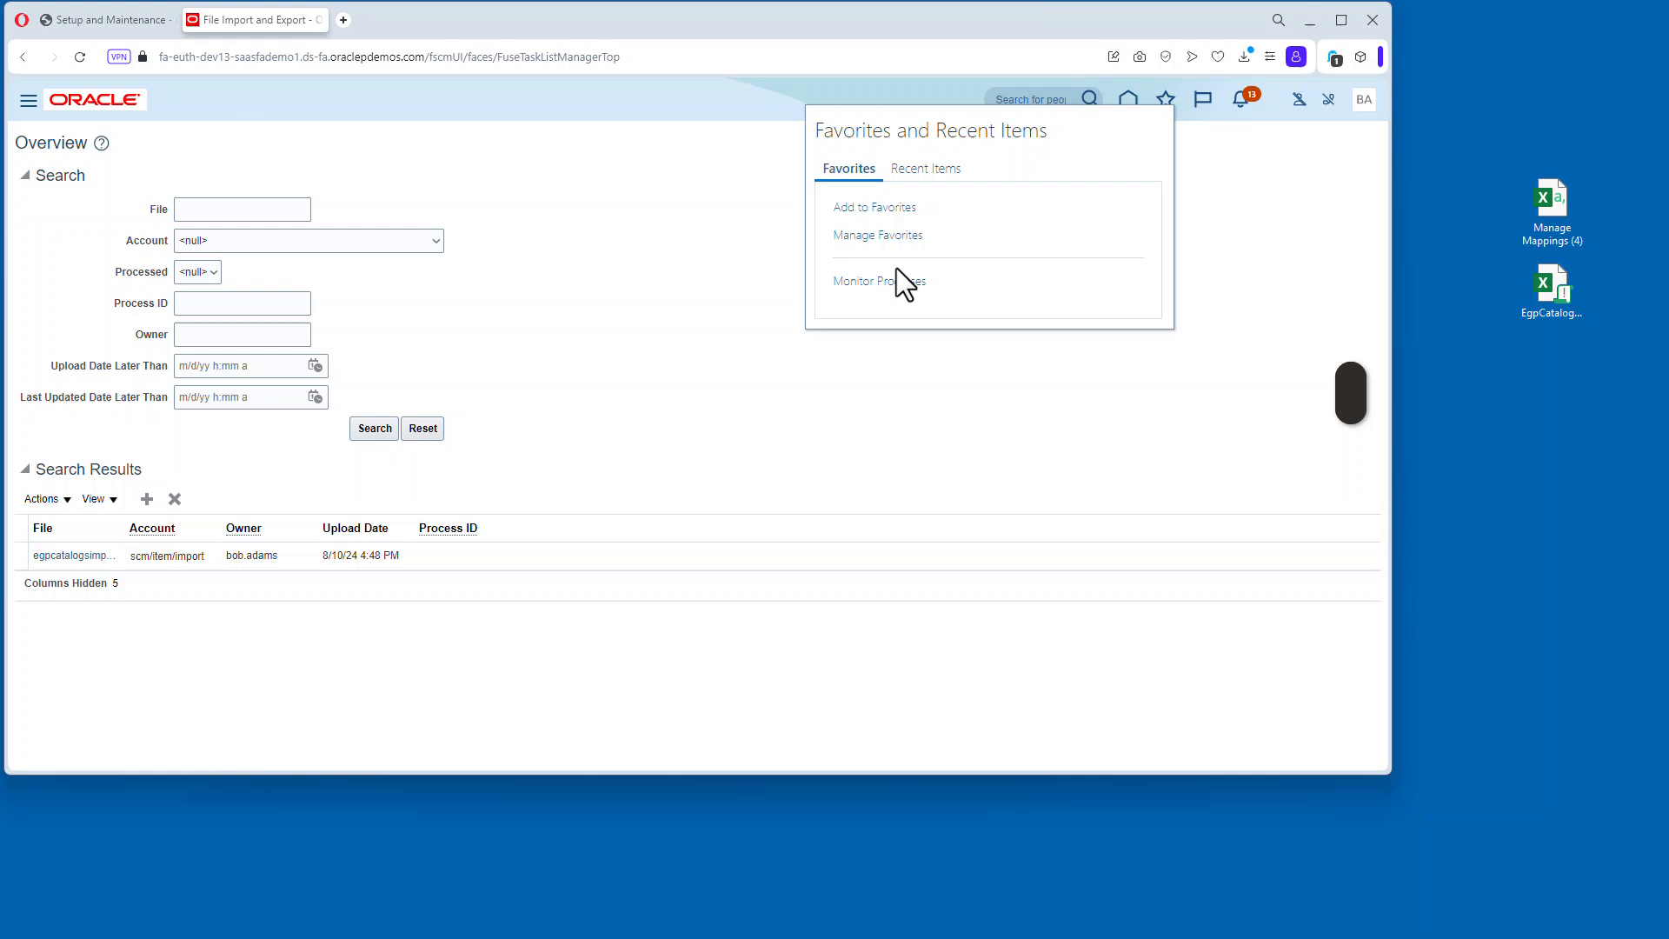
left_click(878, 279)
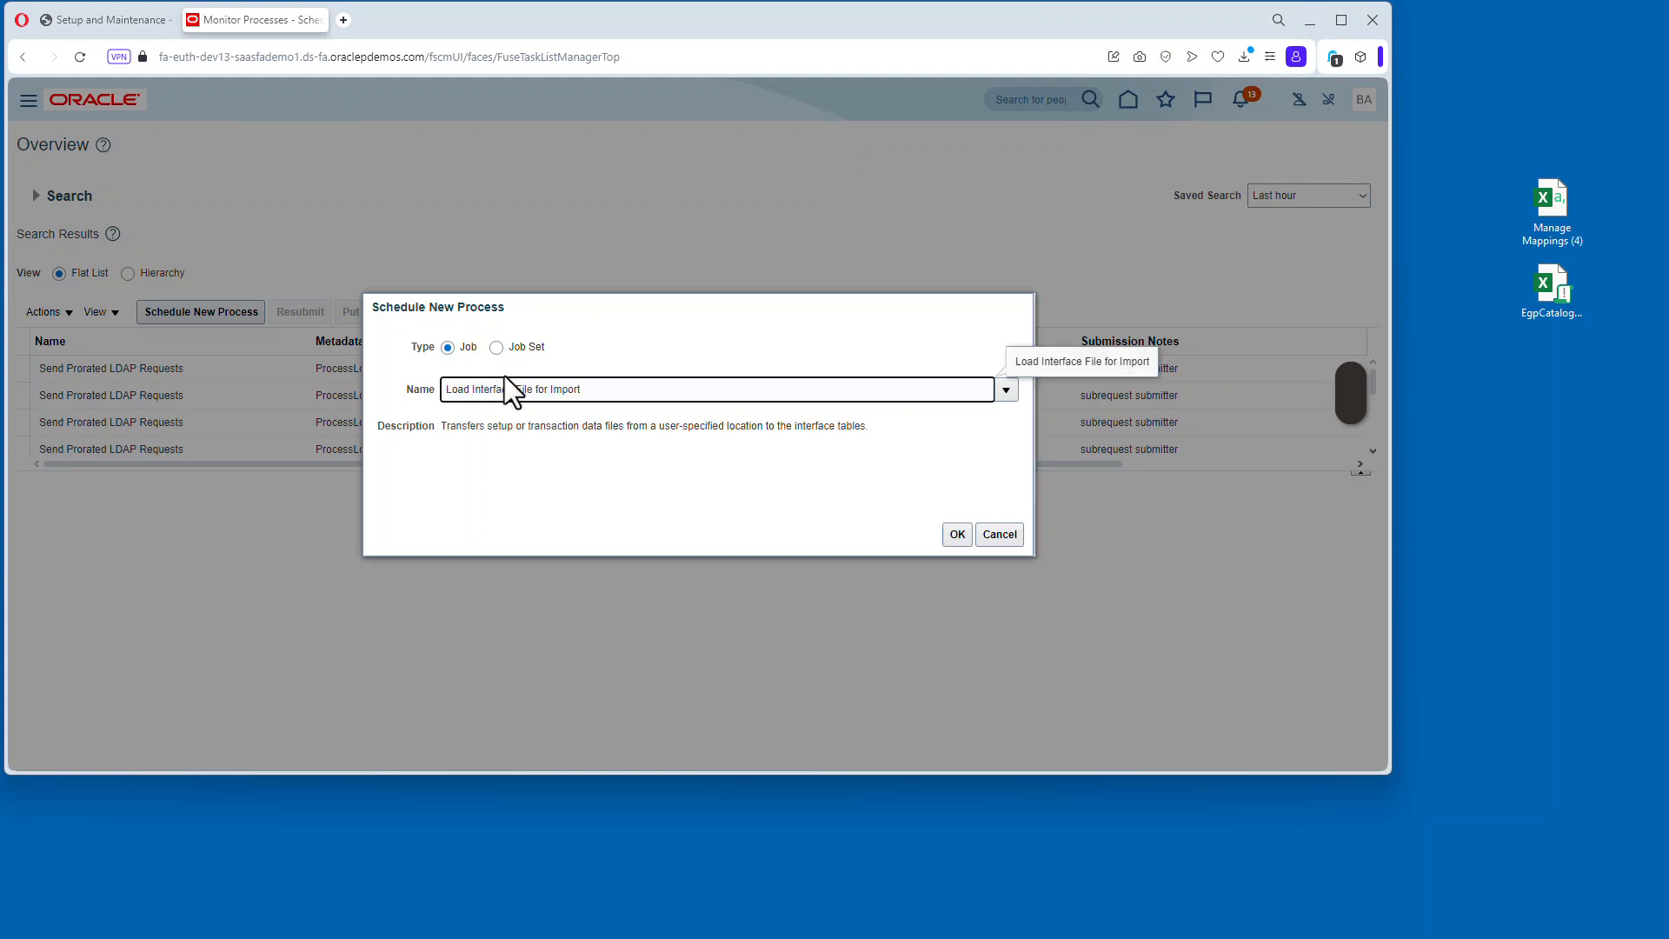
left_click(954, 533)
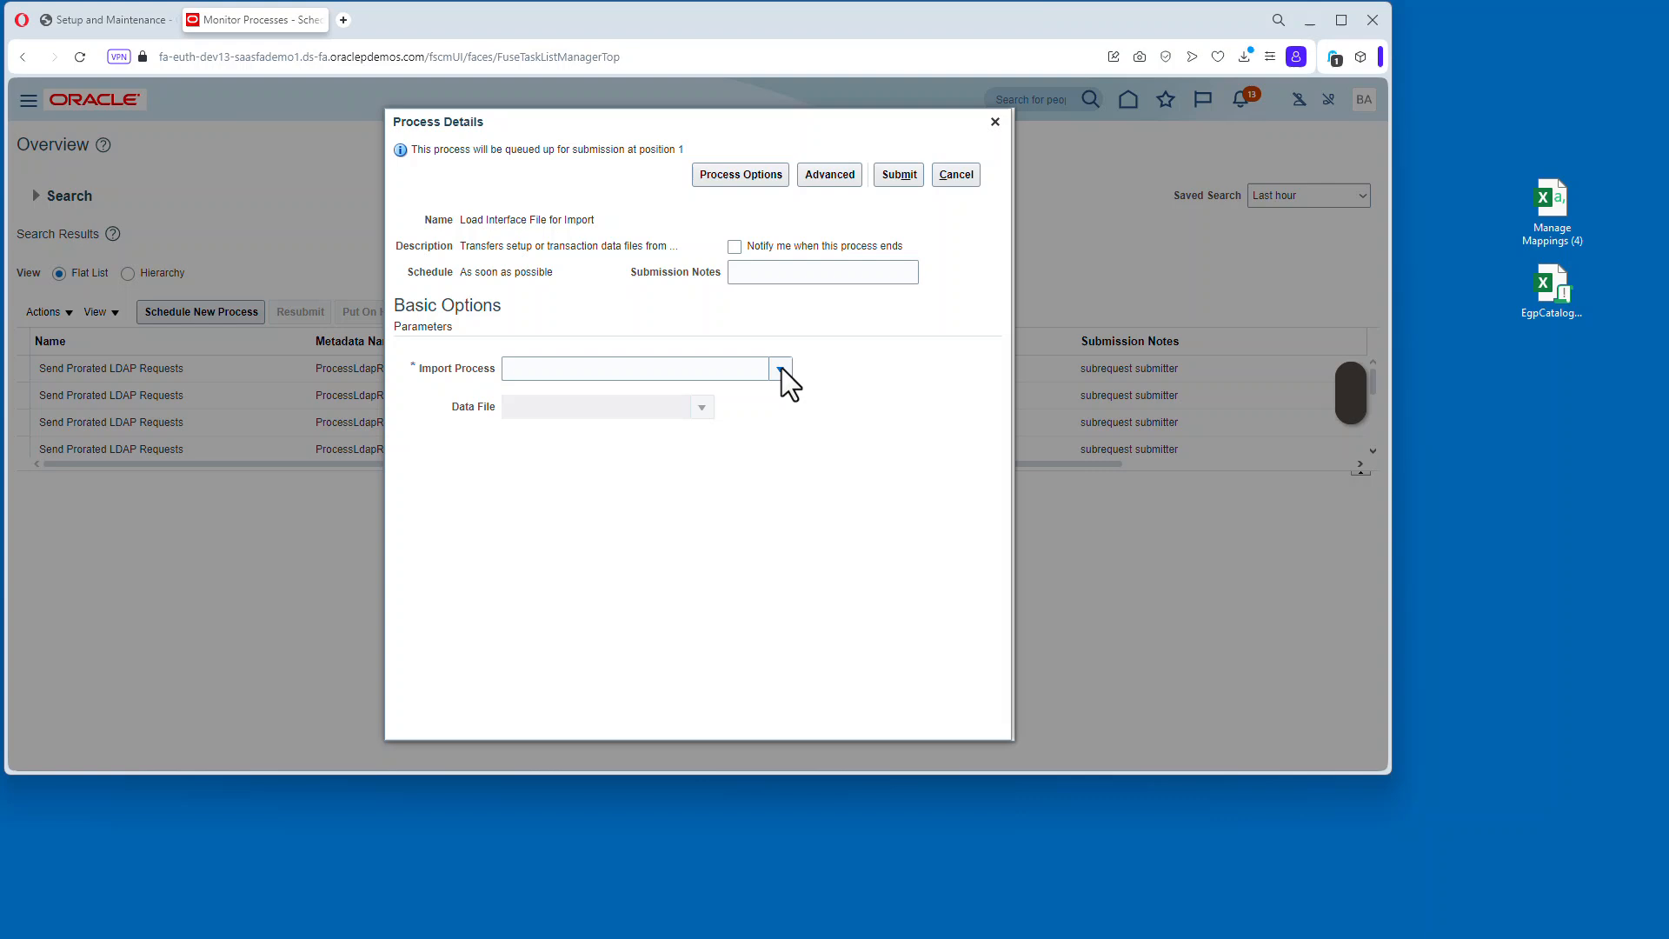
left_click(781, 368)
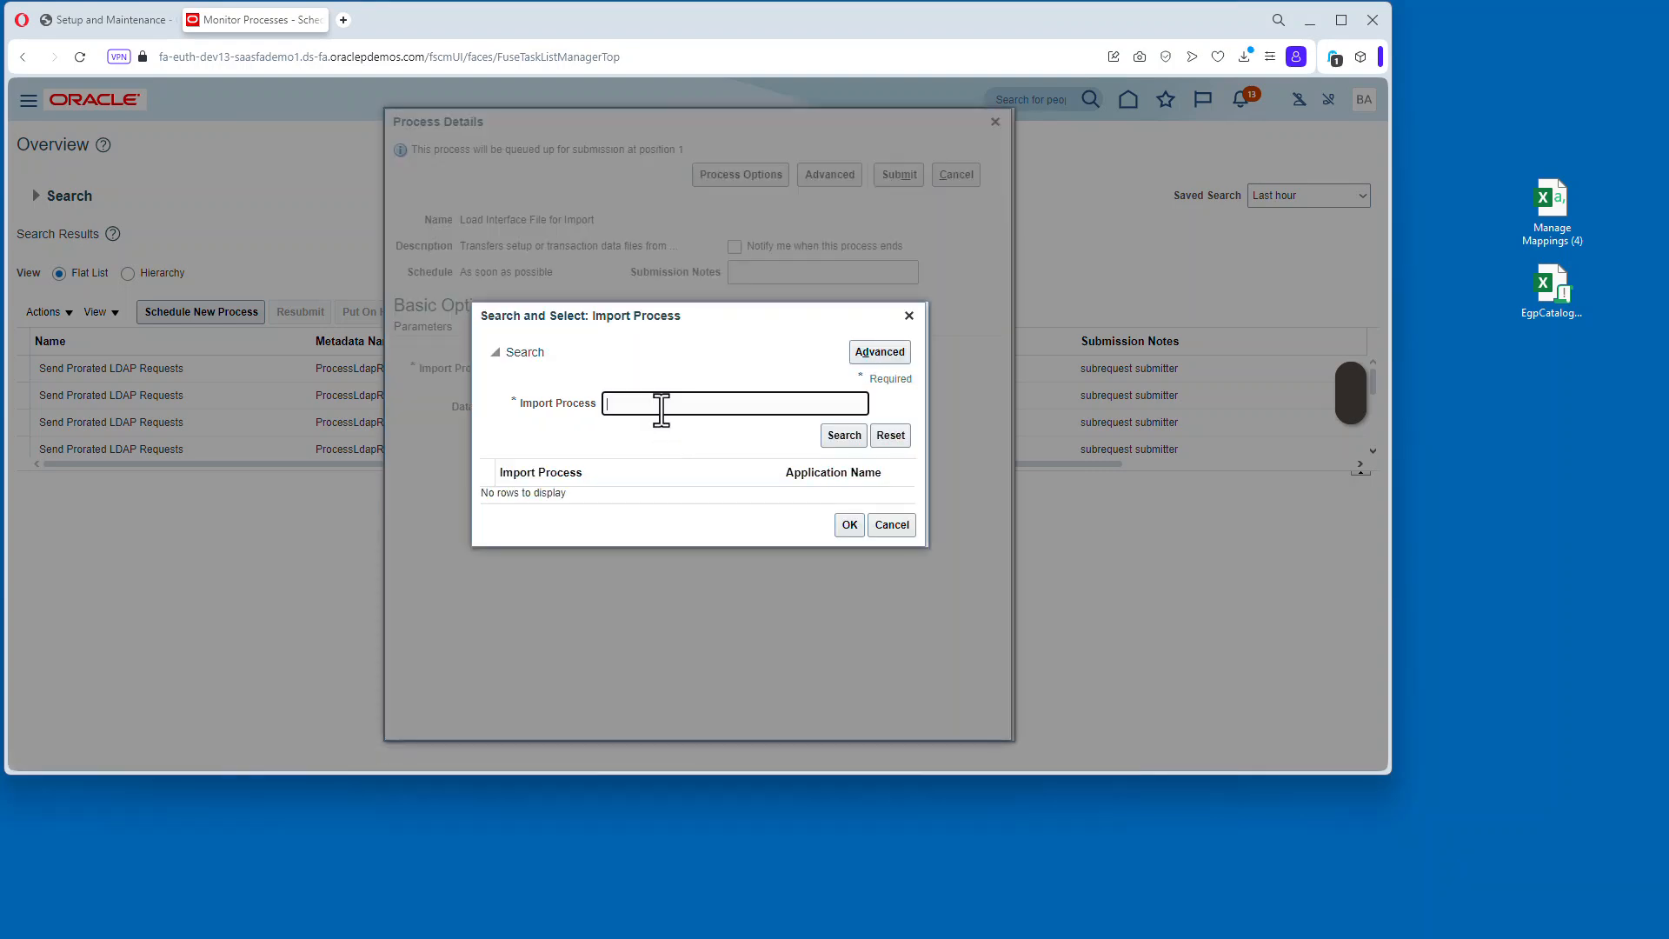
type("Sched")
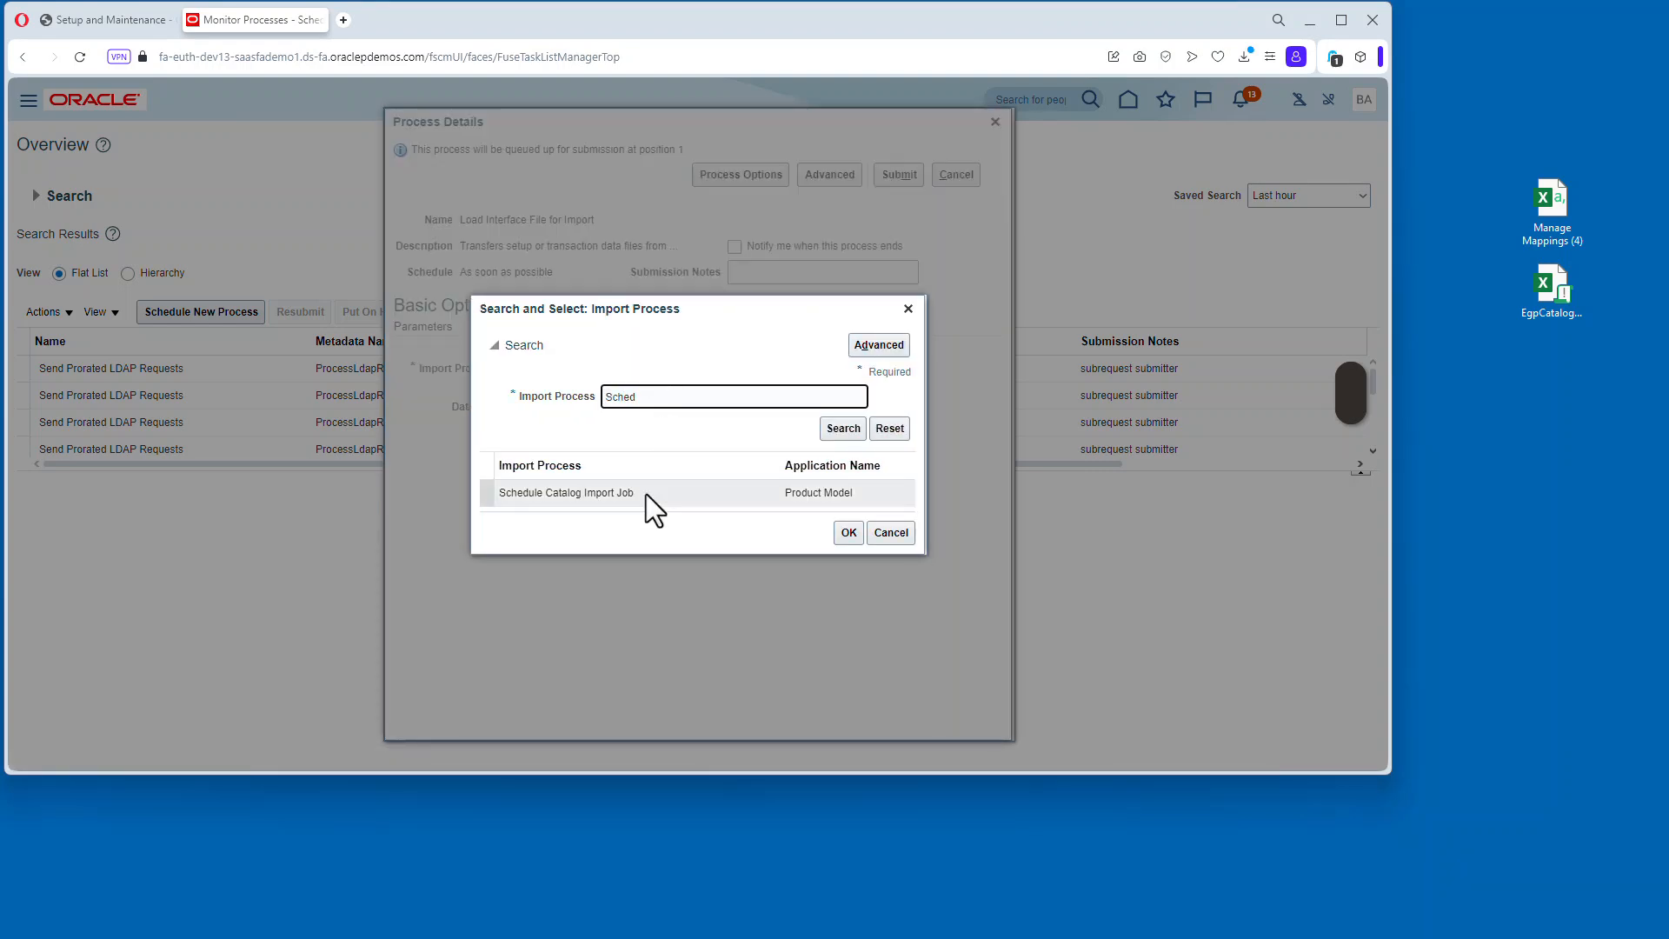
left_click(847, 532)
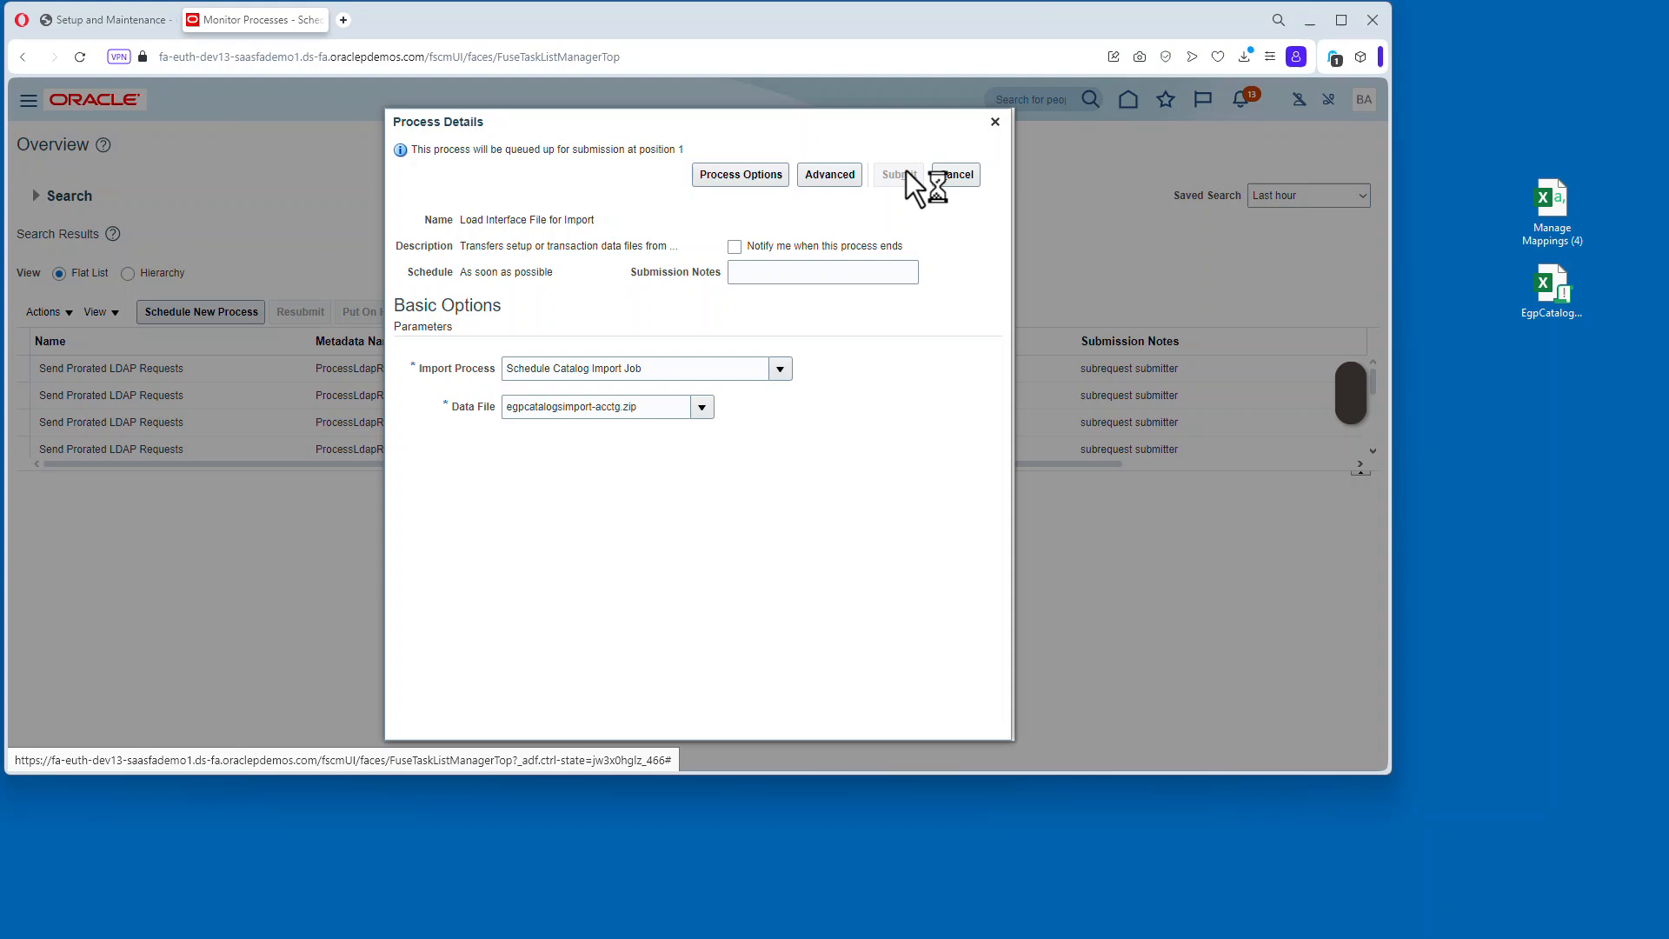
Refresh until Load Interface File for Import completes and its child jobs succeed.
left_click(897, 174)
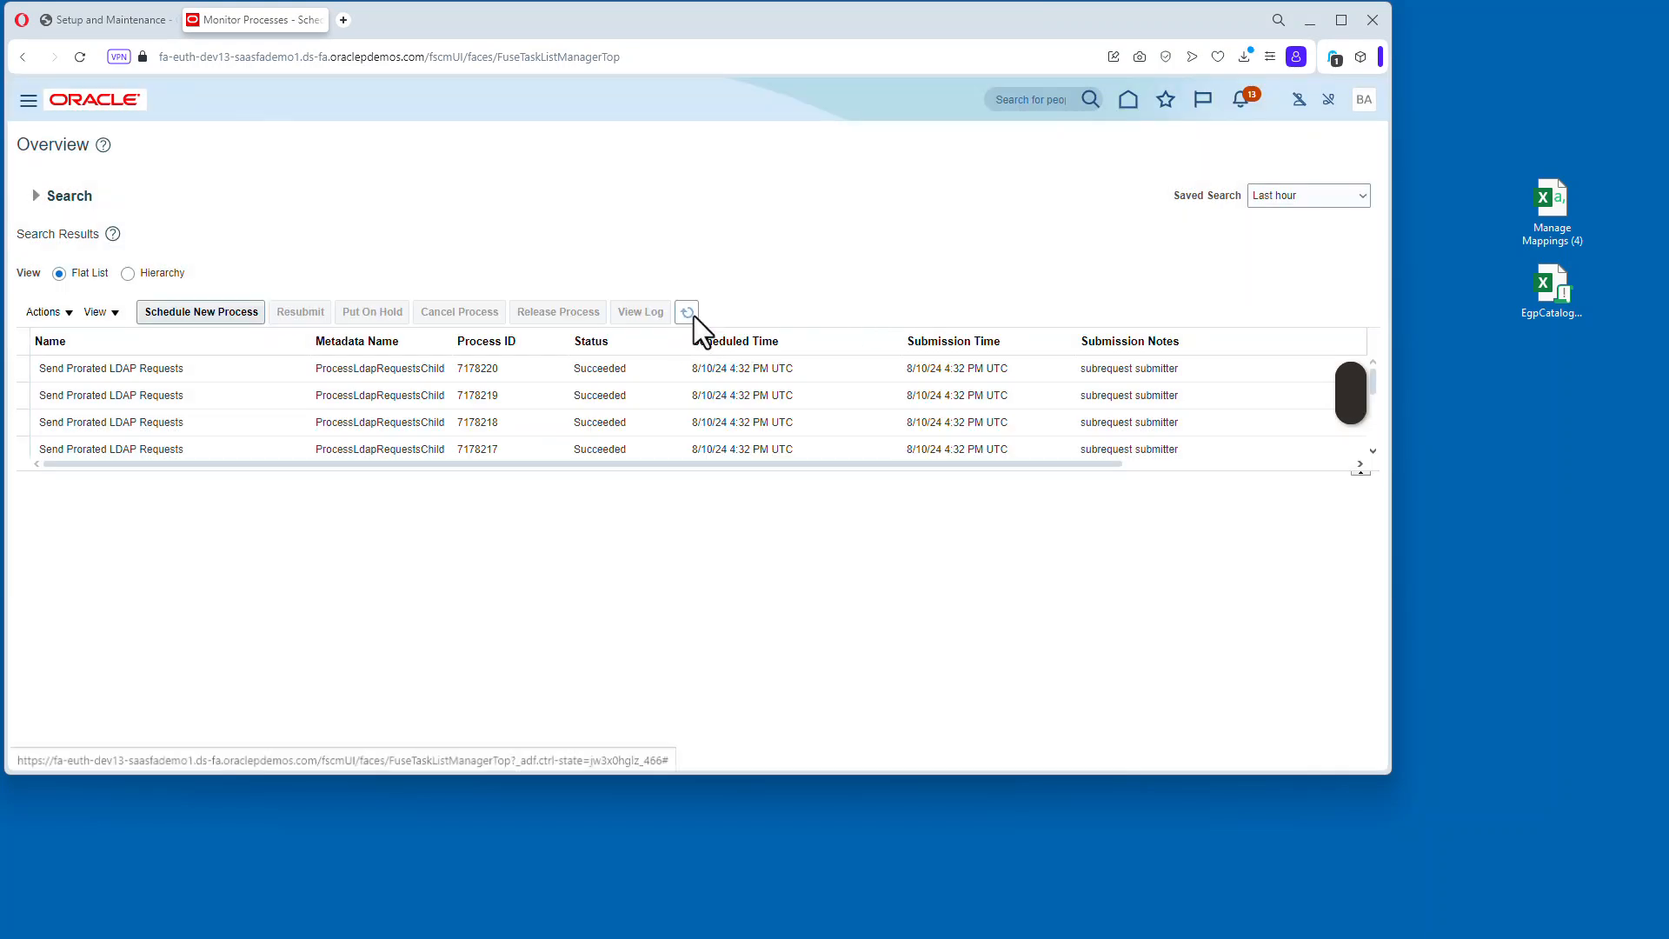
left_click(687, 311)
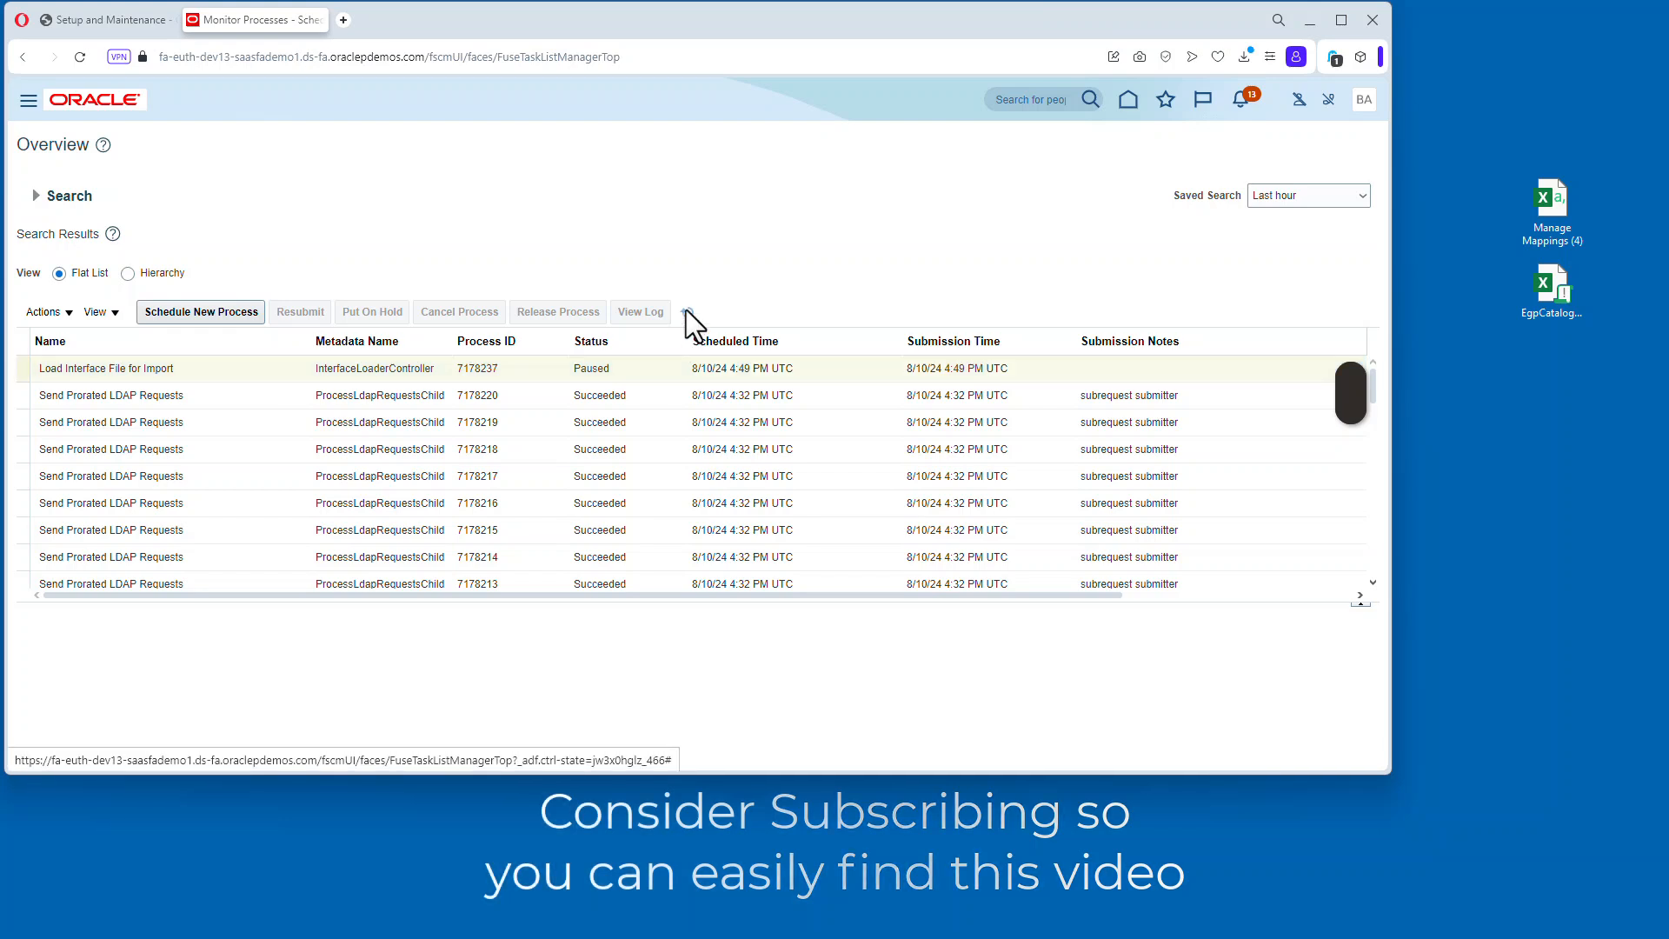
left_click(686, 312)
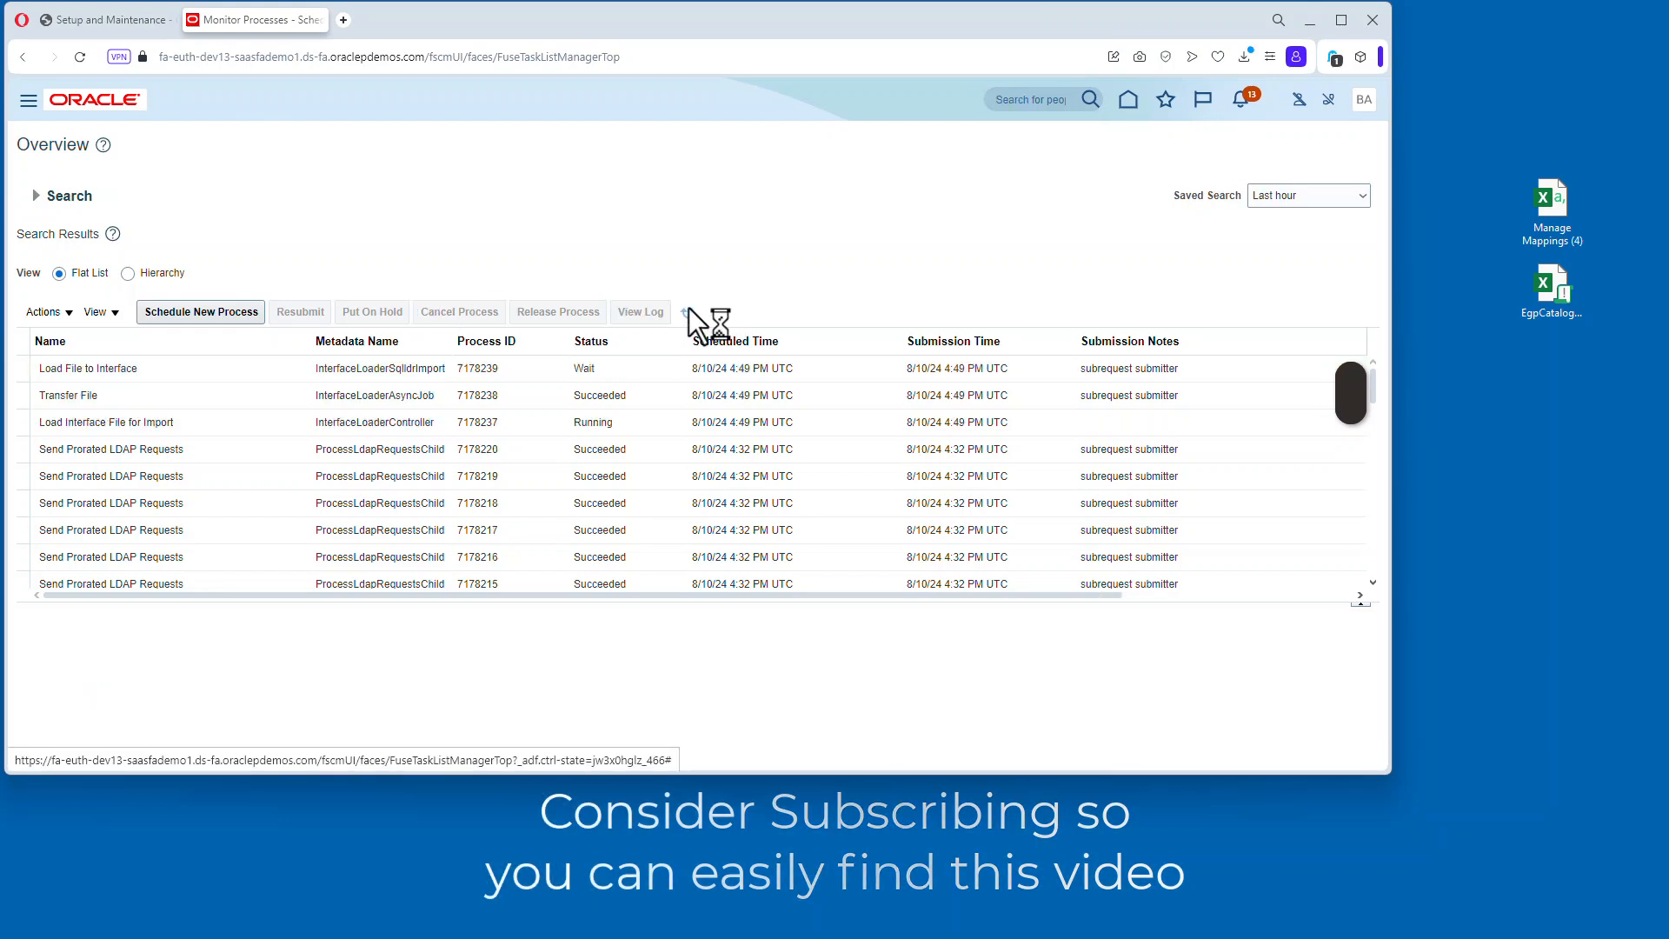
left_click(687, 311)
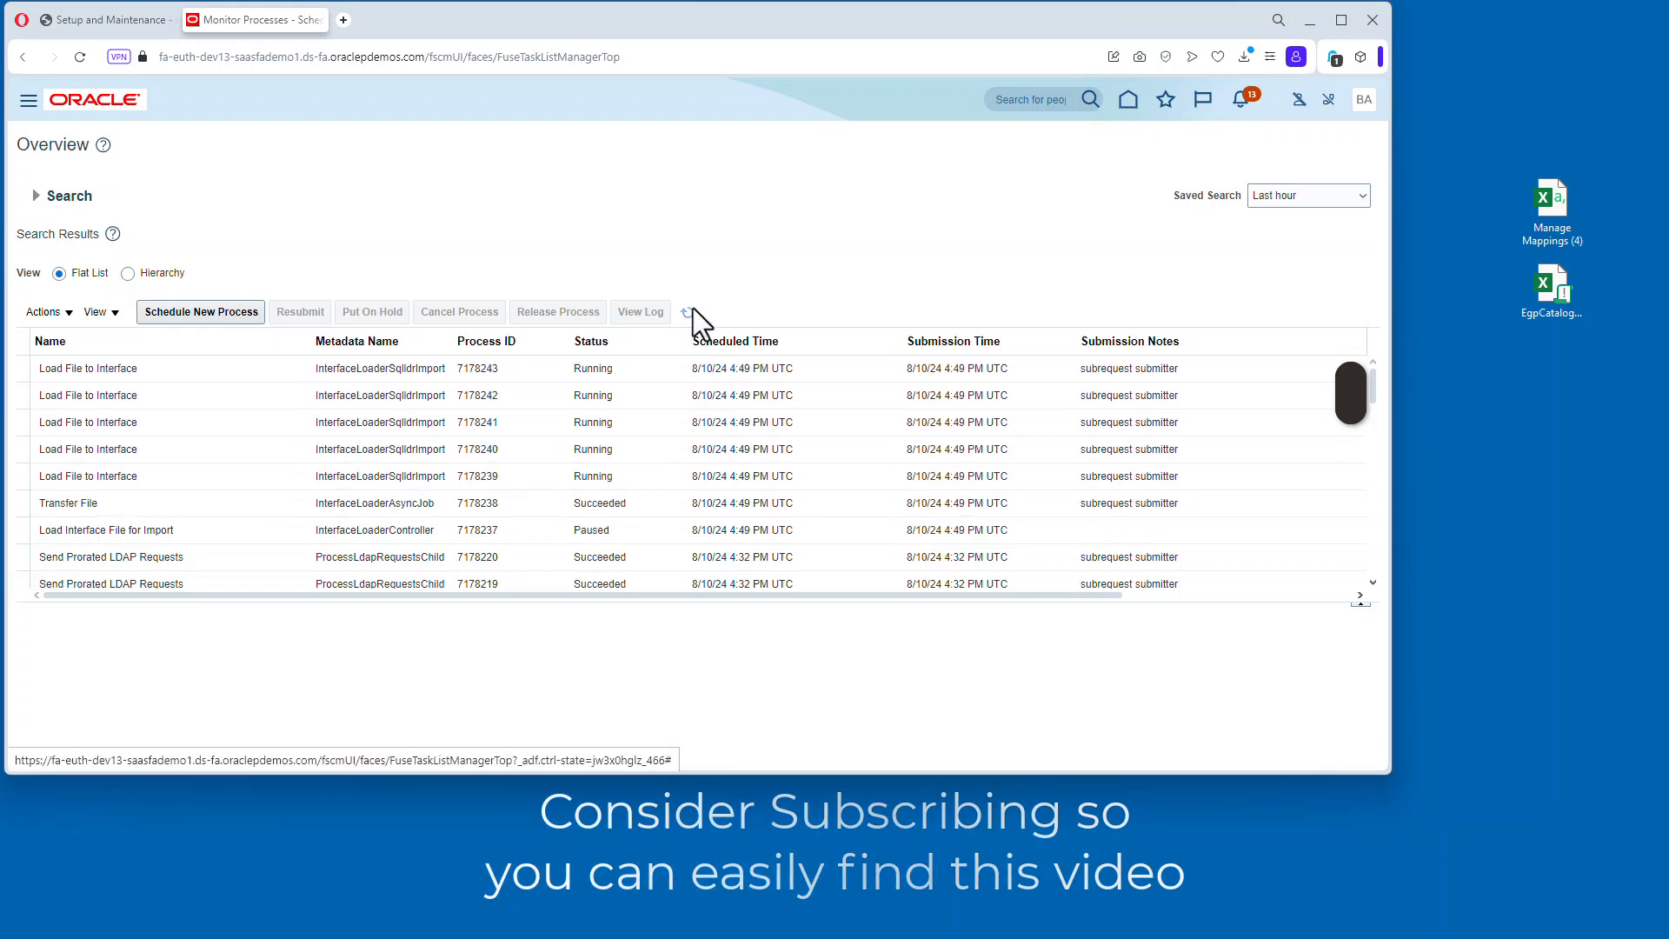
left_click(685, 312)
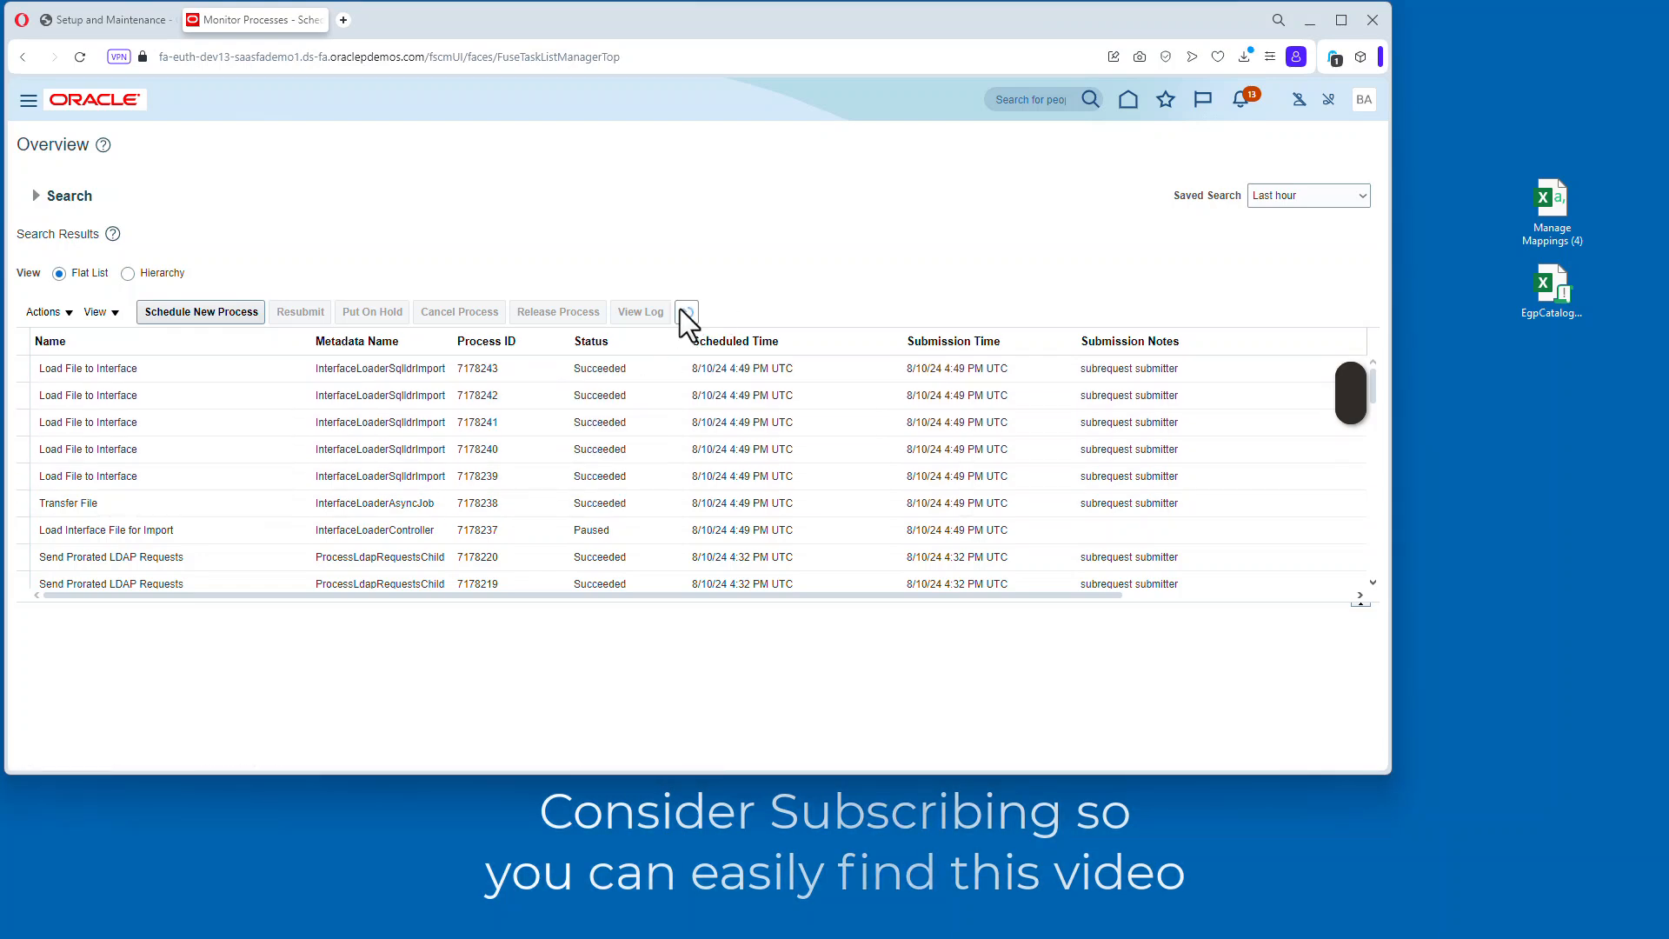
left_click(687, 312)
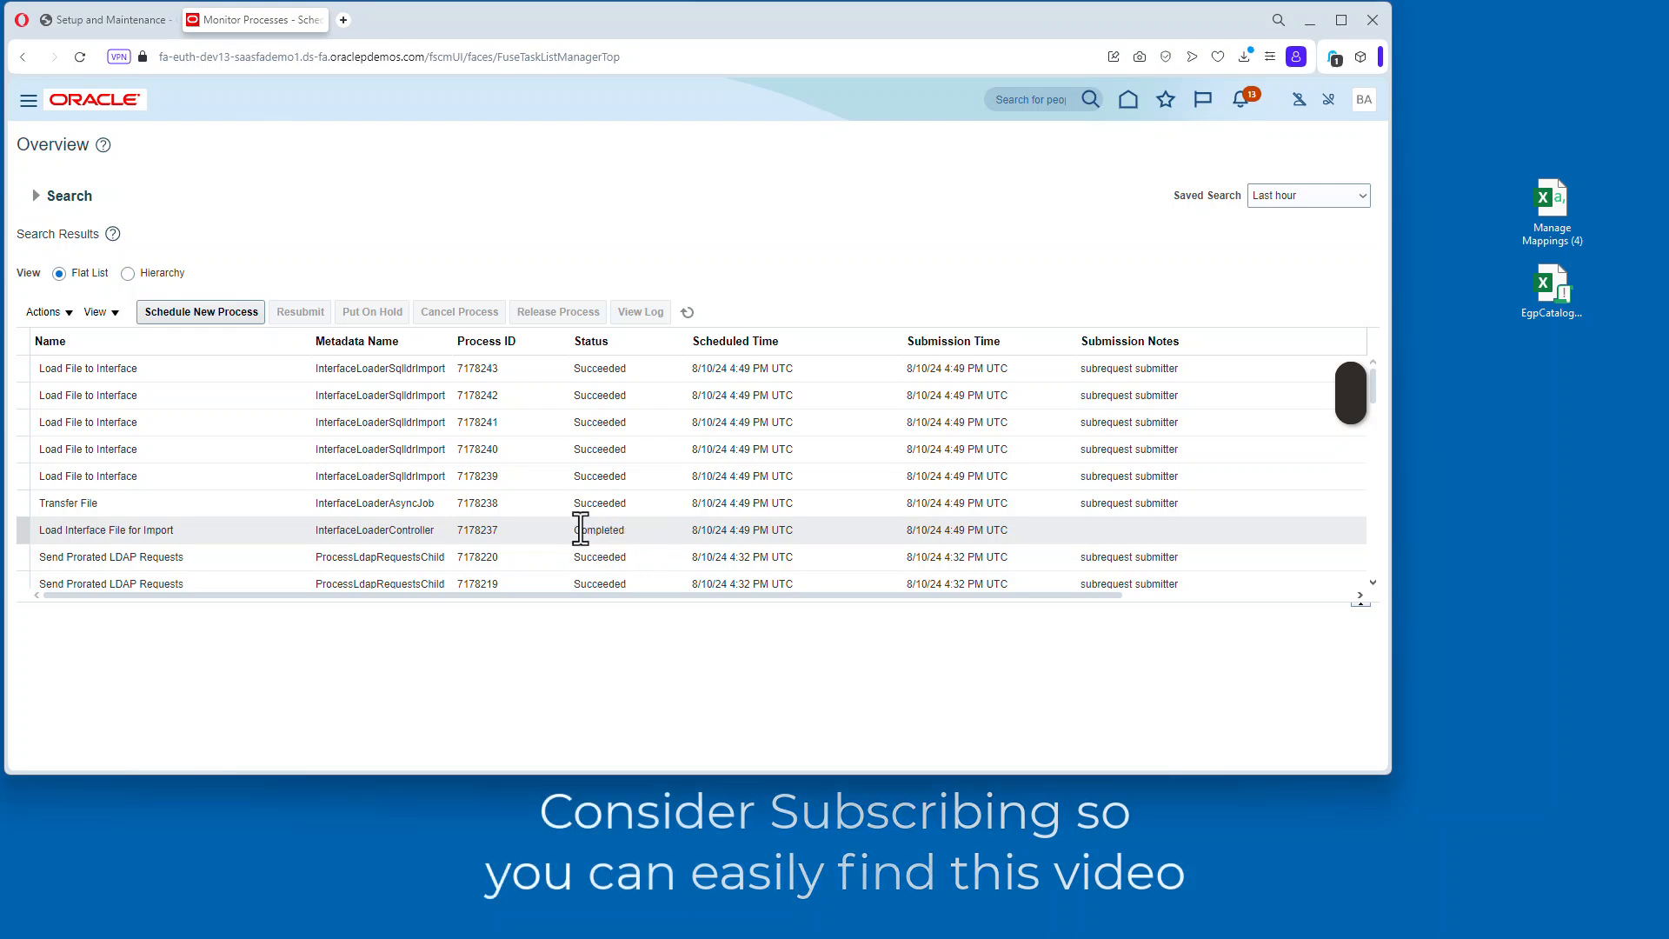
left_click(199, 312)
type("sched")
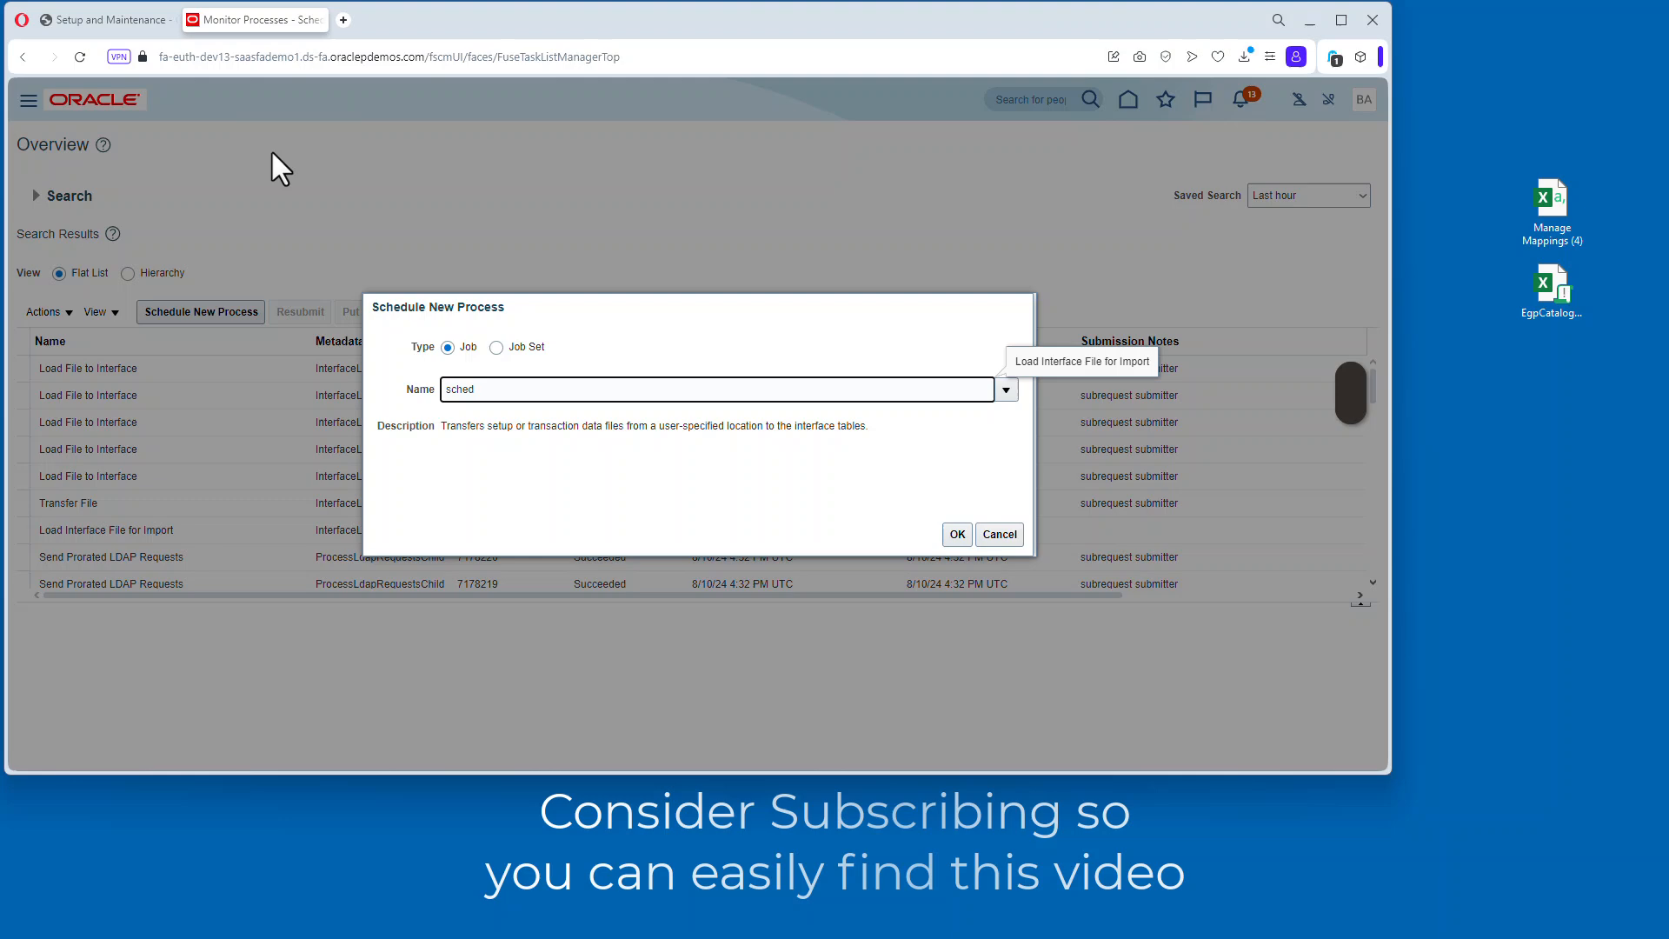
Submit Schedule Catalog Import Job with Batch ID 19901195.
left_click(1004, 389)
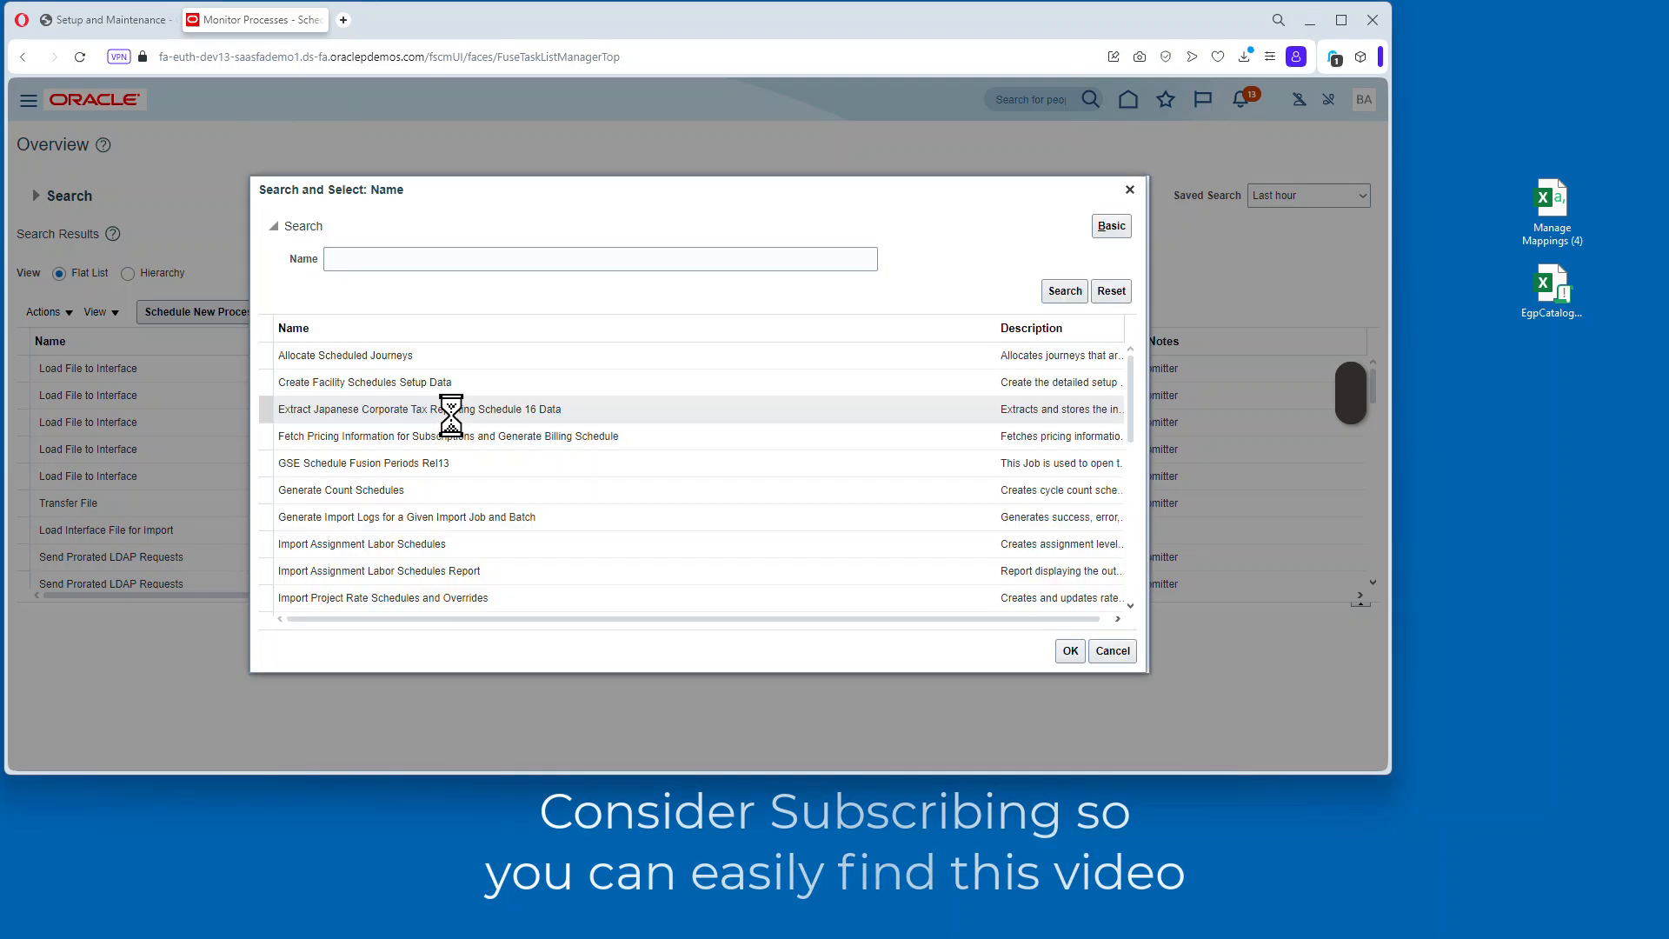
scroll("down", 3)
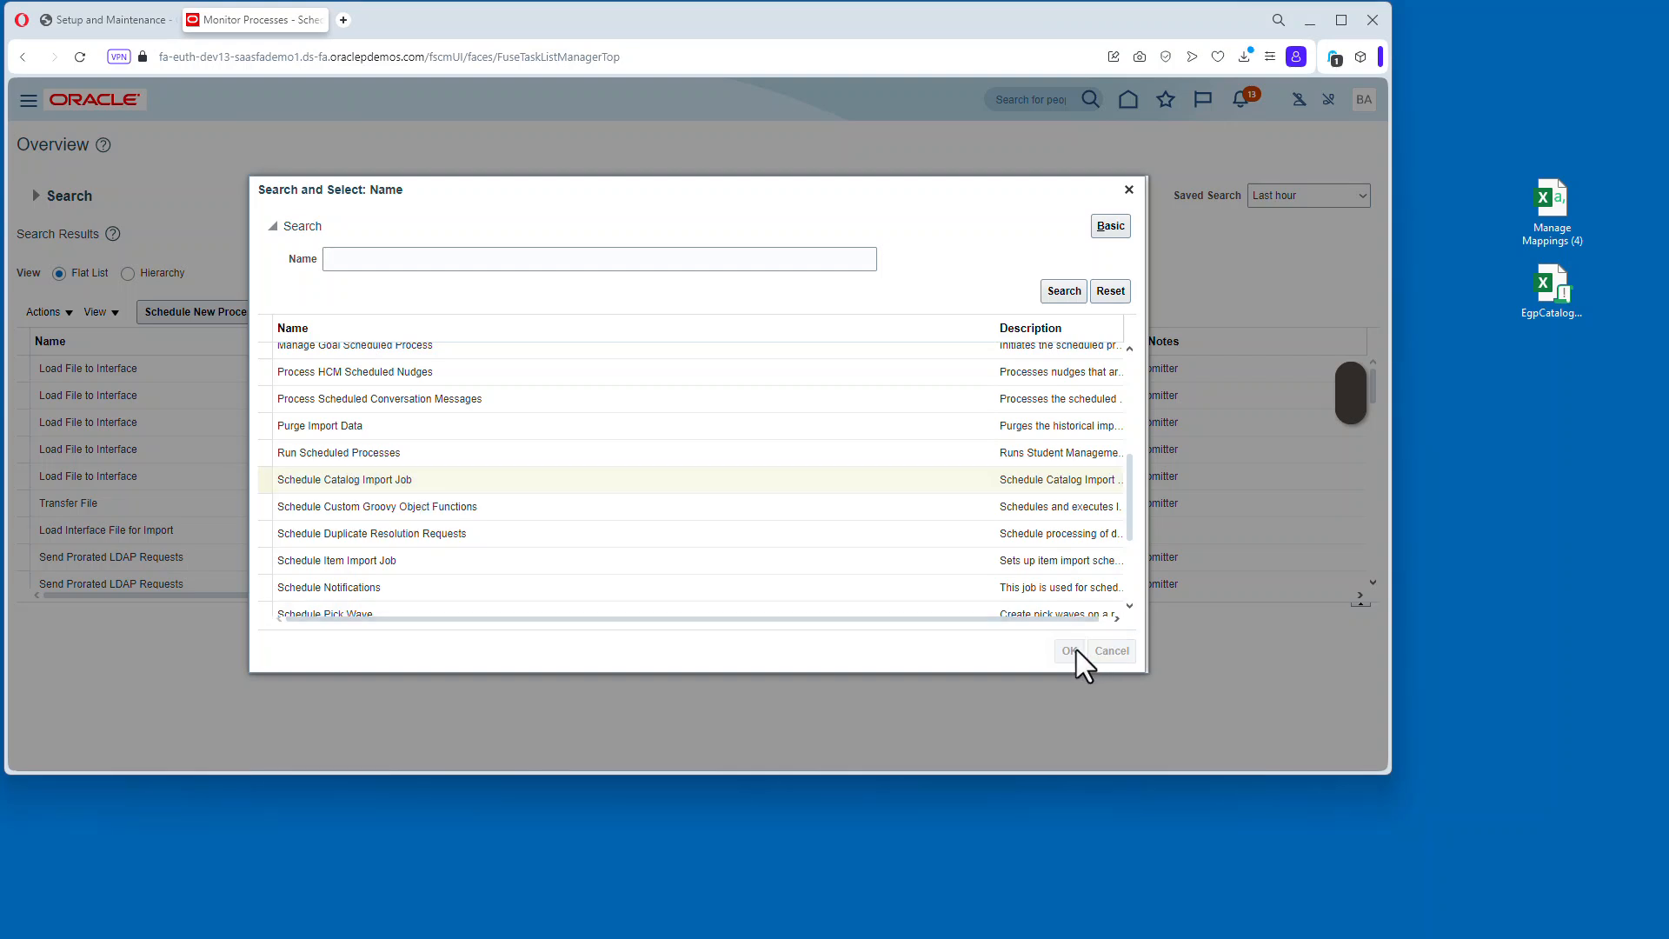
left_click(1110, 650)
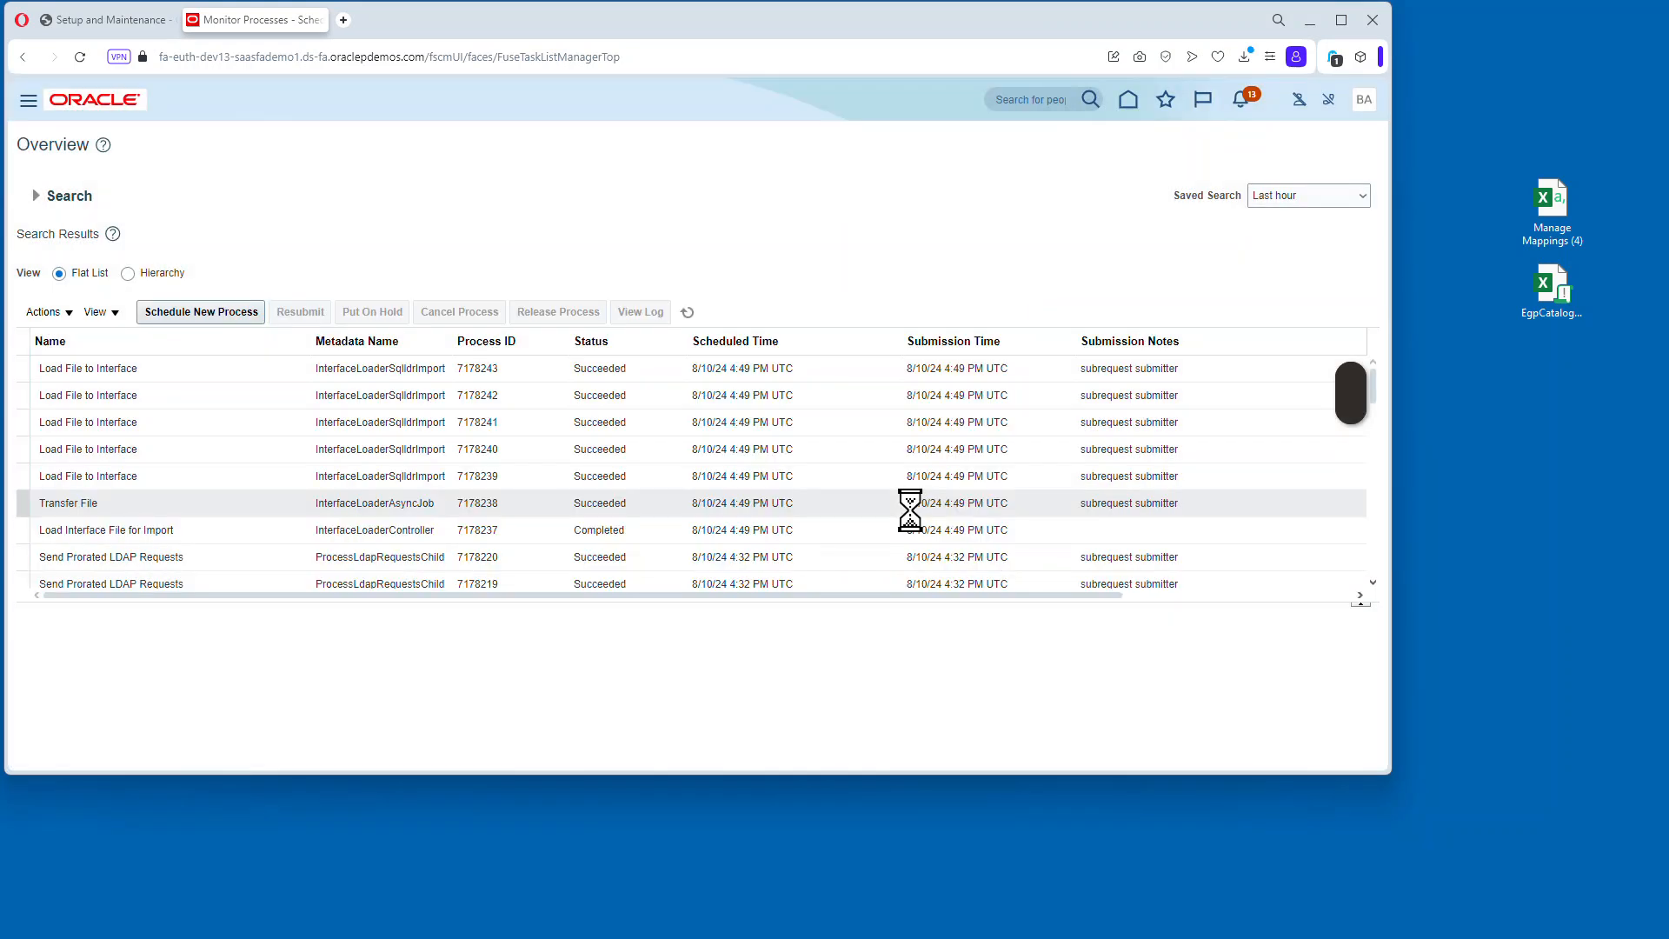
left_click(199, 312)
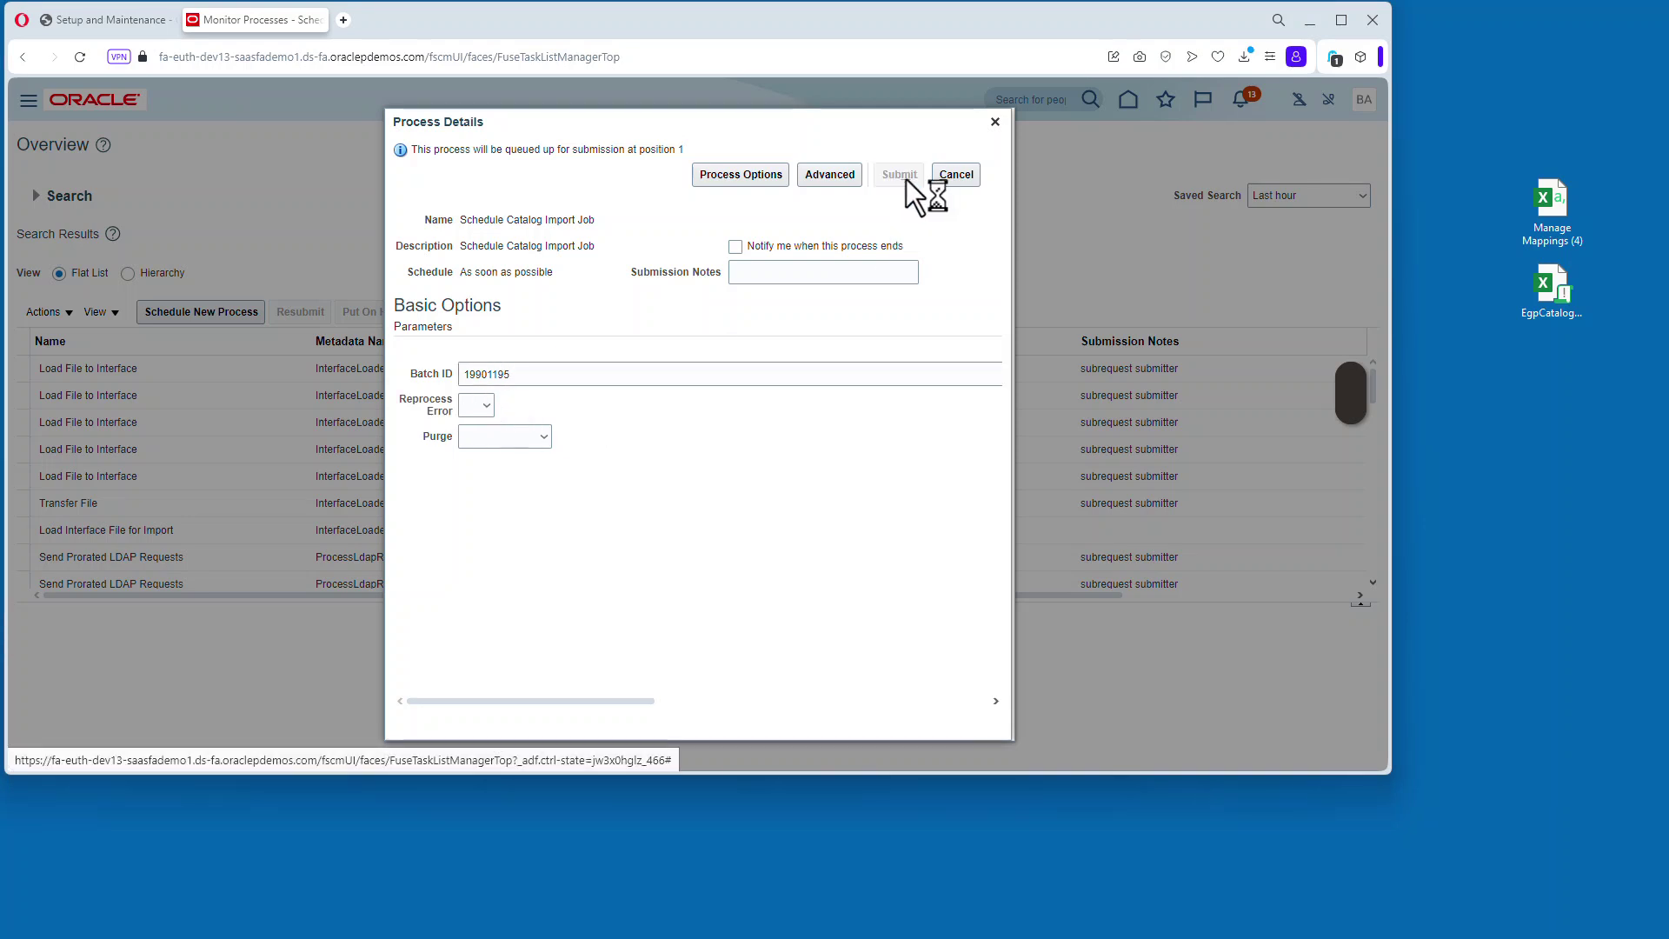
left_click(897, 175)
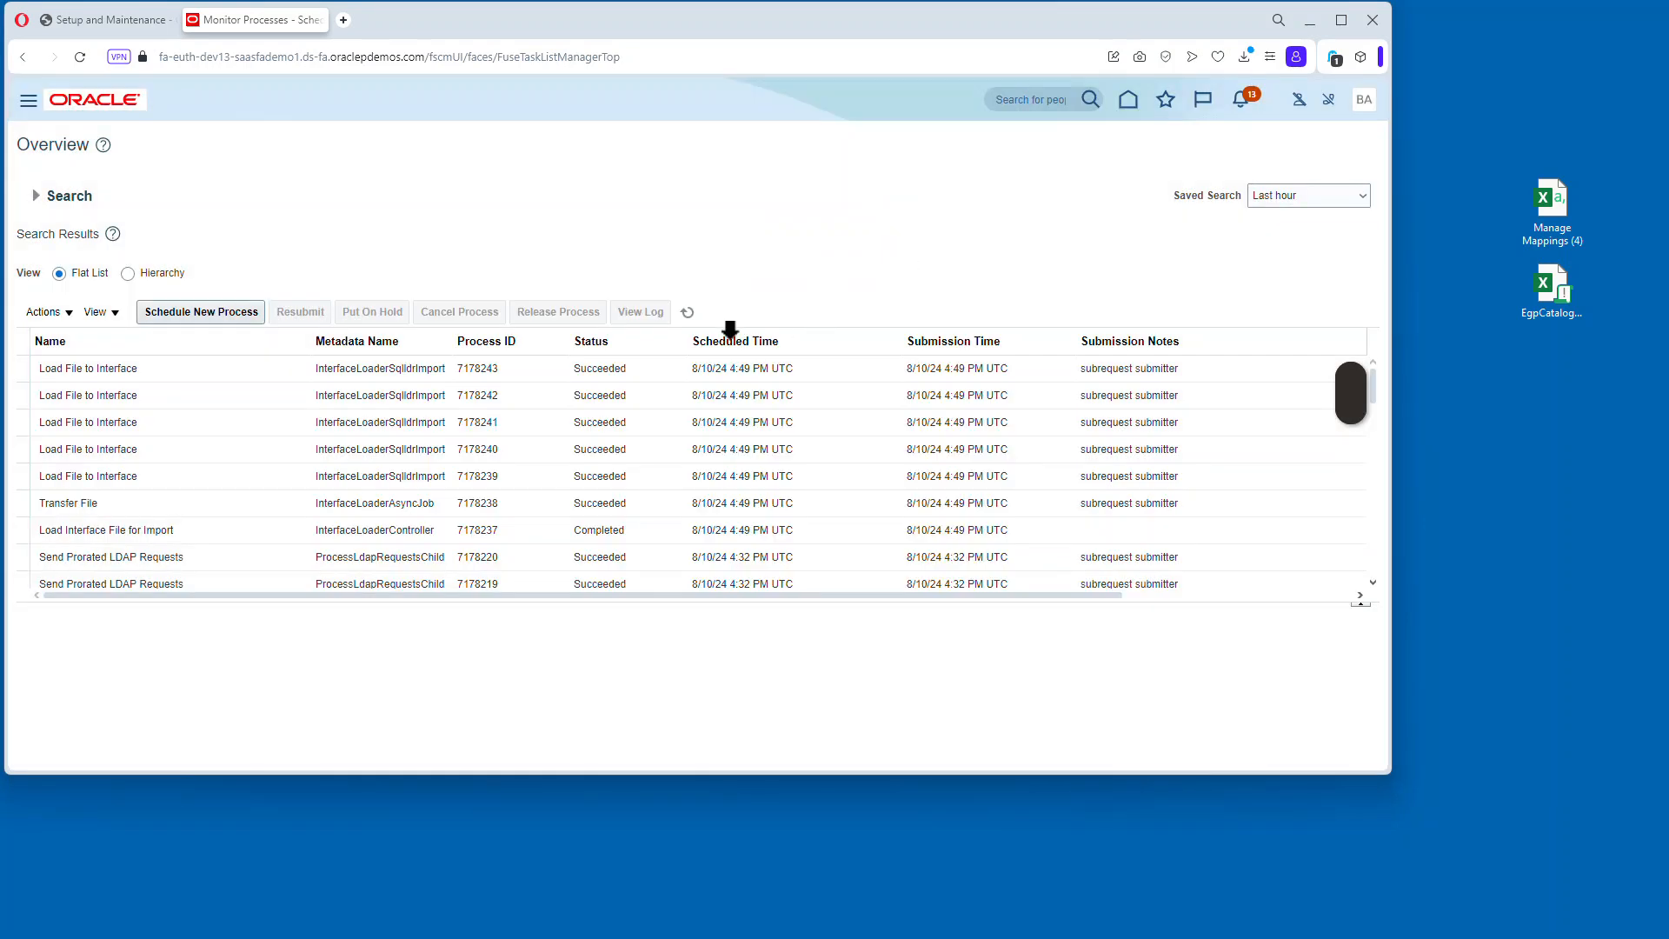
Refresh until the Item Import, preprocessing and keyword search child jobs succeed.
left_click(687, 312)
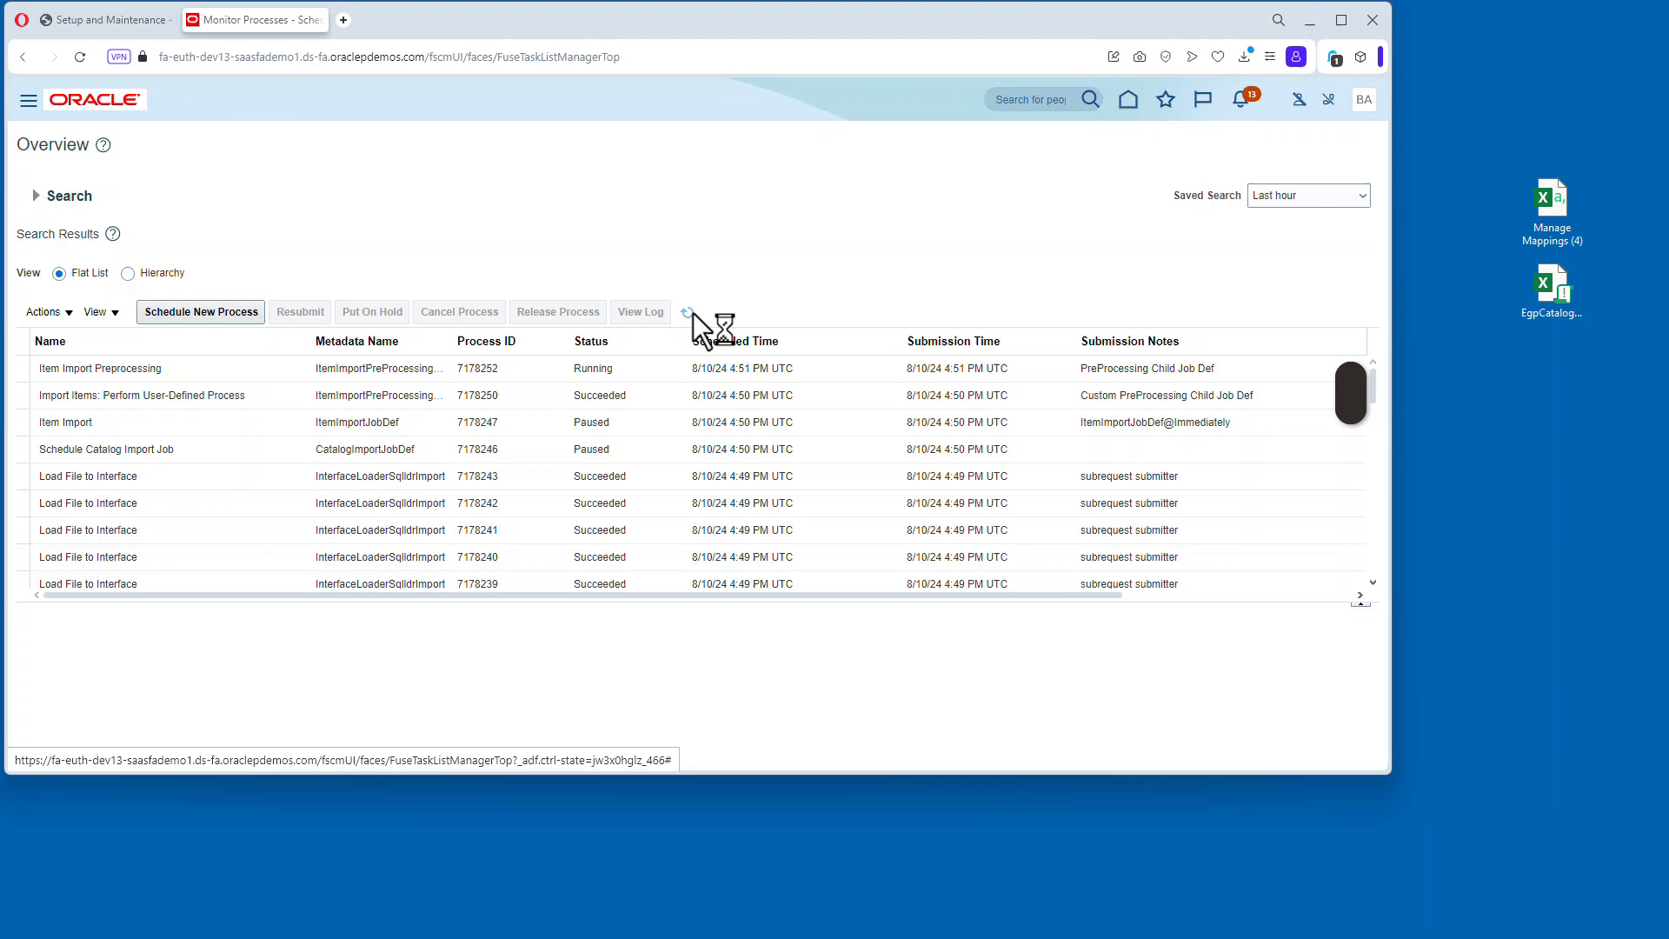
left_click(687, 312)
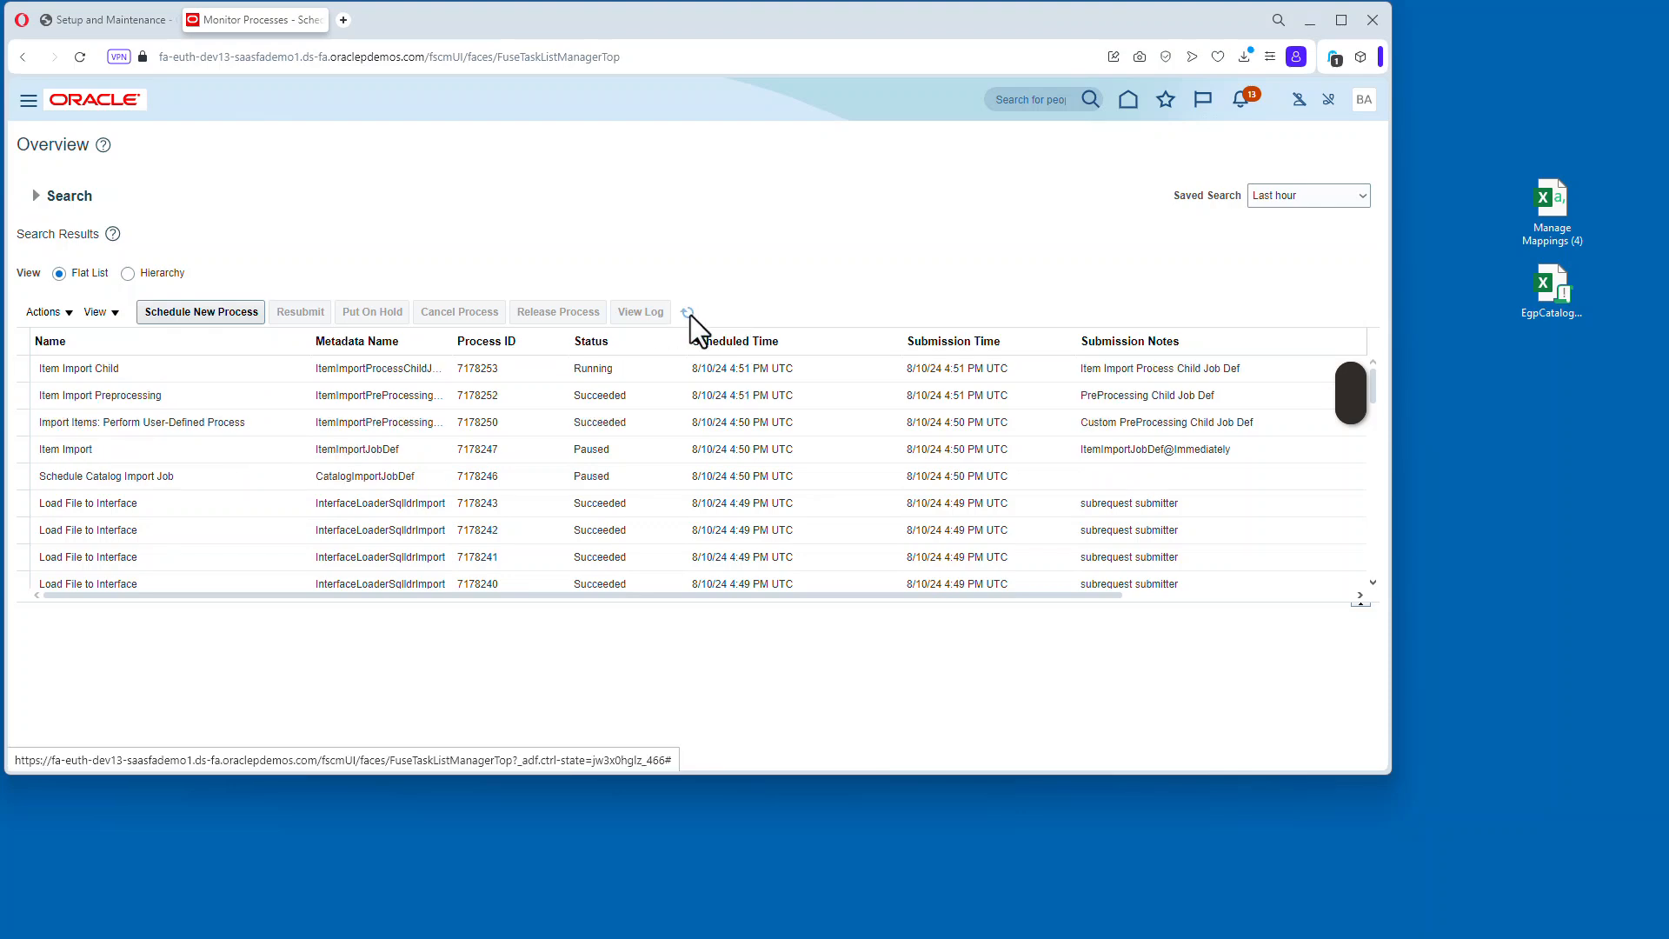
left_click(687, 312)
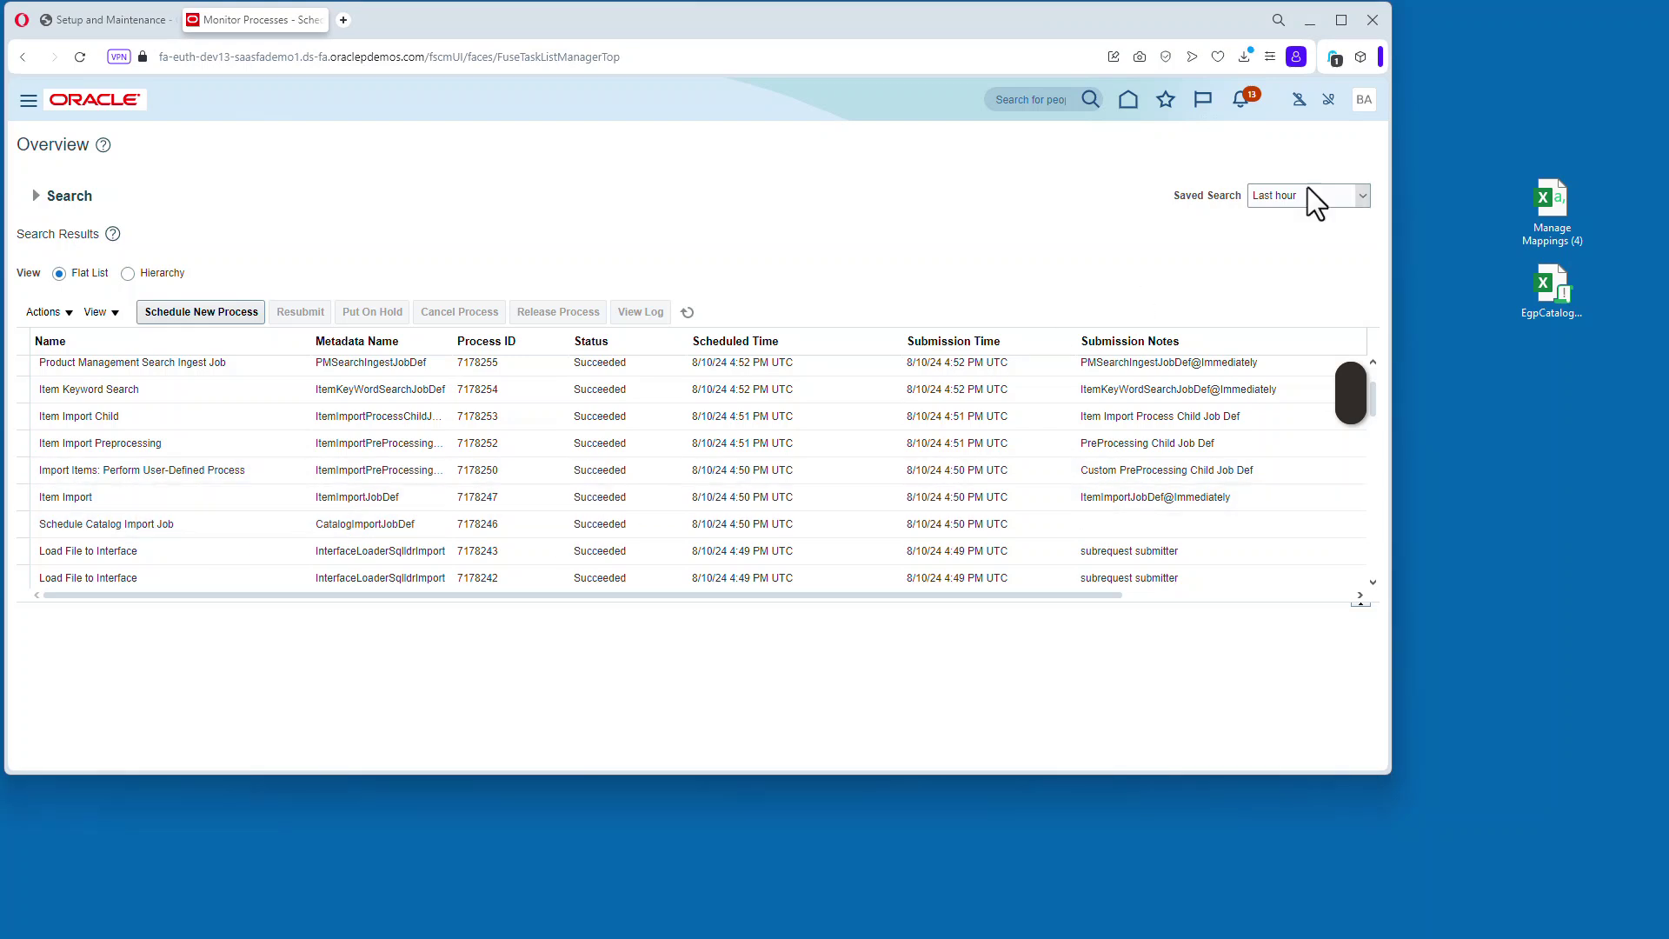
Return to Procurement setup and open the Purchasing functional area catalog.
left_click(1363, 99)
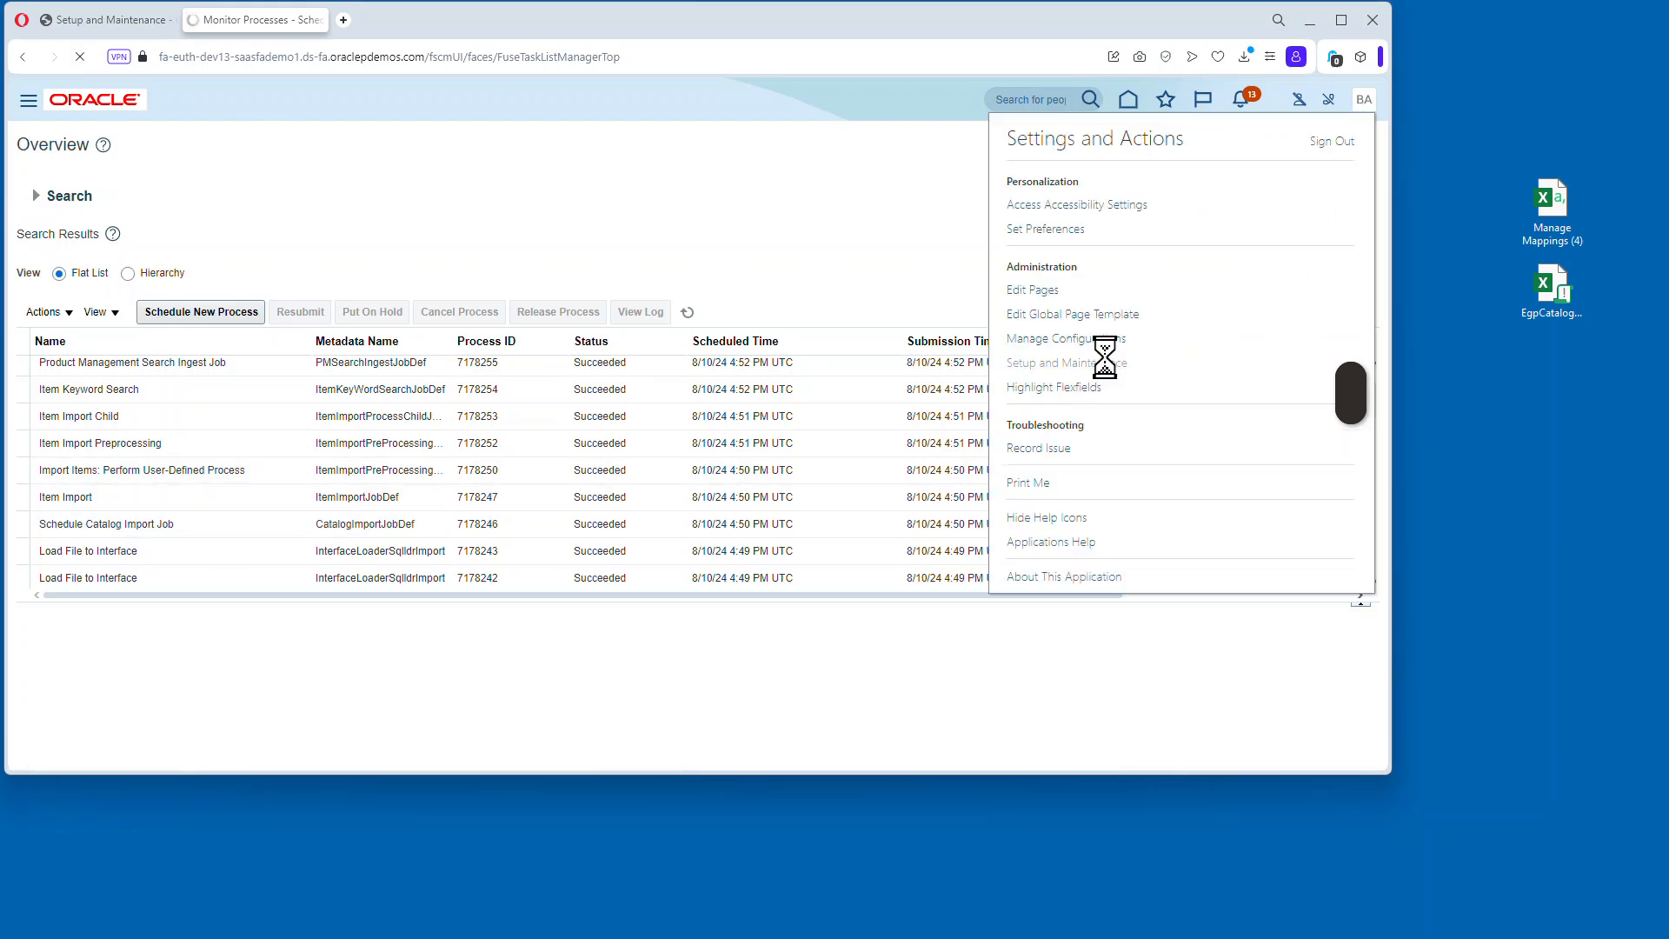
left_click(1067, 362)
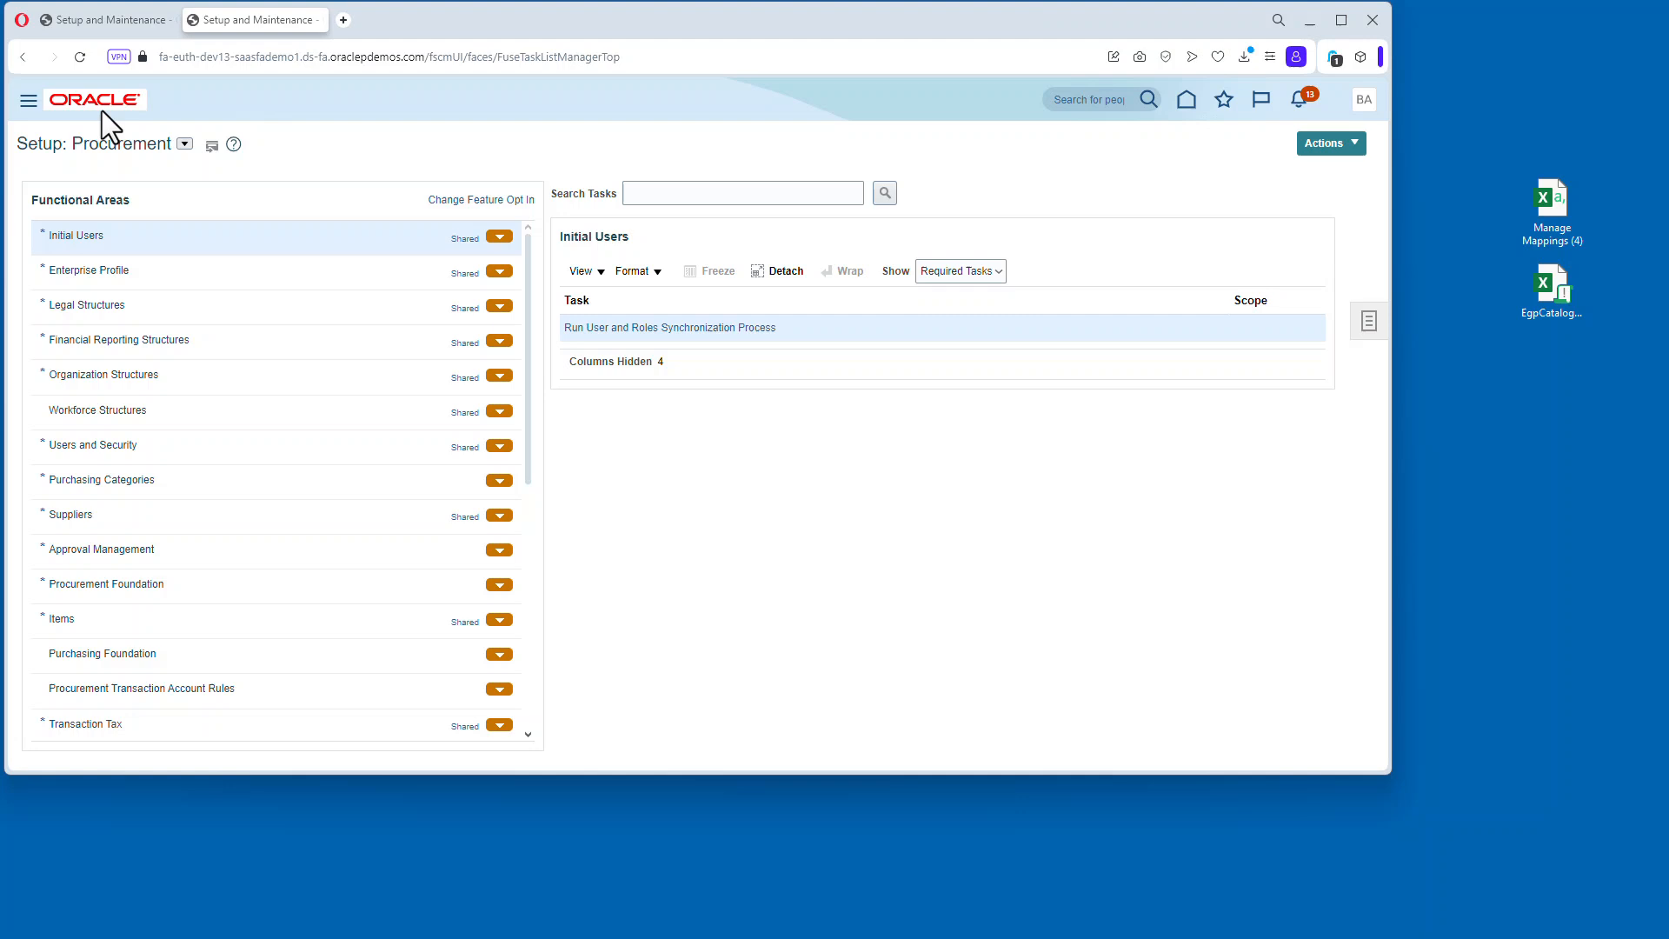
left_click(103, 478)
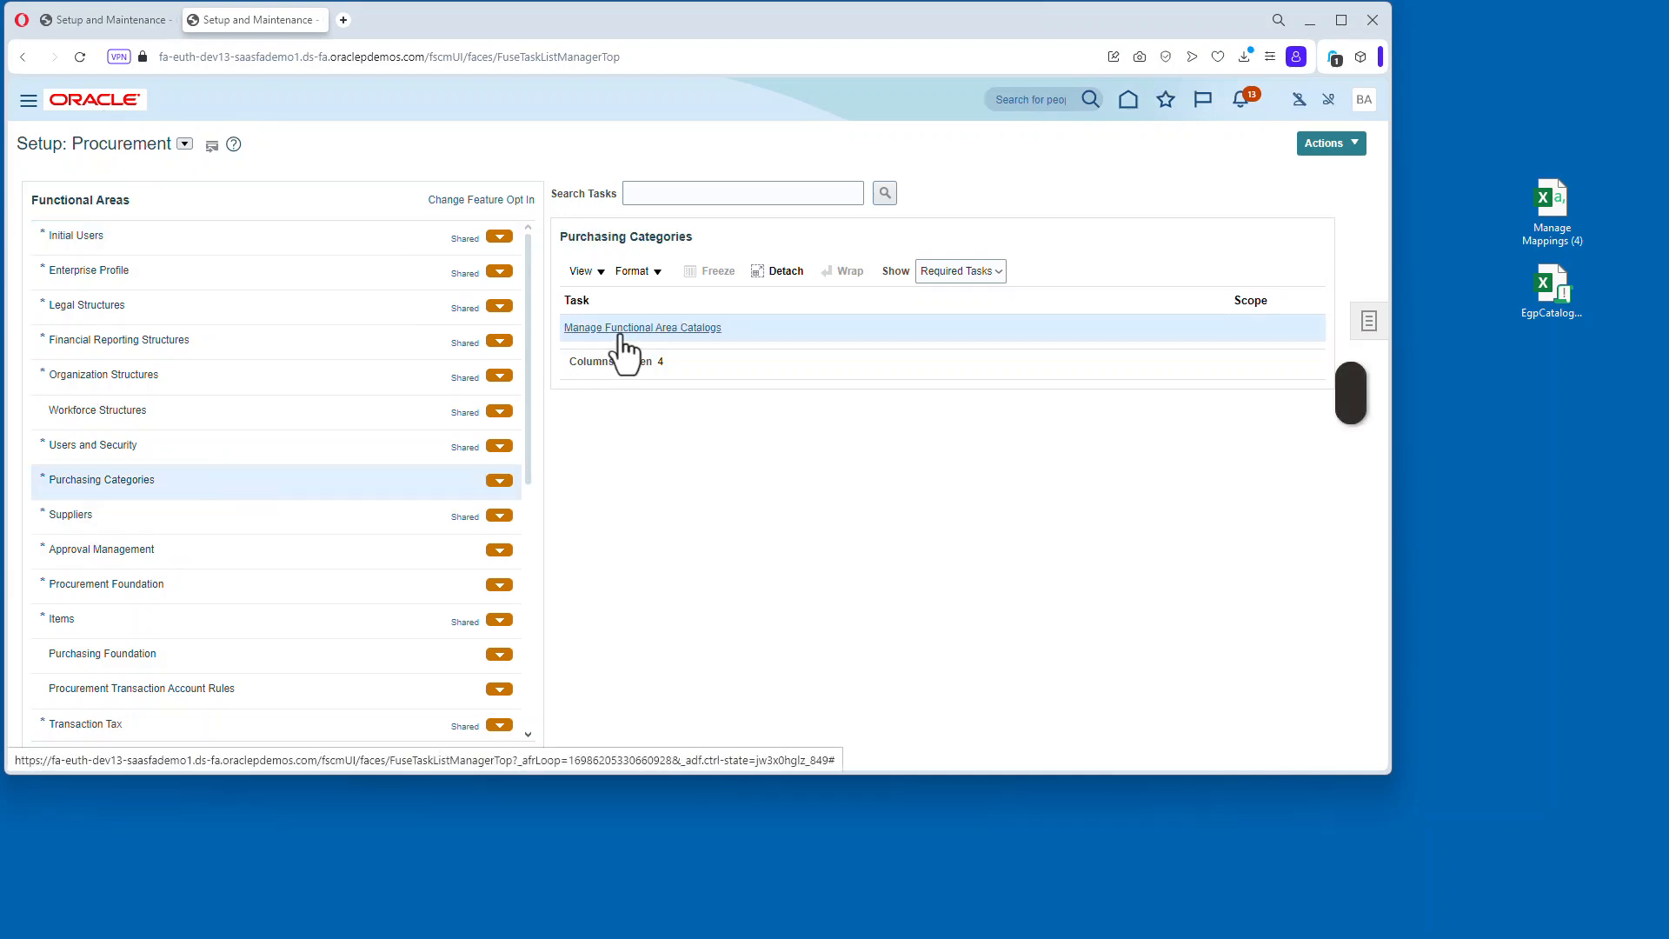
left_click(641, 327)
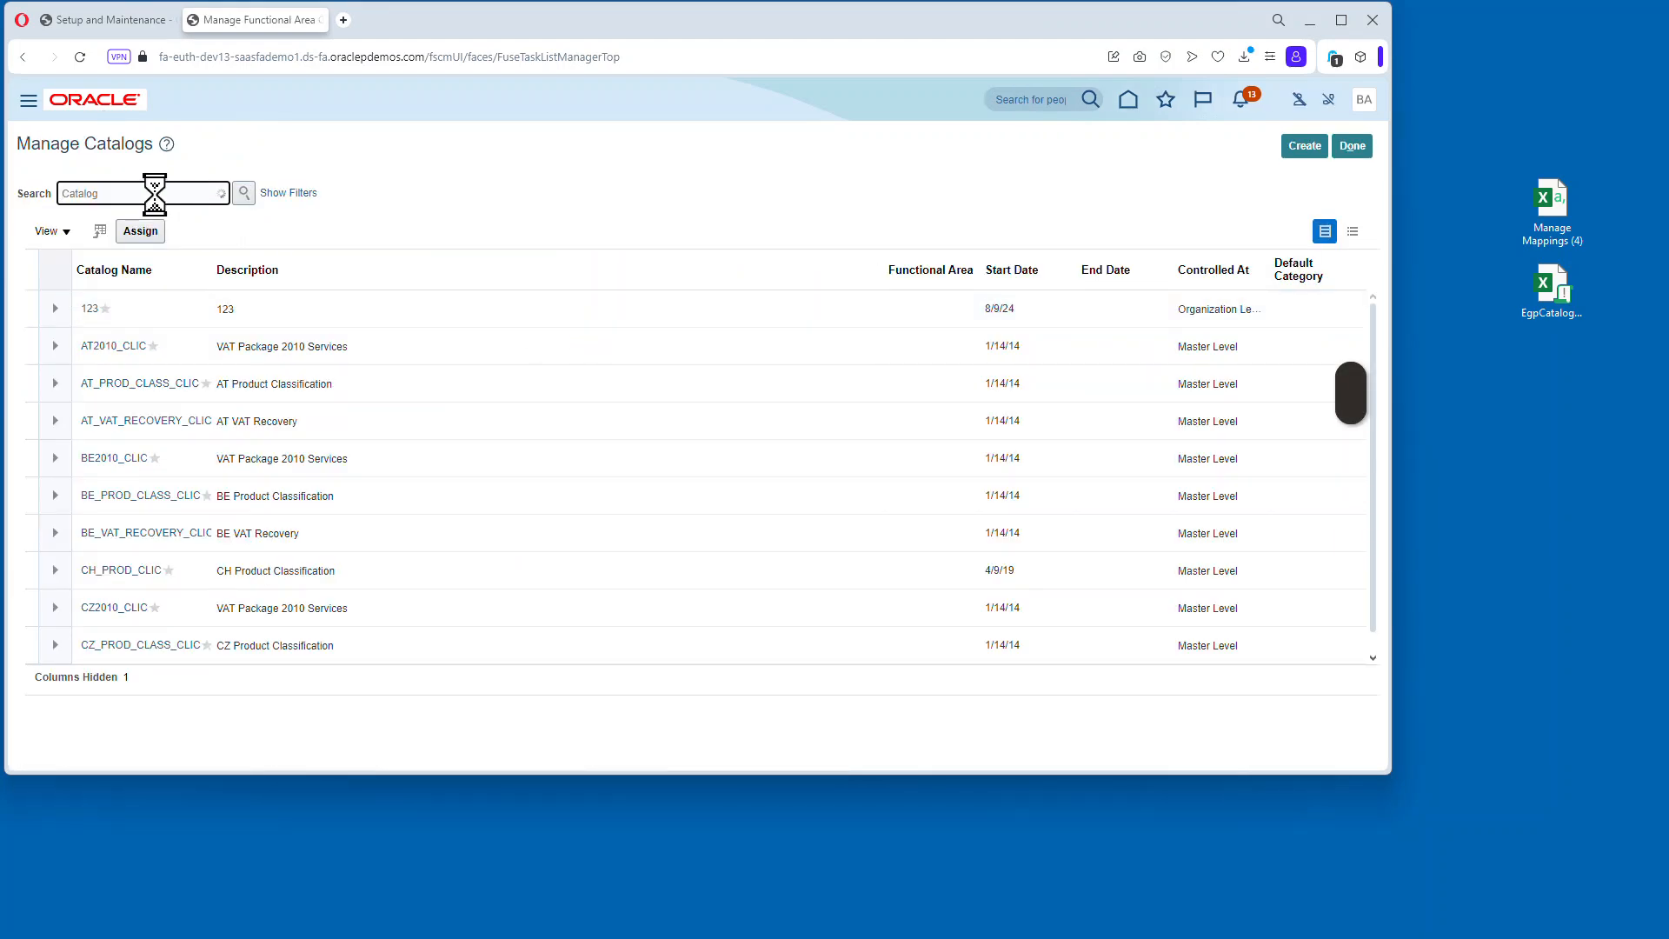
type("Purch")
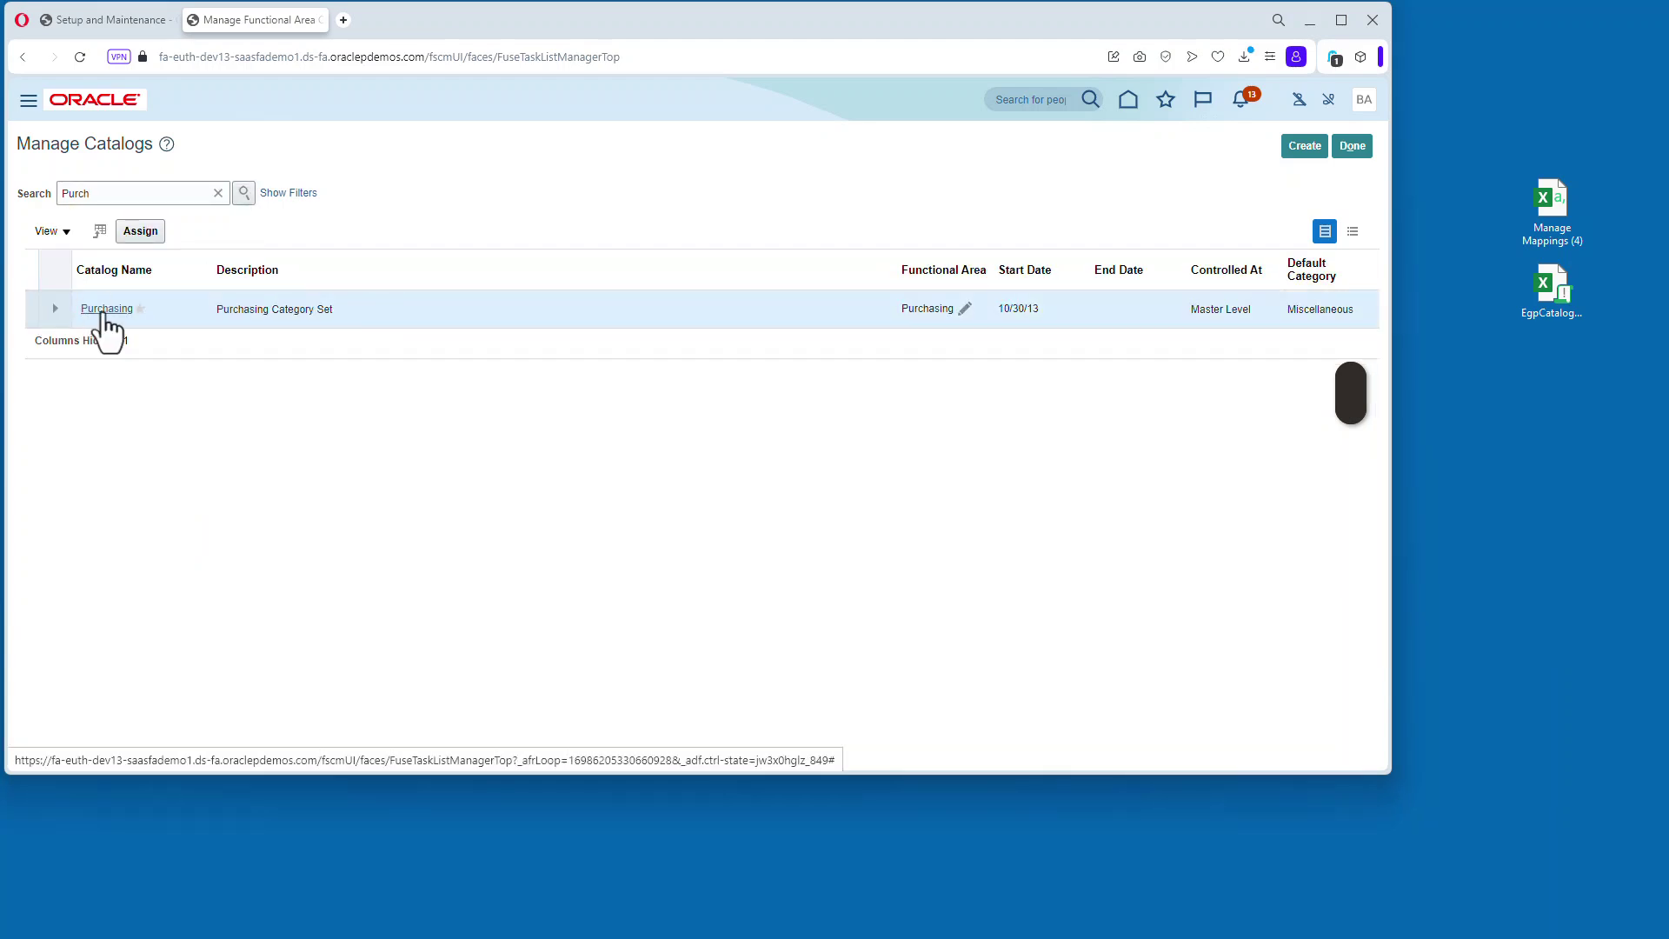
left_click(106, 308)
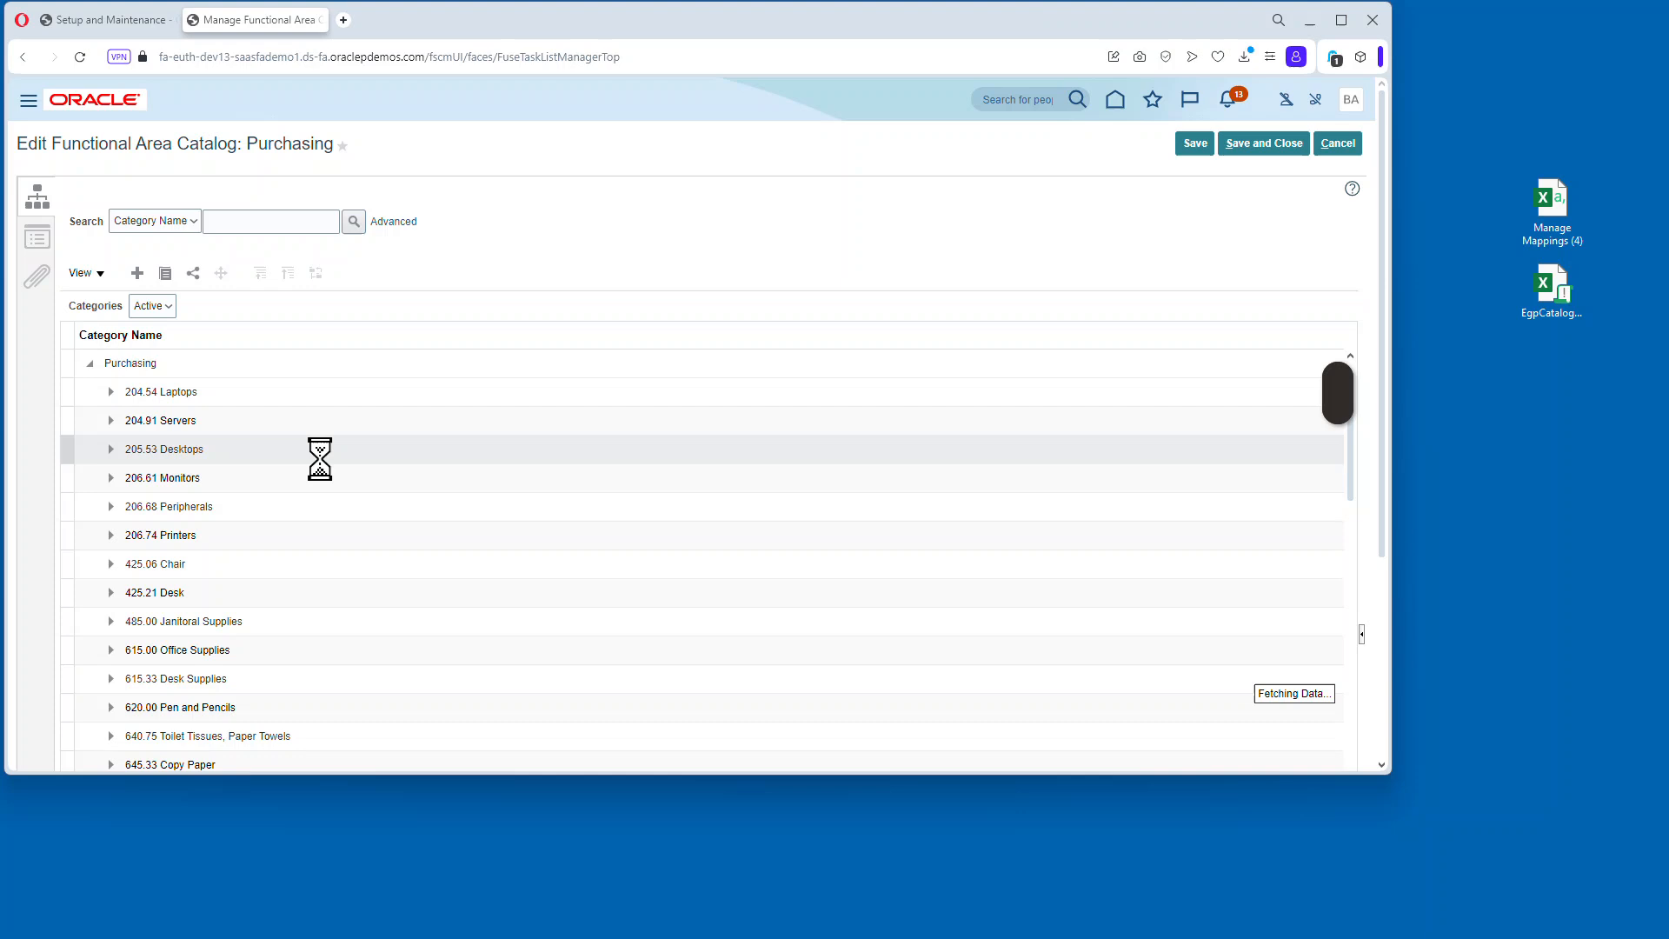
View the SU-MRO category details (code SU.MRO), then cancel without saving.
scroll("down", 3)
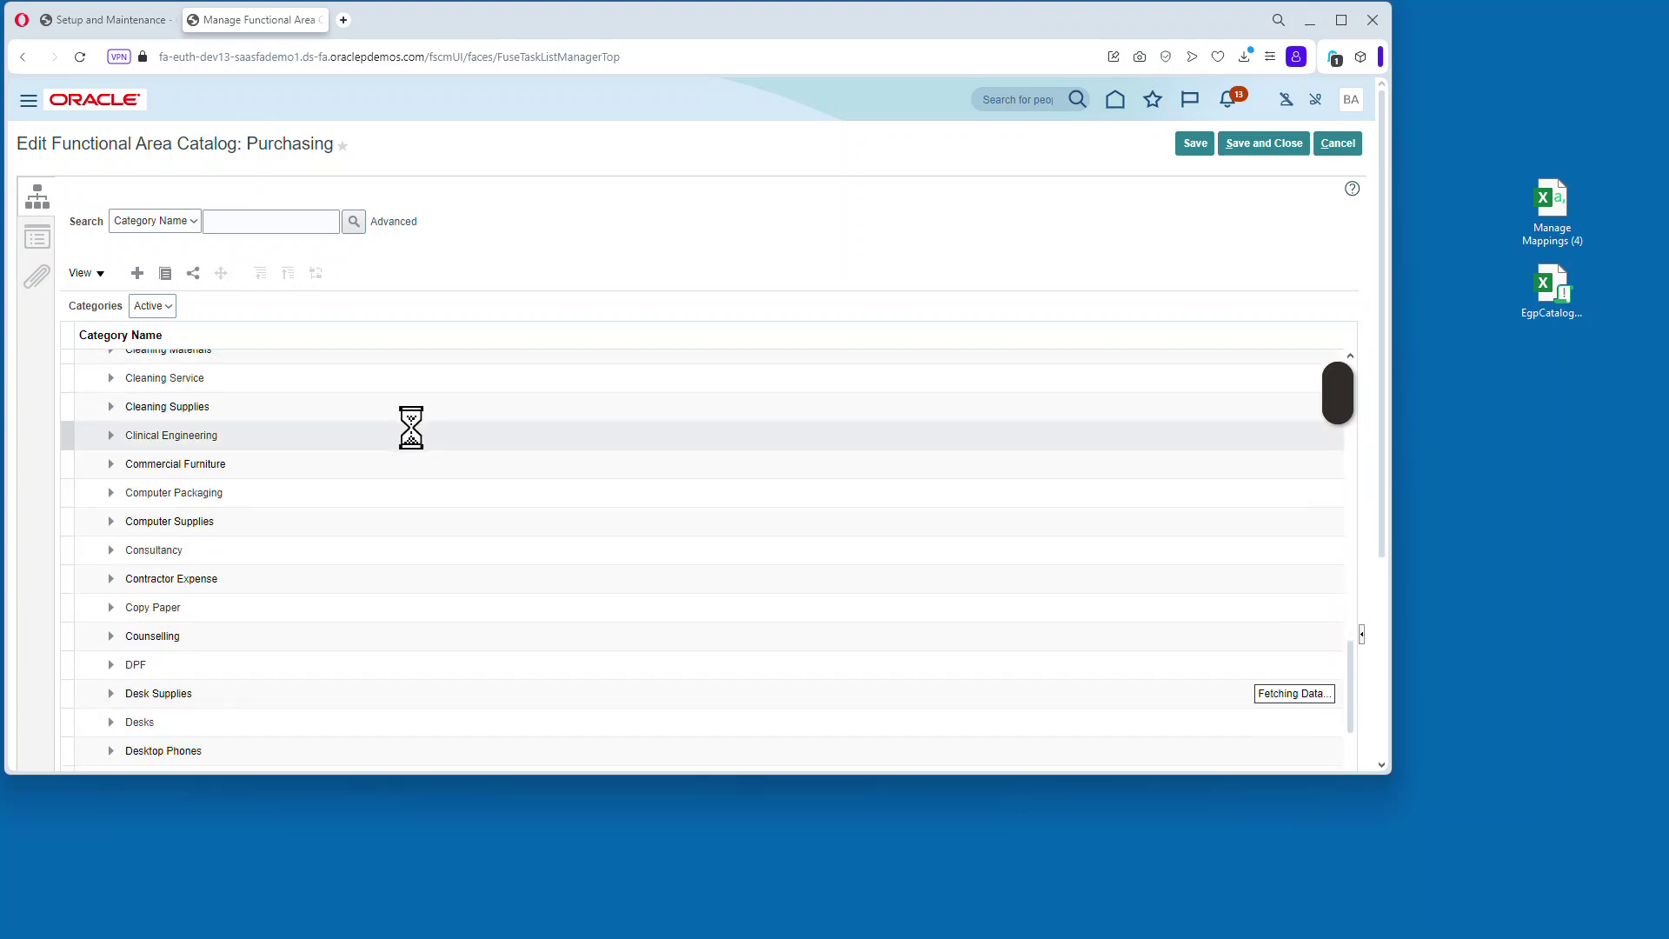
scroll("down", 3)
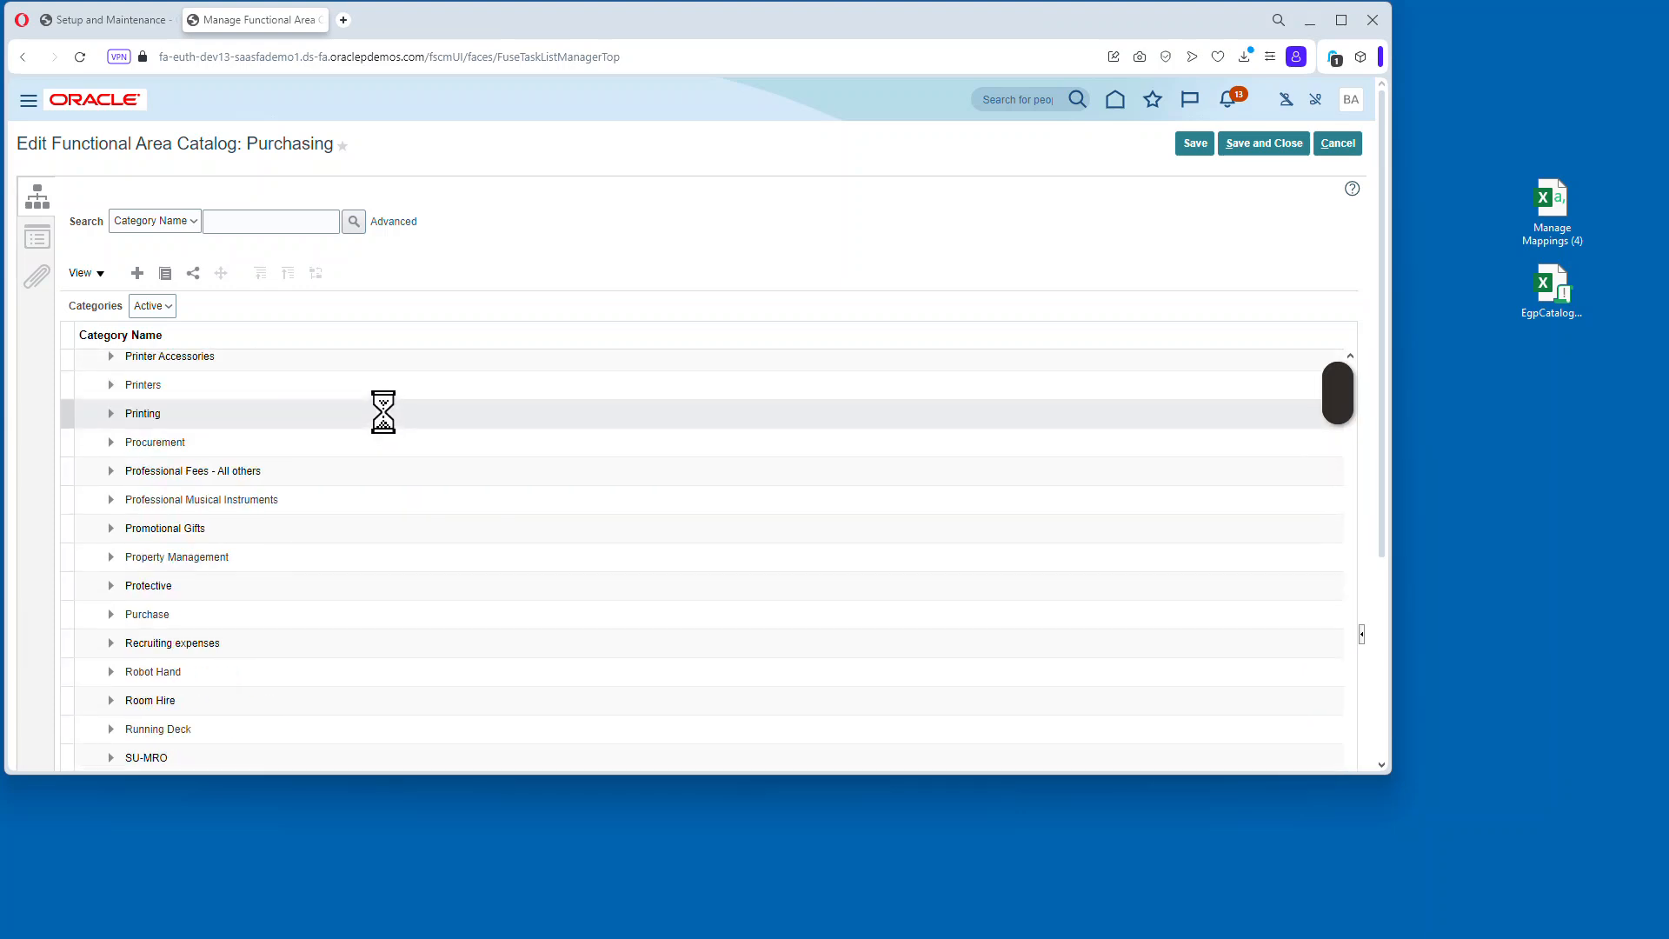
scroll("down", 3)
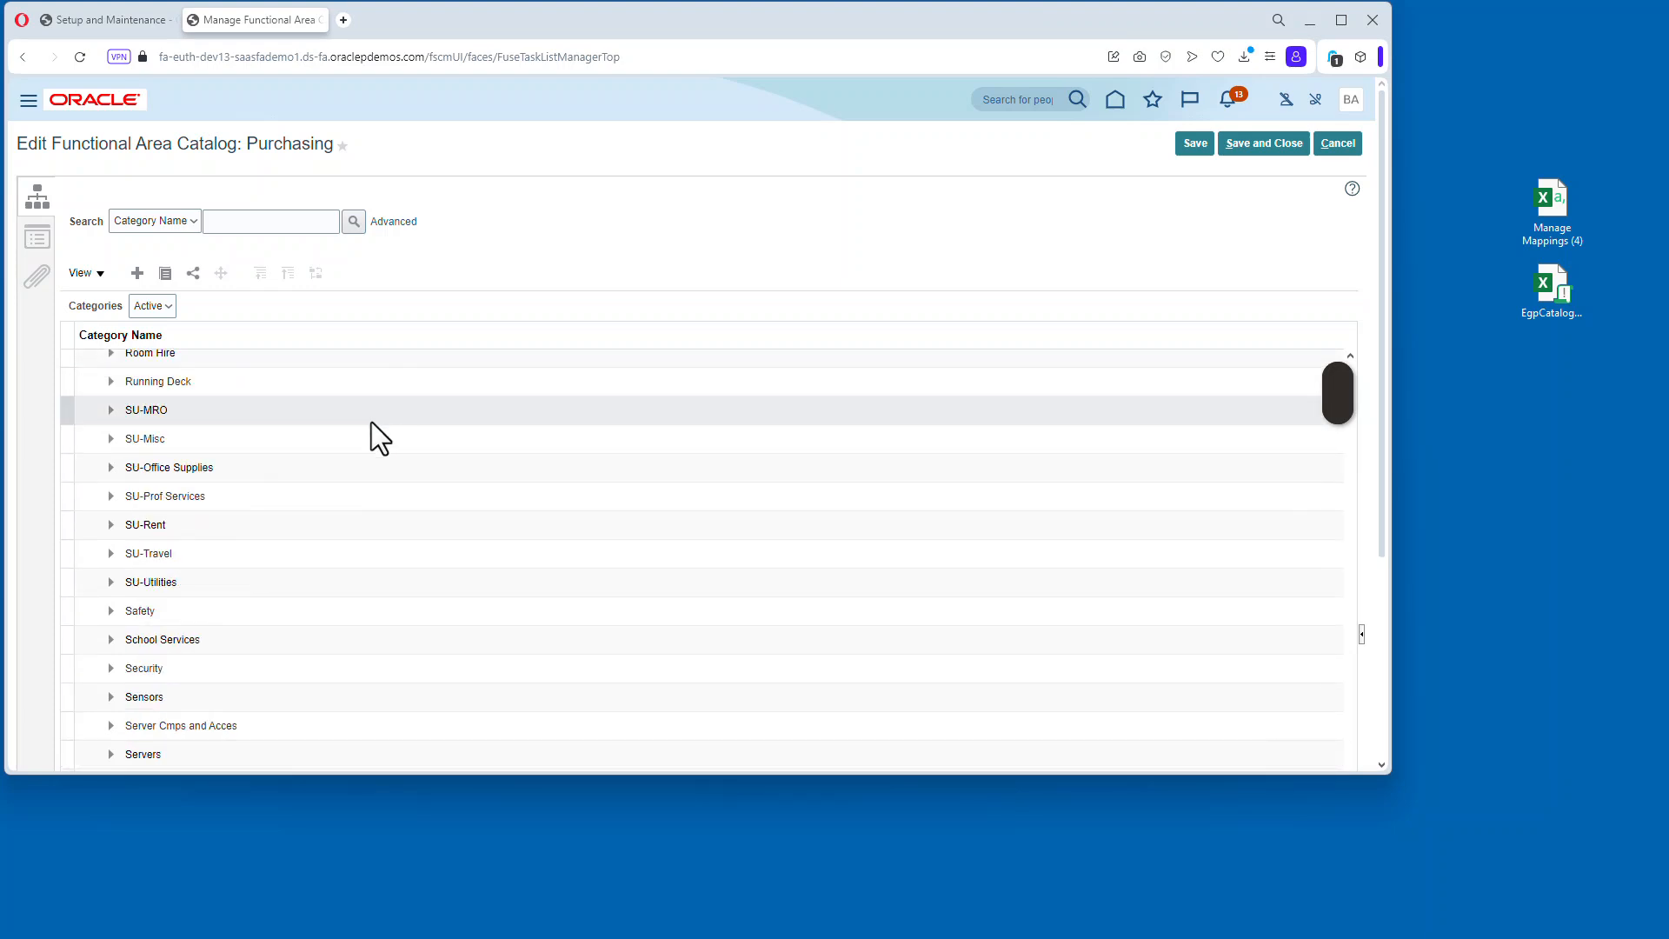
left_click(146, 409)
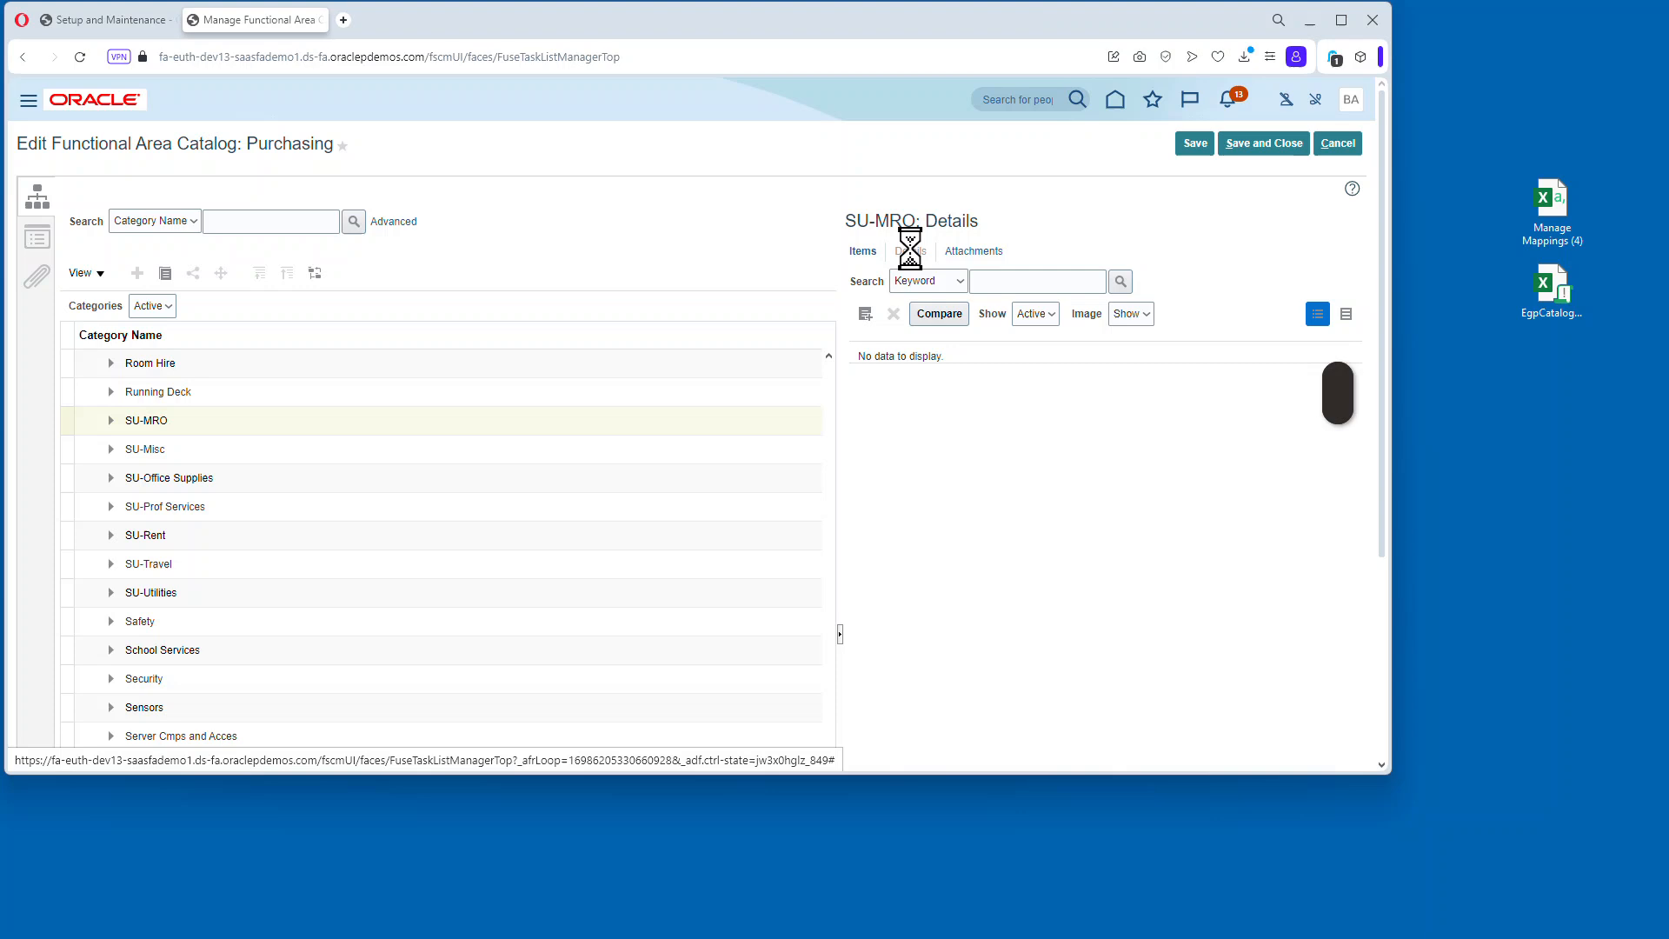
left_click(909, 251)
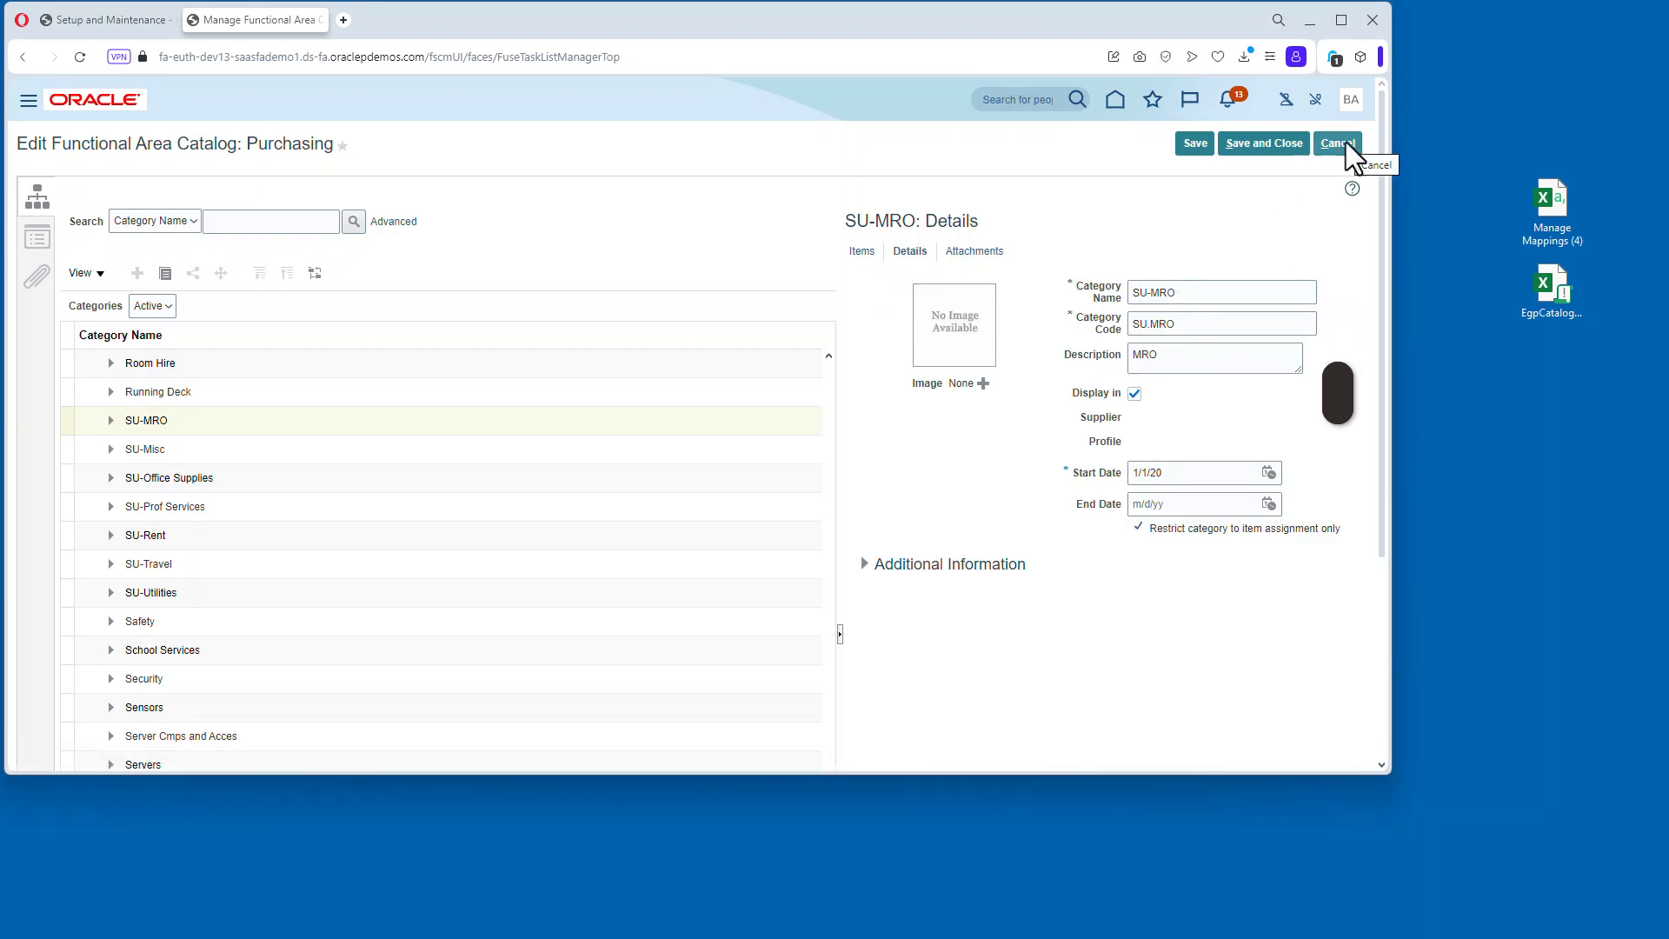
left_click(1337, 143)
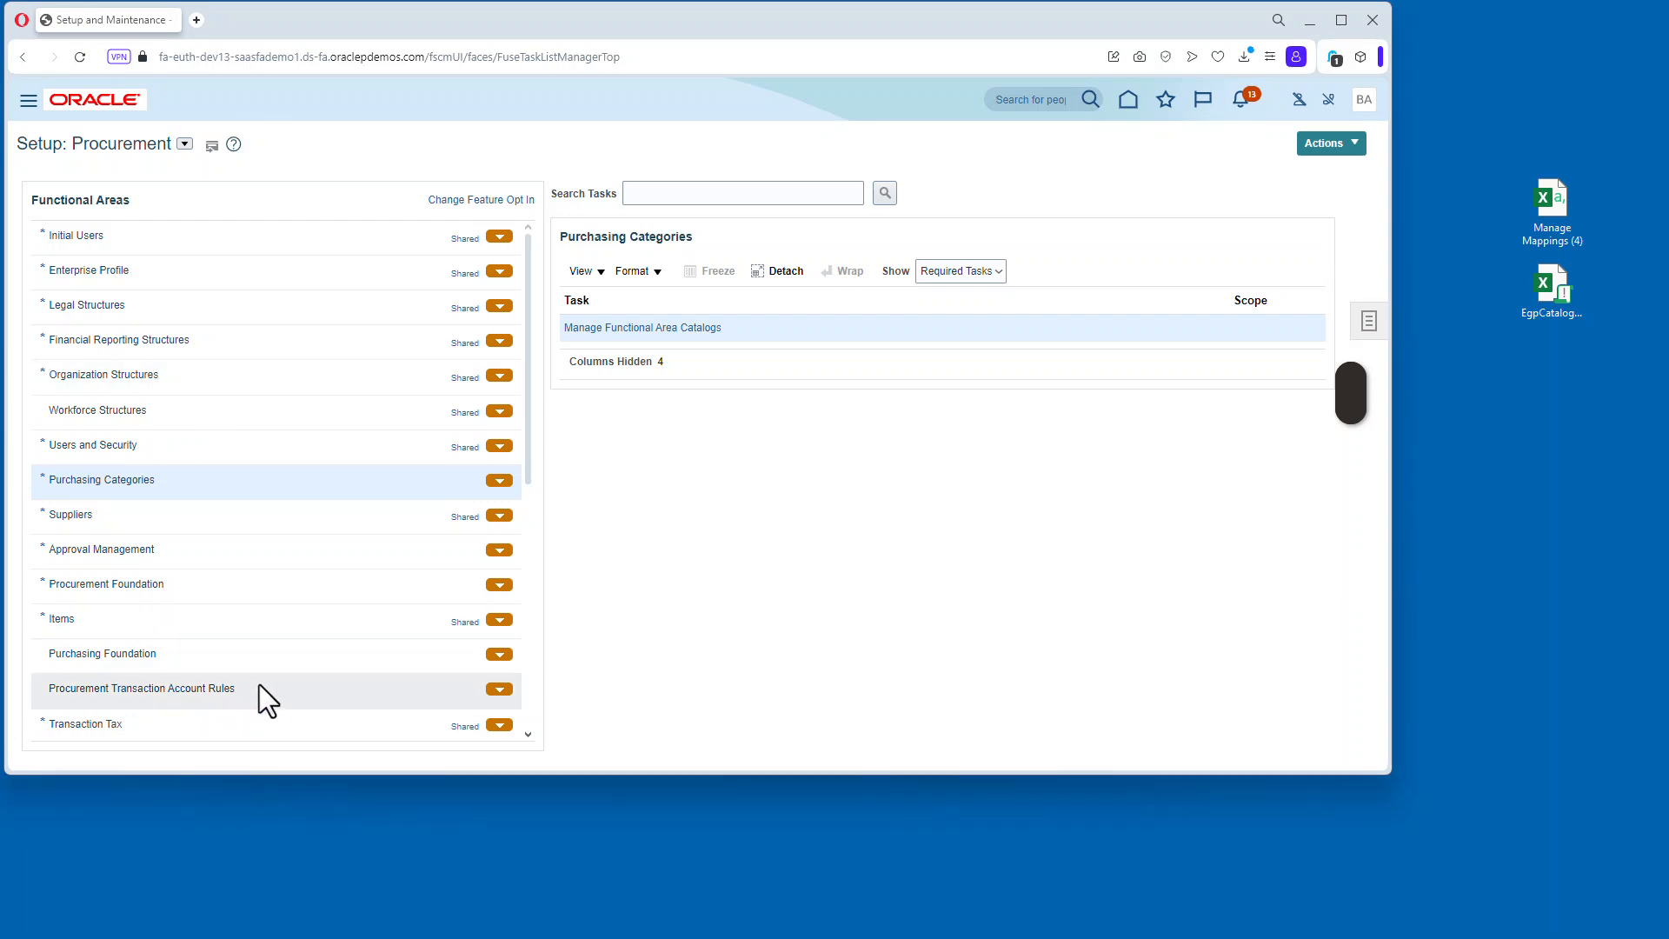
Open Manage Transaction Account Definitions and select Purchasing TAB Default Accounting.
left_click(139, 687)
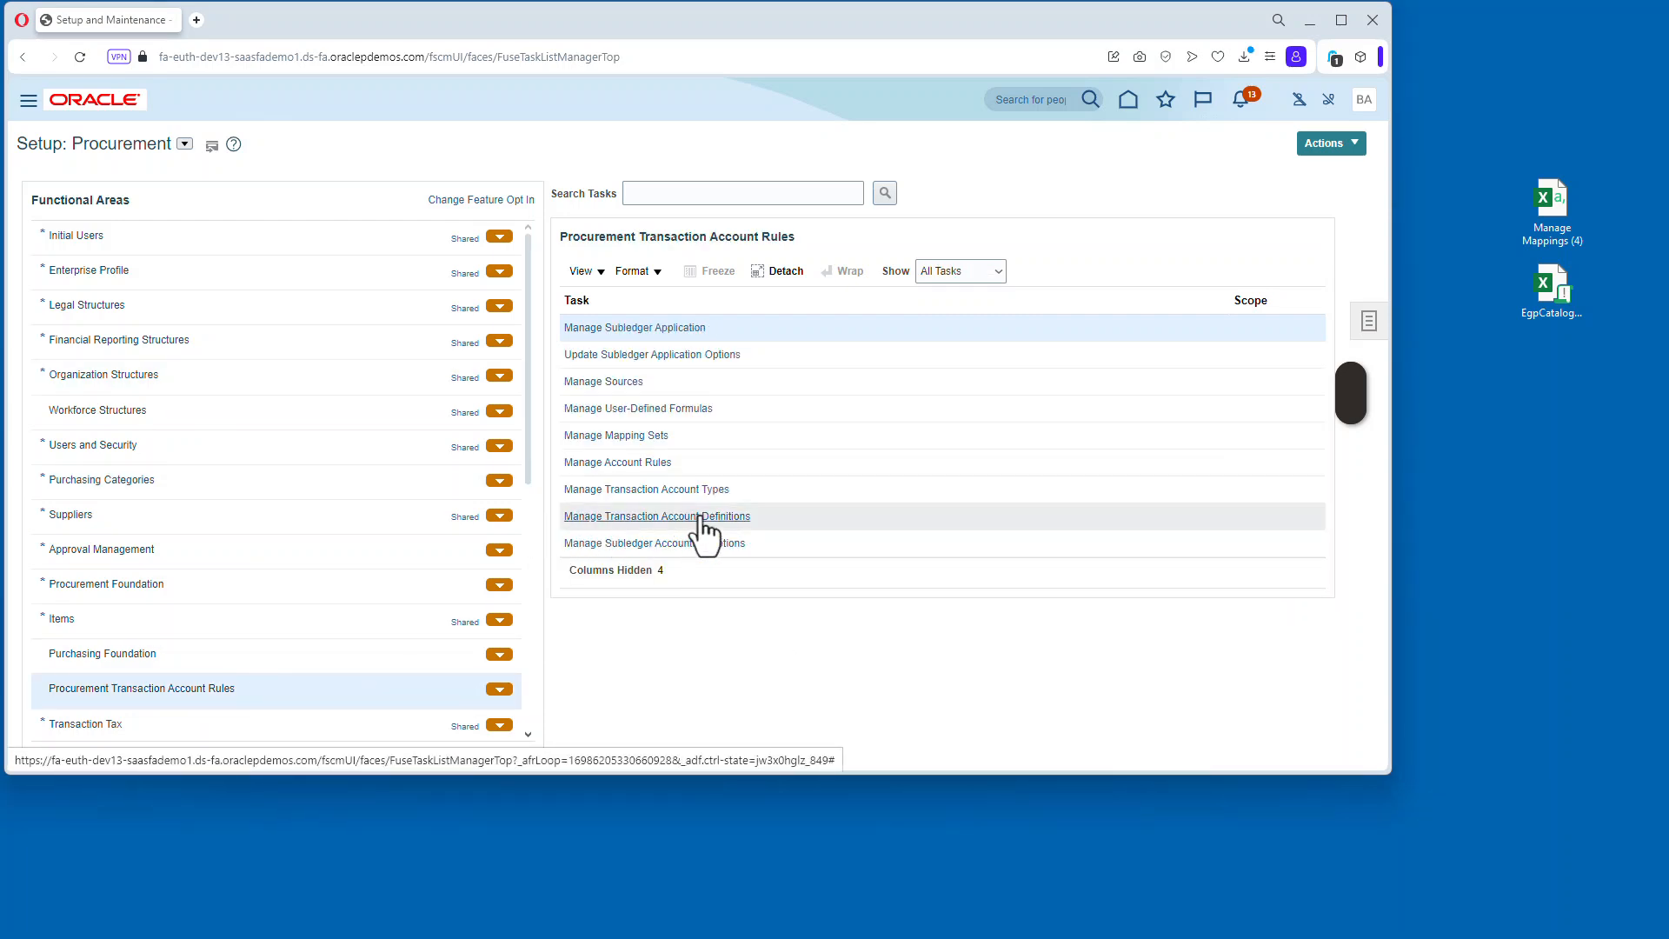
left_click(657, 516)
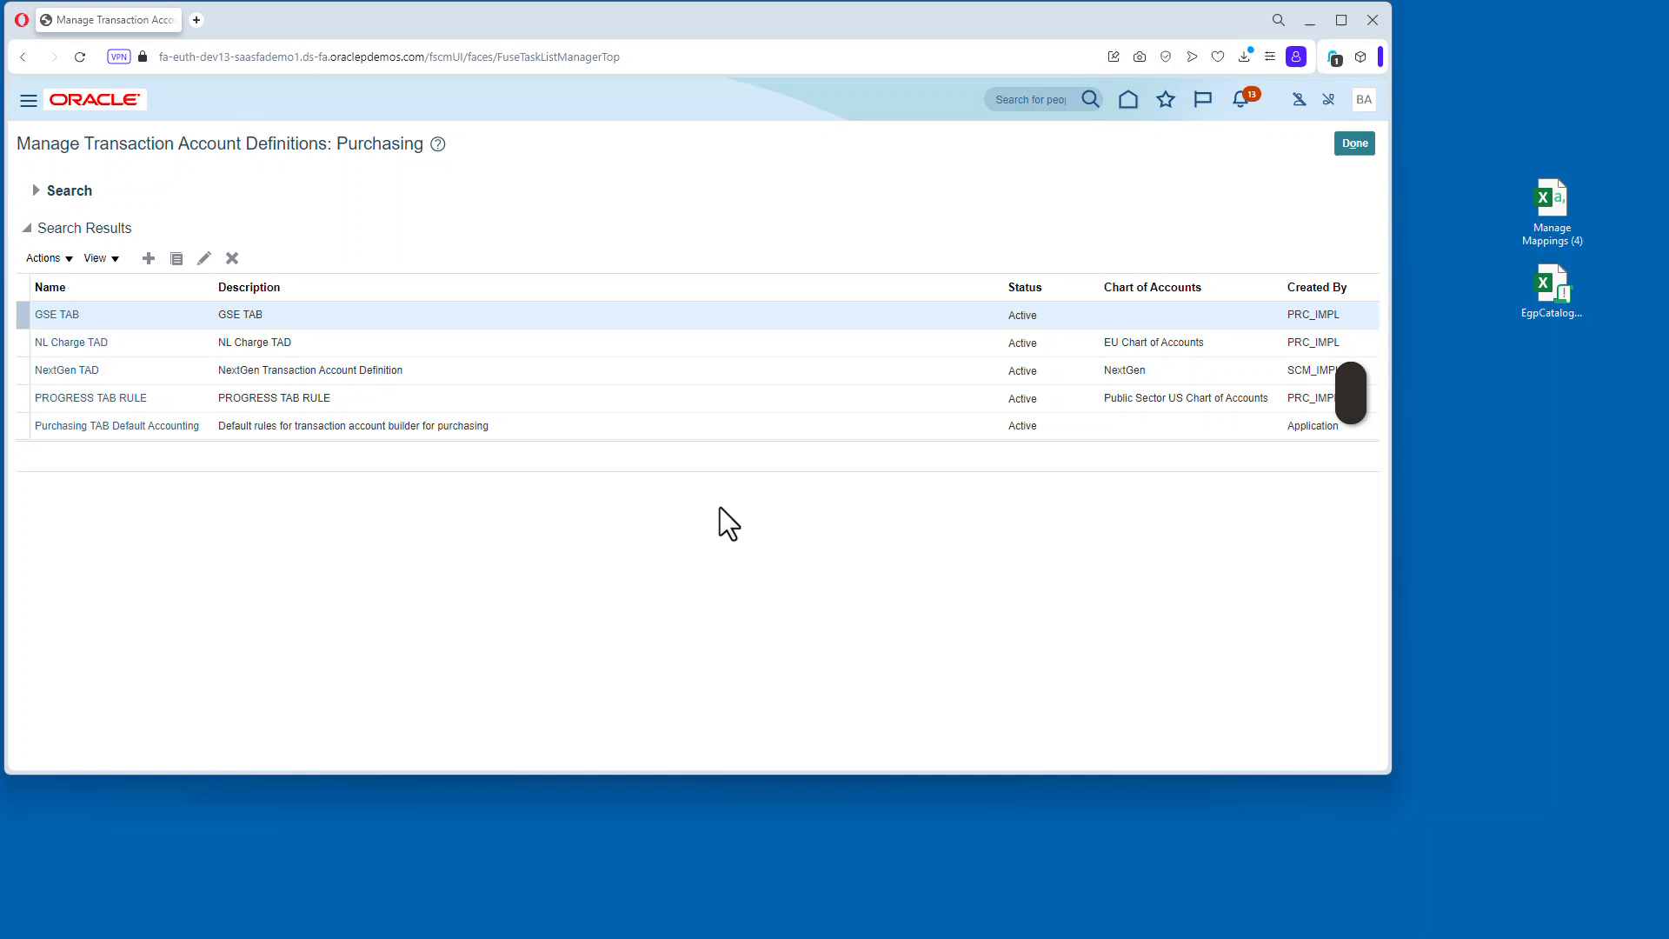
left_click(118, 425)
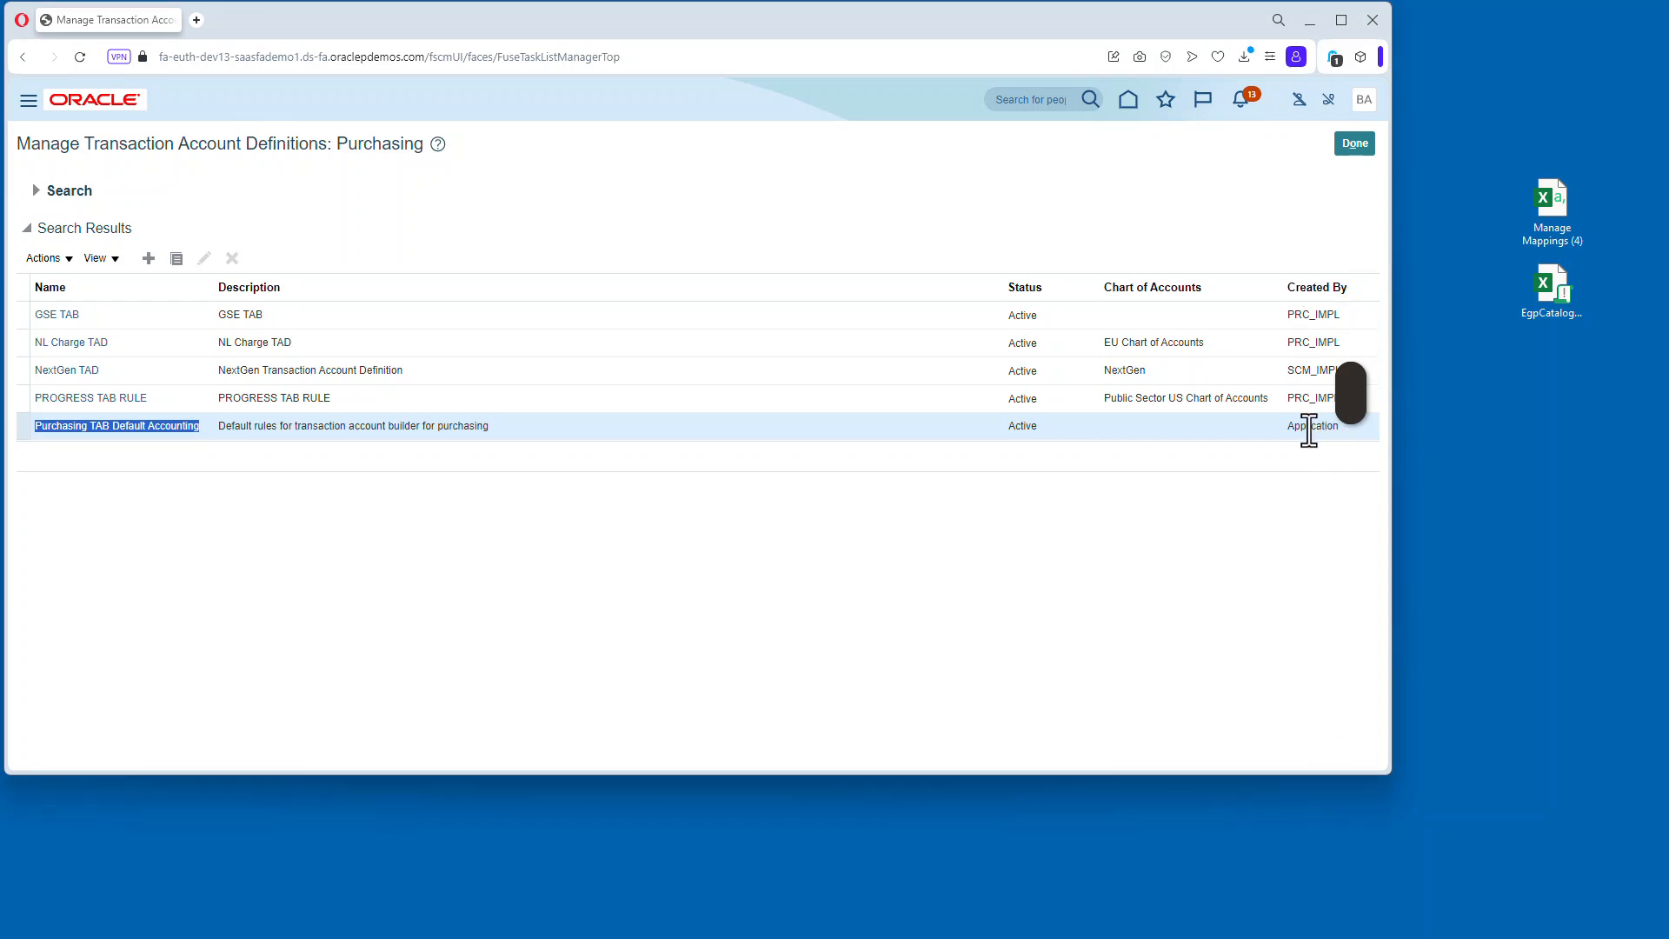
Create SU Purchasing TAB Default, short name SUPOTAB, on the SuperU chart of accounts.
left_click(147, 258)
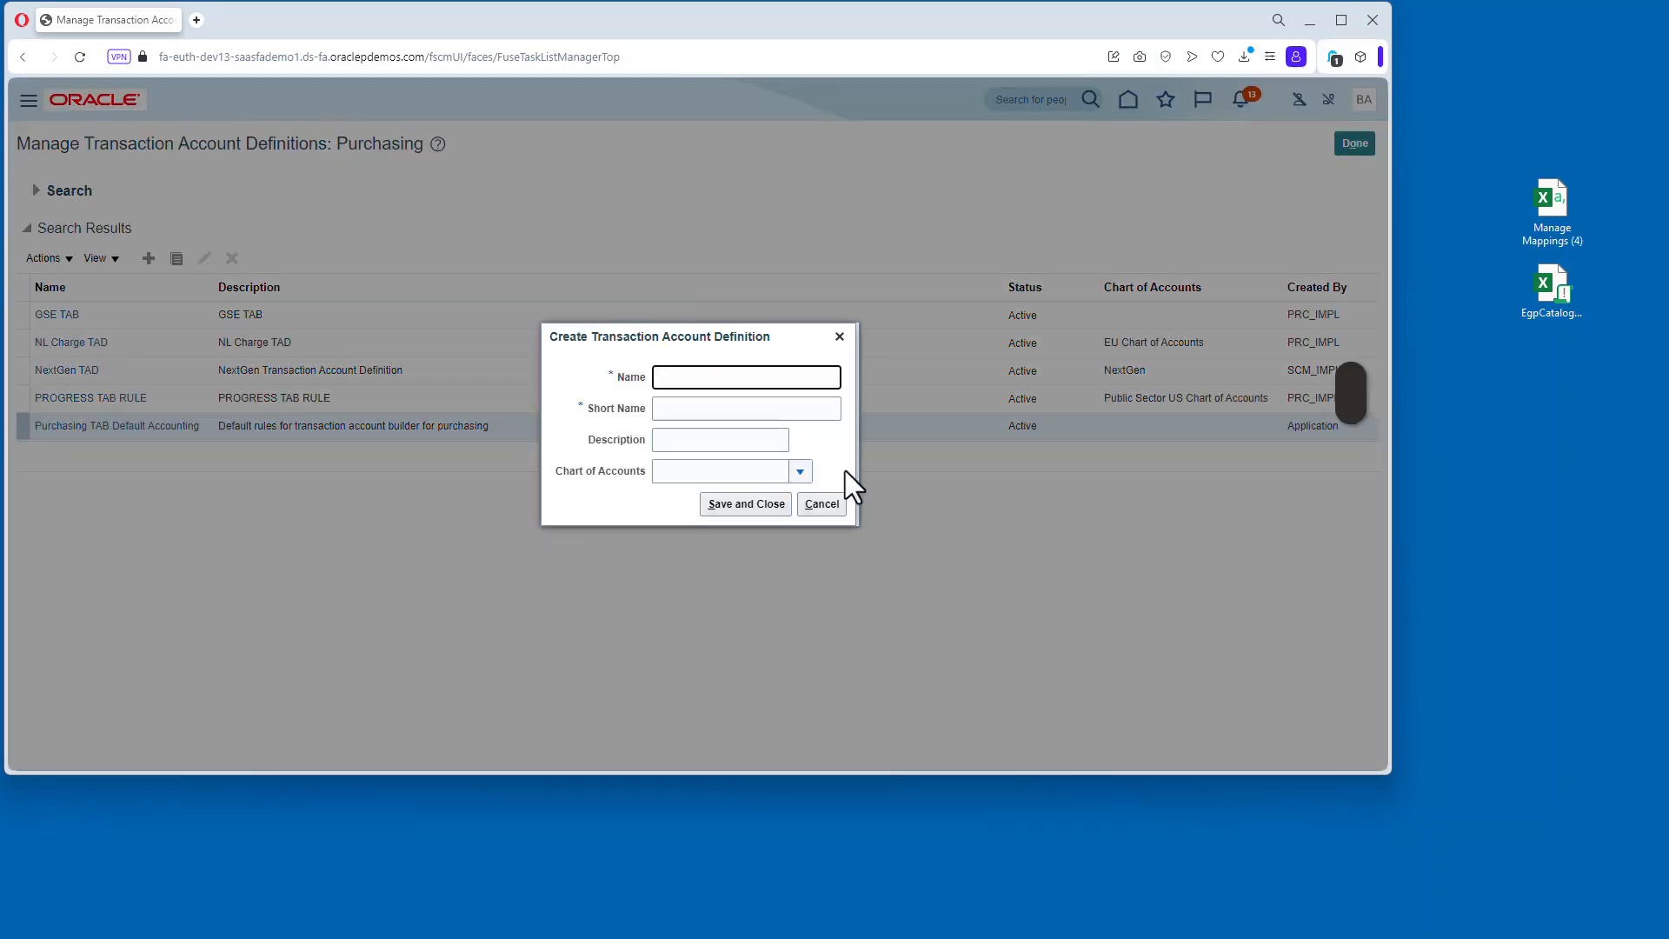
type("BU Purchasing TAB Default Accounting")
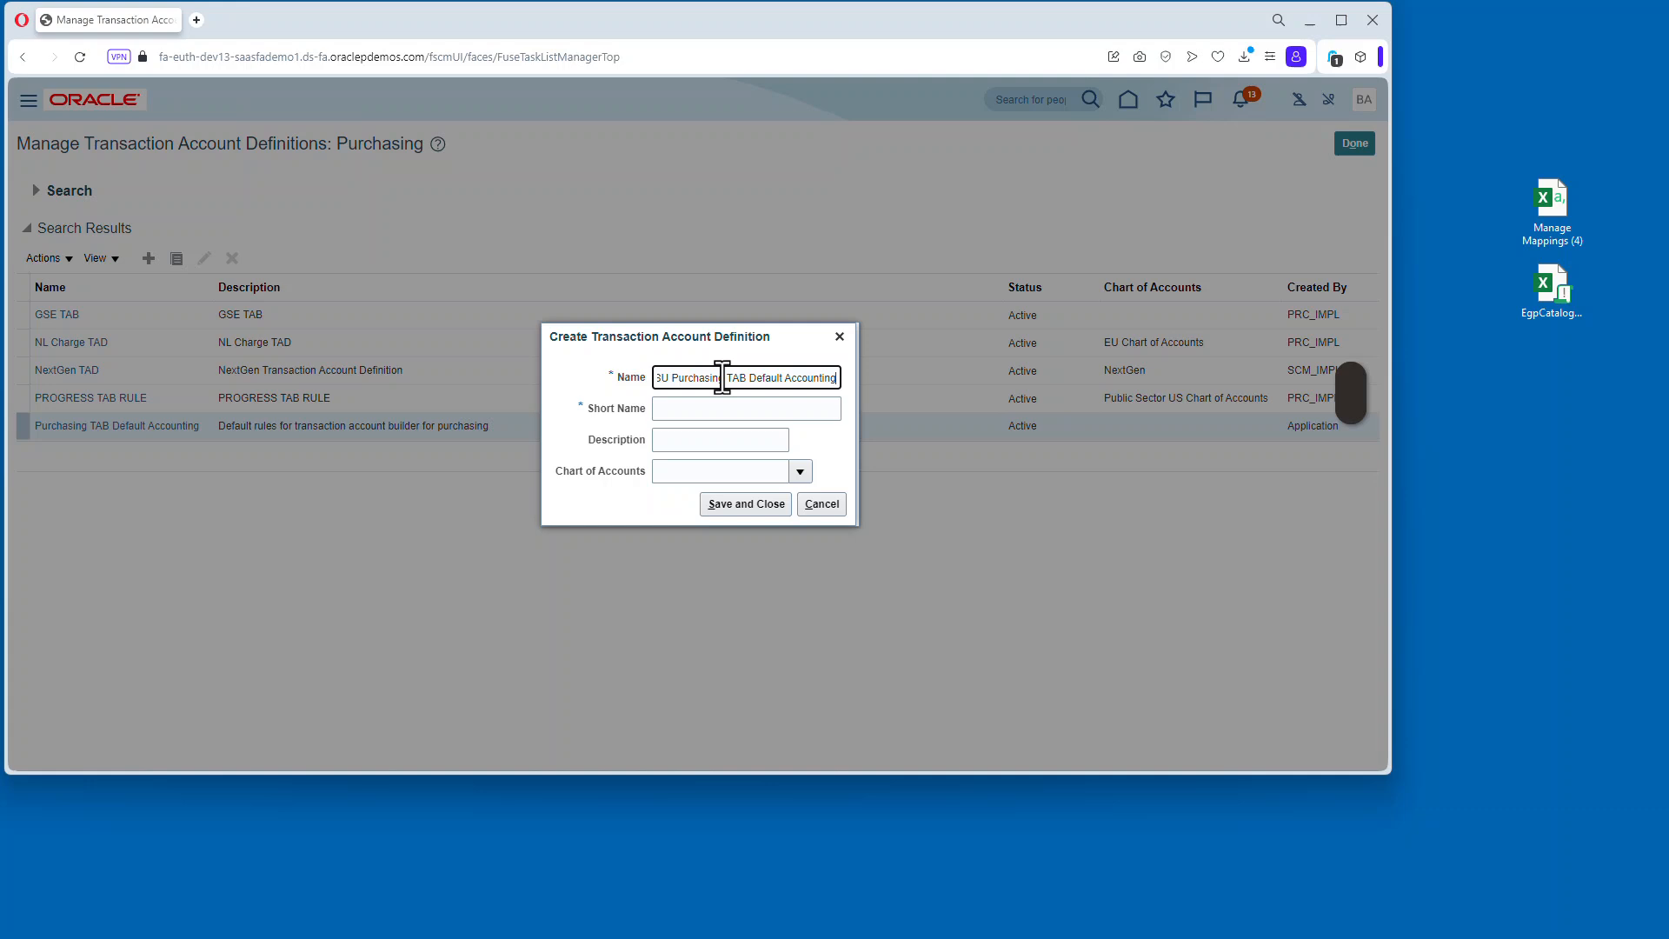
type("SU")
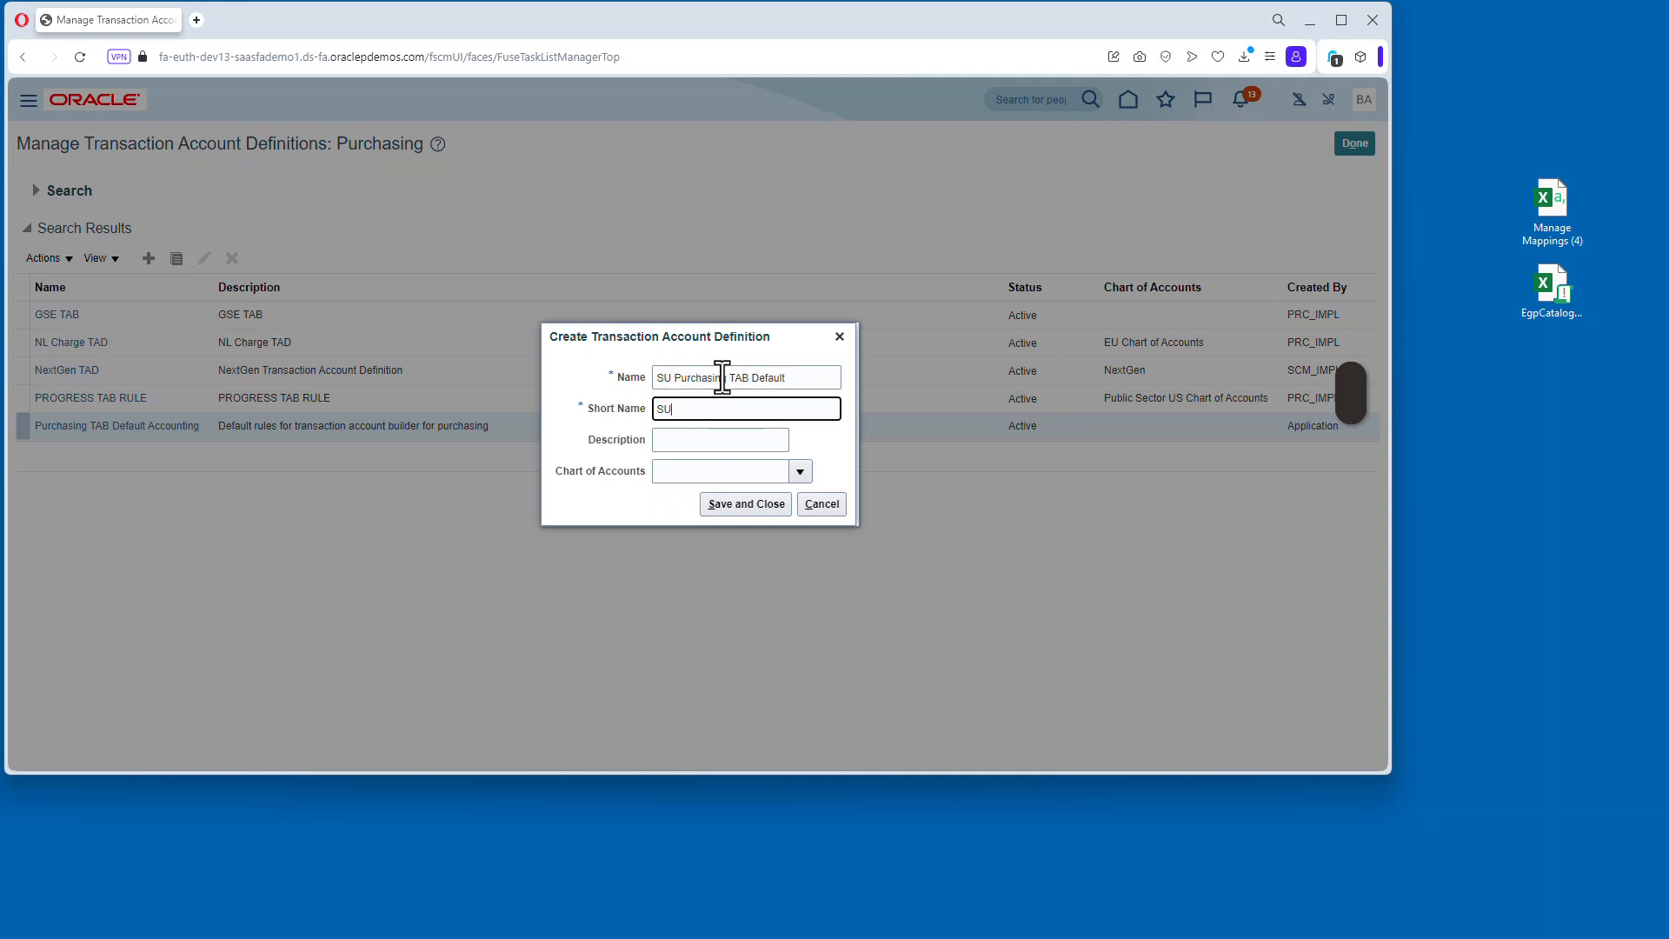
type("POTAB")
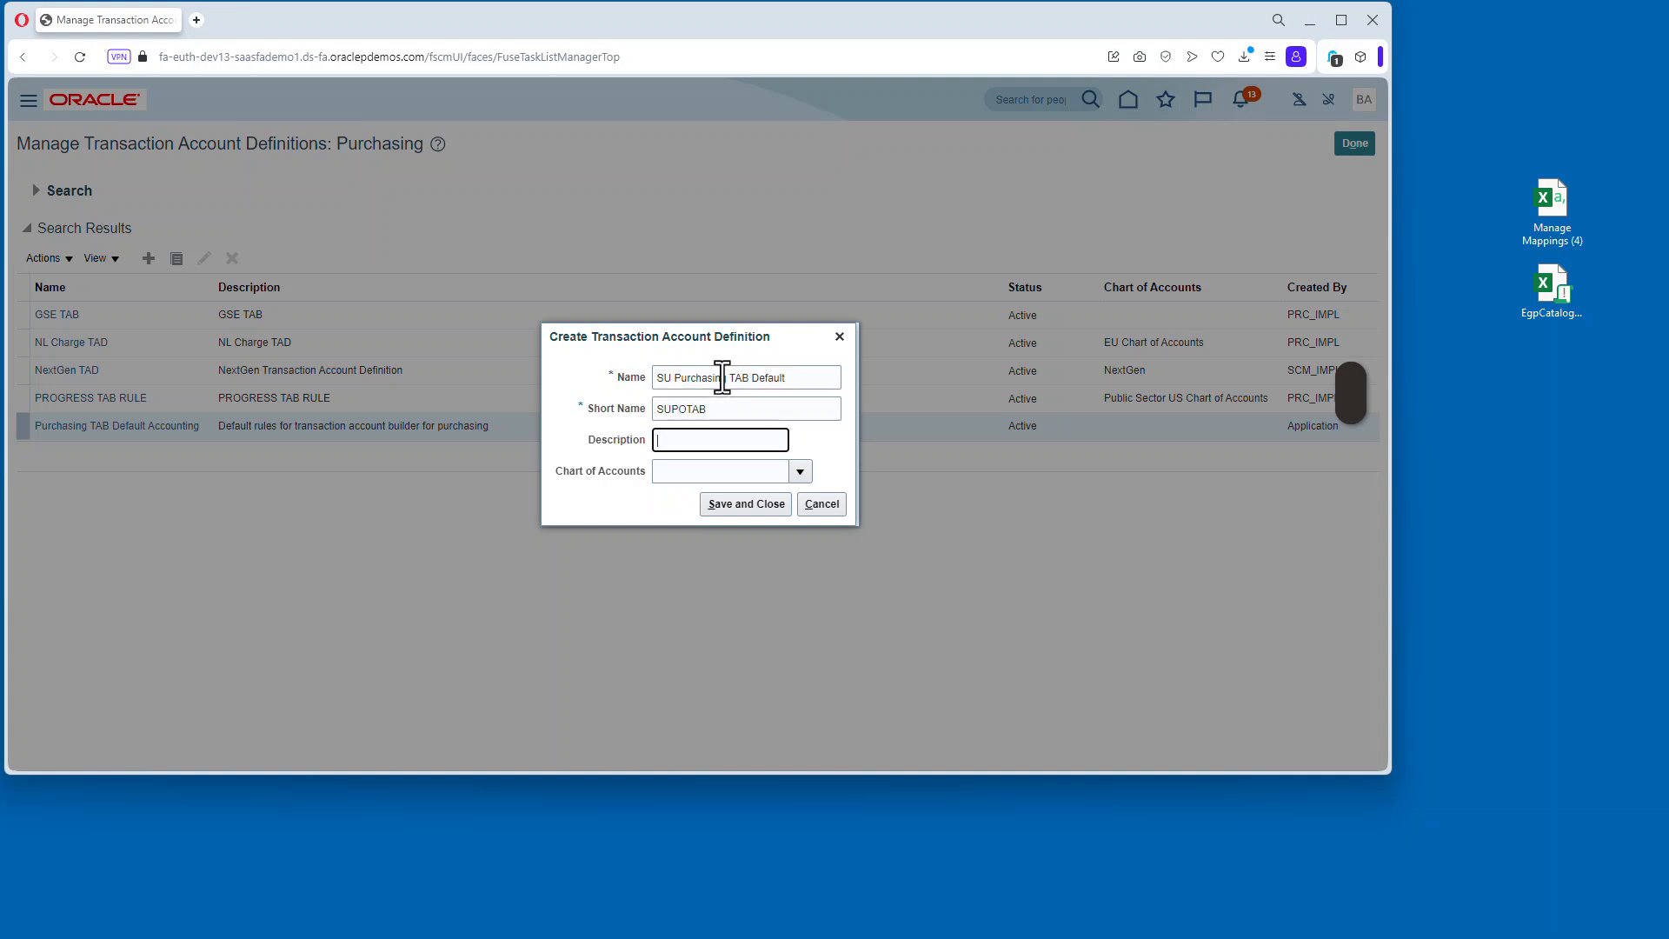
type("SuperU")
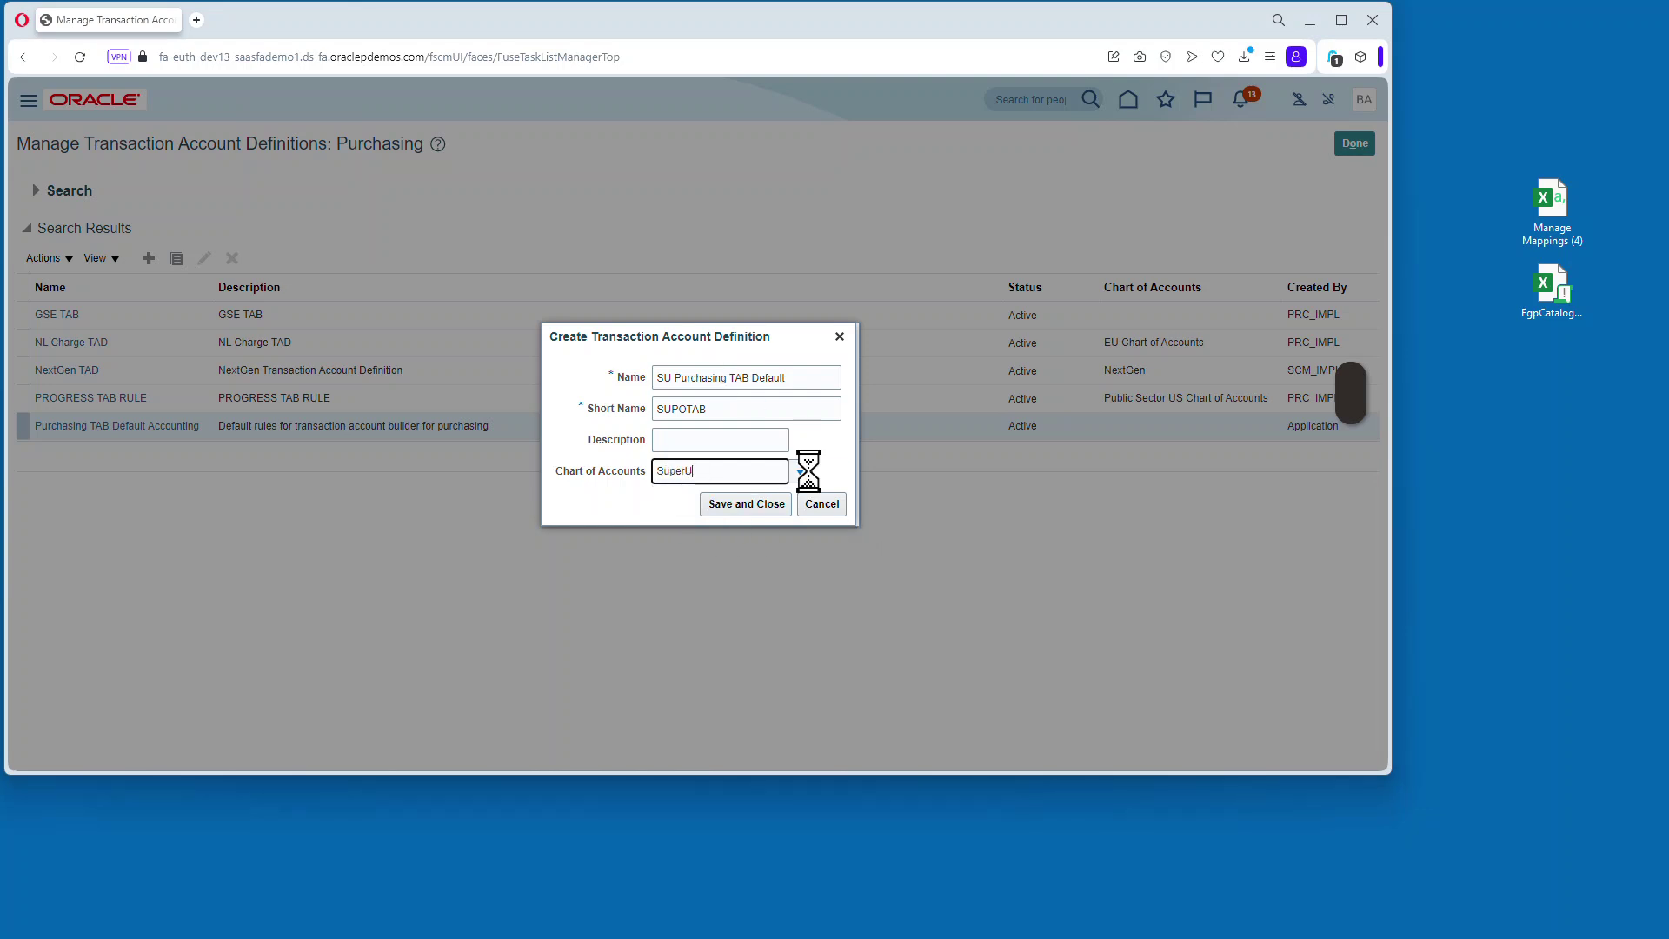
left_click(745, 503)
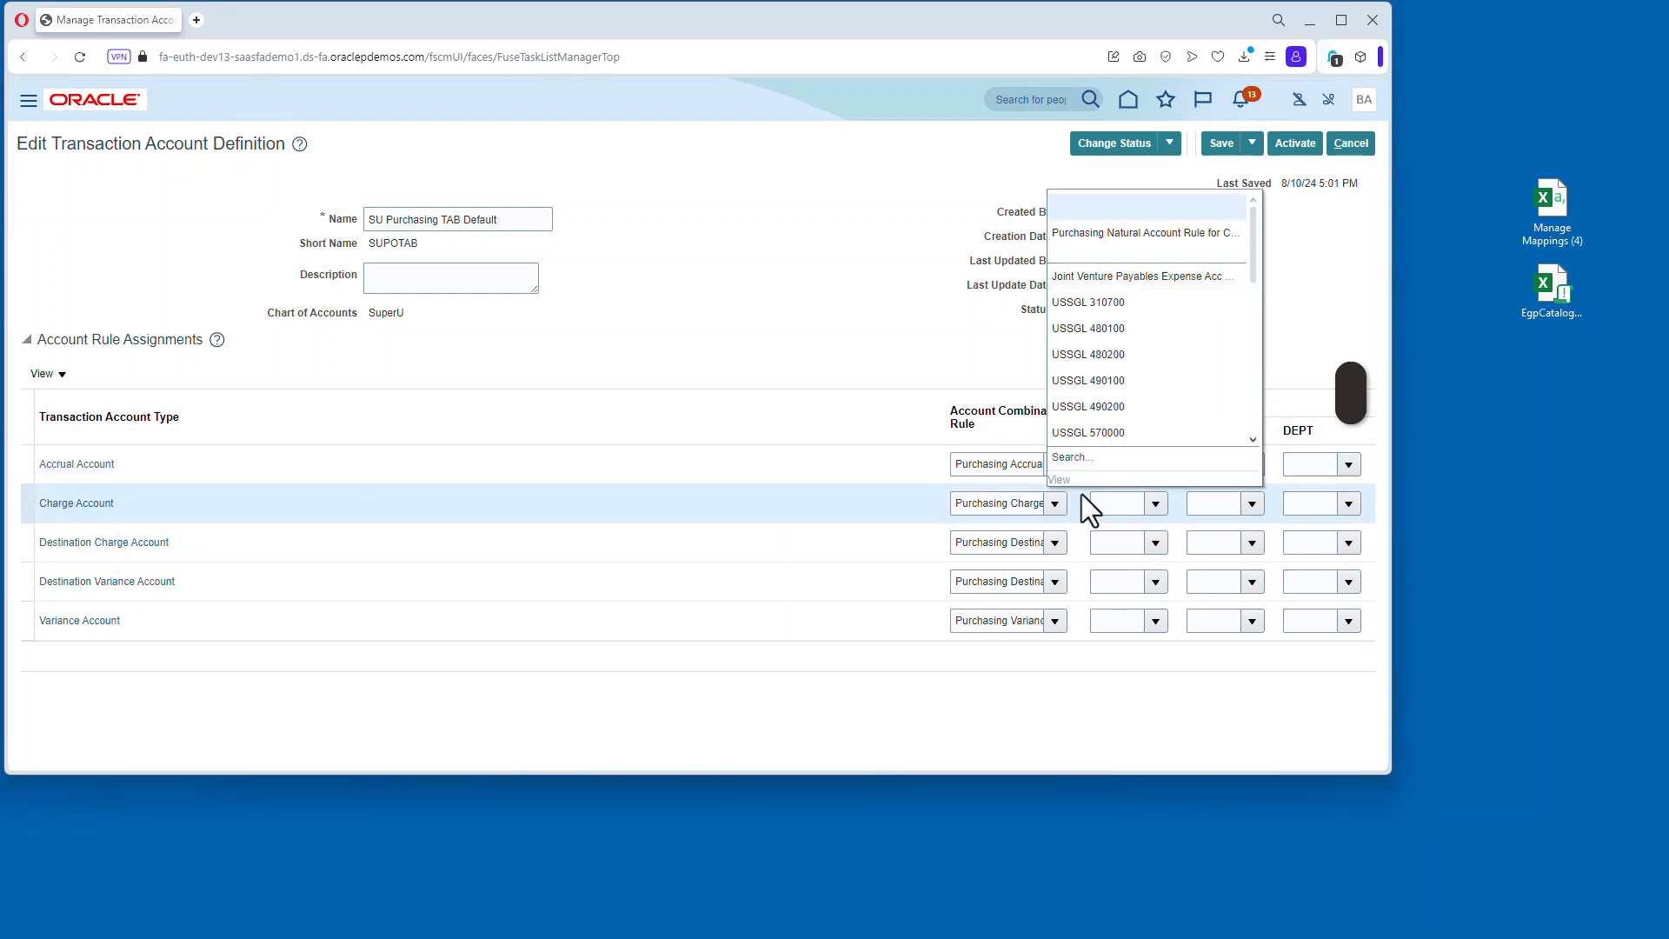
Set the Charge Account ACCOUNT rule to Purchasing Natural Account Rule for Charge Account.
left_click(1056, 479)
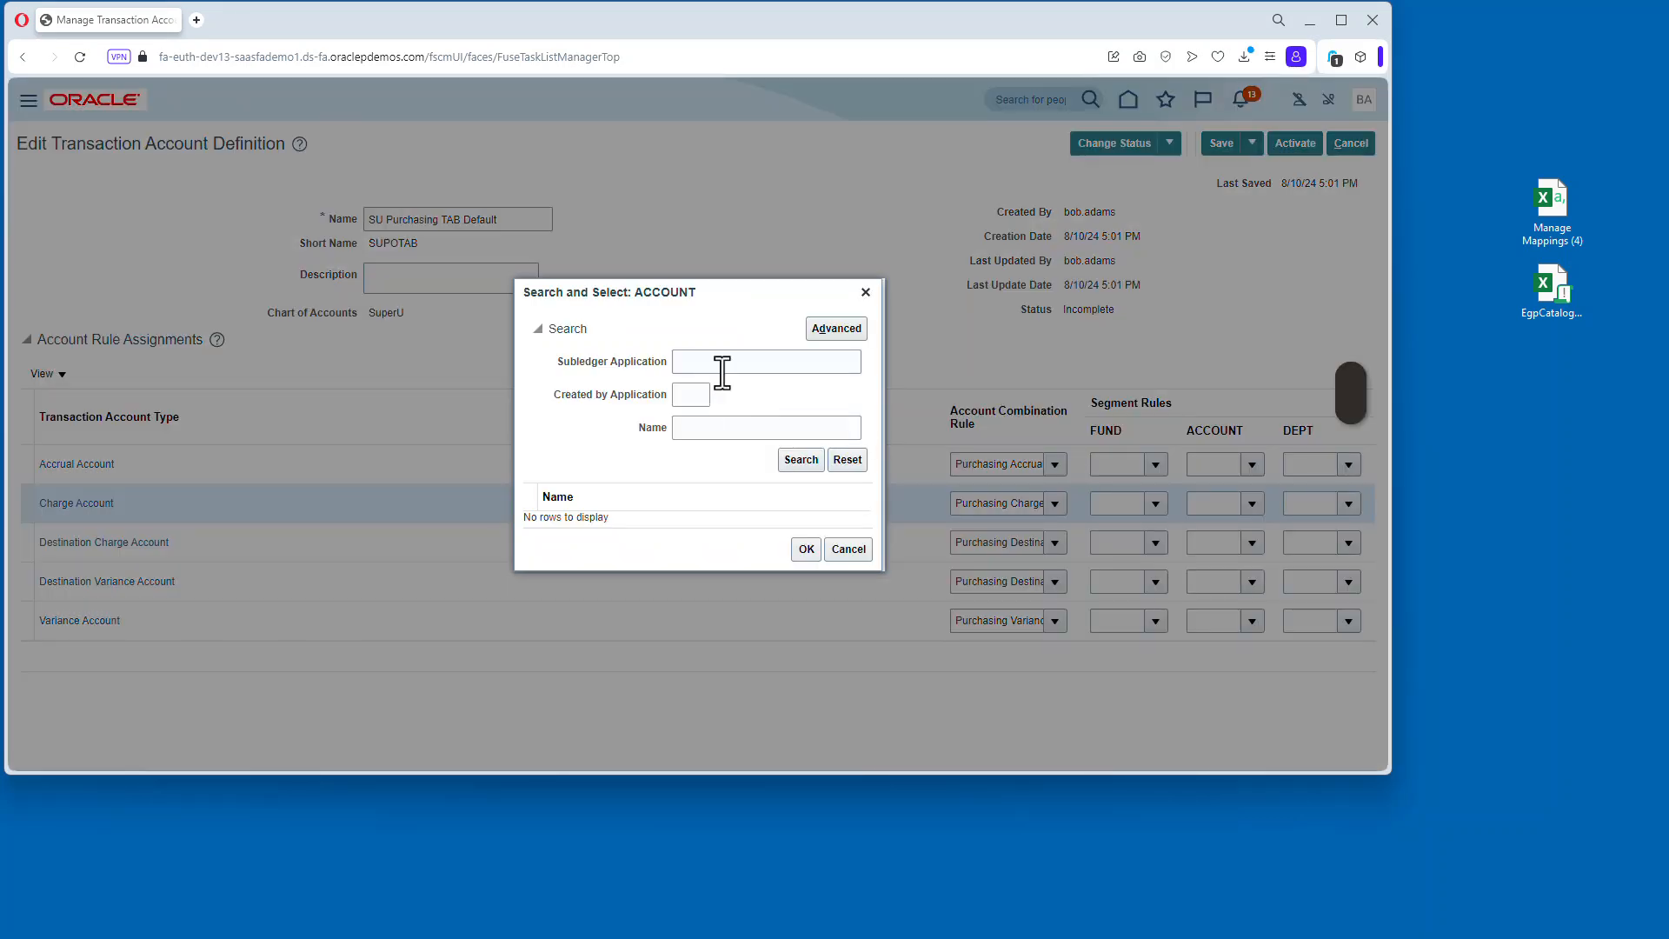
type("Purch")
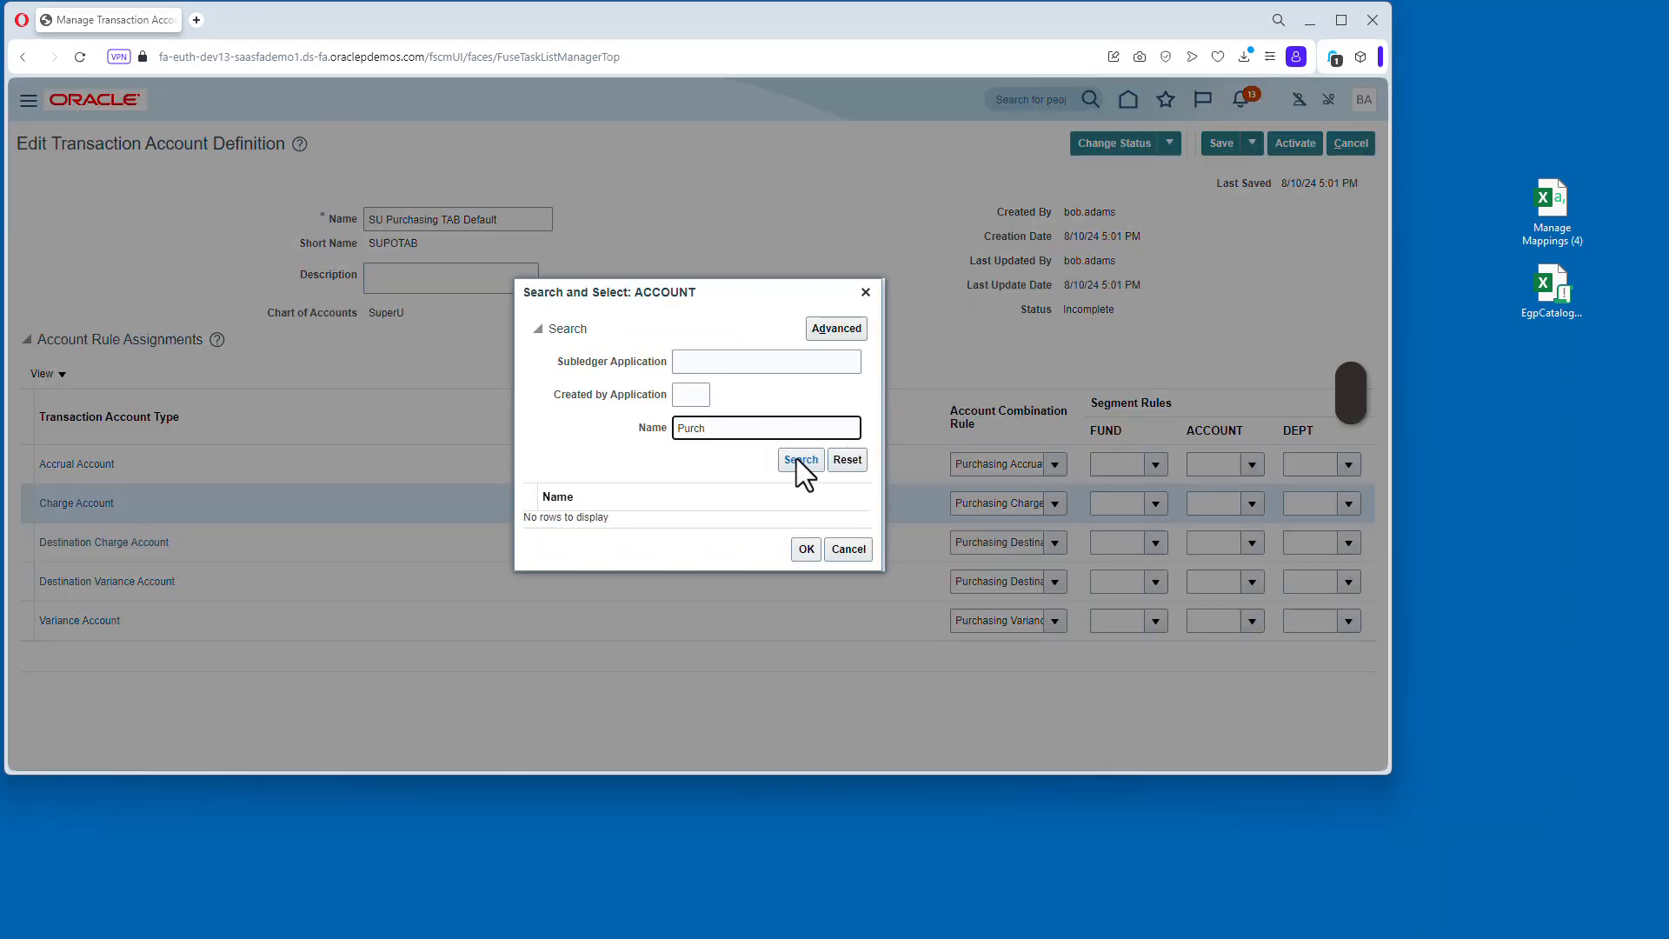
left_click(800, 460)
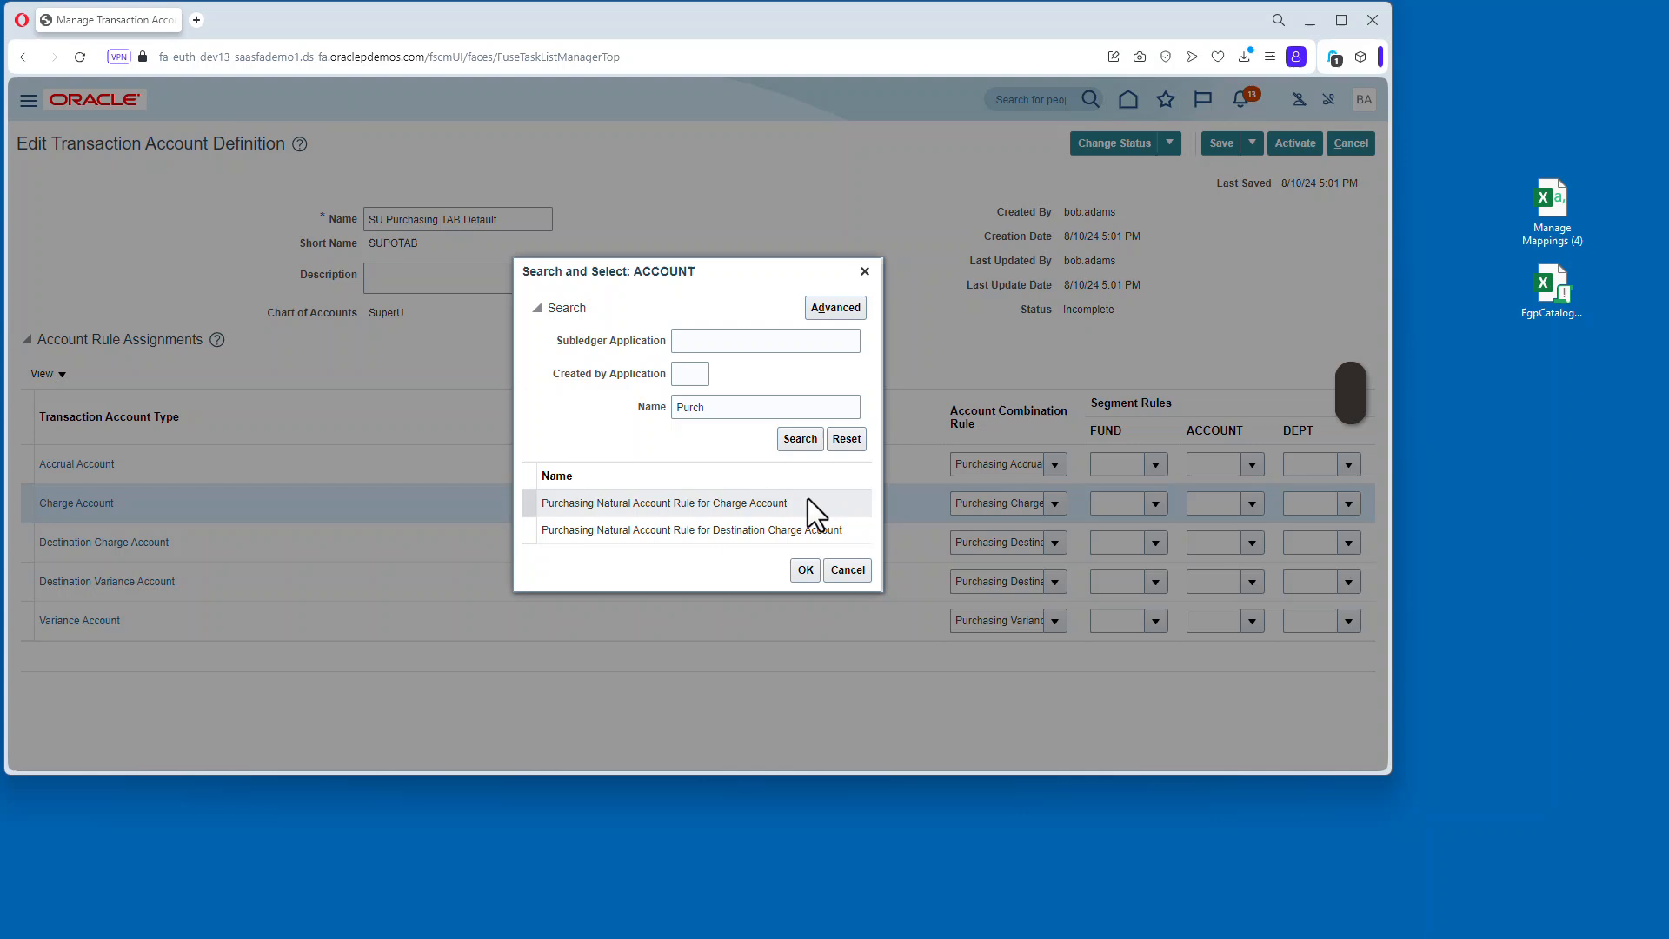
left_click(663, 502)
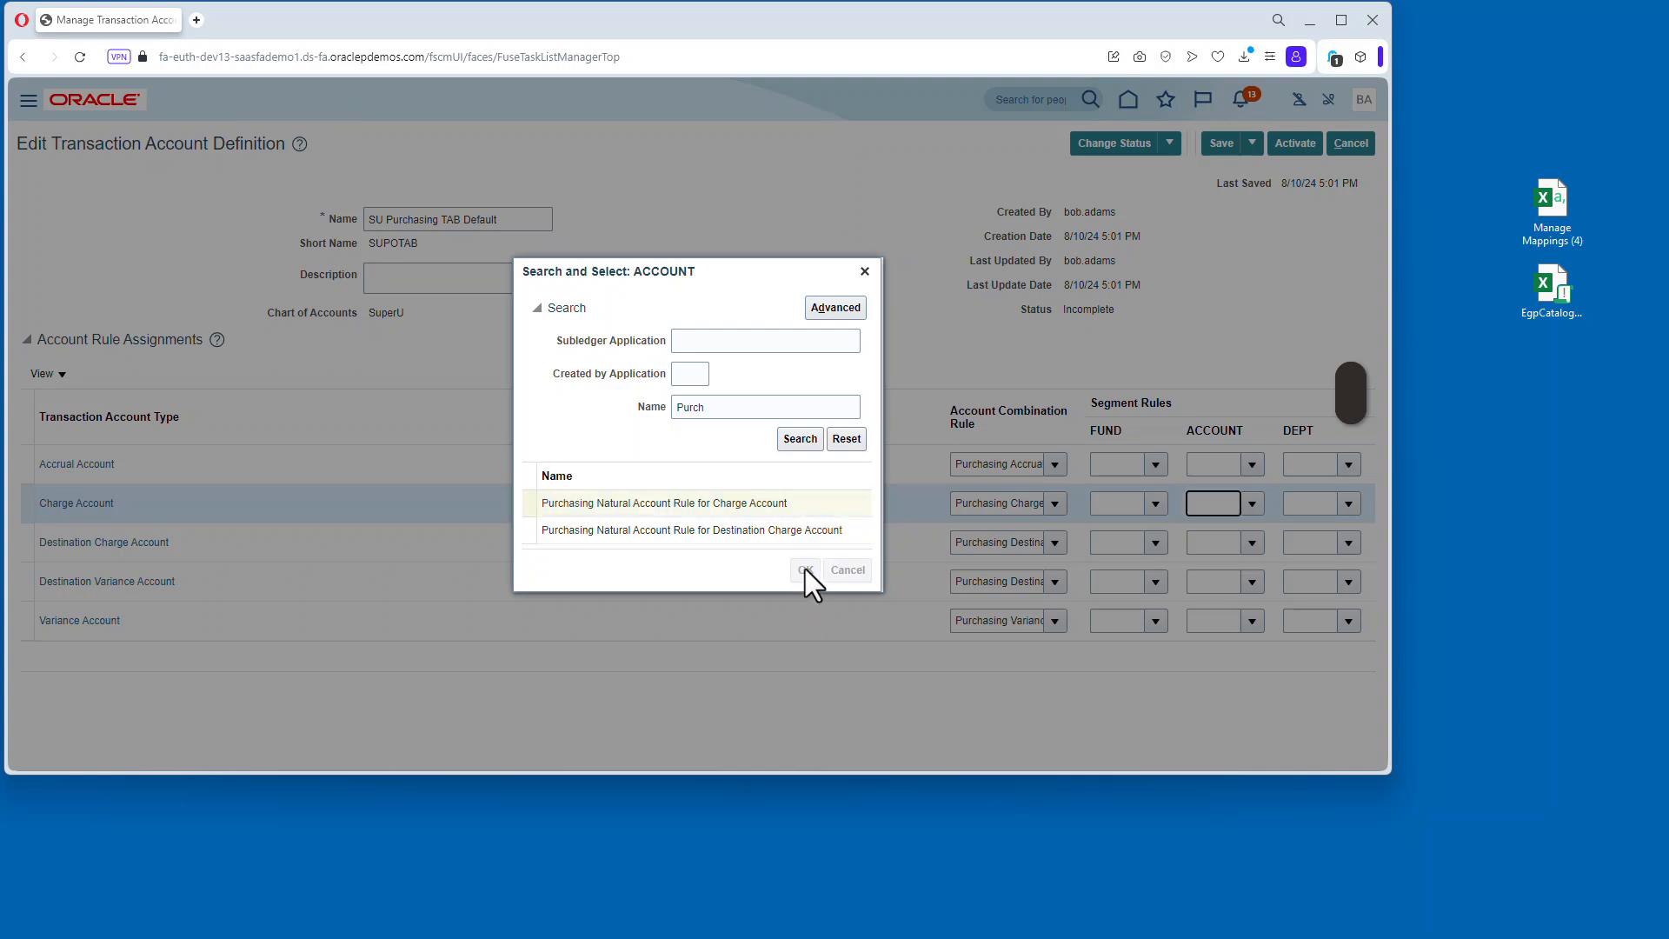
left_click(805, 569)
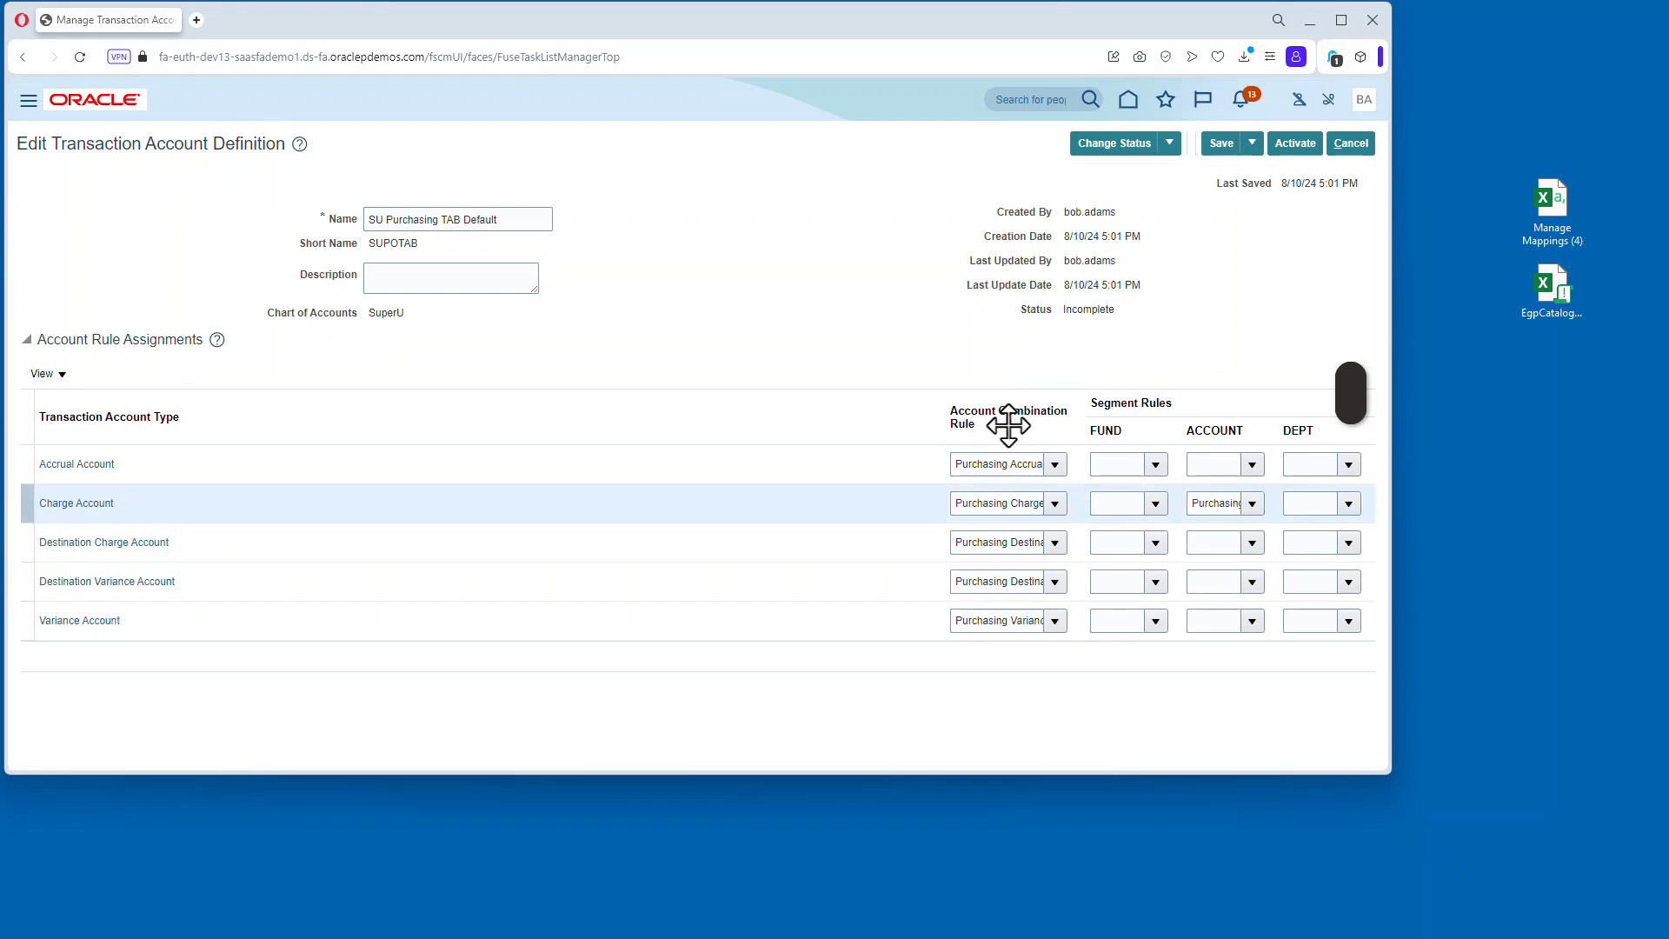
Activate SU Purchasing TAB Default and acknowledge the activation message.
double_click(1087, 310)
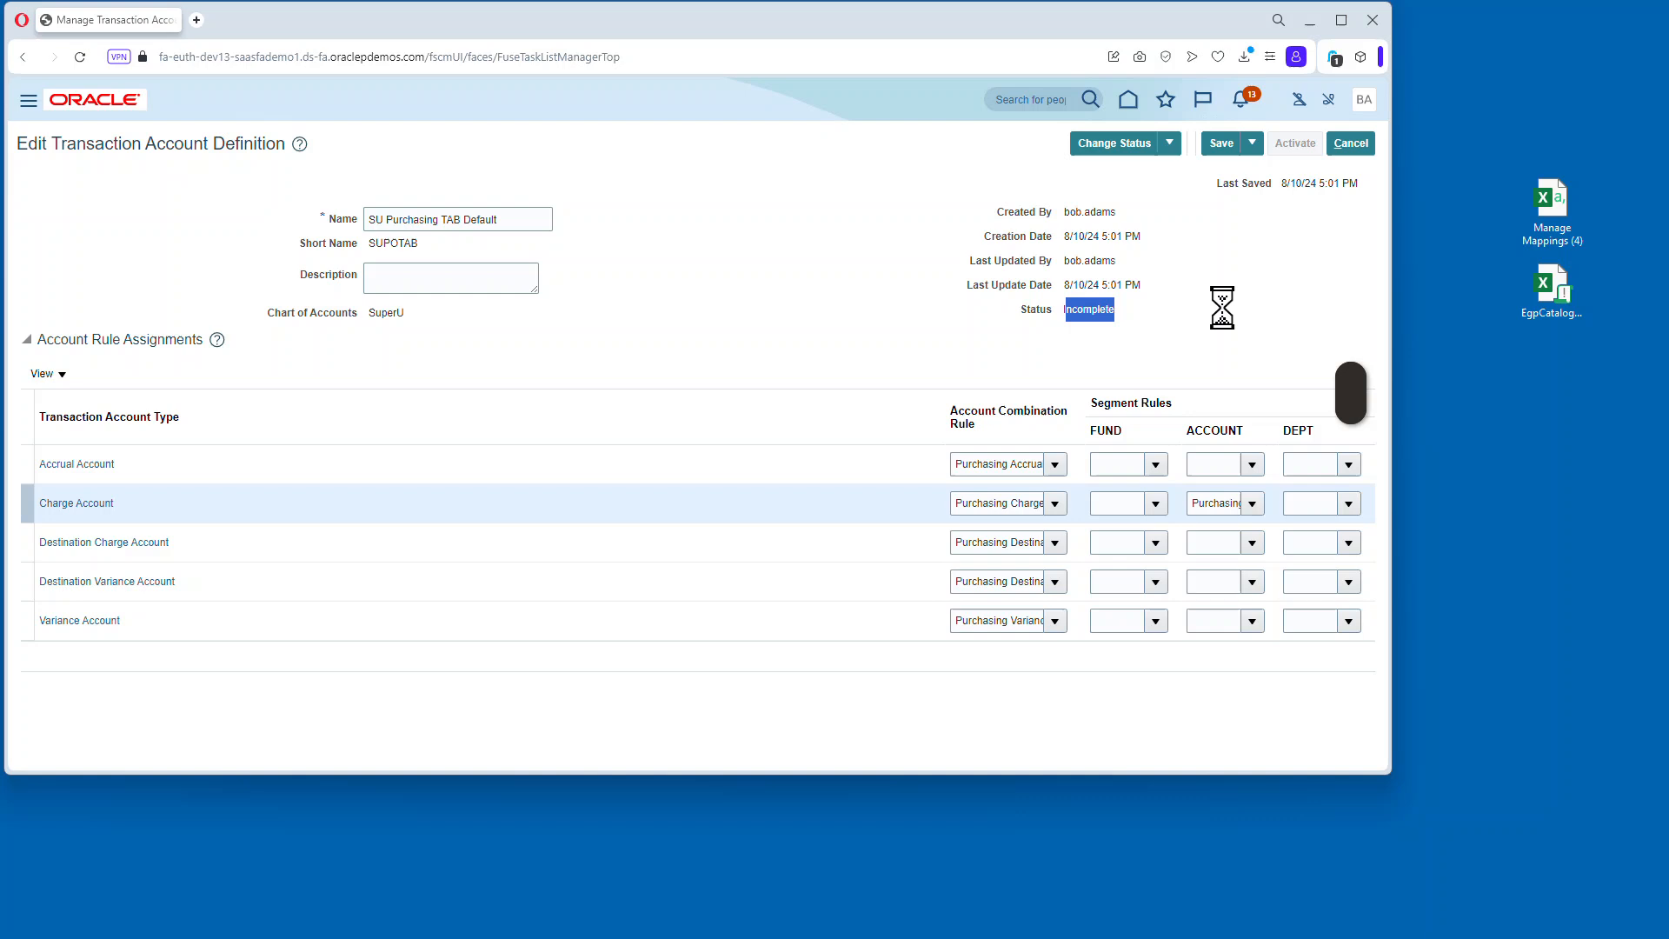
left_click(1294, 142)
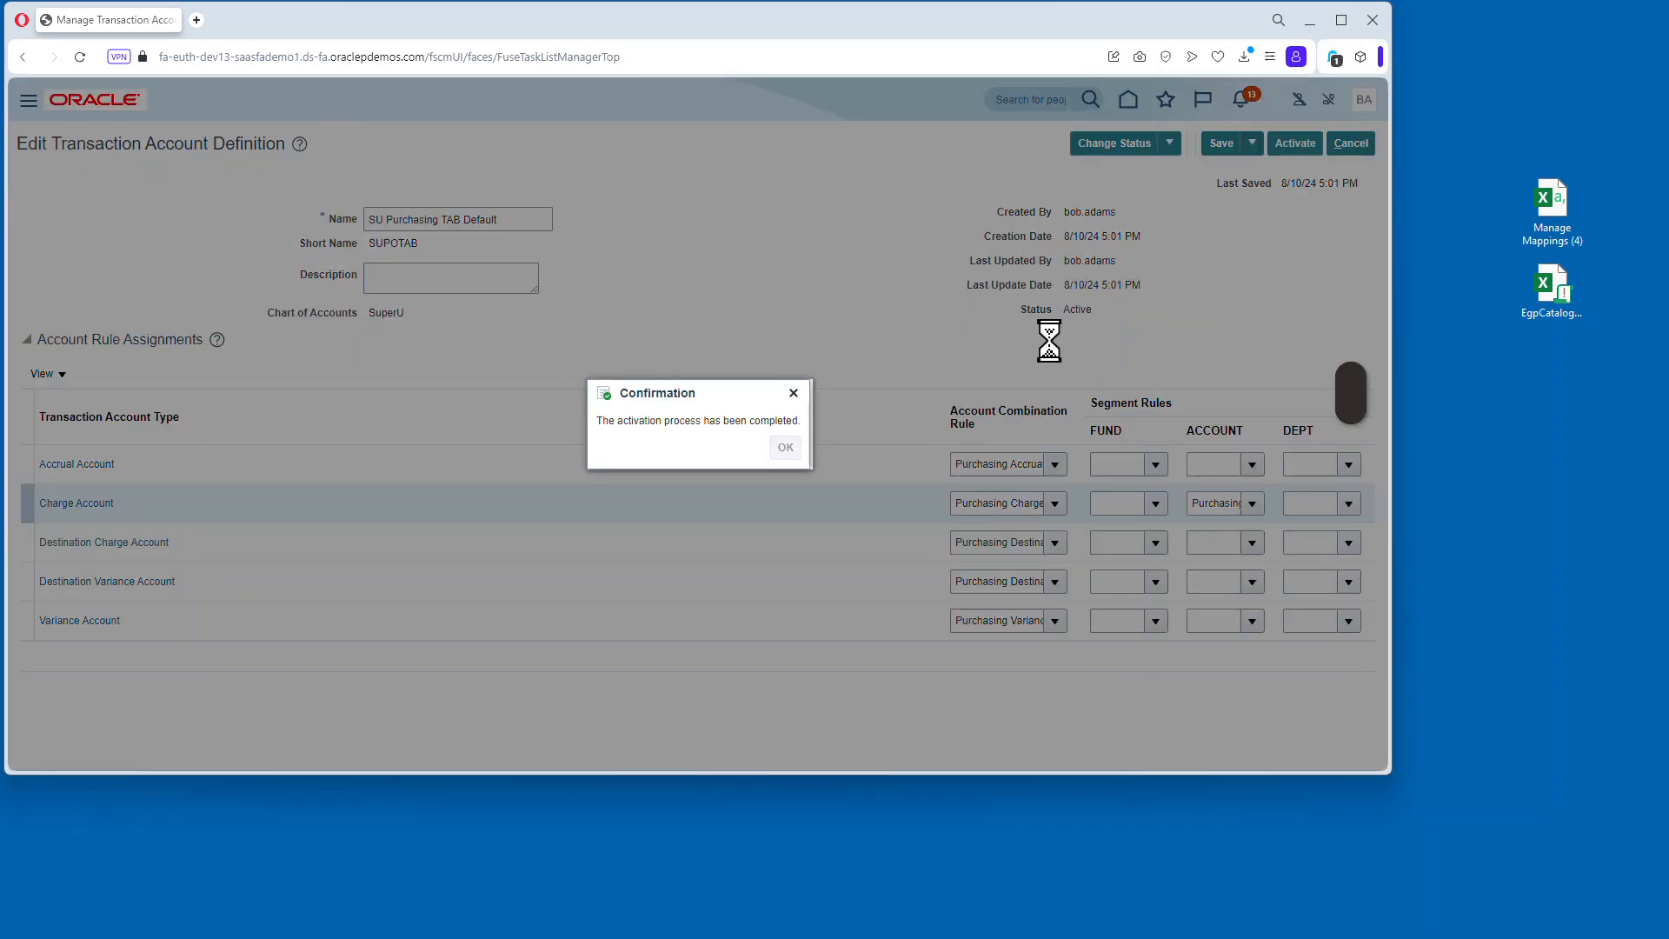
left_click(784, 447)
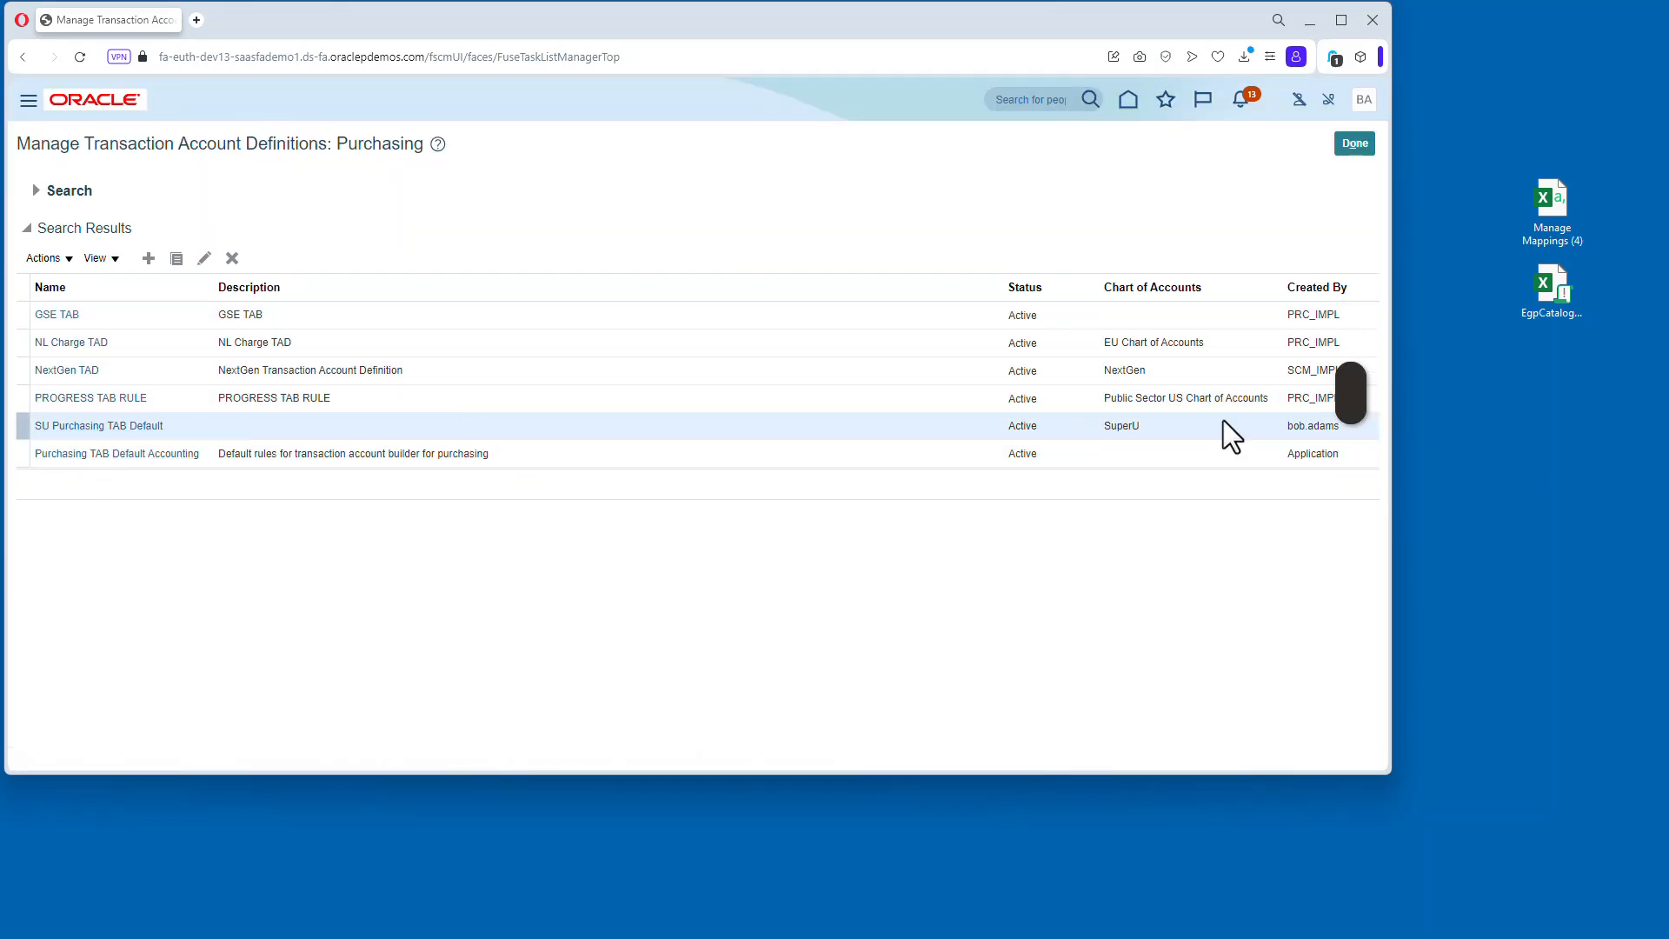
Open Manage Subledger Accounting Options for the SuperU US ledger.
left_click(1353, 142)
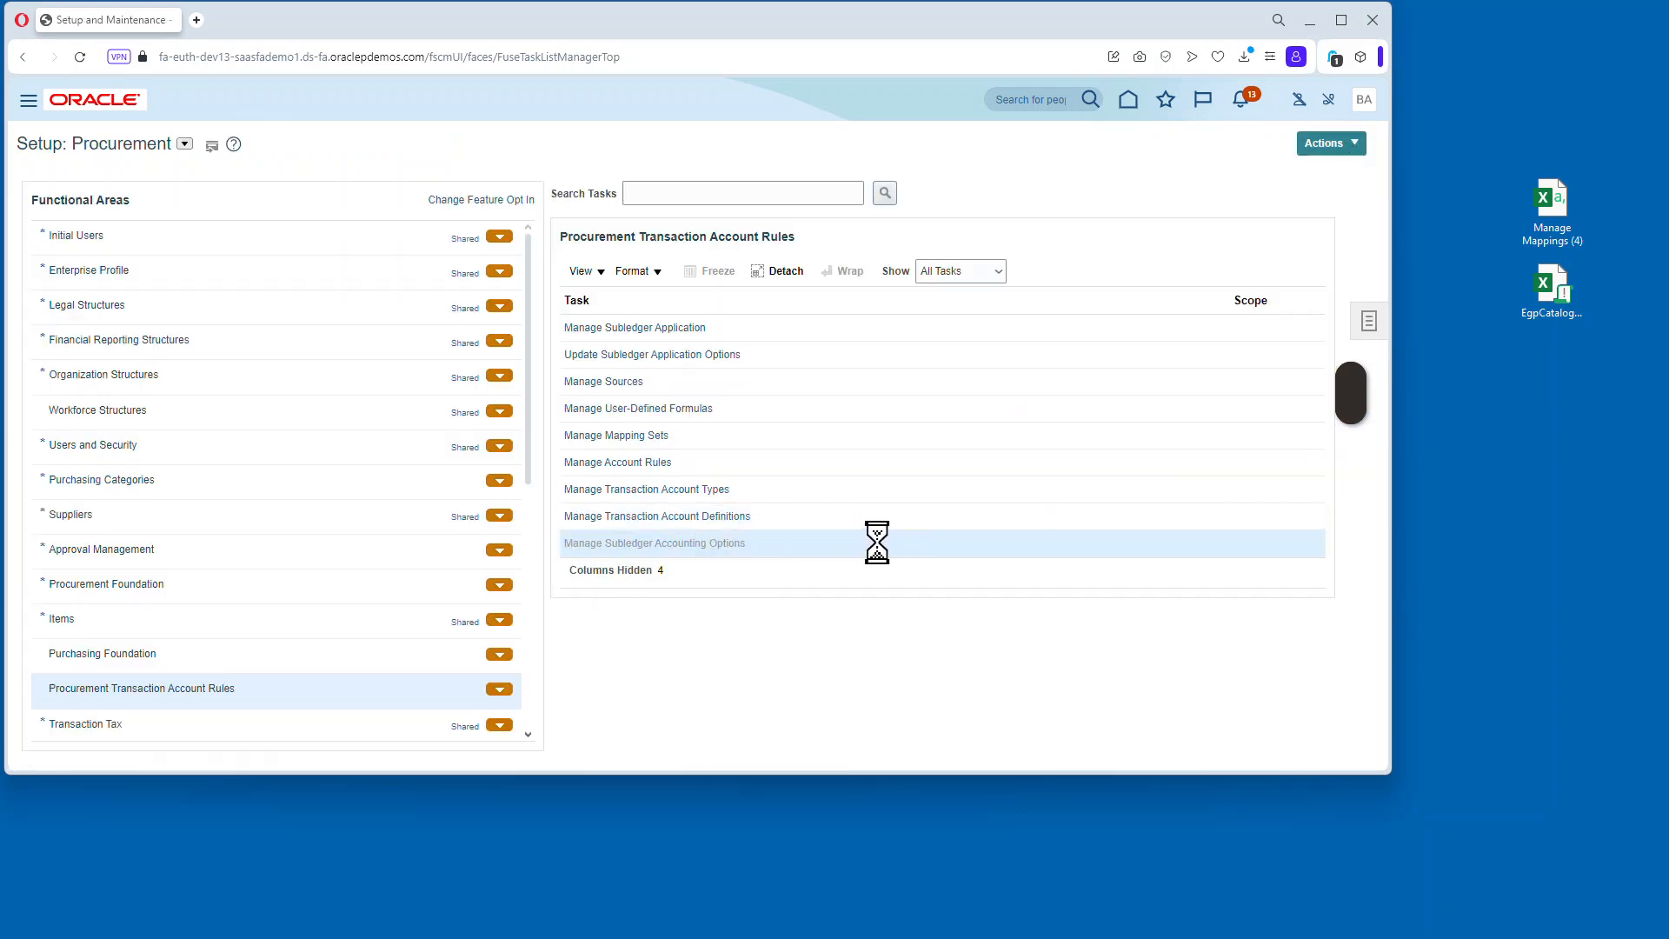
left_click(654, 542)
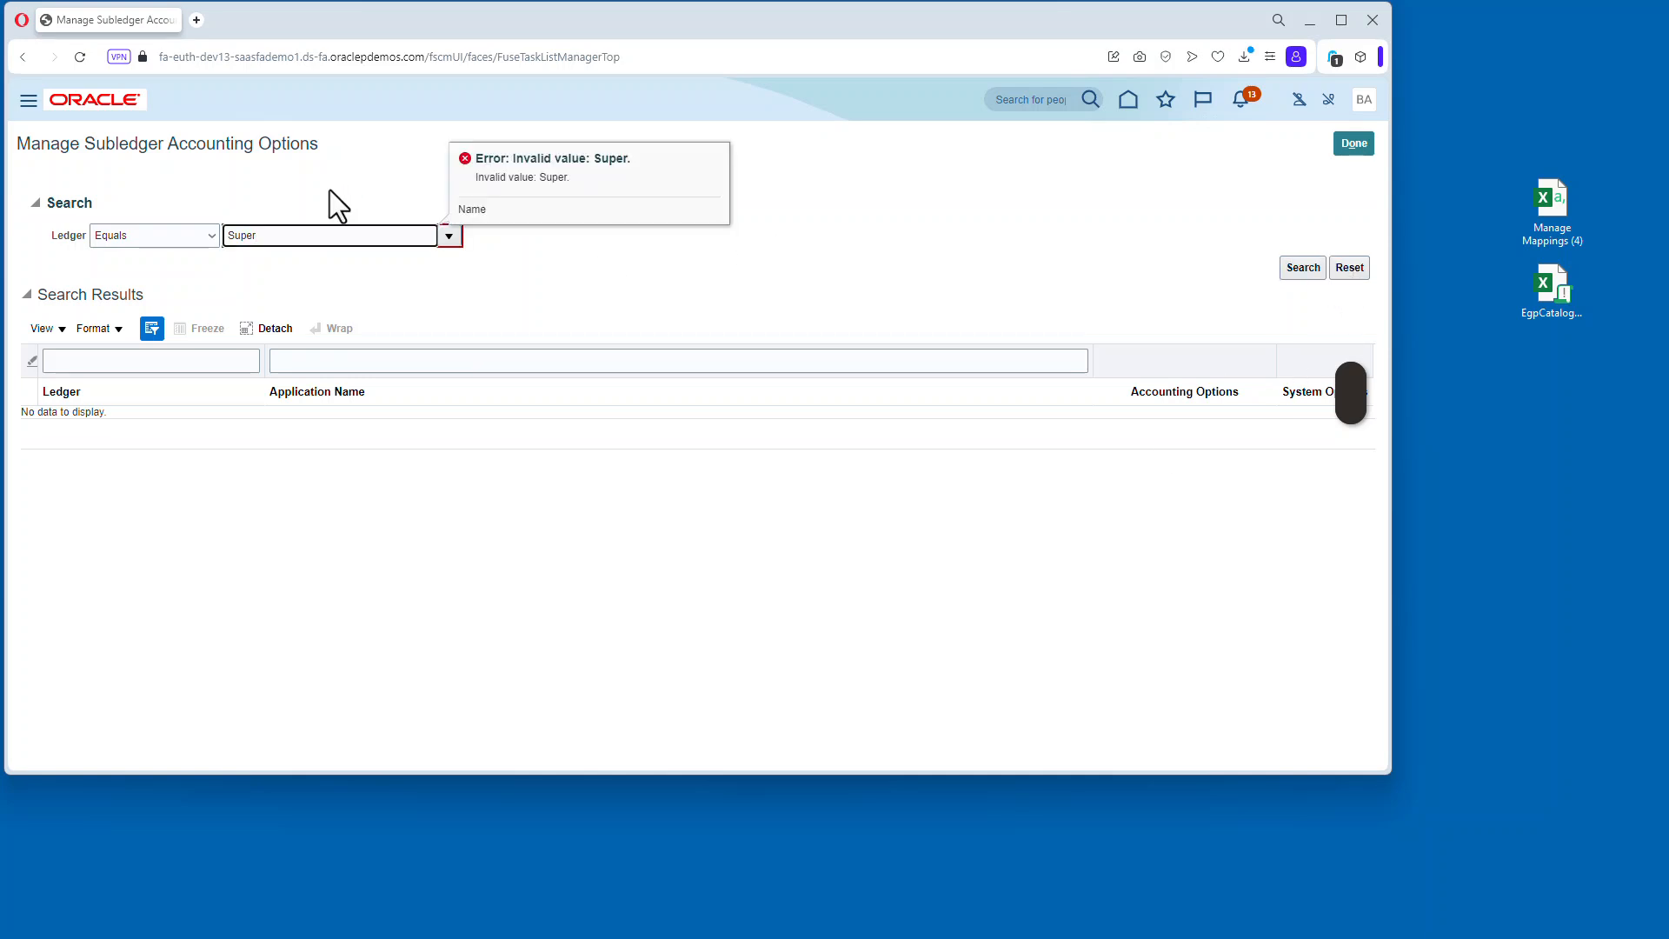
left_click(446, 235)
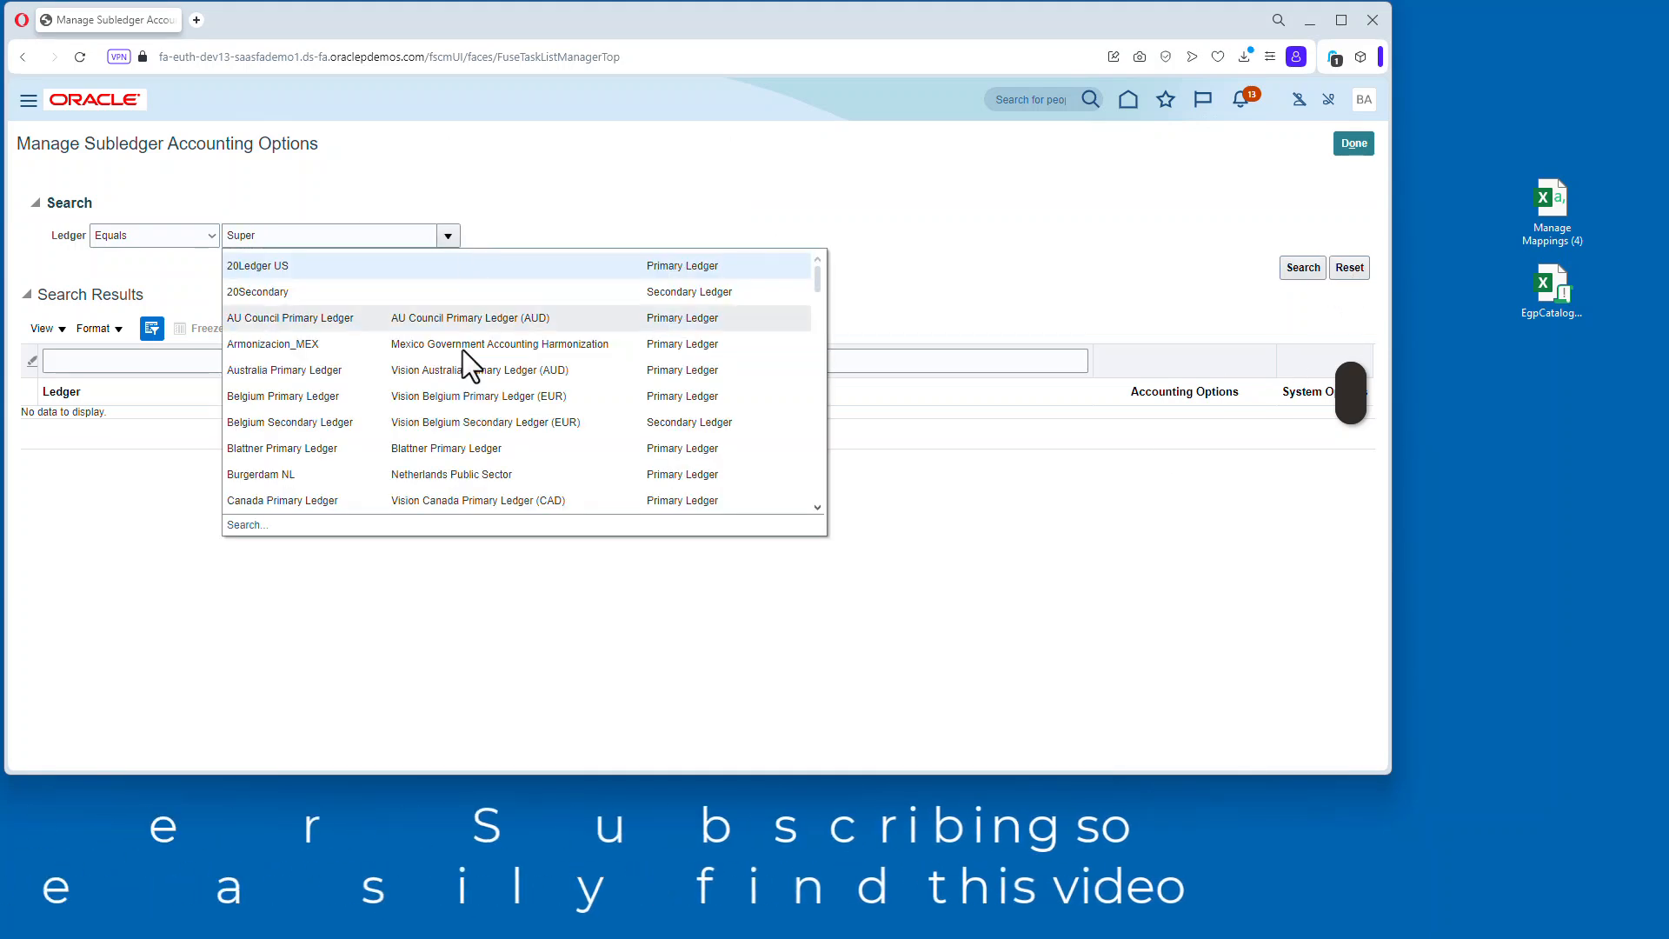
left_click(247, 525)
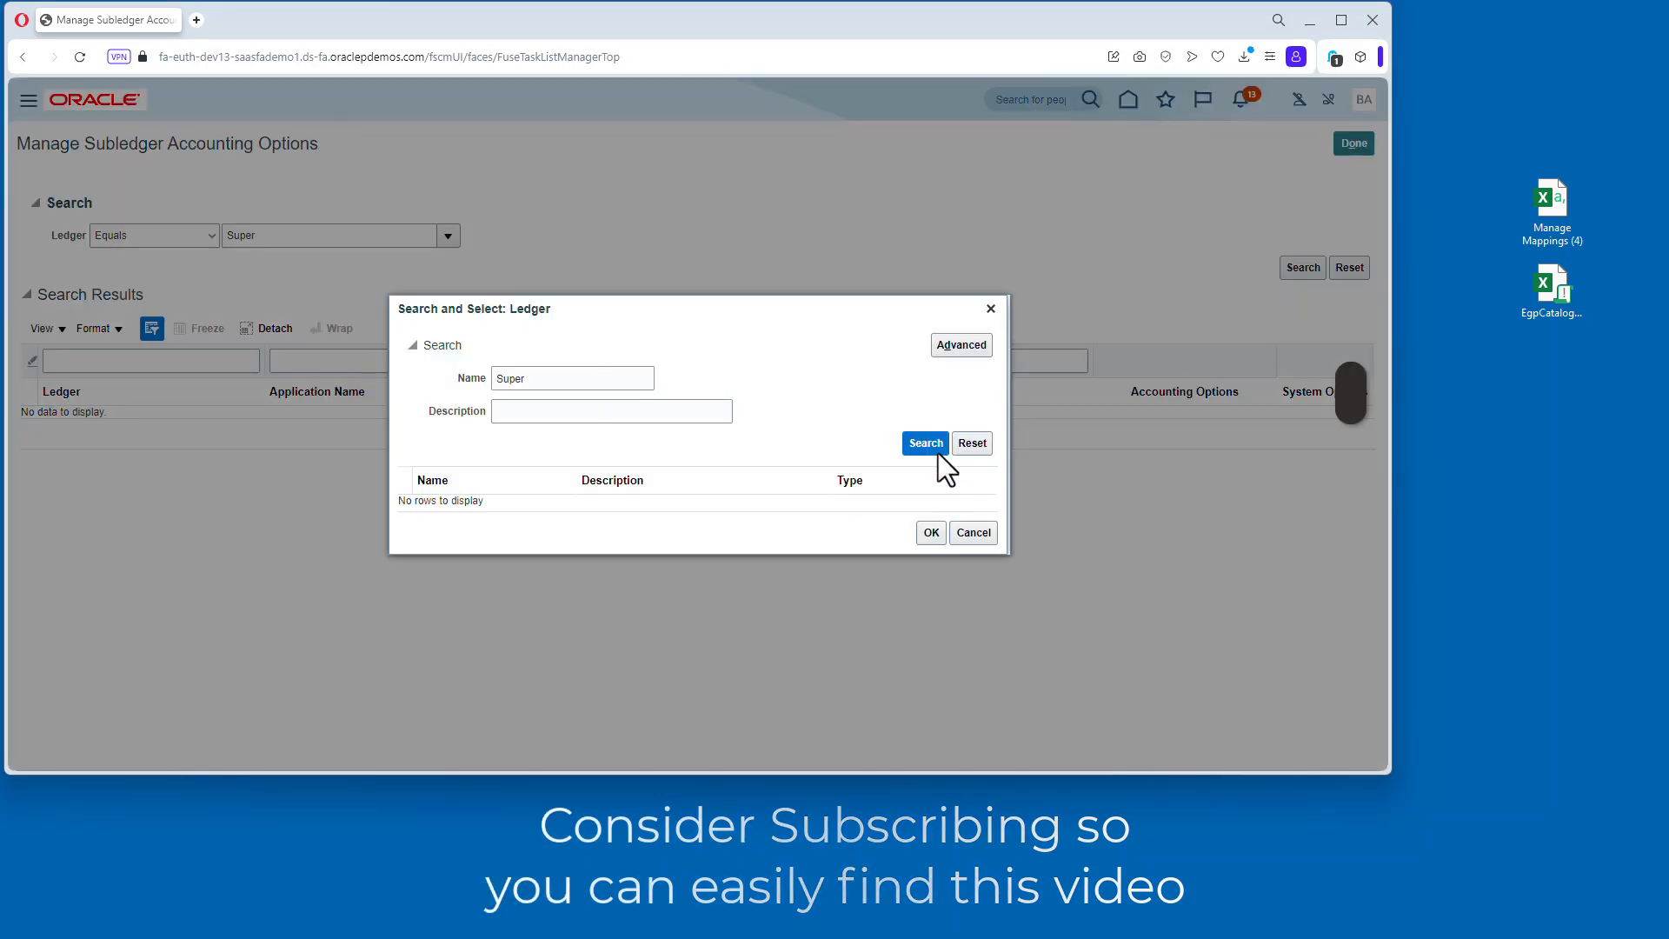
left_click(924, 443)
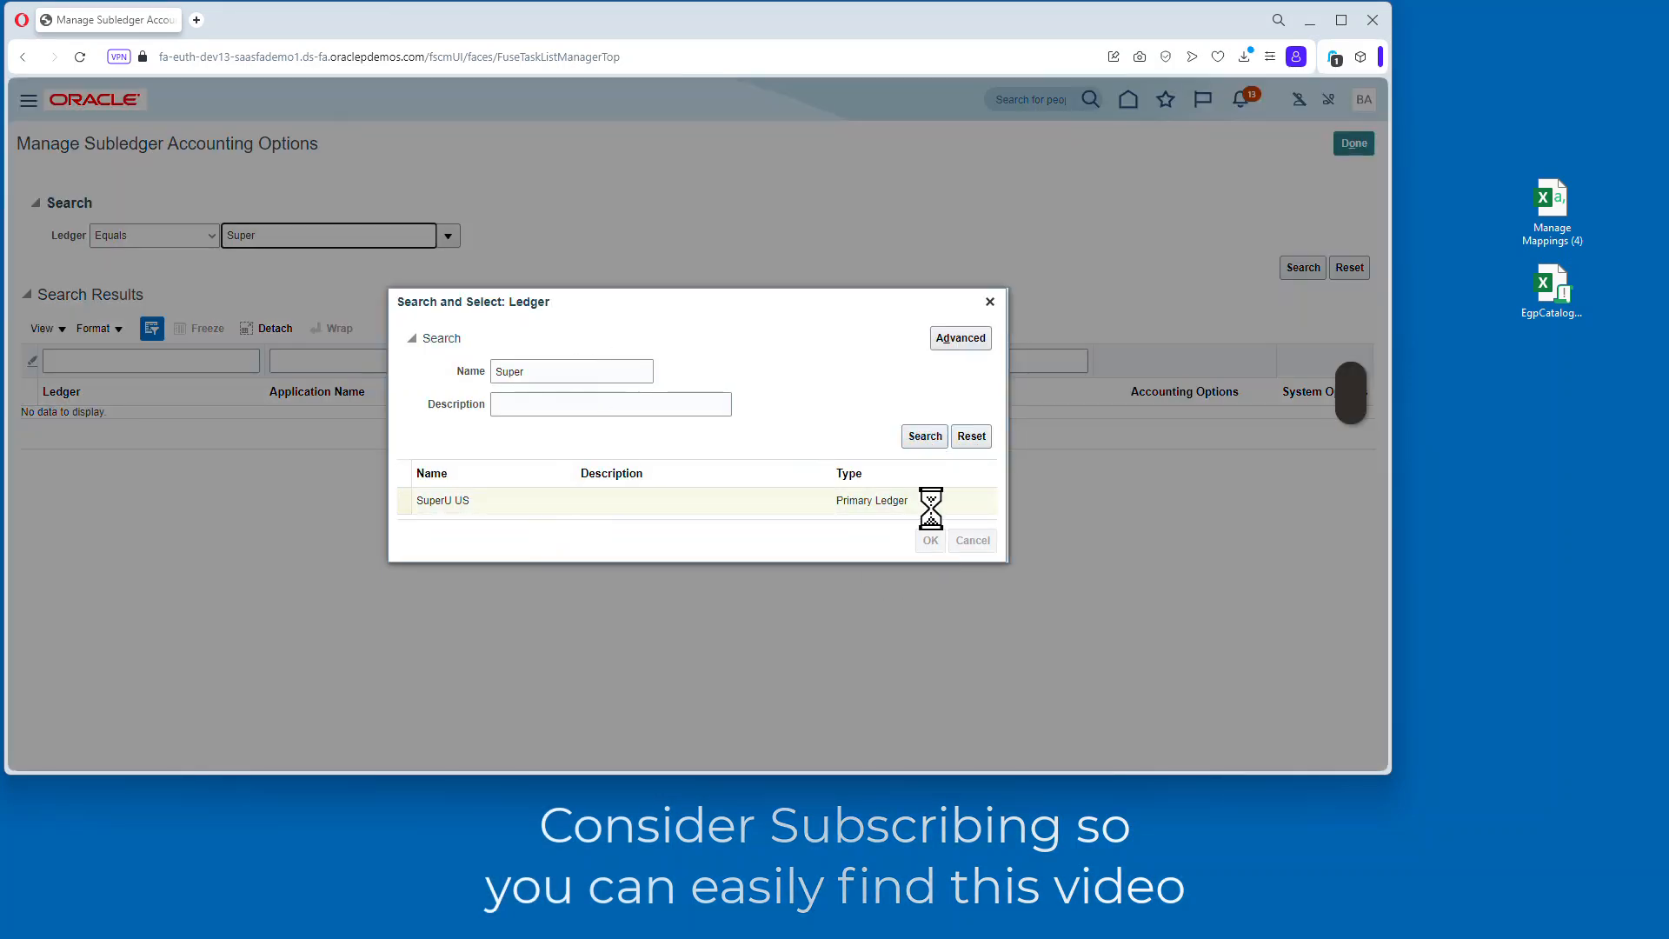
left_click(928, 540)
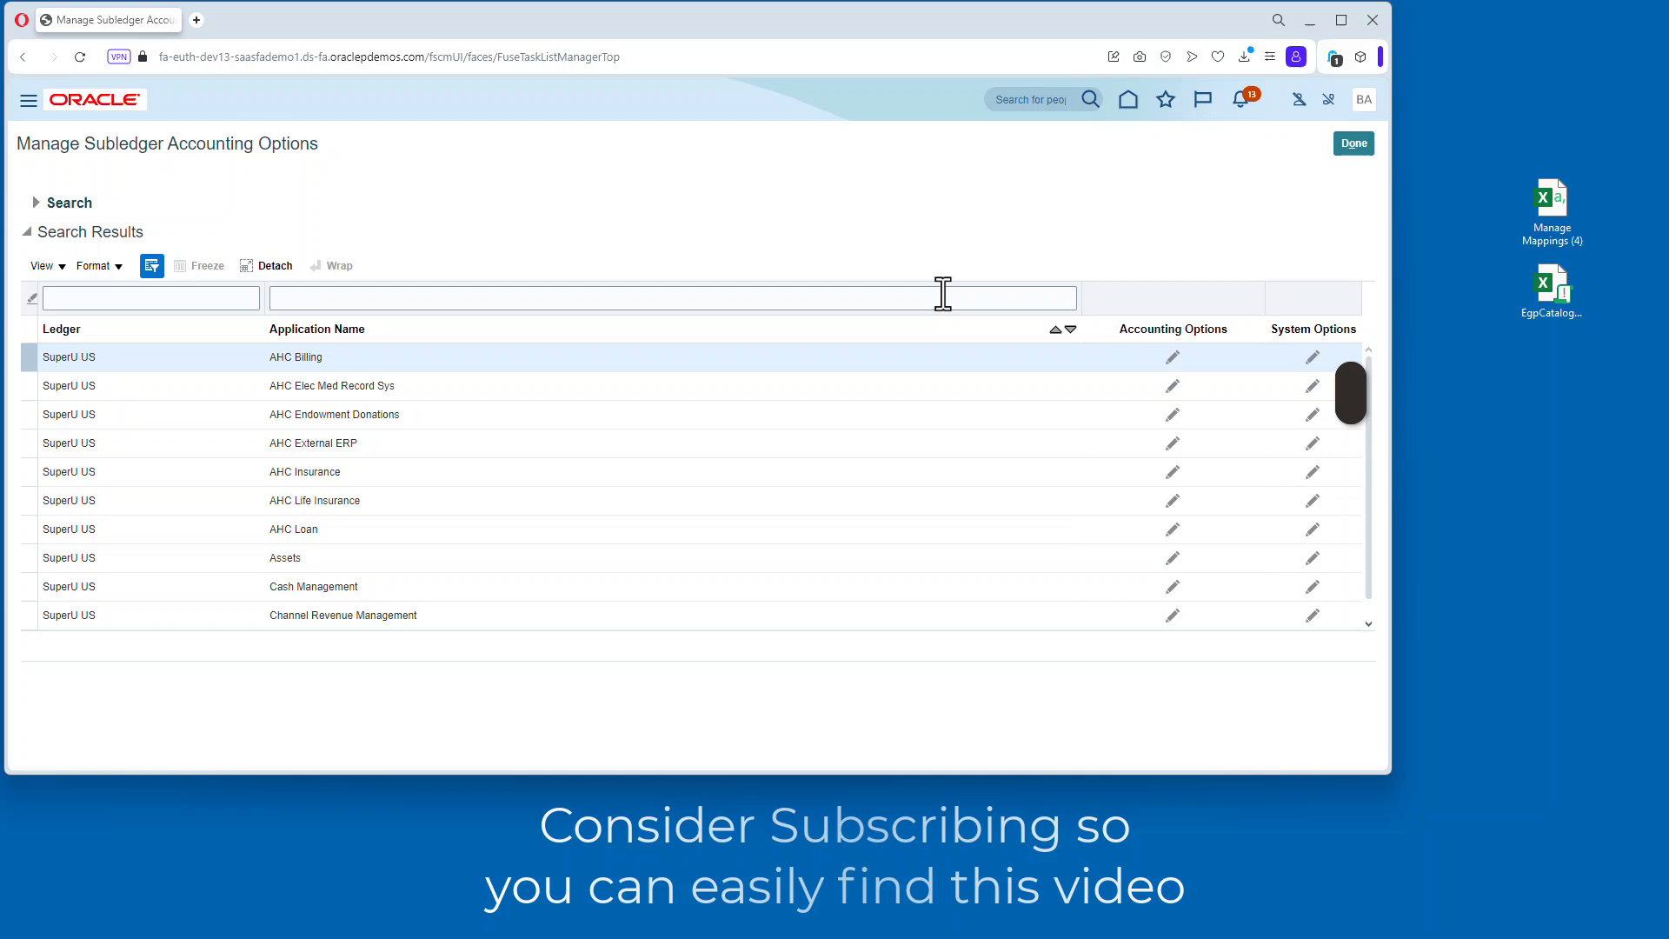
Set the Purchasing transaction account definition to SU Purchasing TAB Default and save.
type("P")
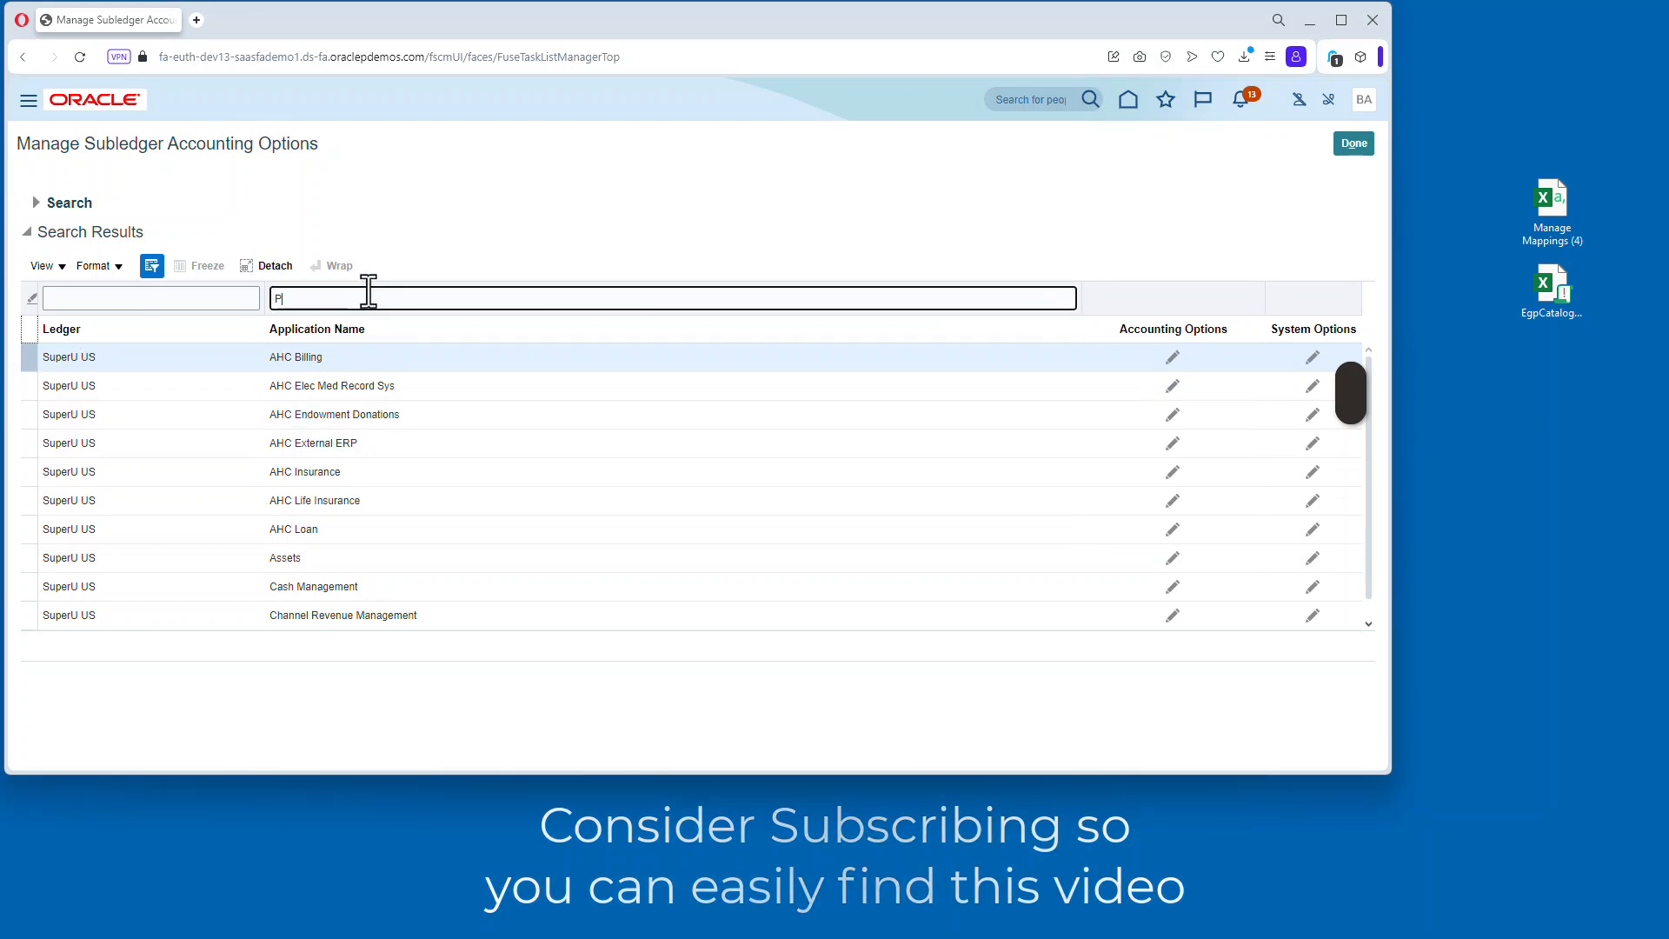
type("urch")
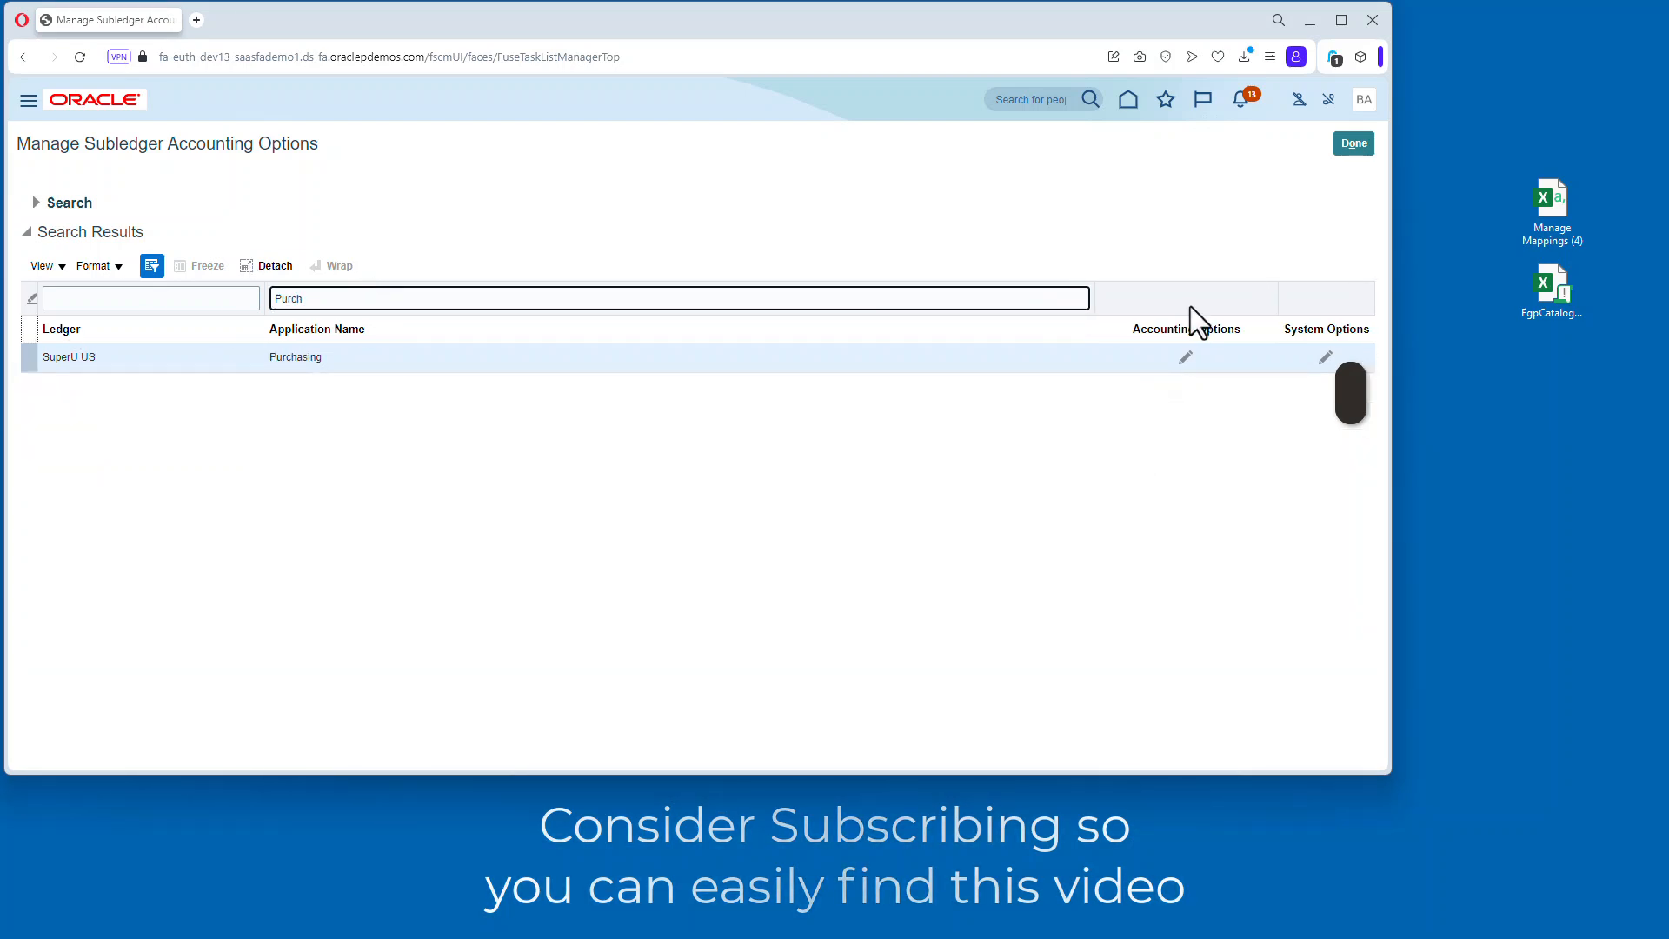
left_click(1185, 356)
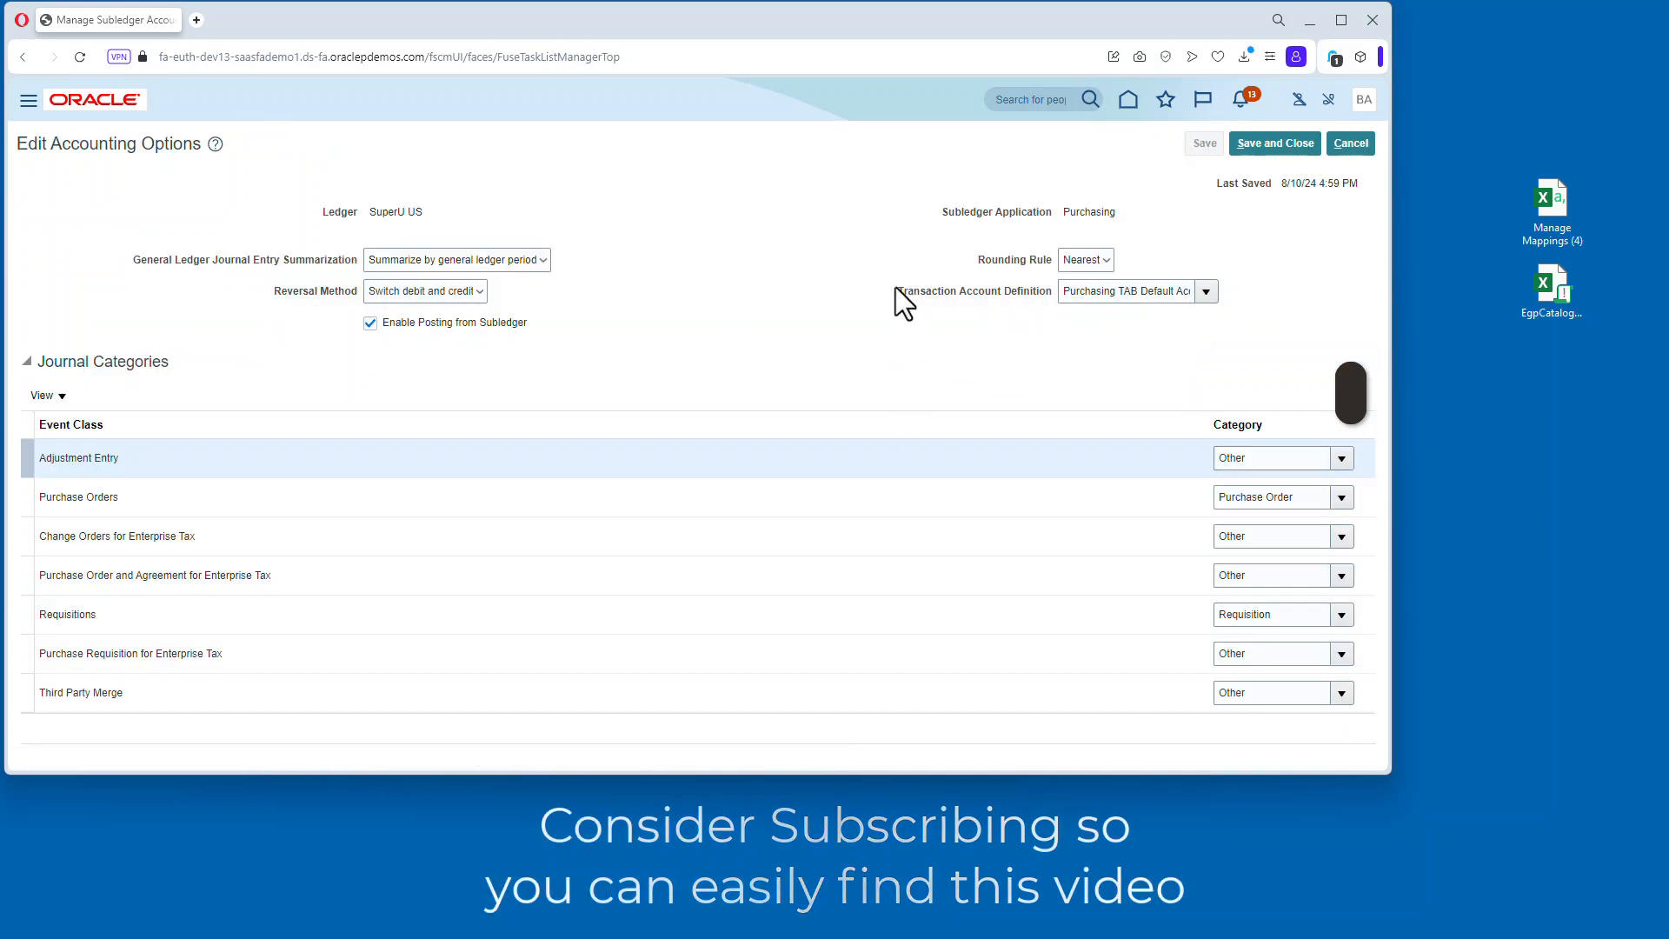
left_click(1207, 290)
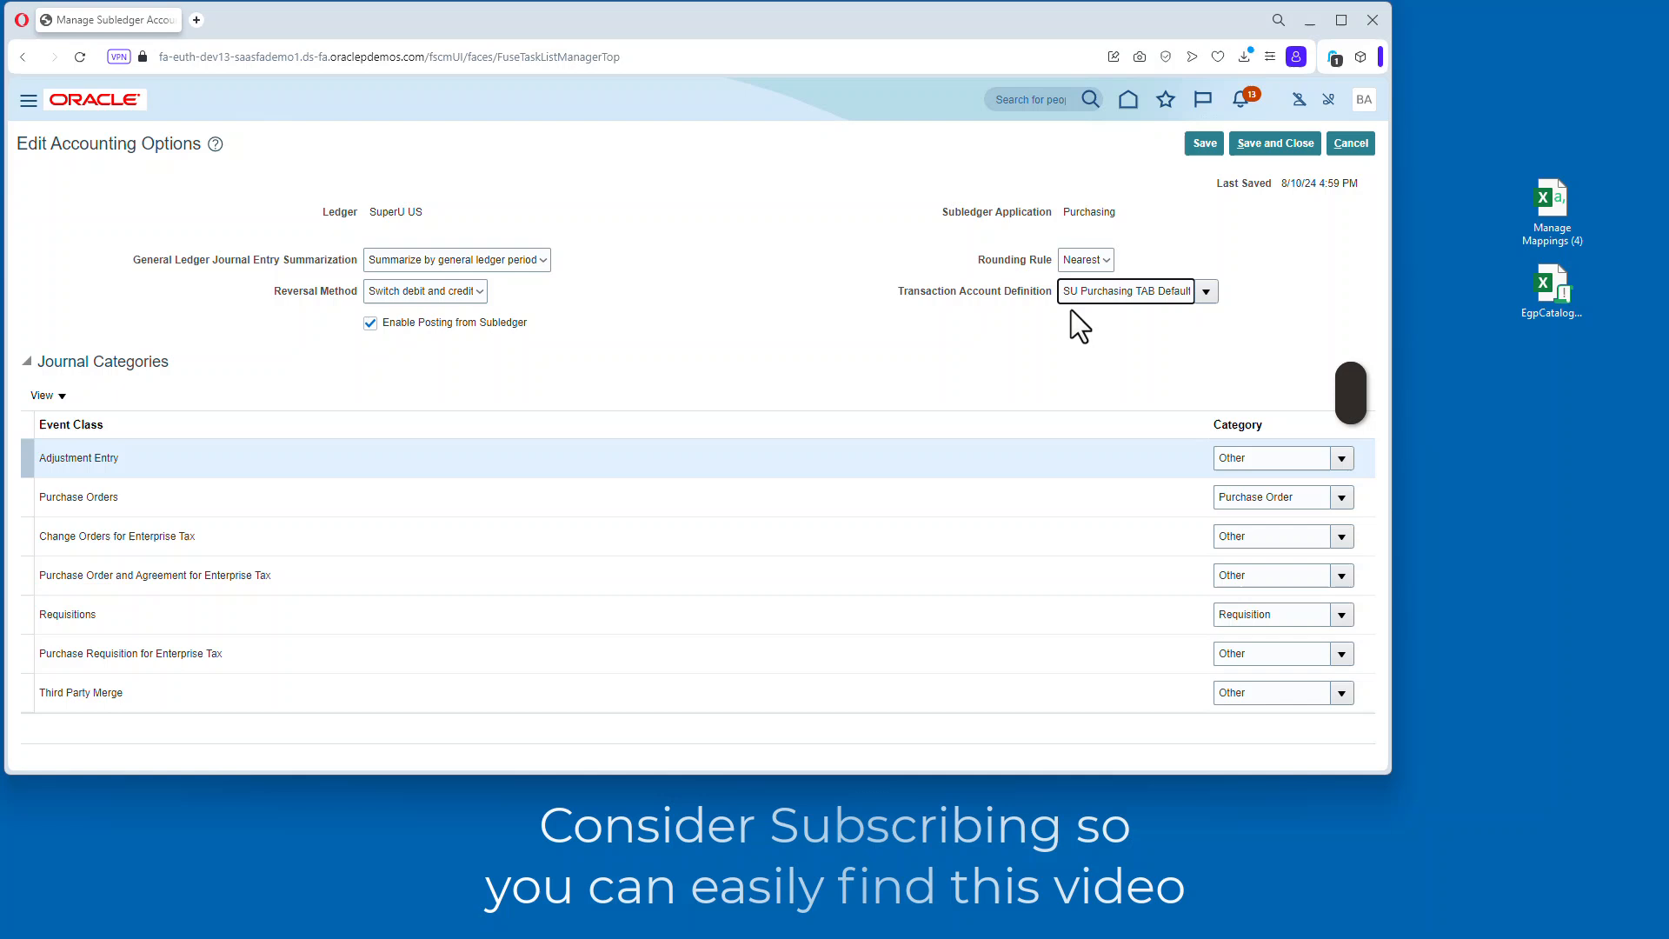
left_click(1204, 143)
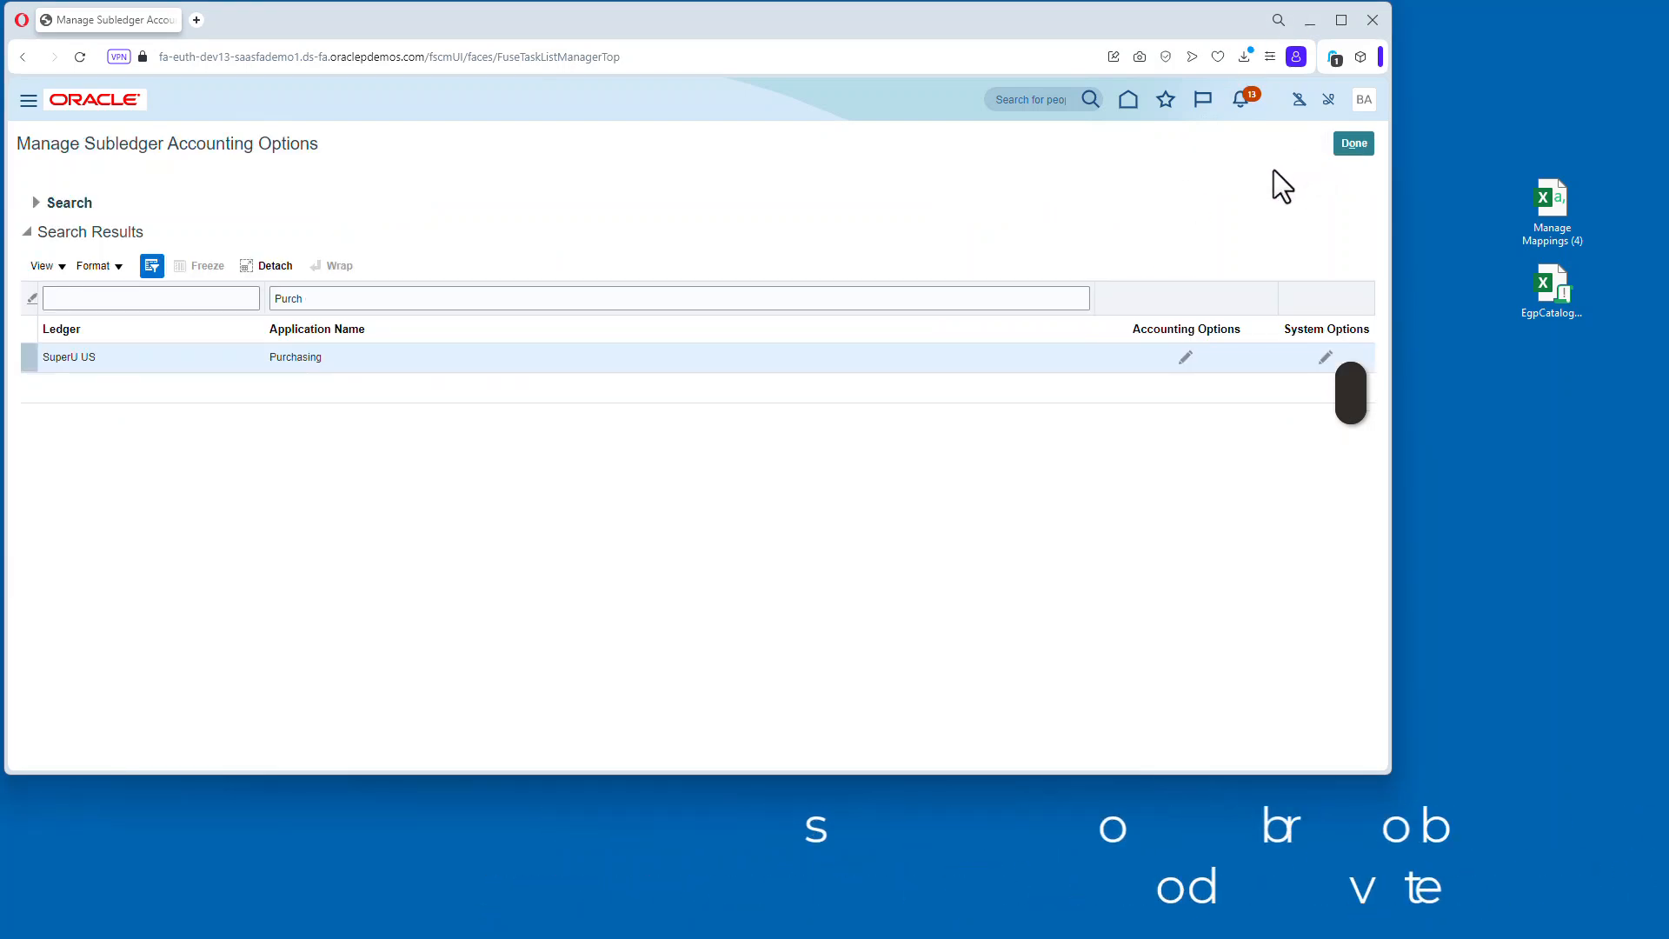
mouse_move(1352, 142)
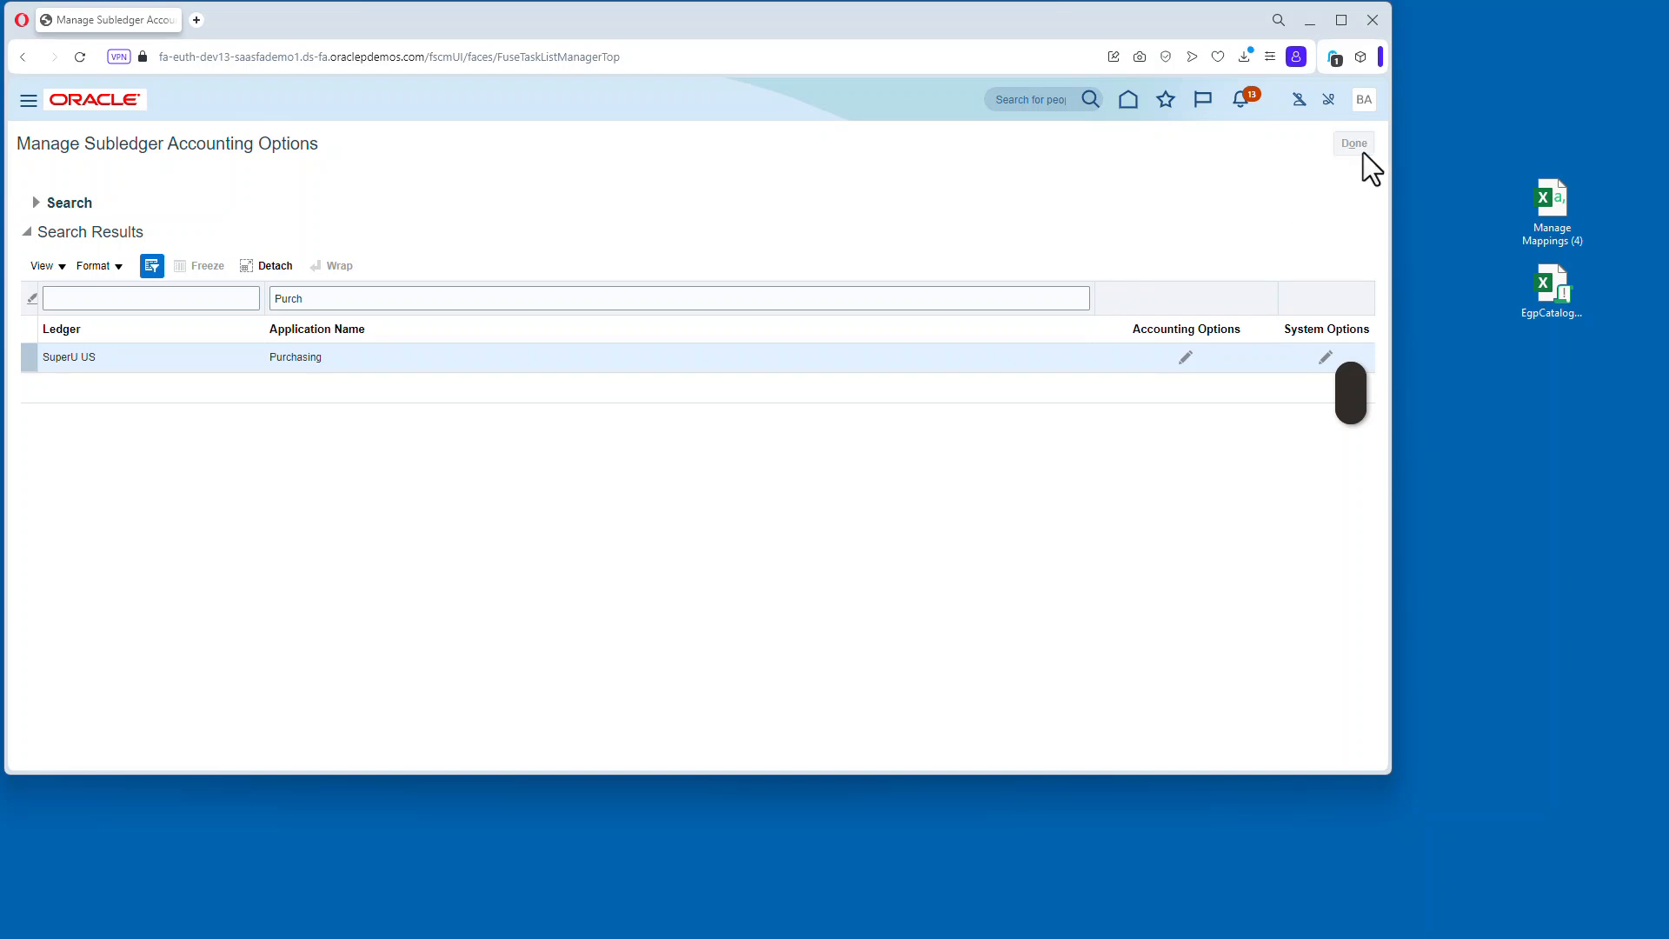
Open the Expense Accrual Account - Business Unit mapping set from the purchasing mapping sets.
left_click(1352, 143)
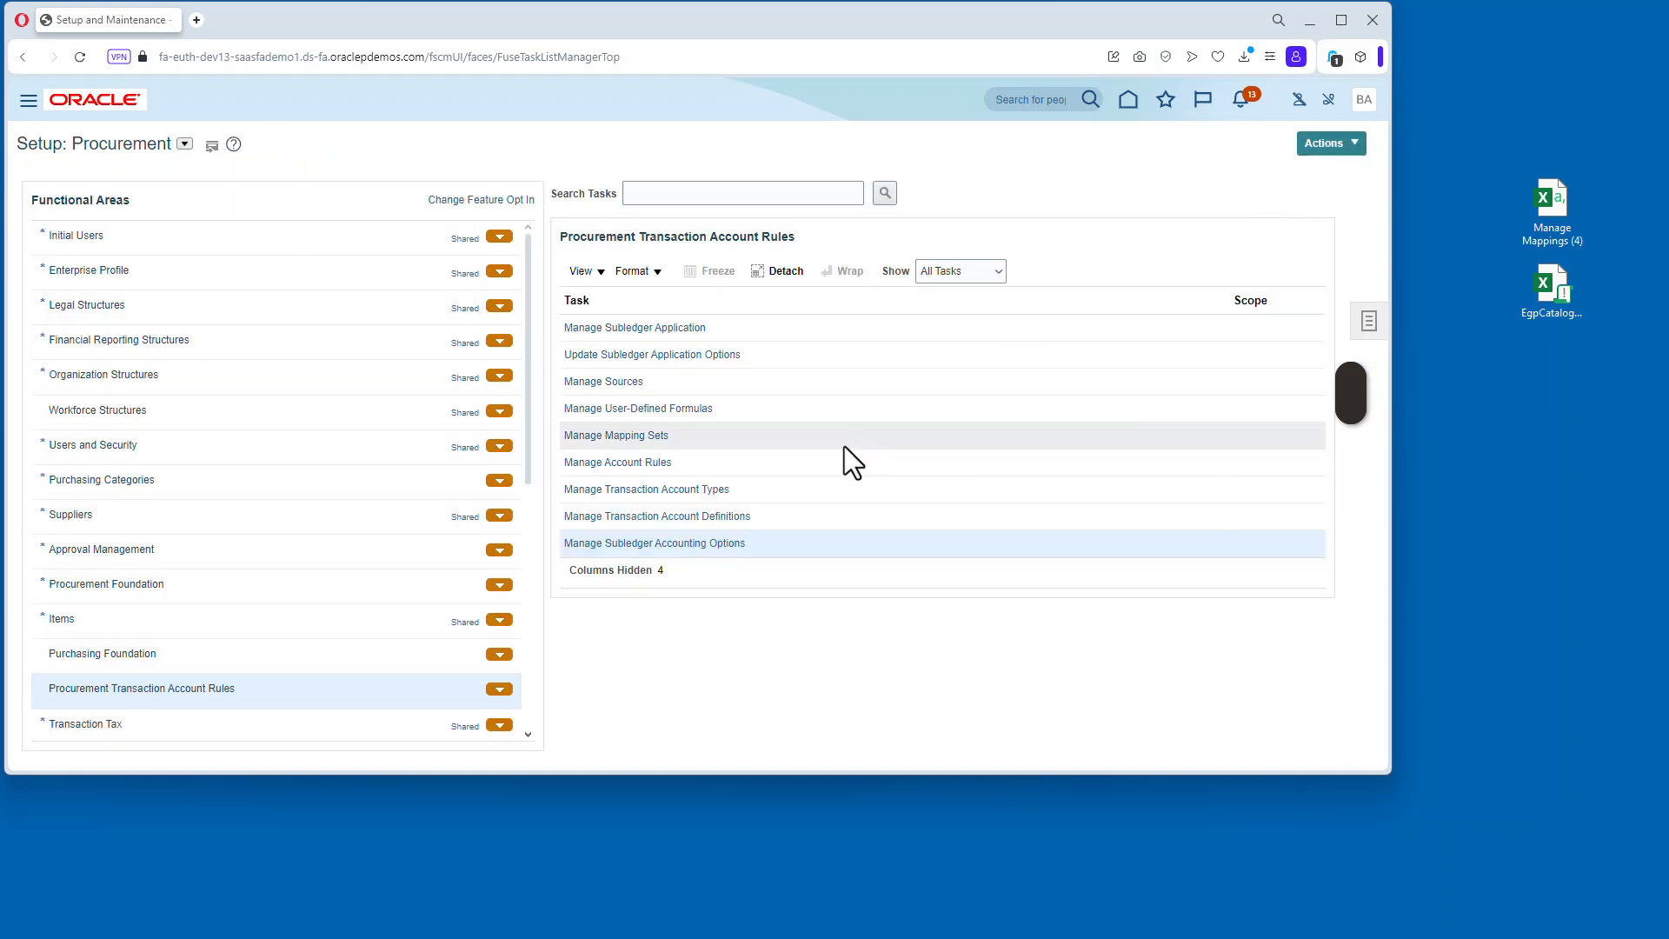
mouse_move(601, 399)
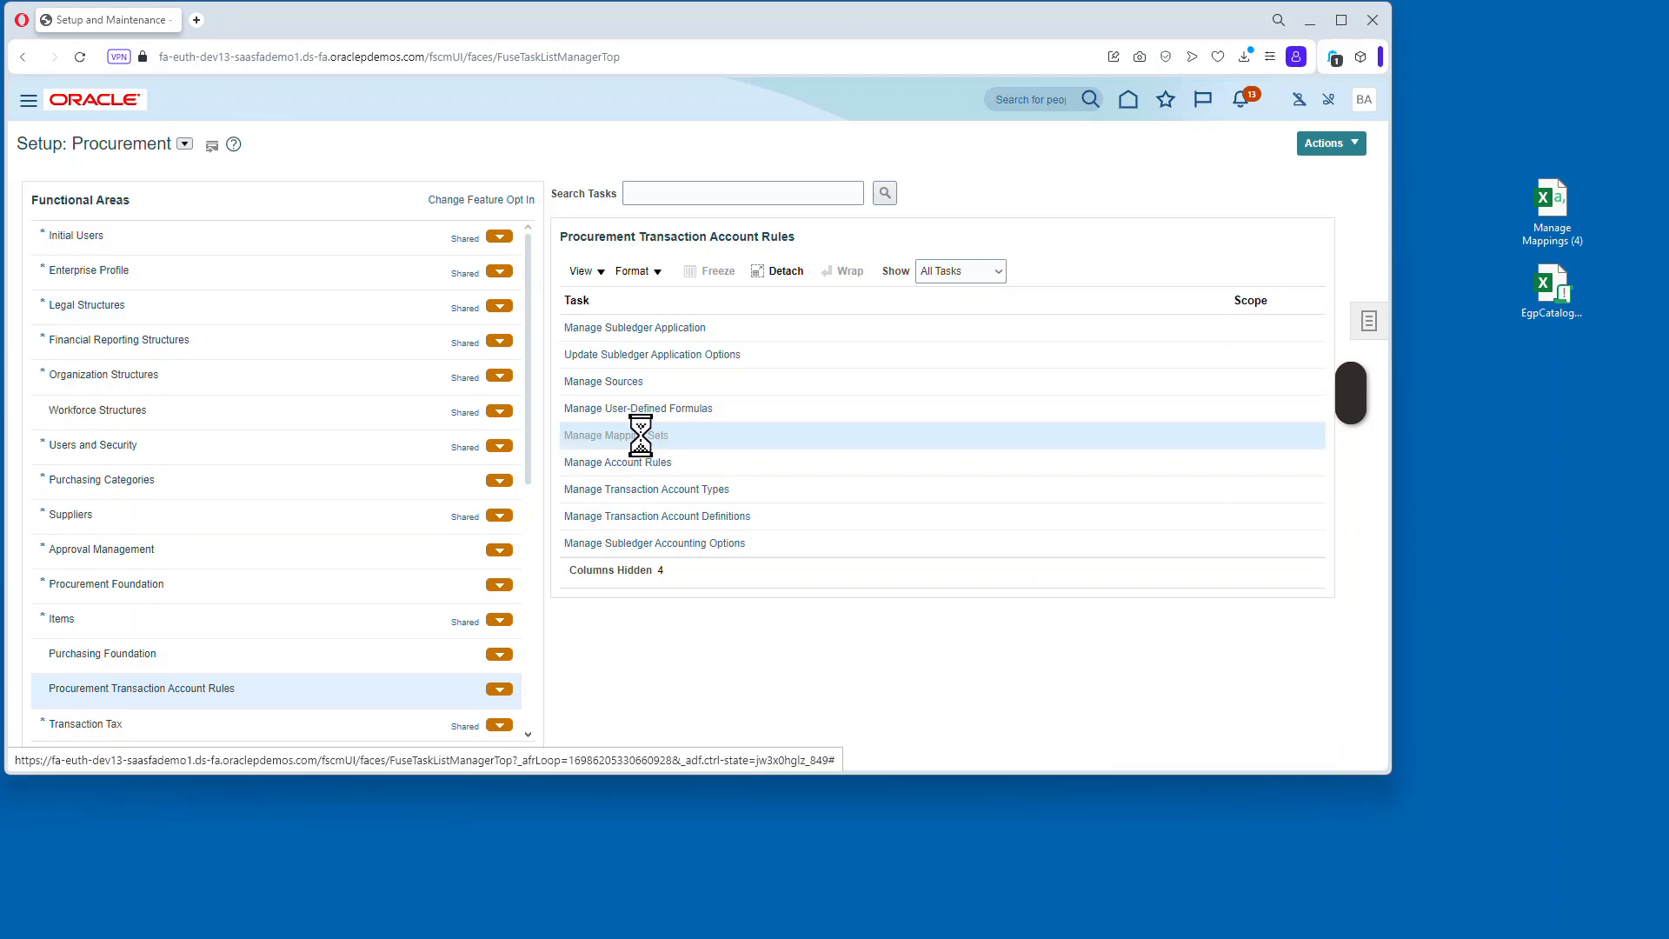
left_click(615, 434)
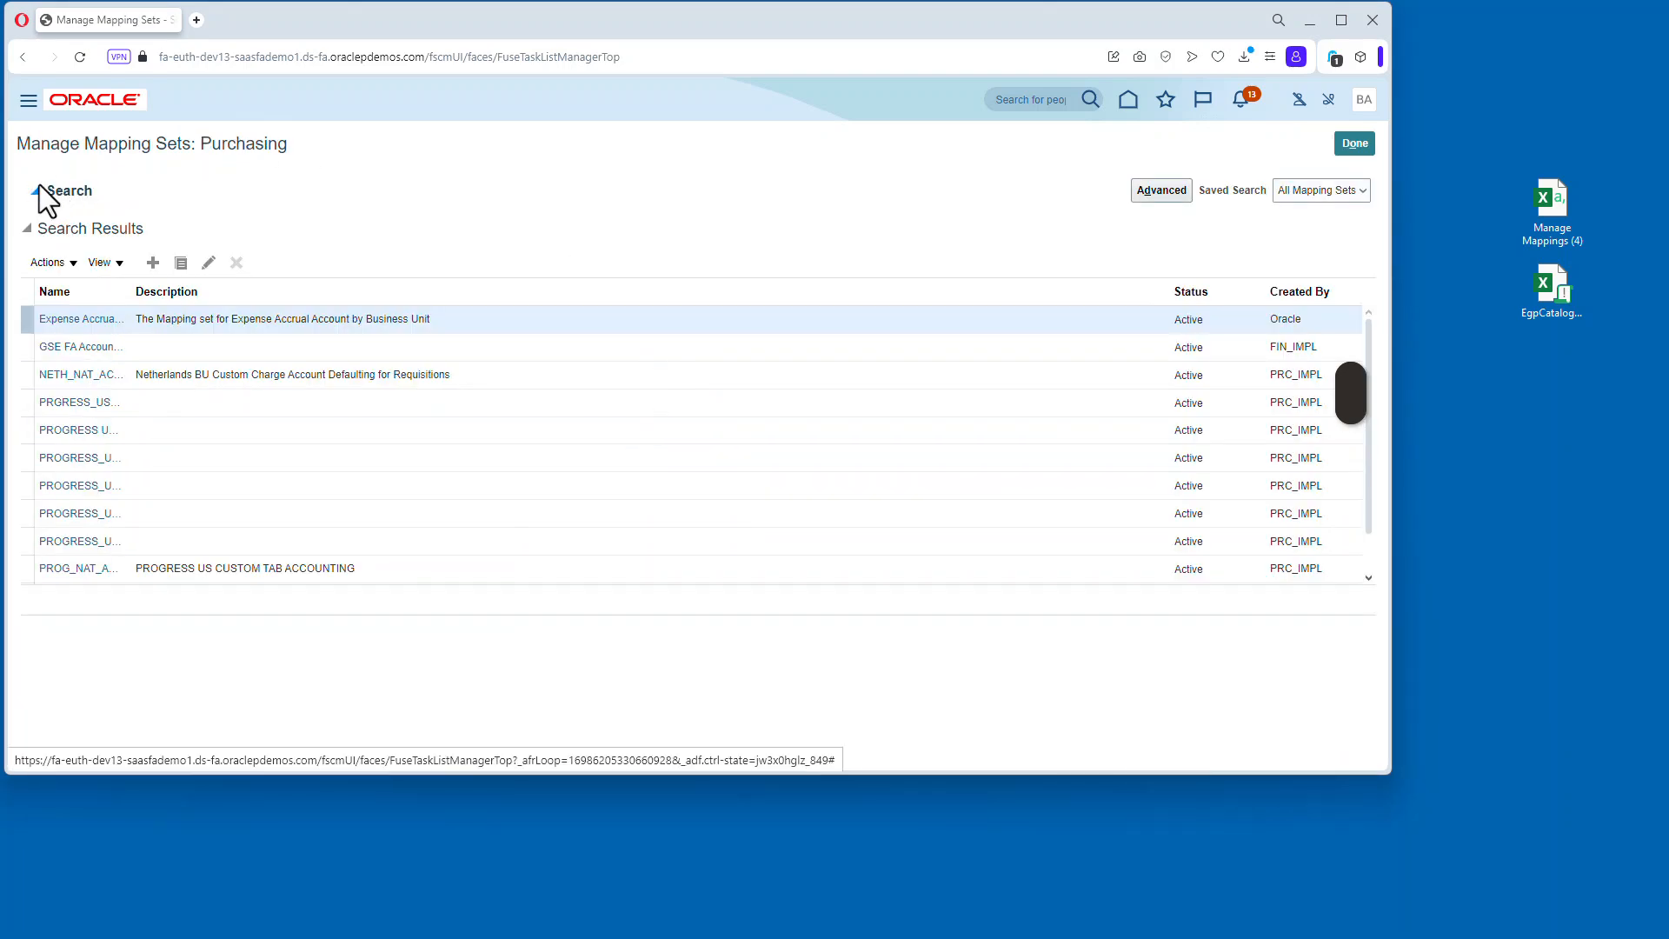
left_click(35, 190)
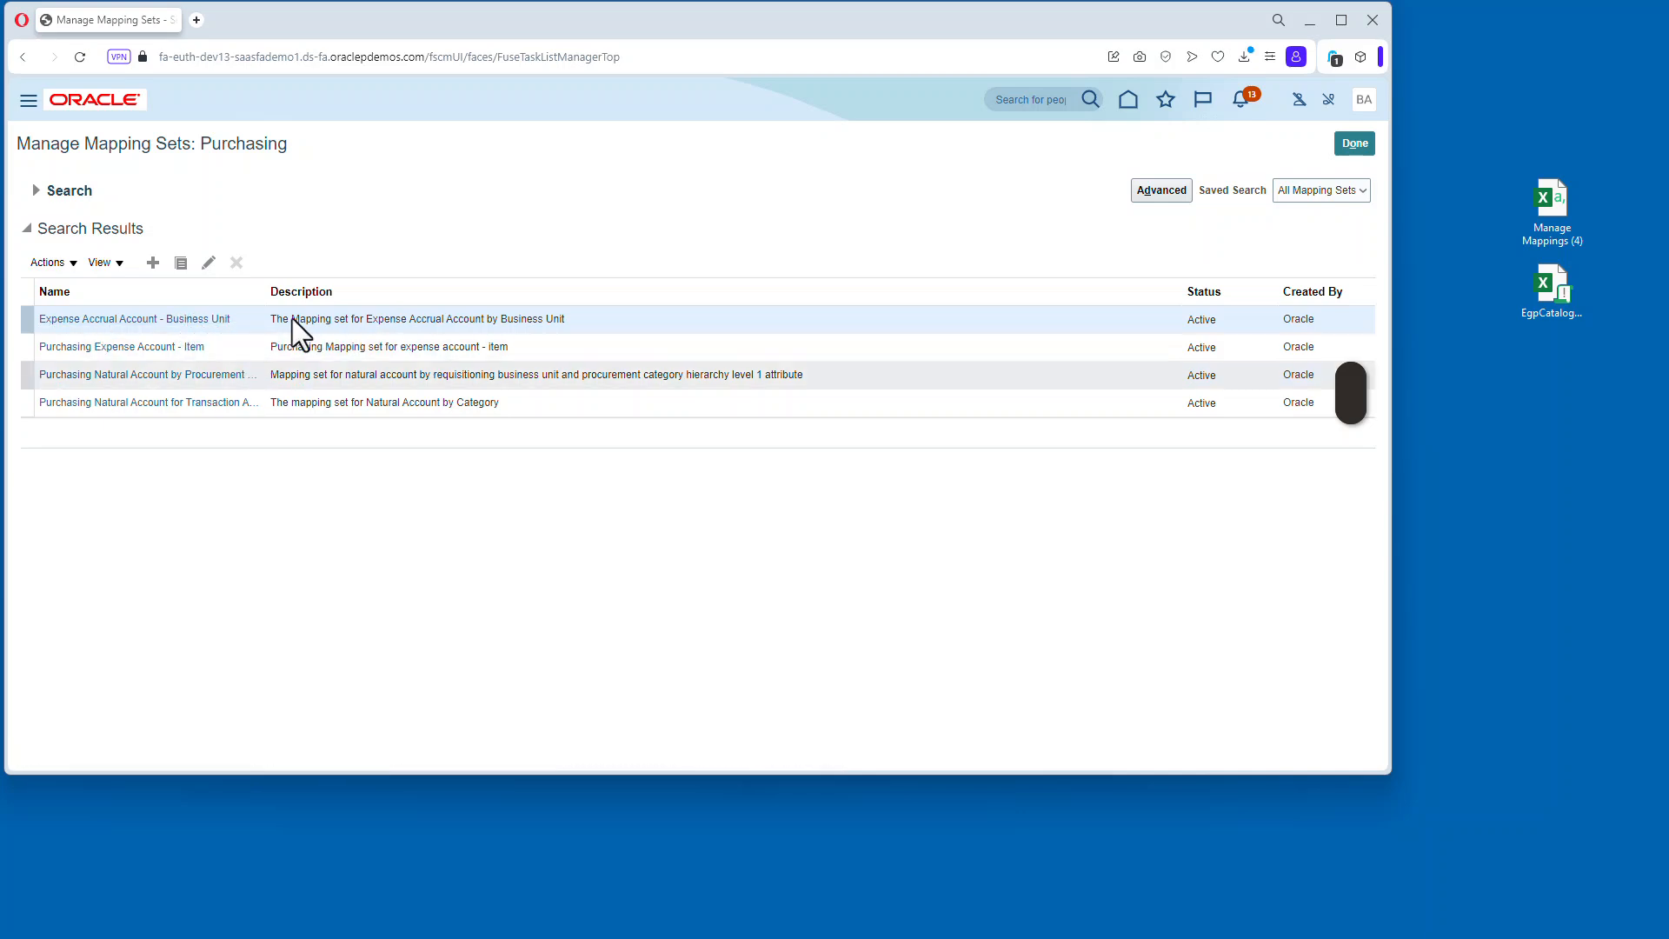
mouse_move(144, 373)
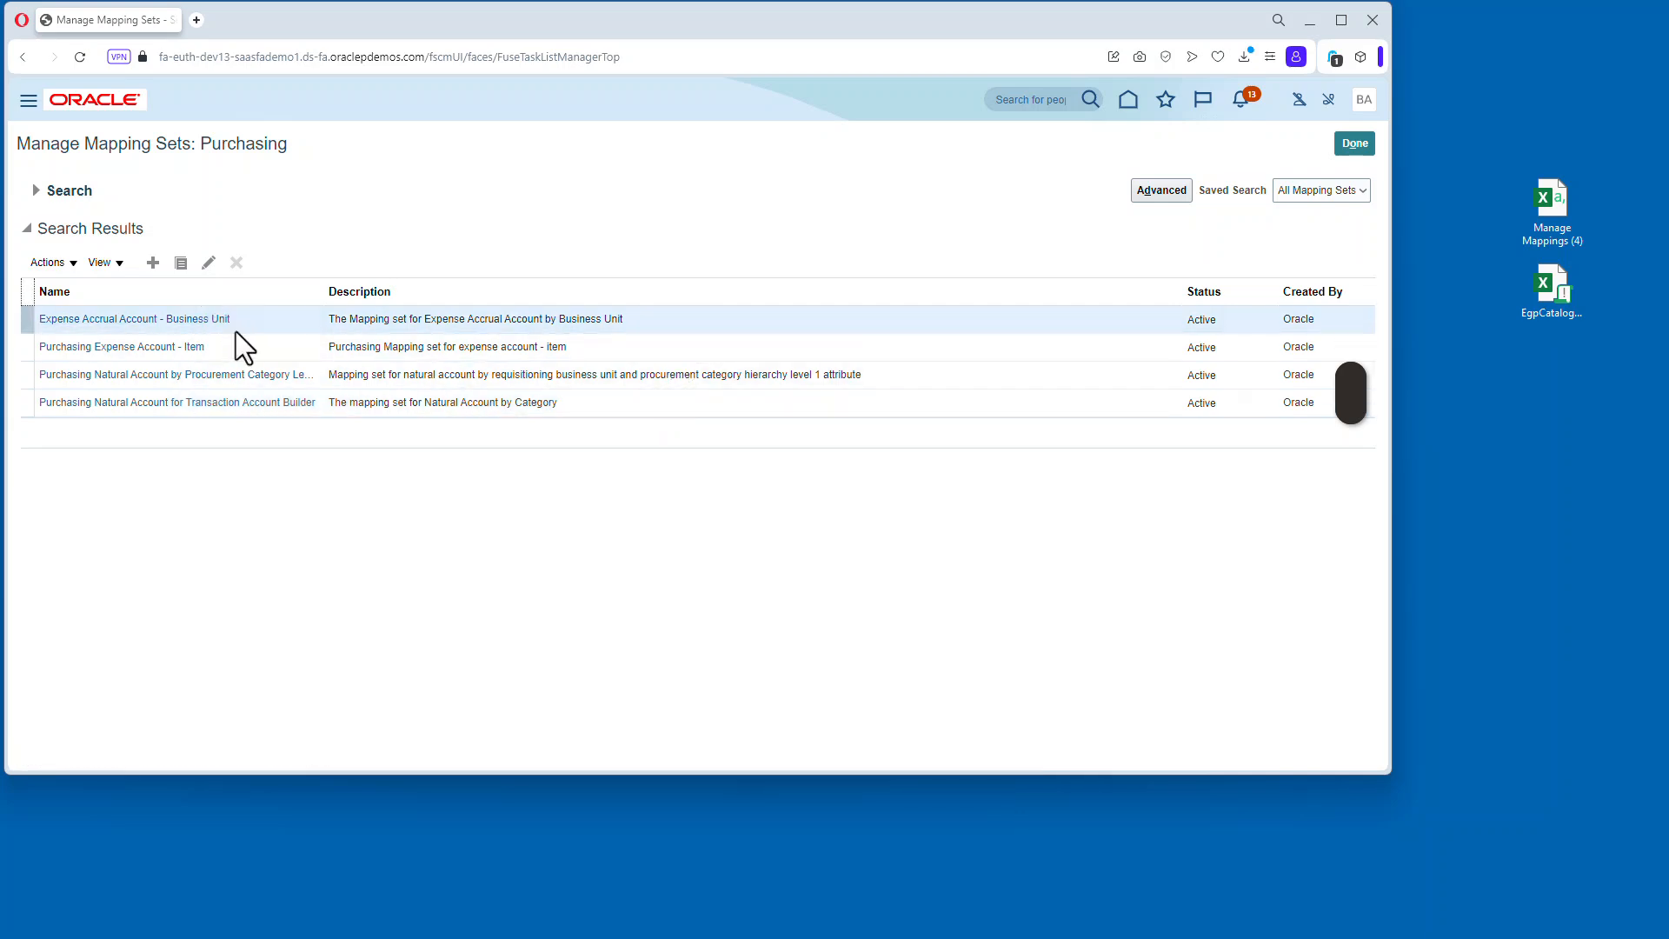
left_click(134, 318)
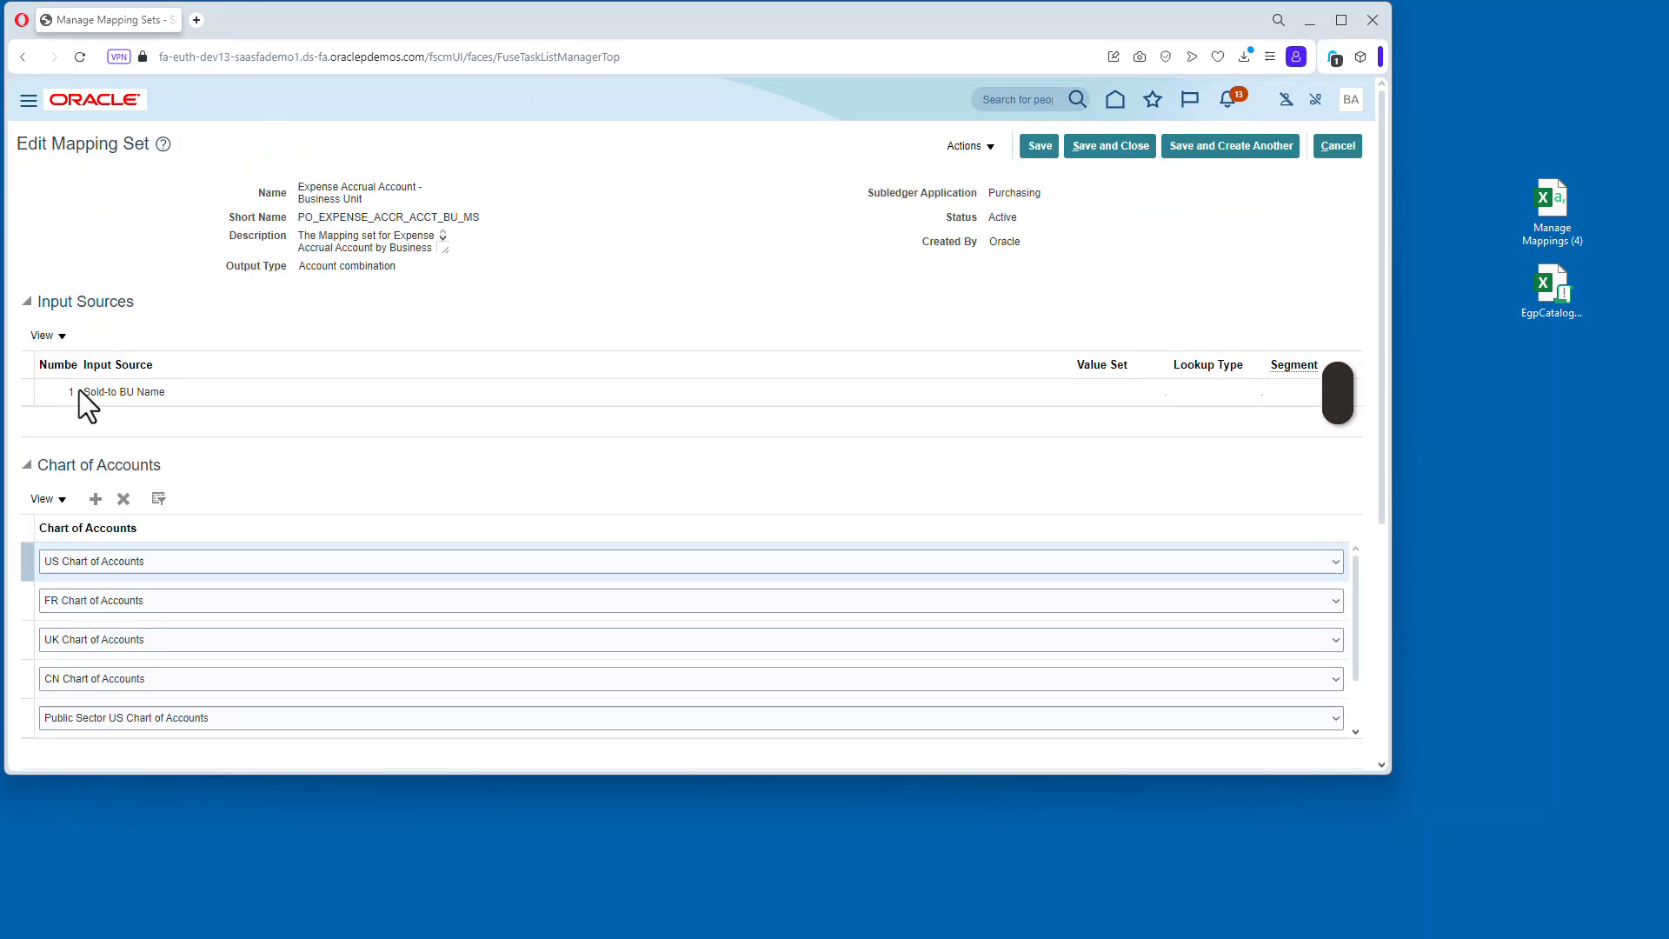
scroll("down", 3)
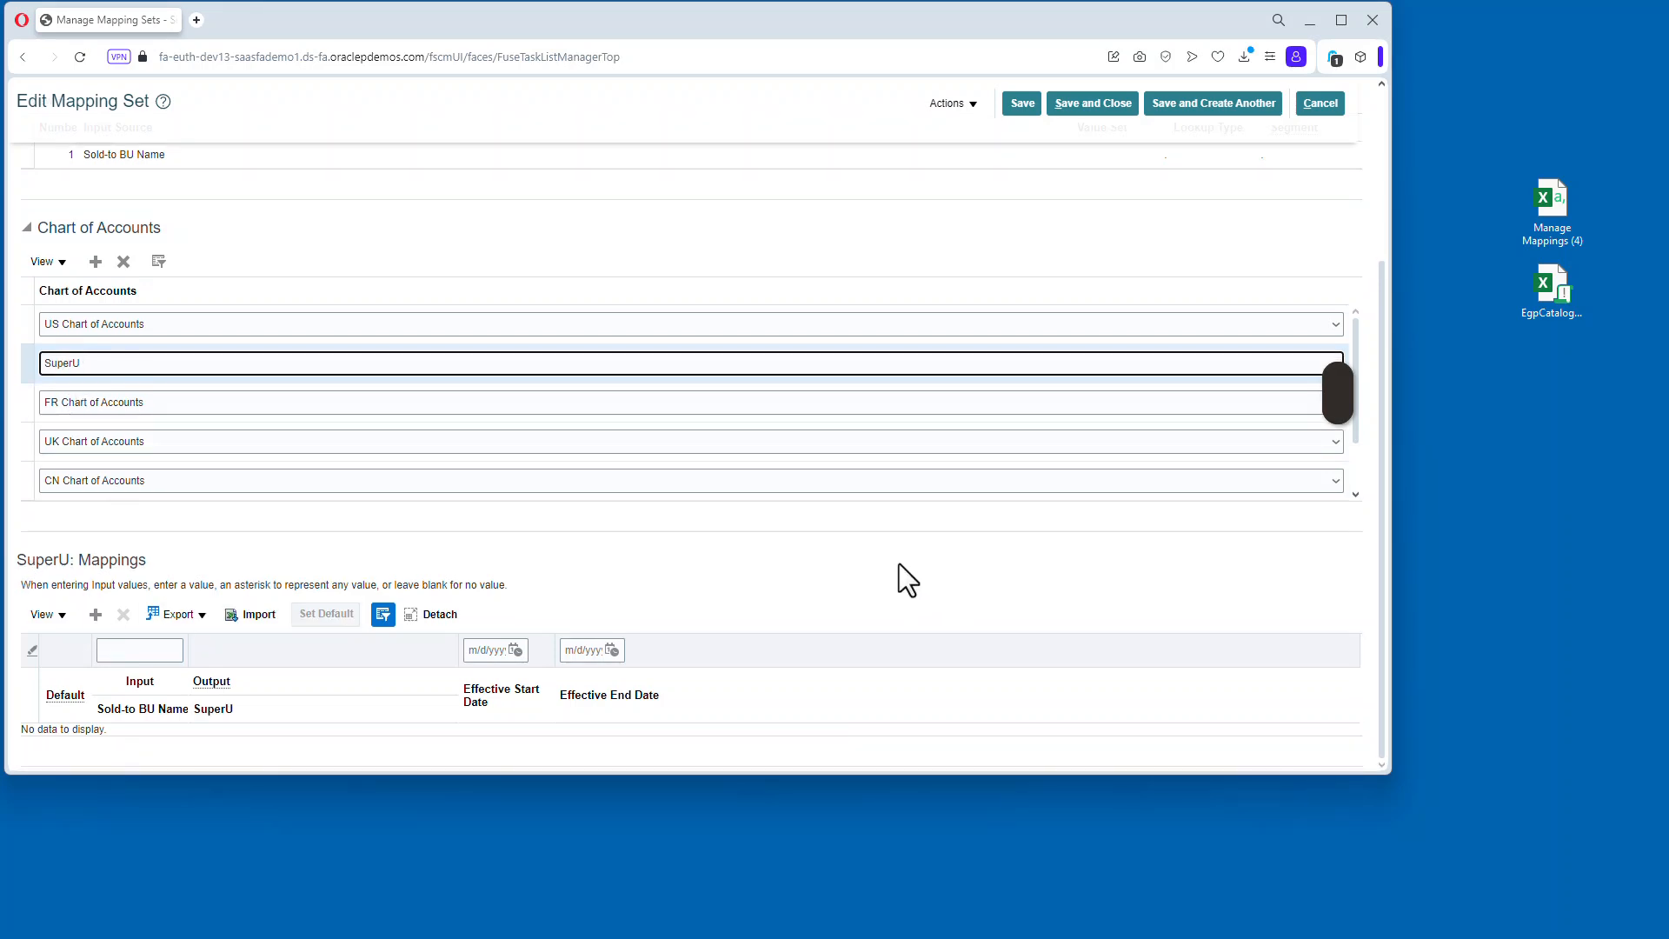
left_click(95, 614)
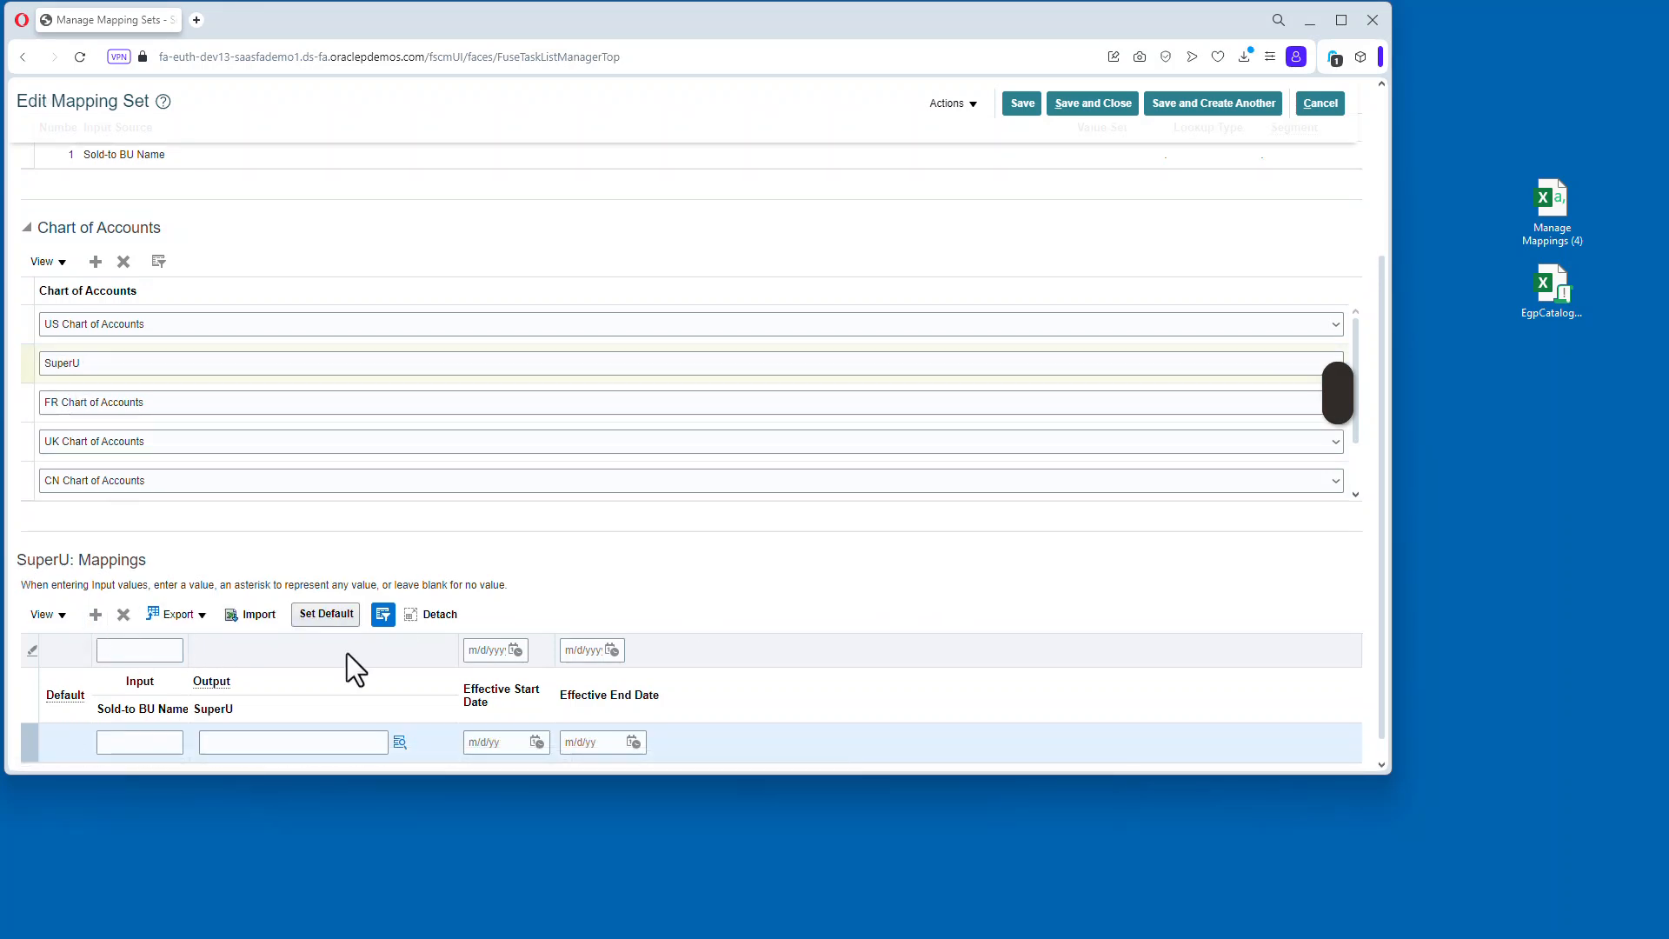
type("1001")
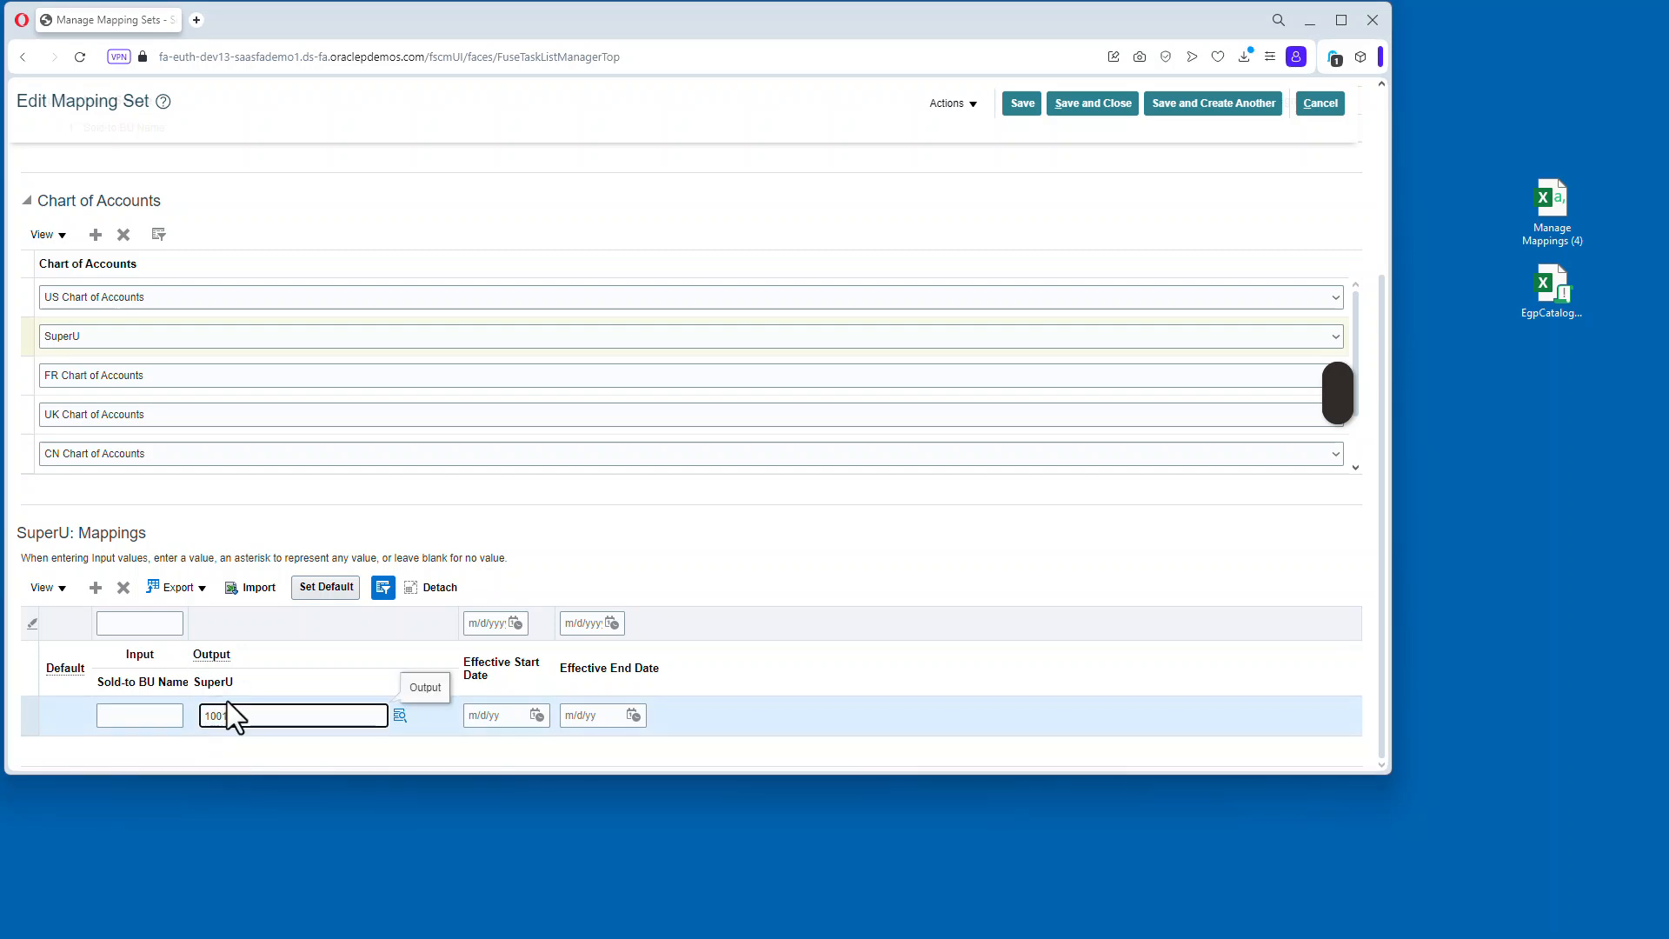
type("=")
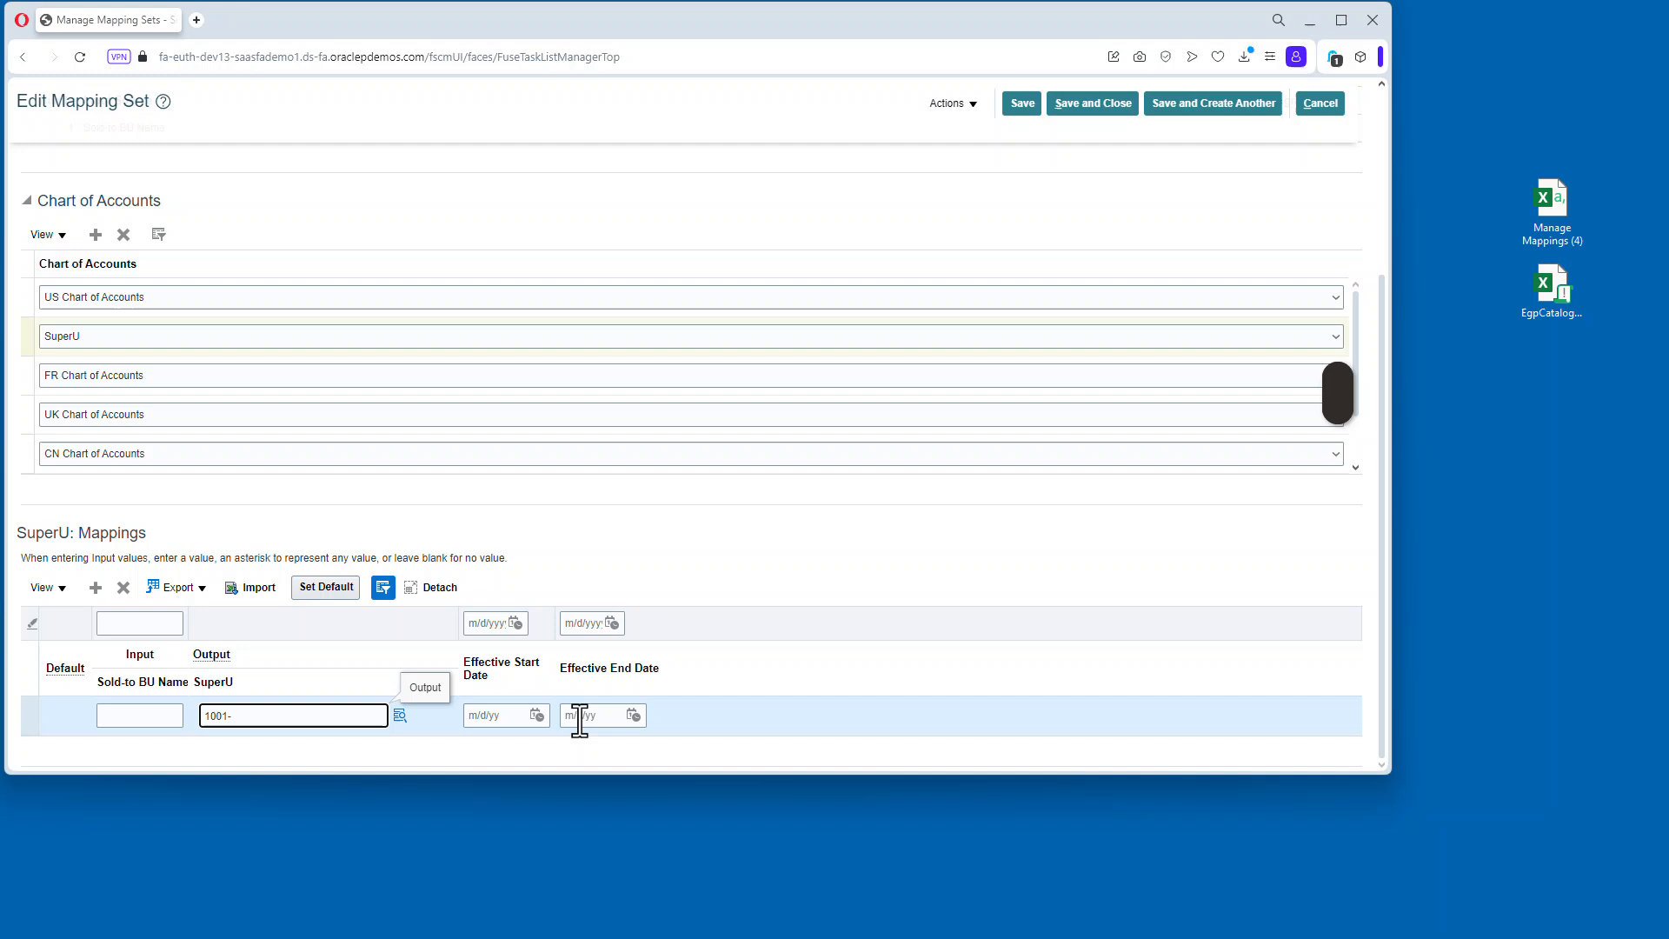
type("29101-")
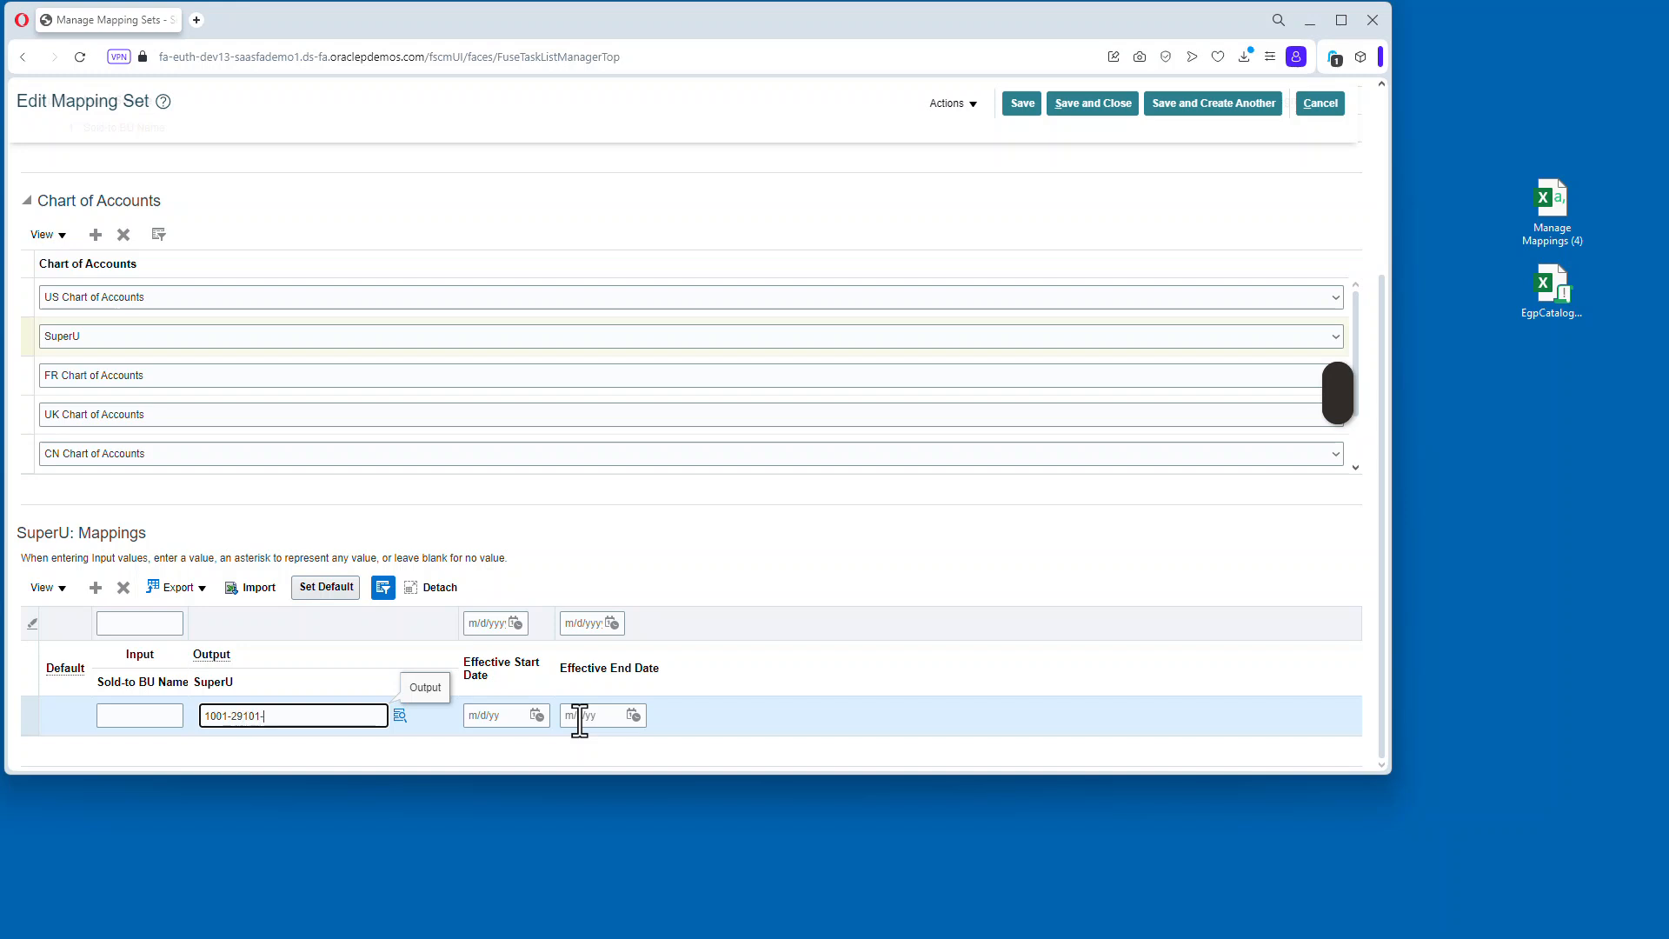
type("0000")
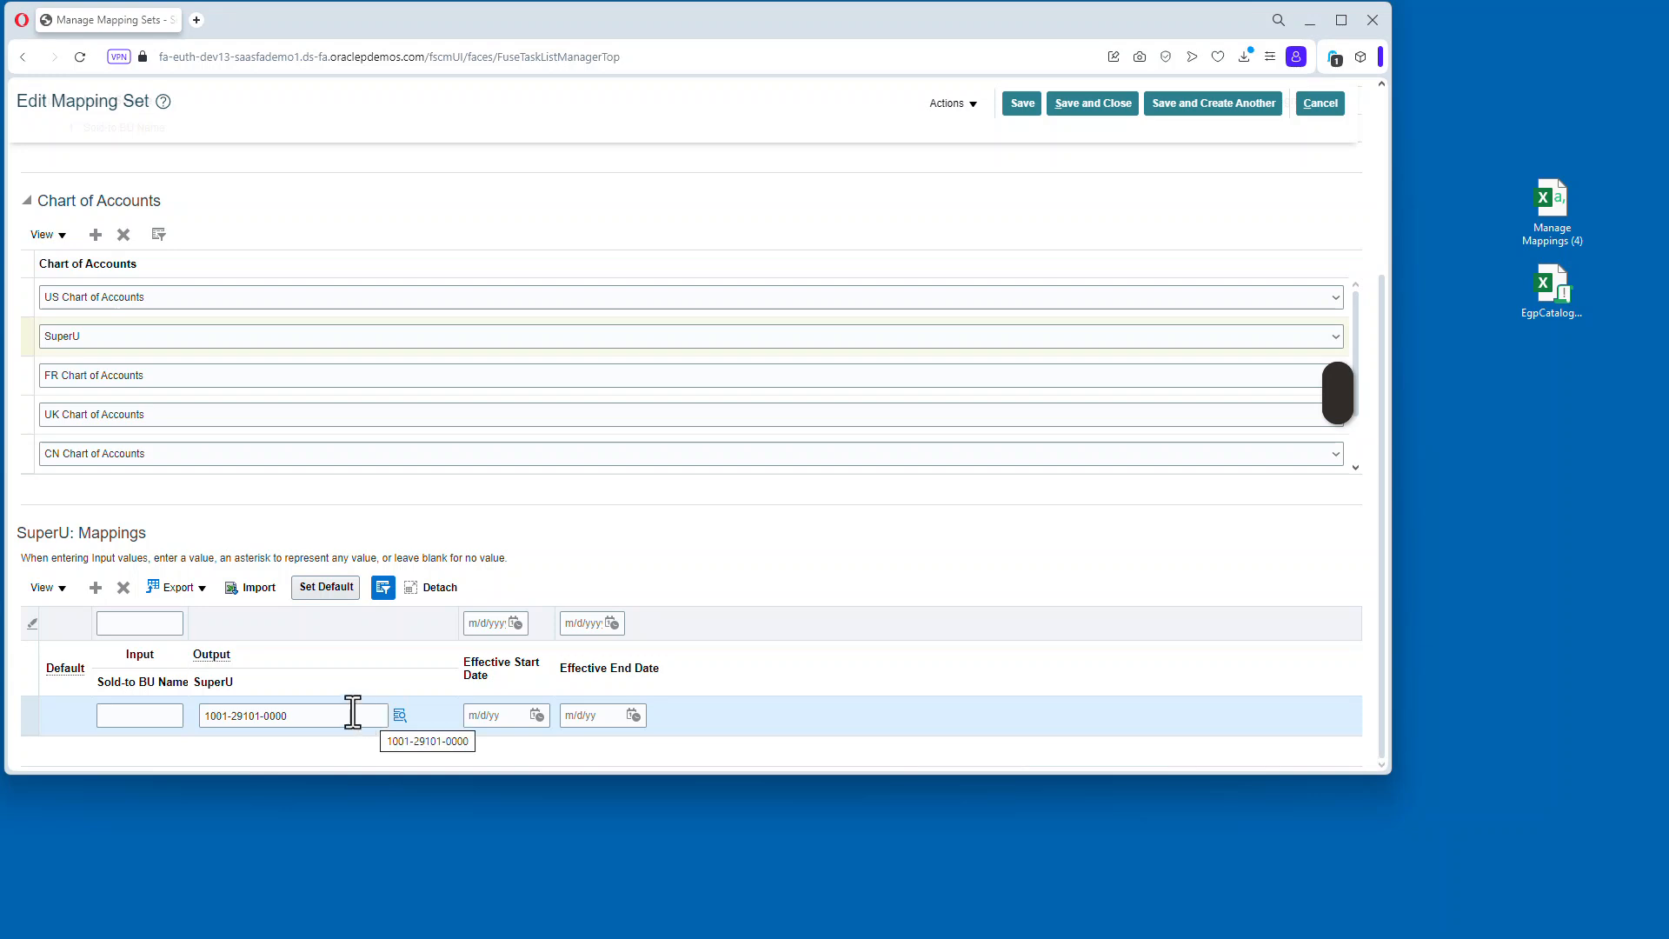
left_click(399, 714)
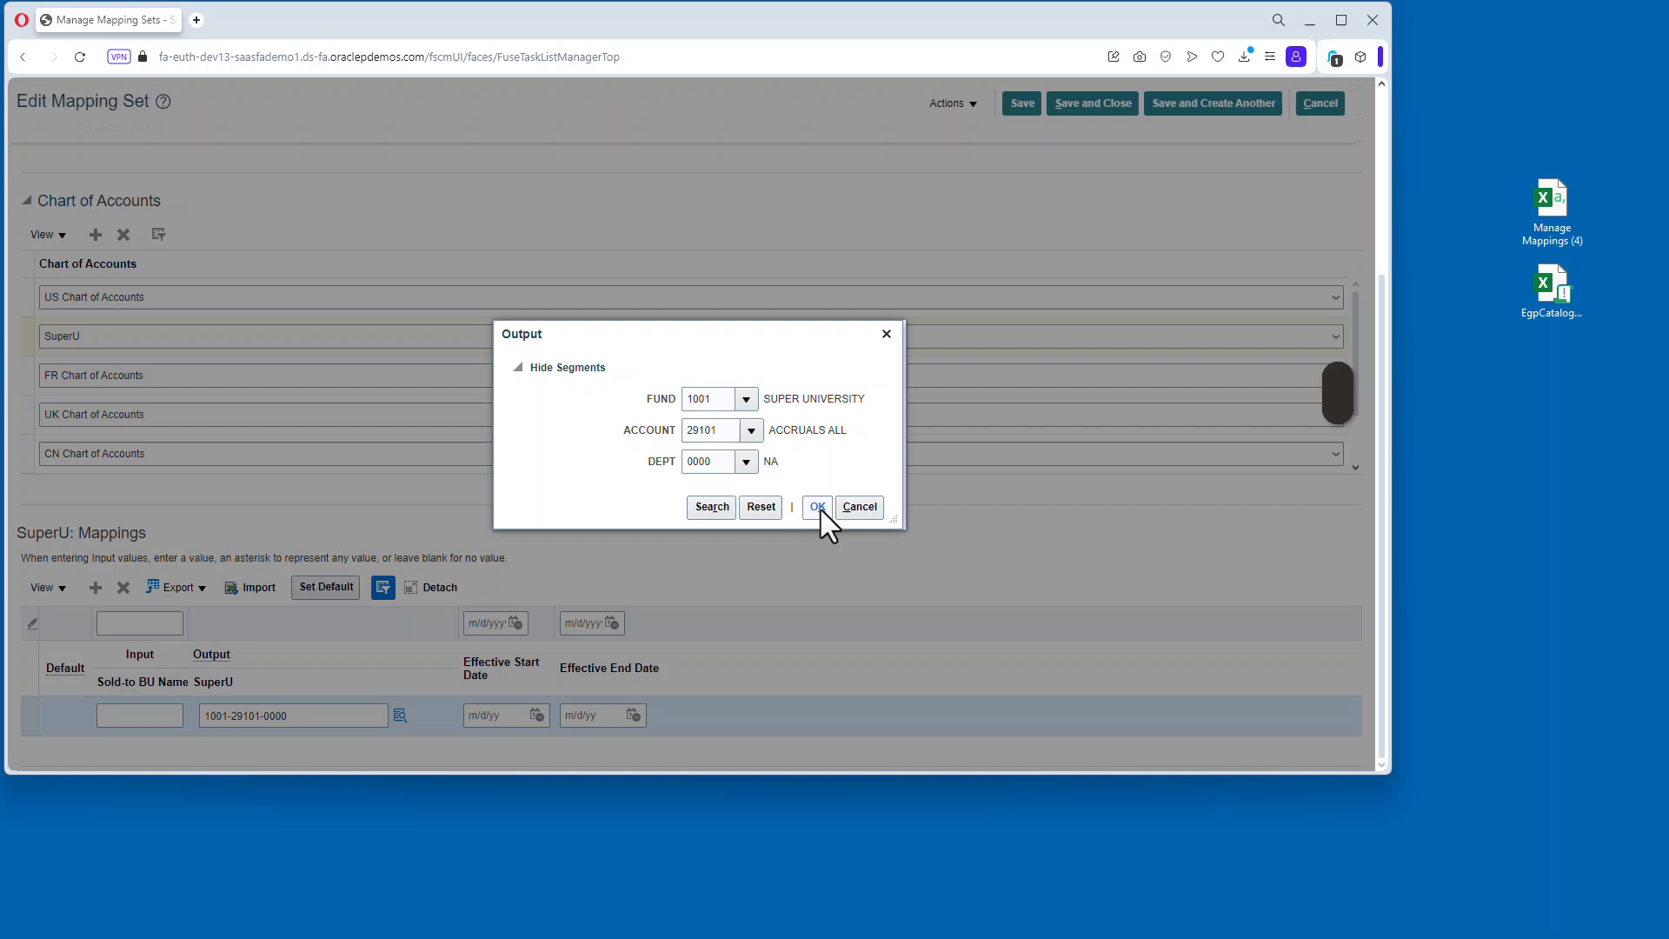
left_click(816, 507)
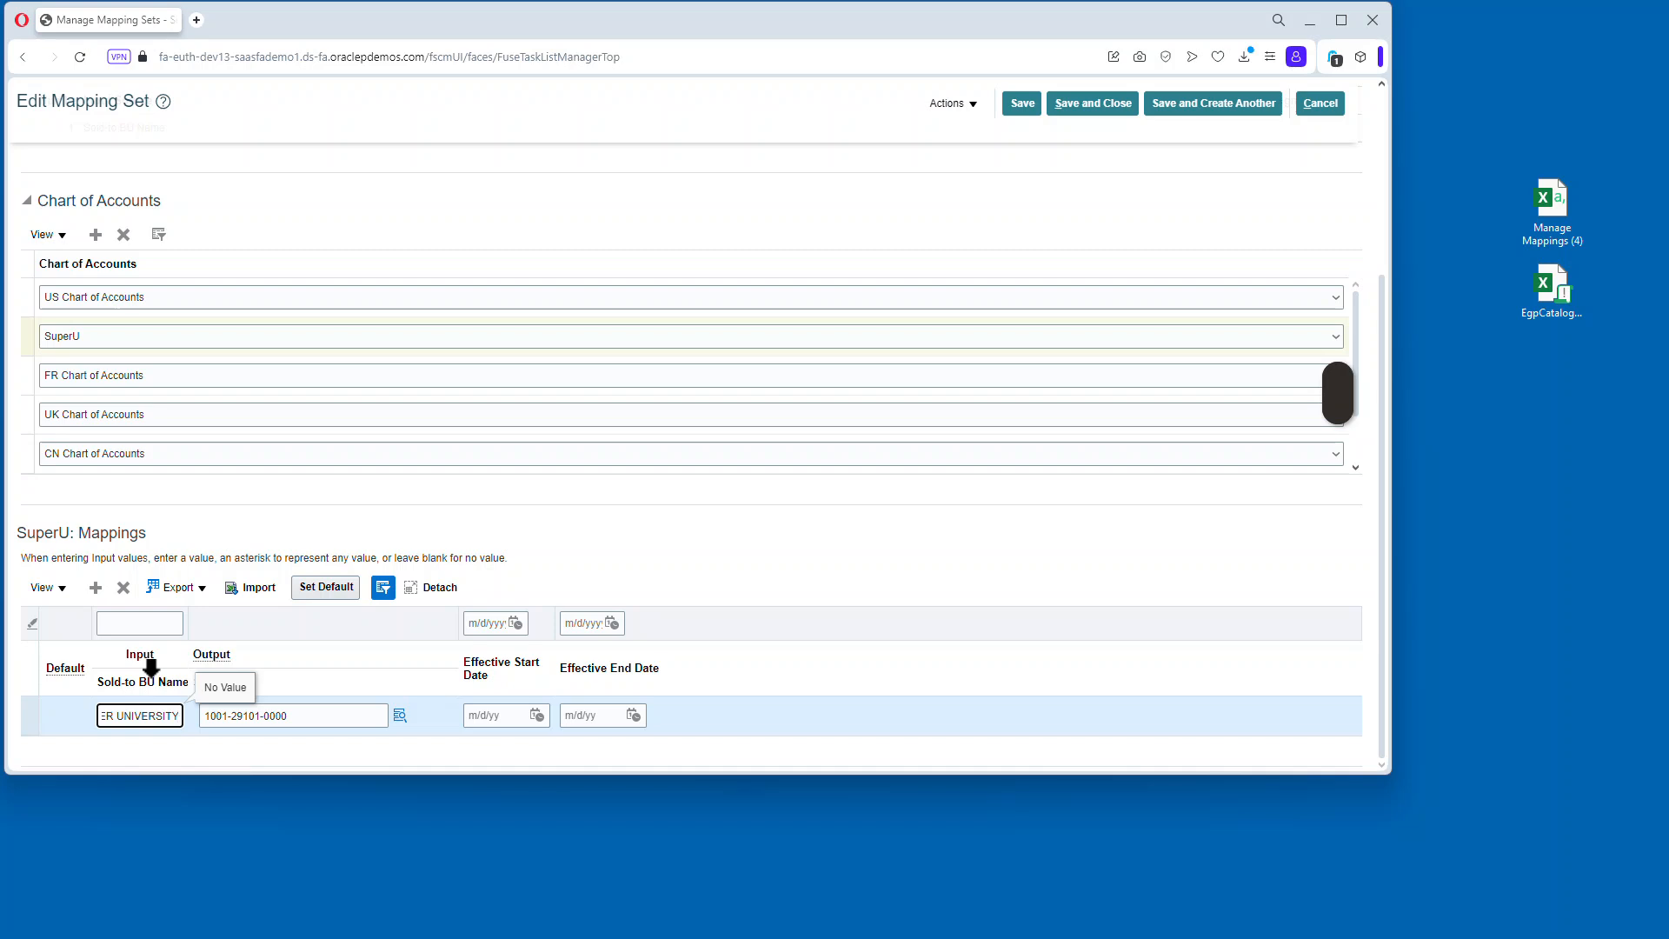
Make the new mapping the default, then save and close the Expense Accrual mapping set.
left_click(324, 587)
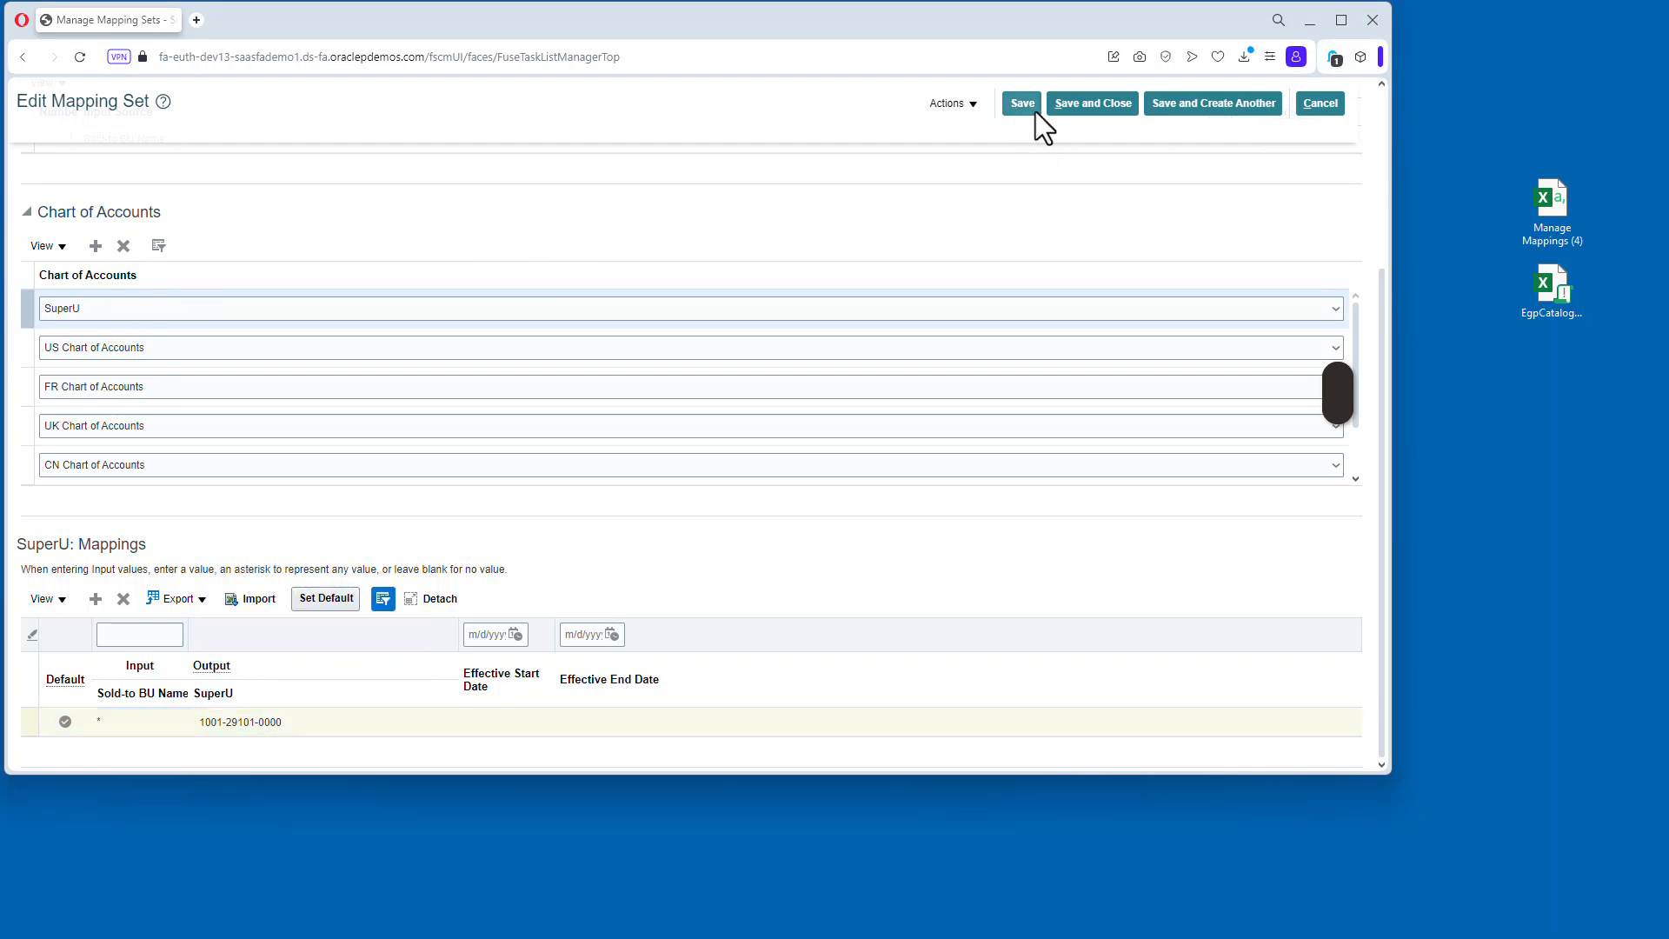
left_click(1020, 103)
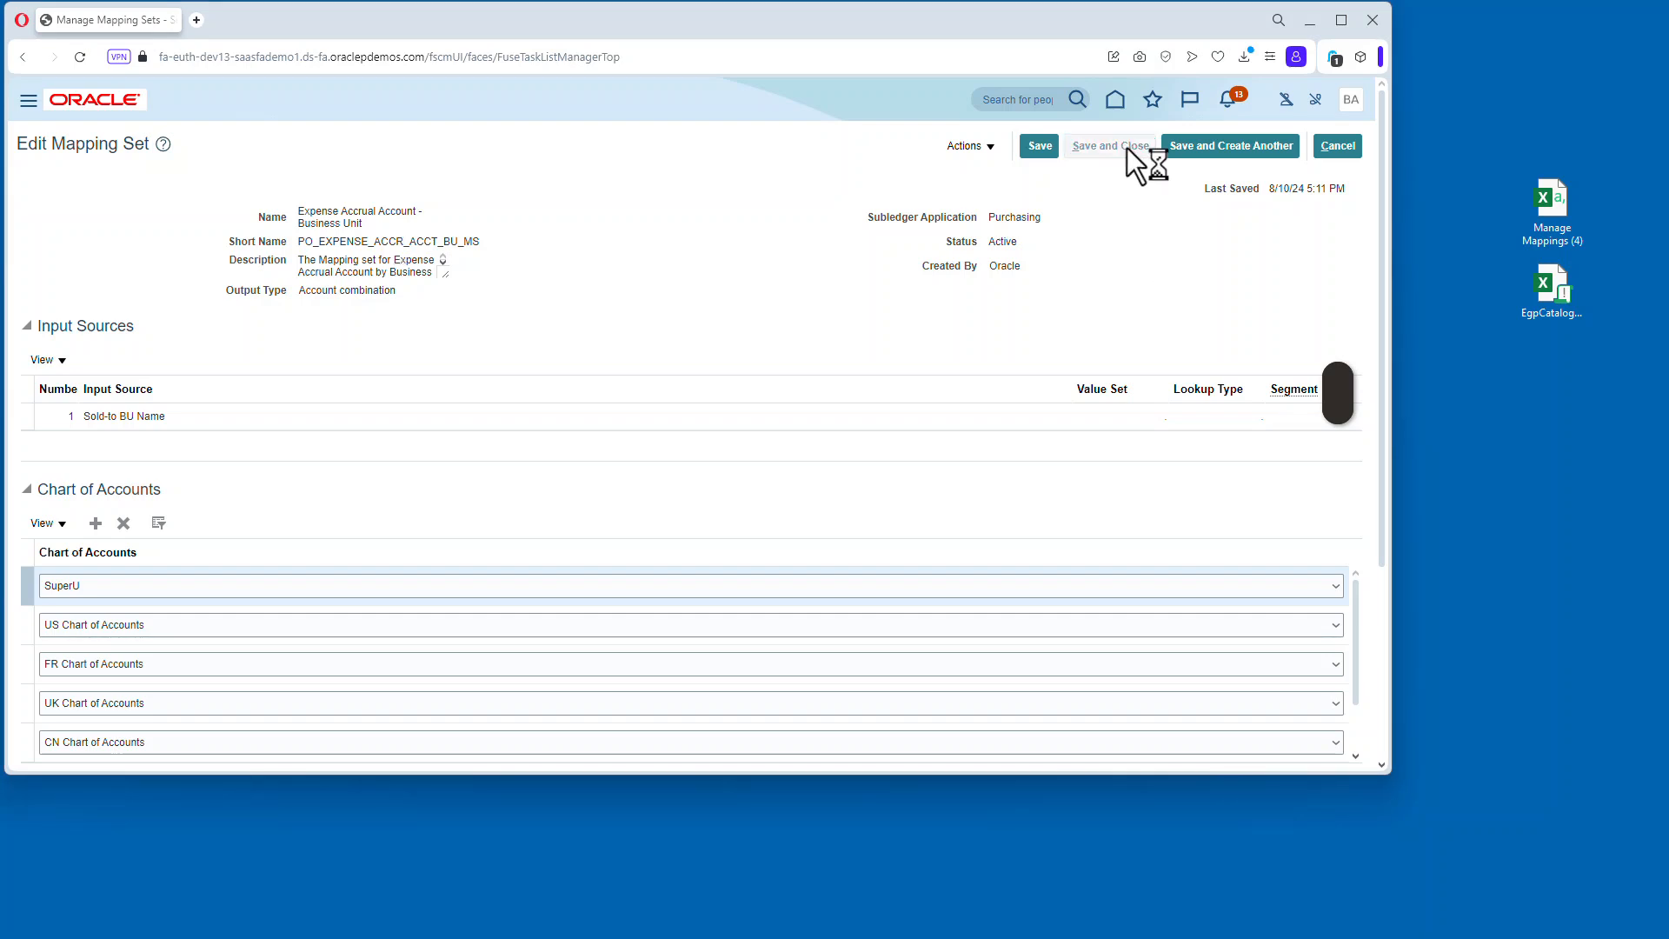
left_click(1106, 146)
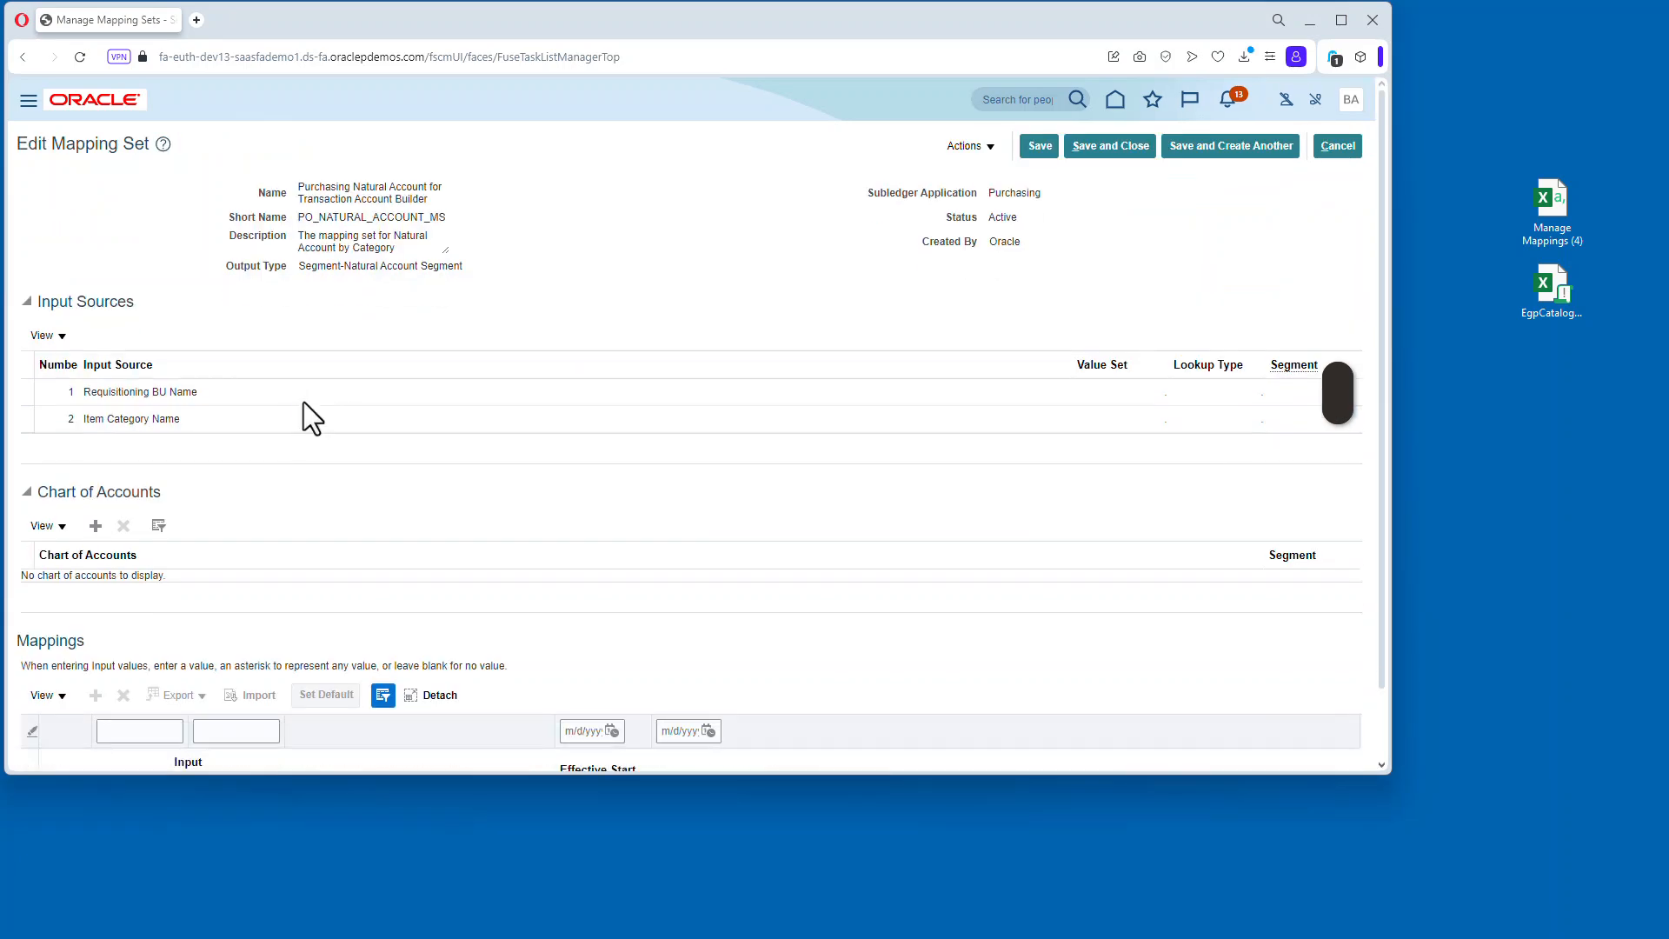
Add SuperU with segment ACCOUNT to the Purchasing Natural Account mapping set and save it.
scroll("down", 3)
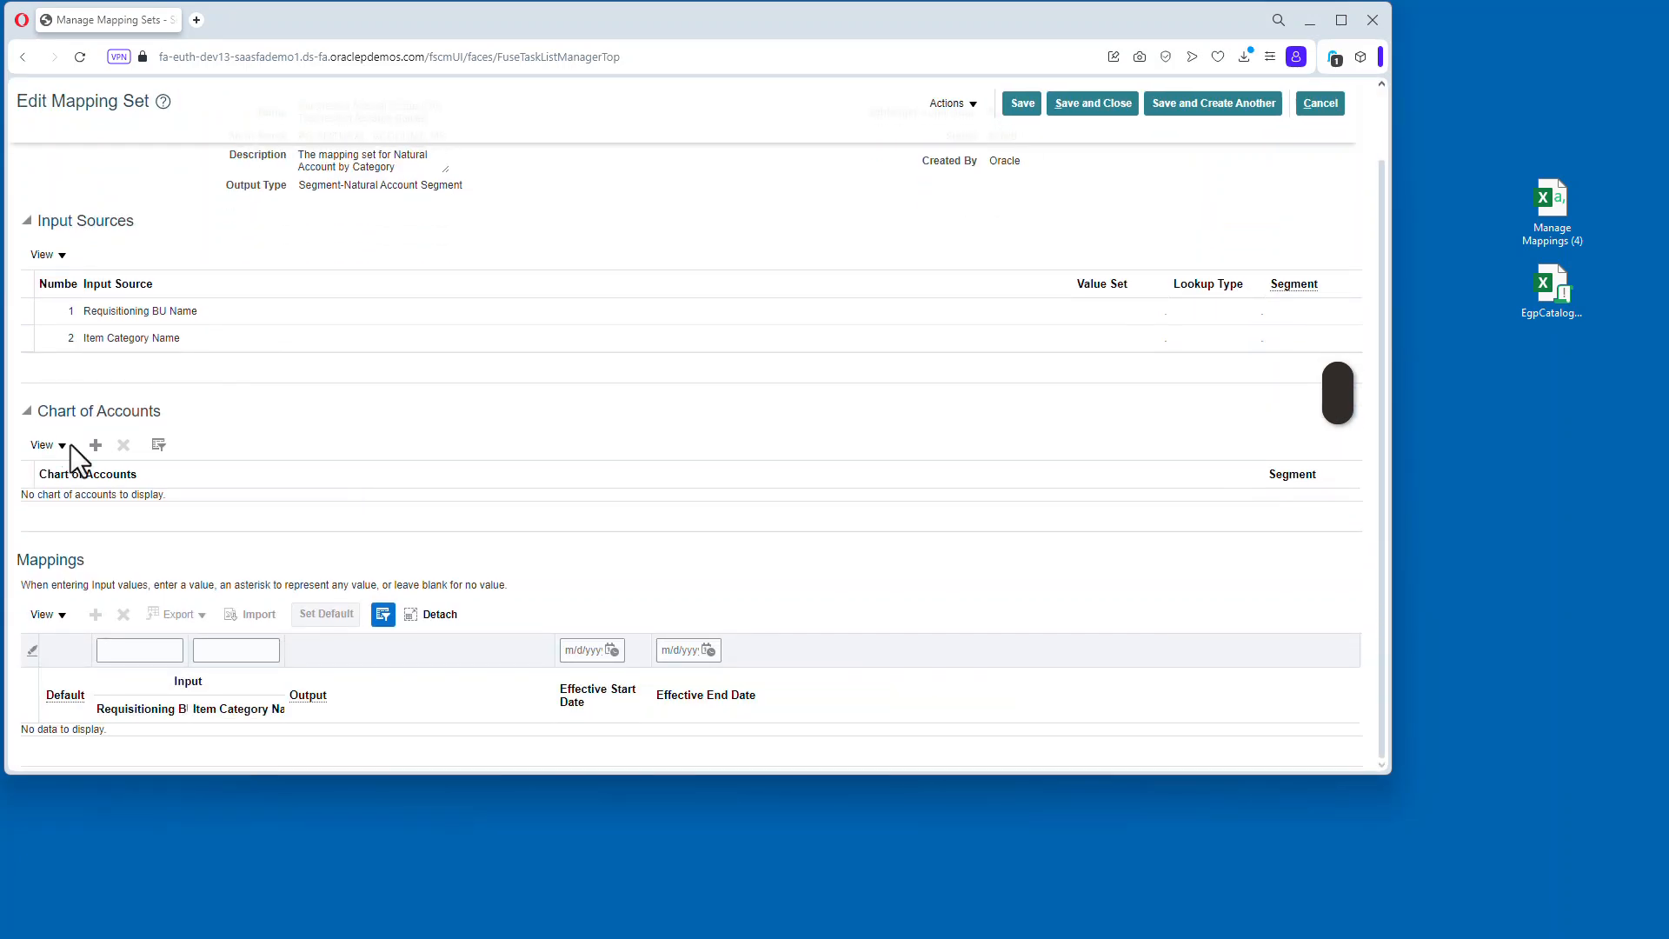
left_click(95, 445)
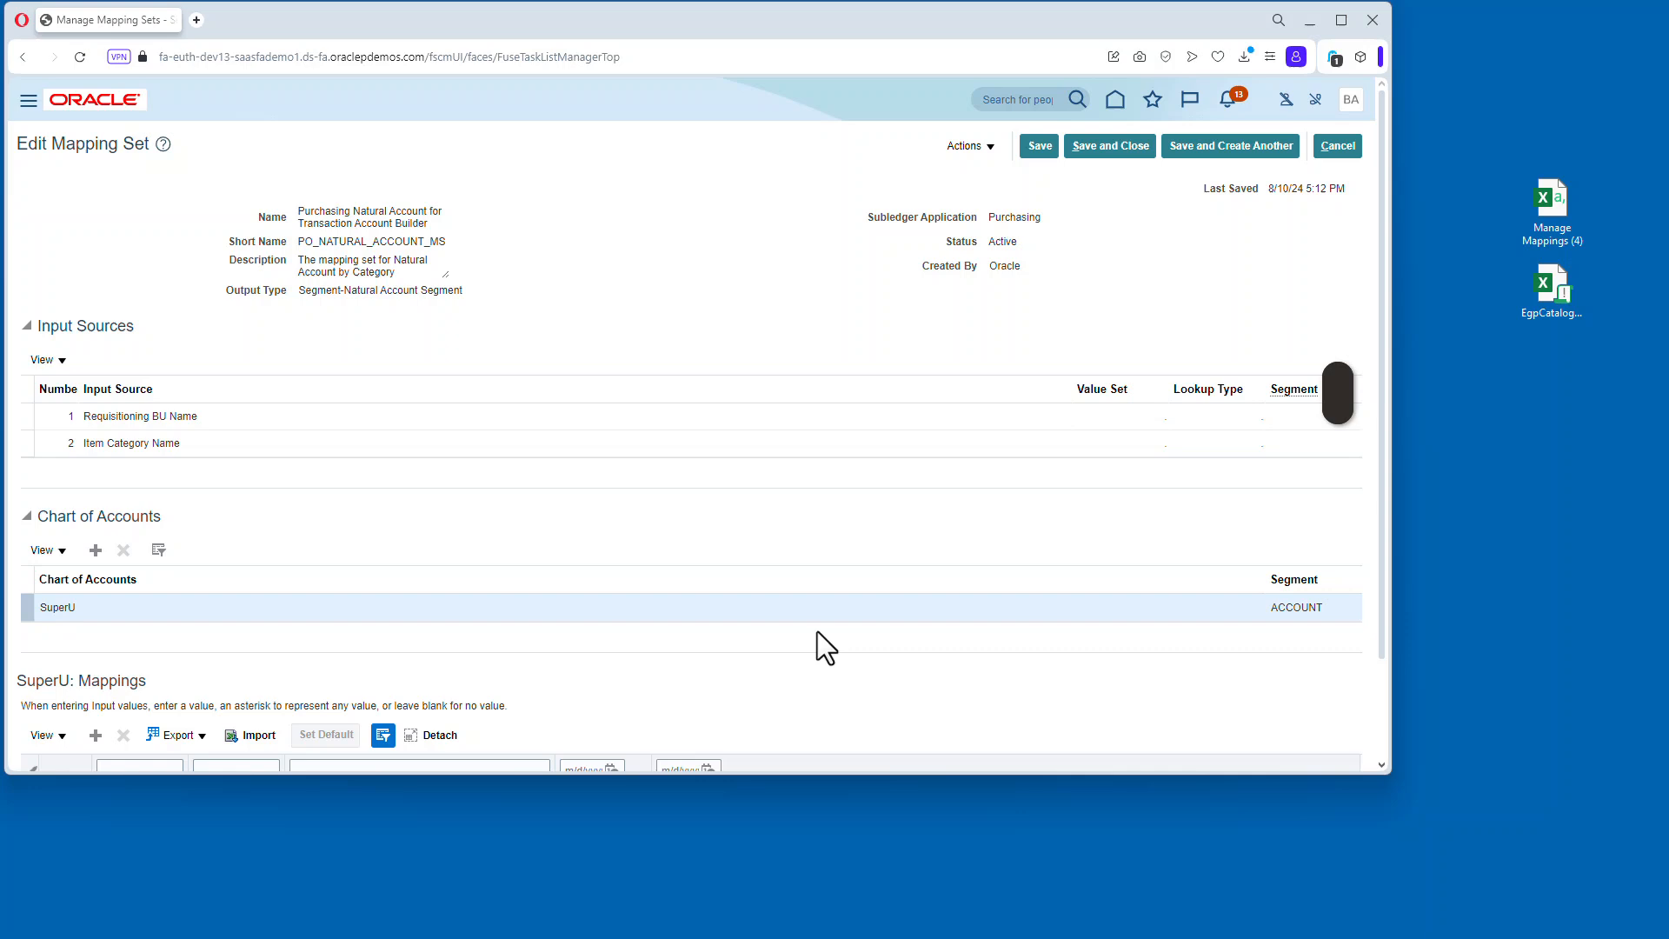
scroll("down", 3)
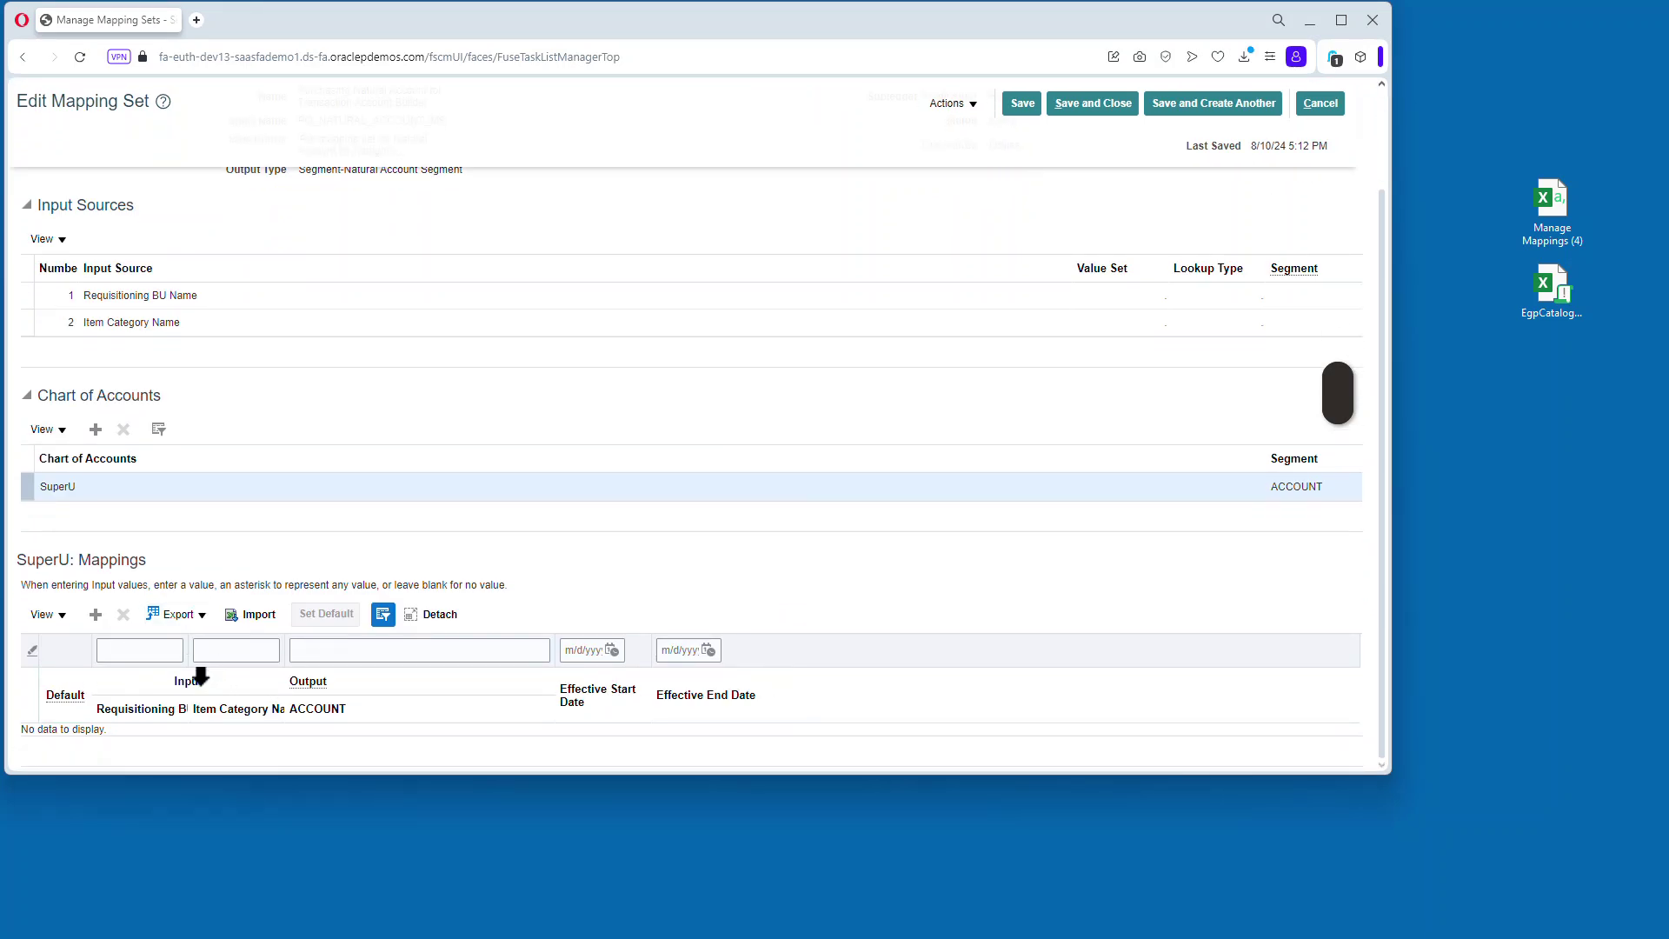
mouse_move(199, 446)
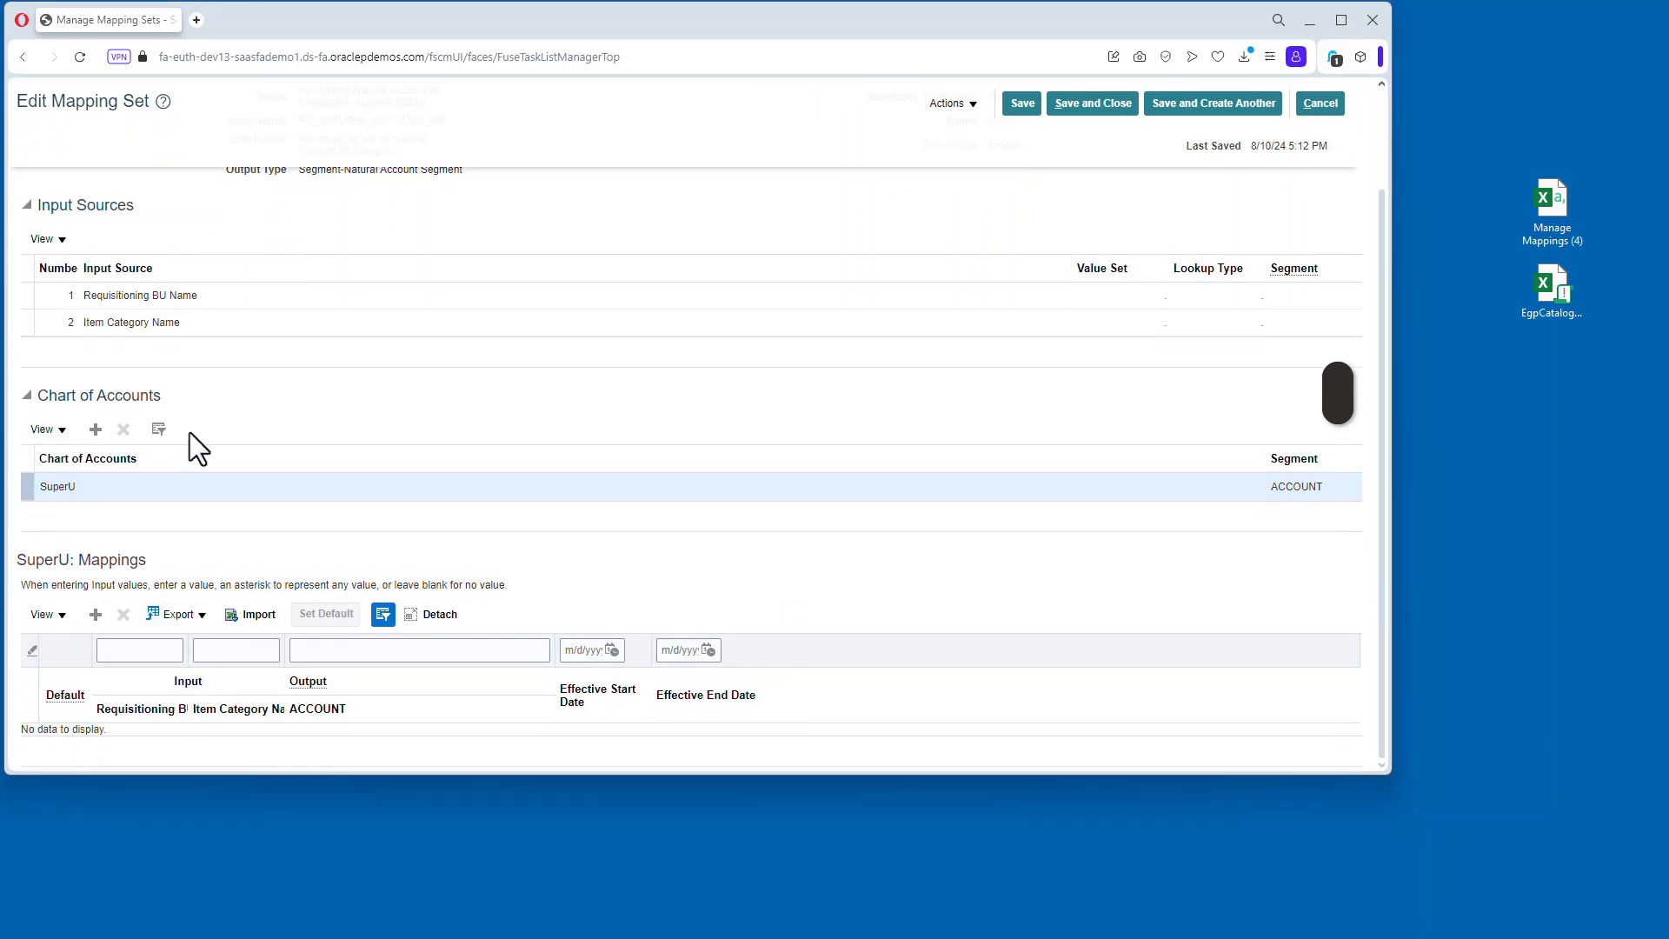
mouse_move(261, 649)
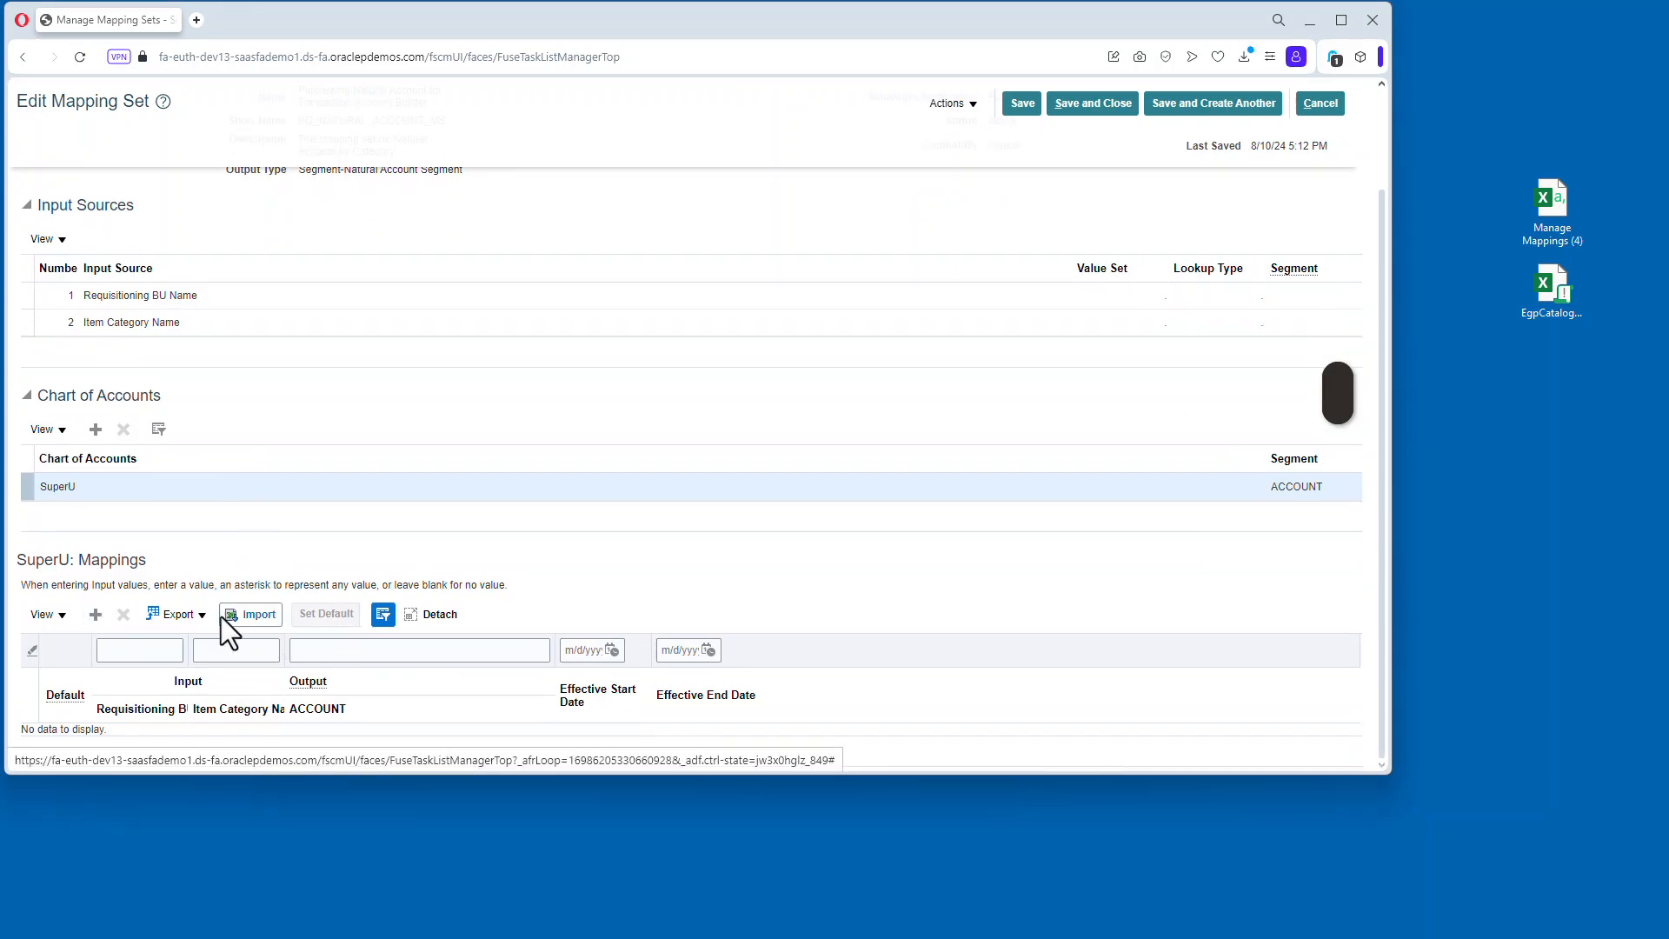
left_click(250, 613)
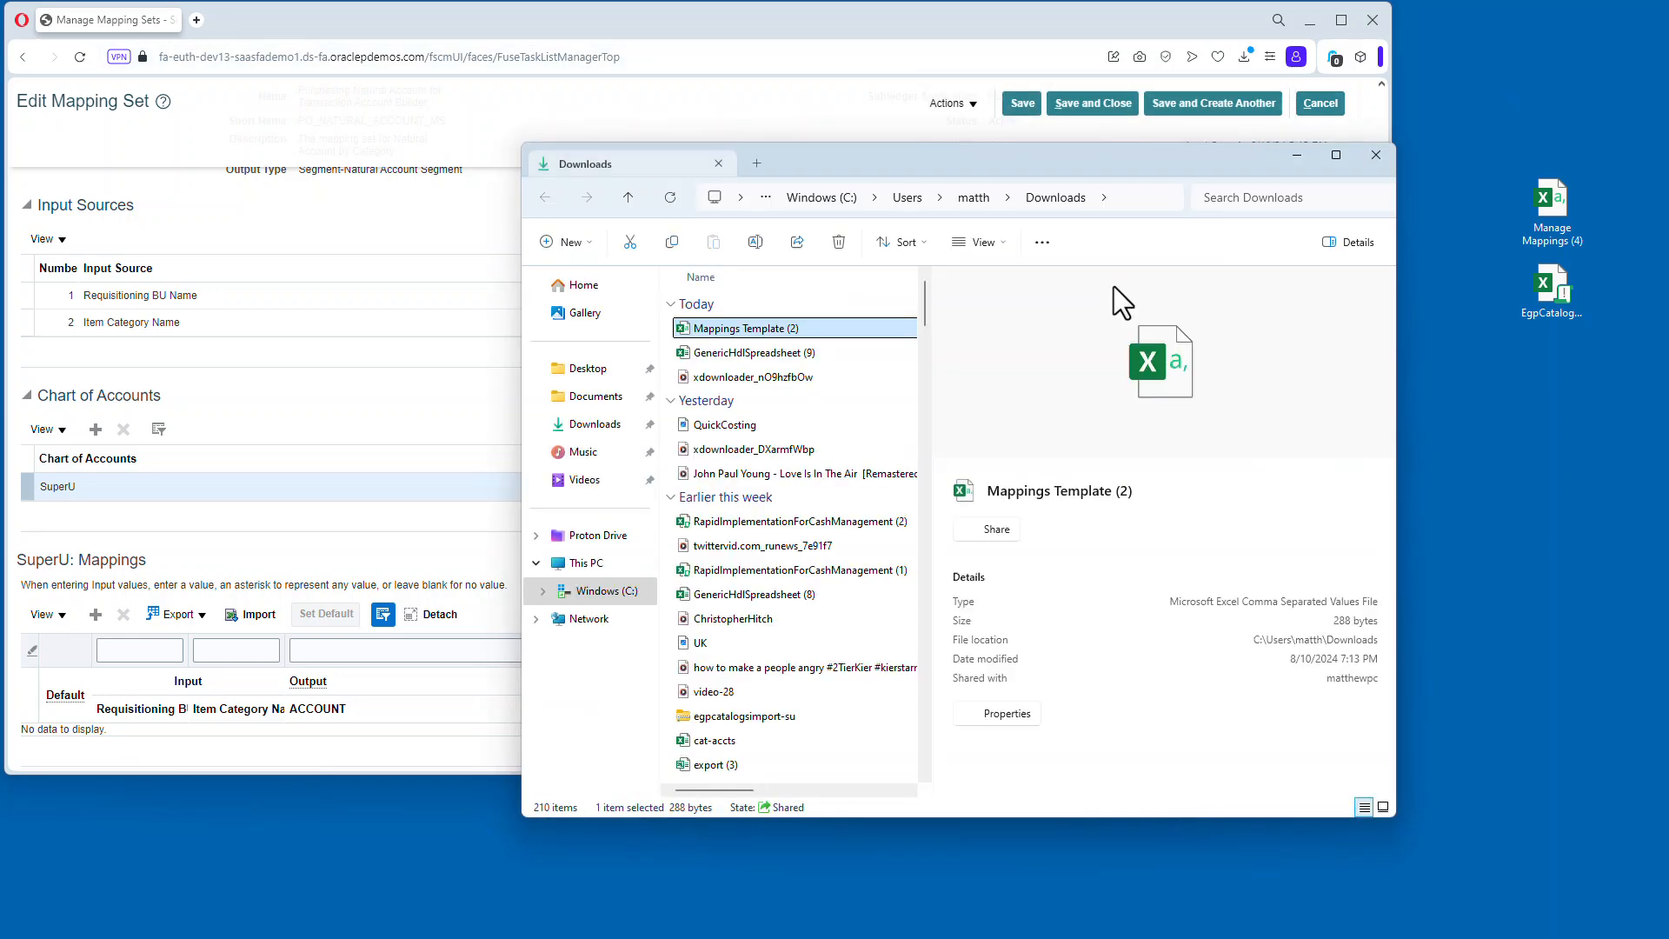
Check the properties of Mappings Template (2) in Downloads, then open it in Excel.
left_click(996, 713)
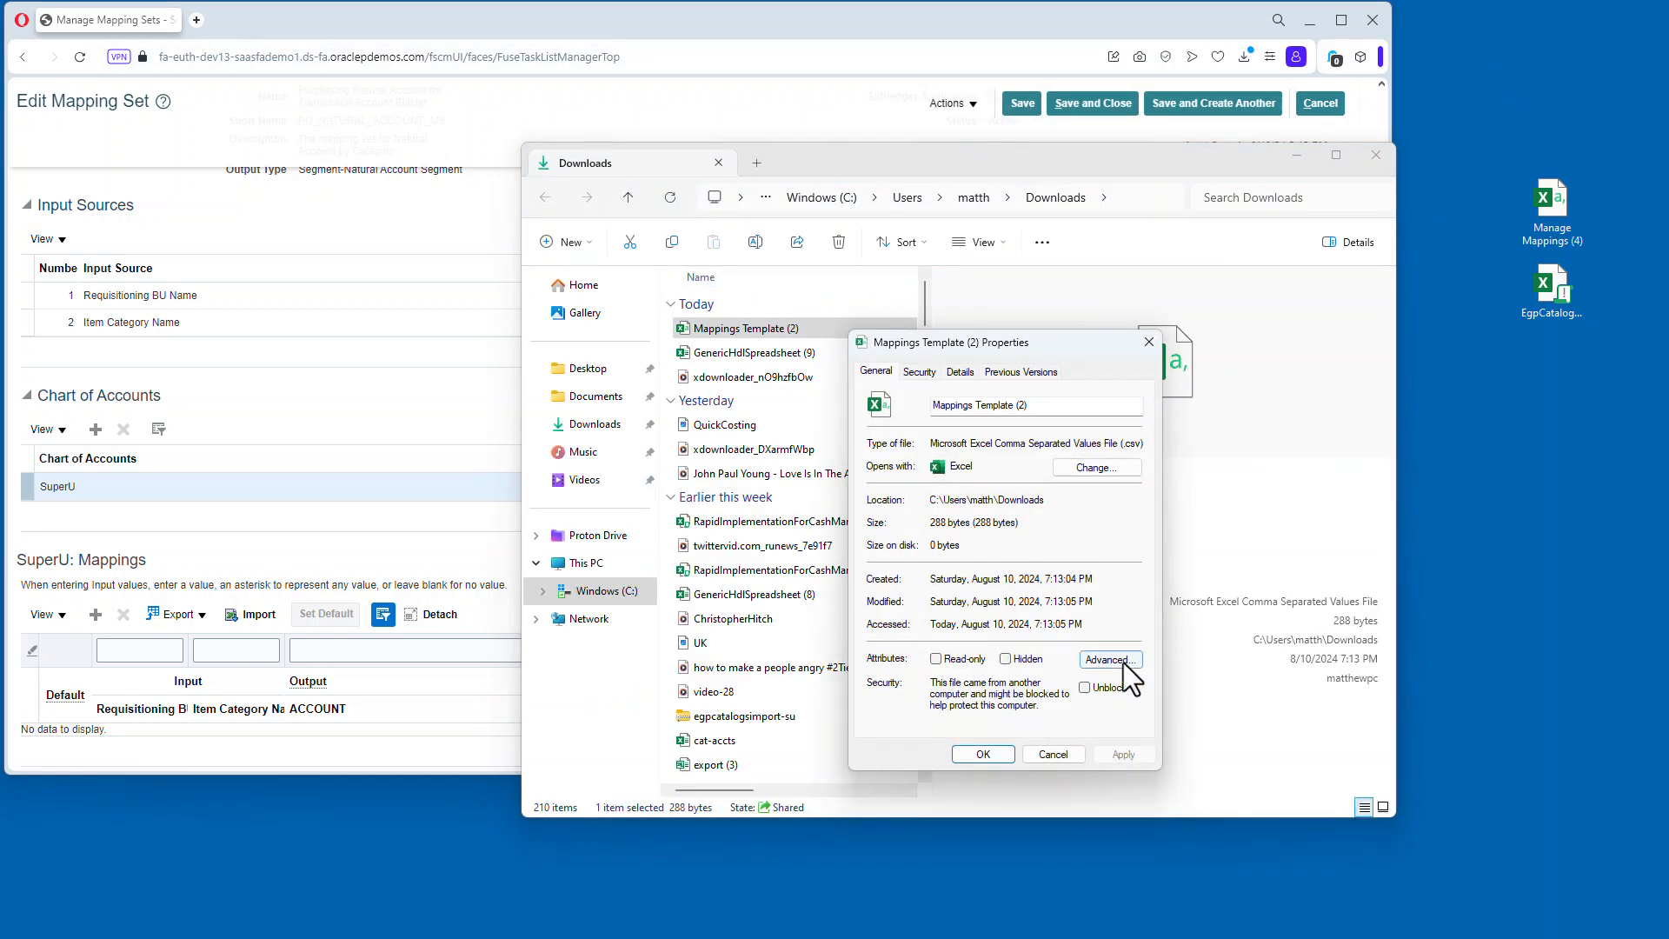
left_click(1147, 341)
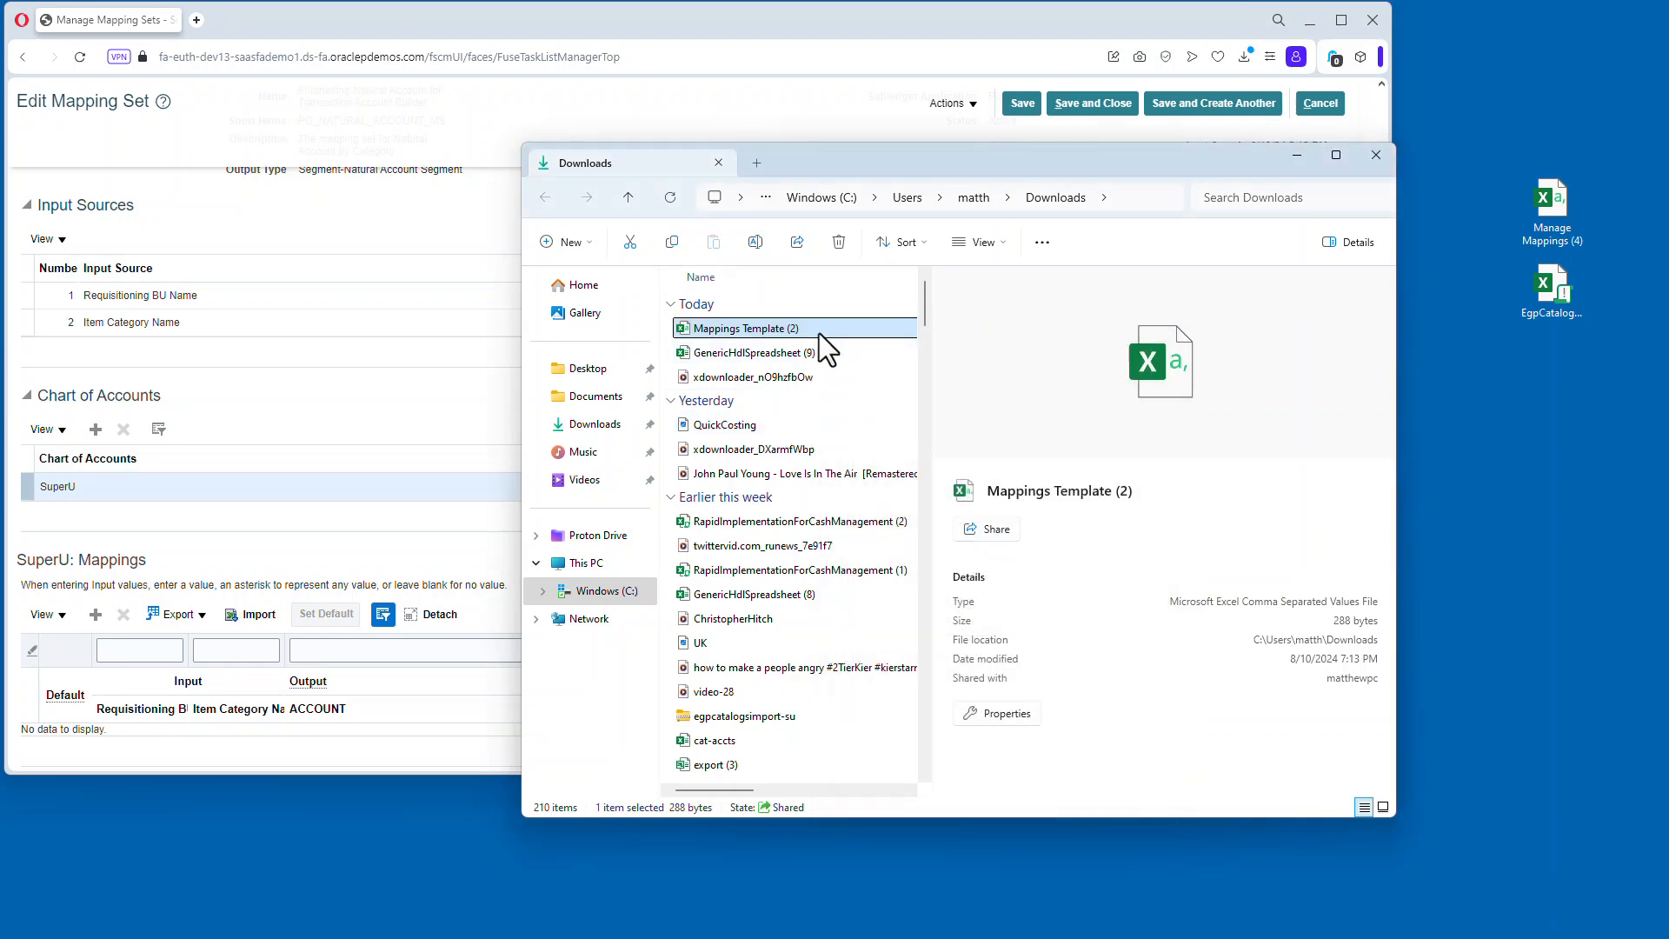
double_click(744, 327)
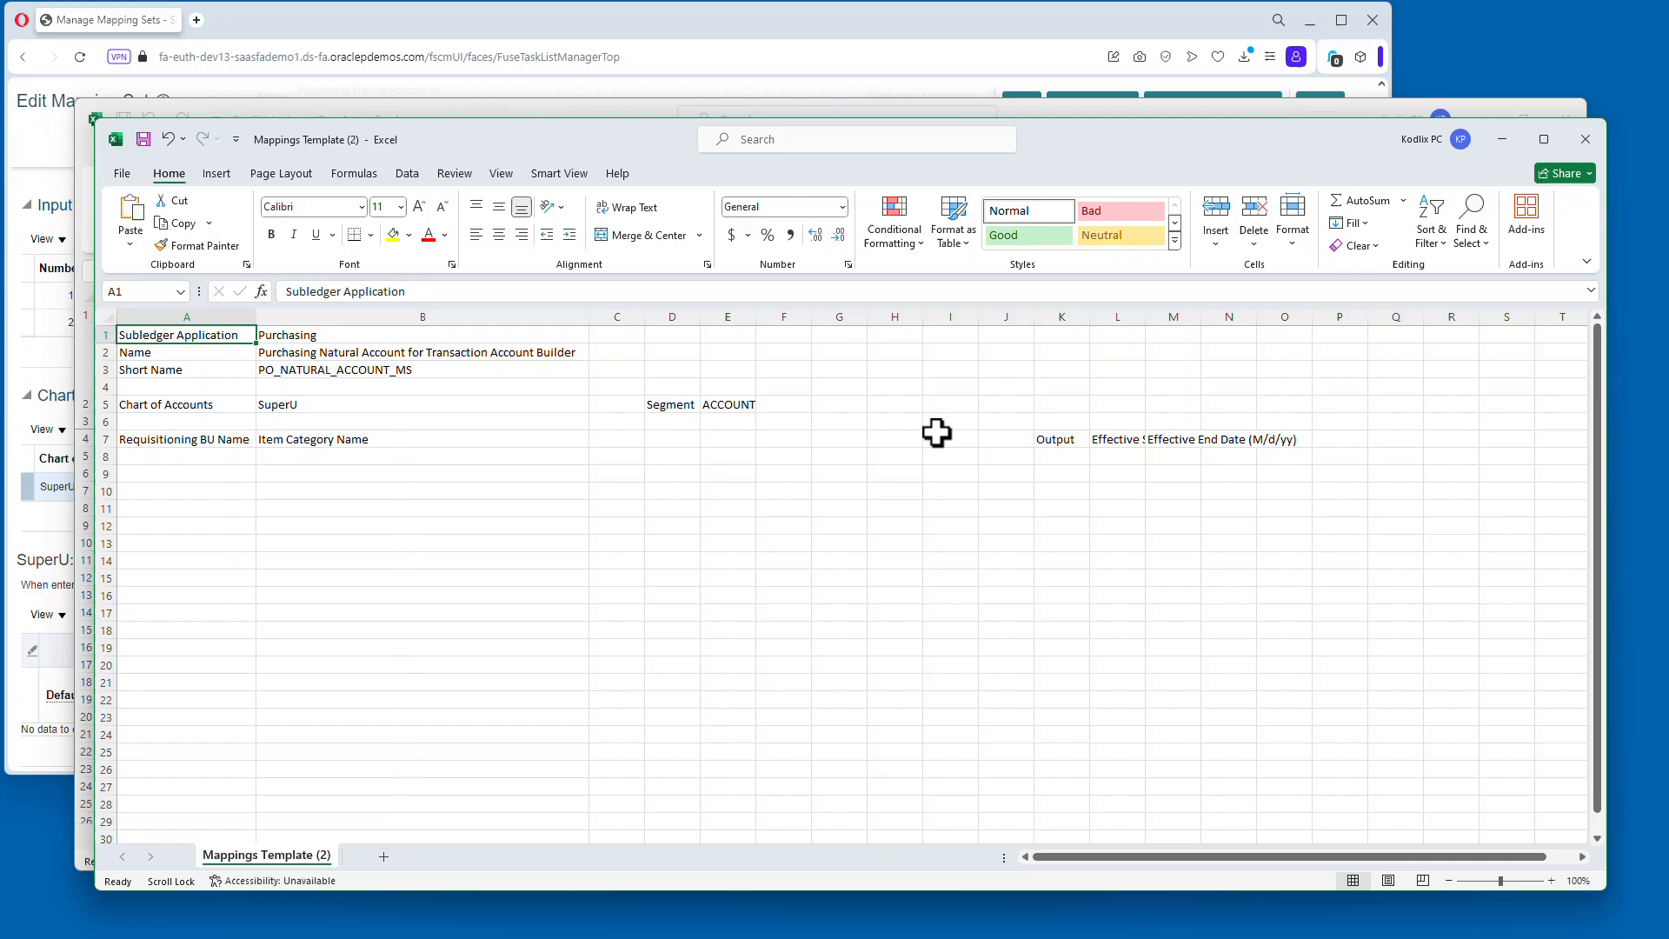
Paste seven SUPER UNIVERSITY category rows, SU-Rent 61501 through 67101, into the template.
left_click(1545, 138)
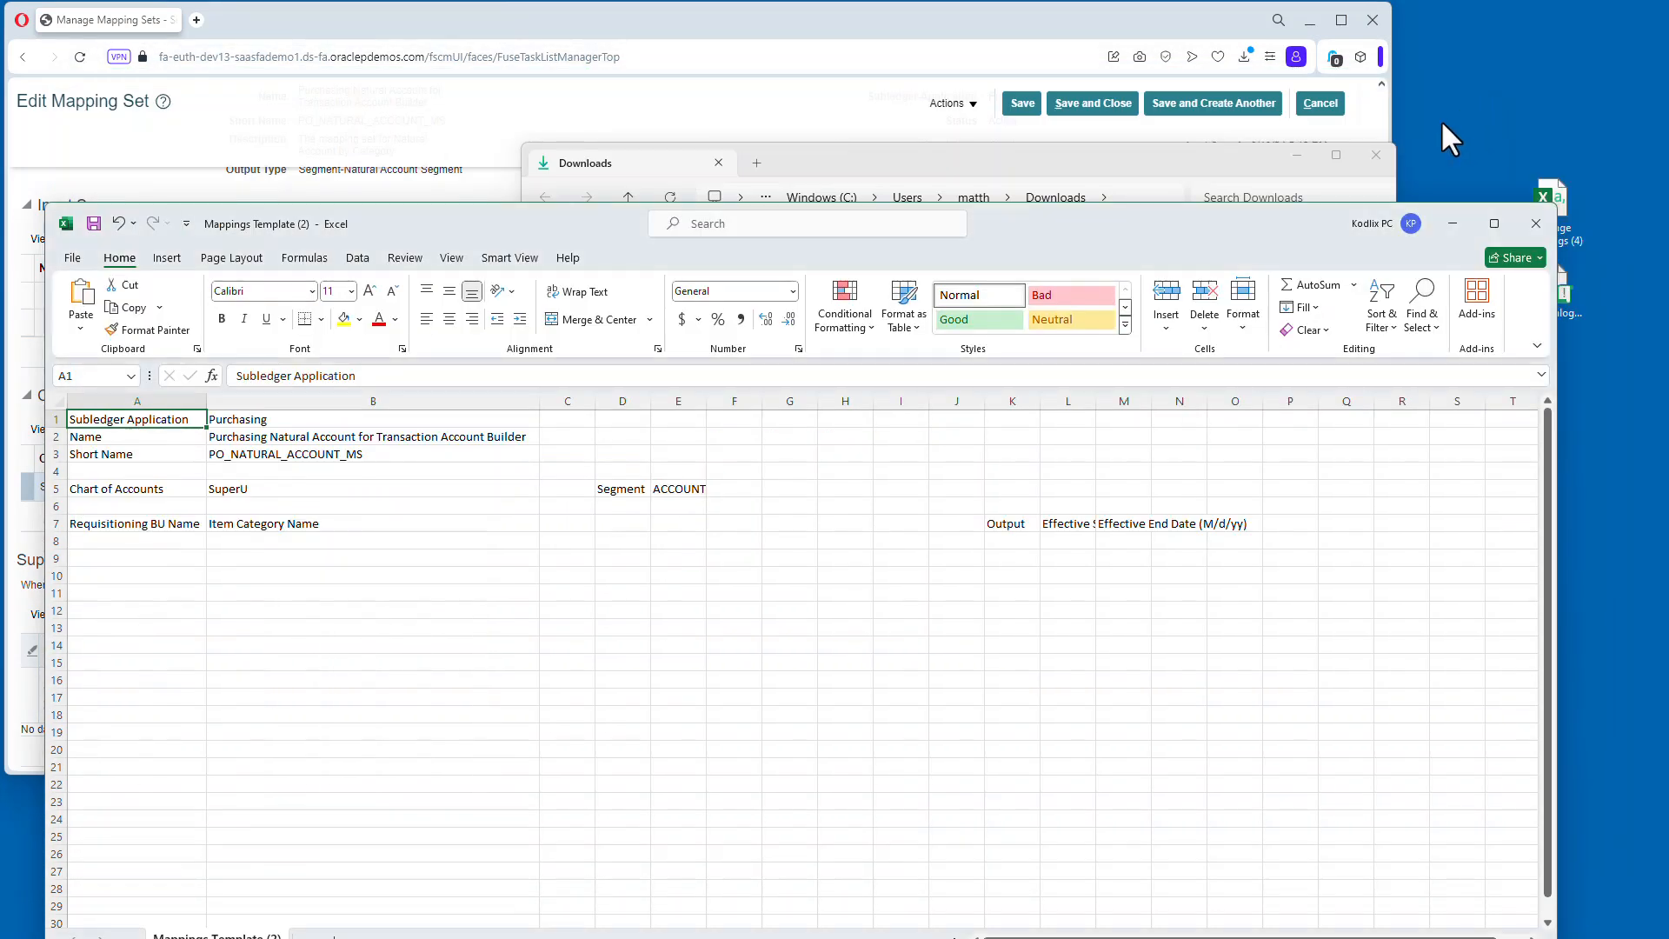
key("ctrl+v")
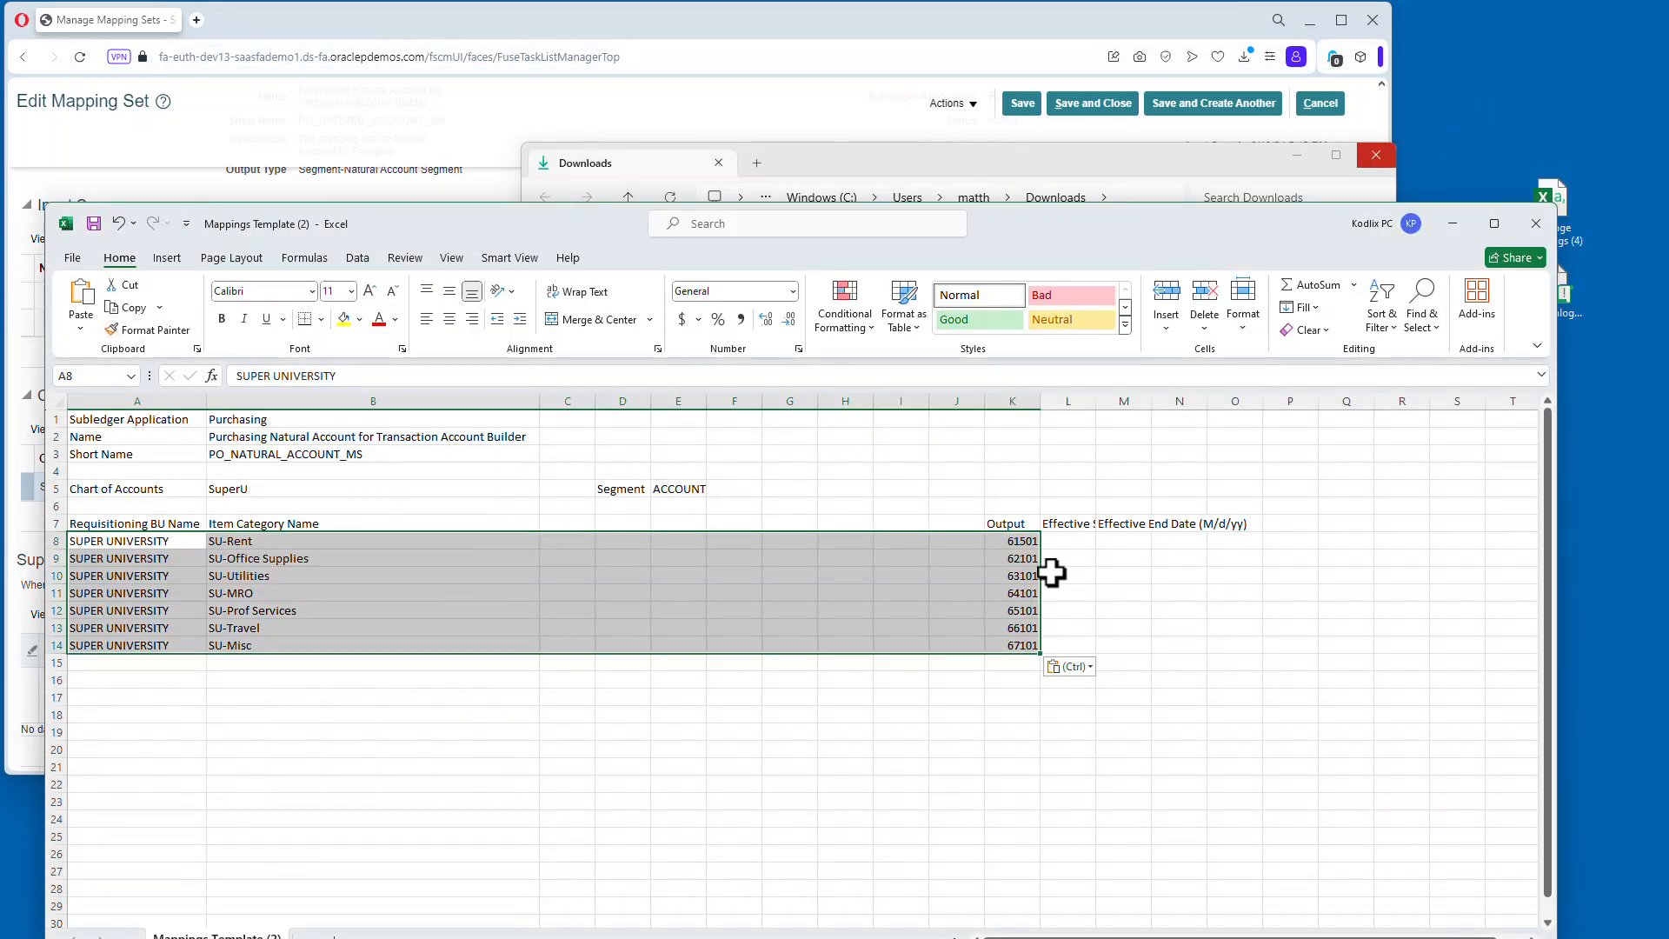
left_click(1011, 540)
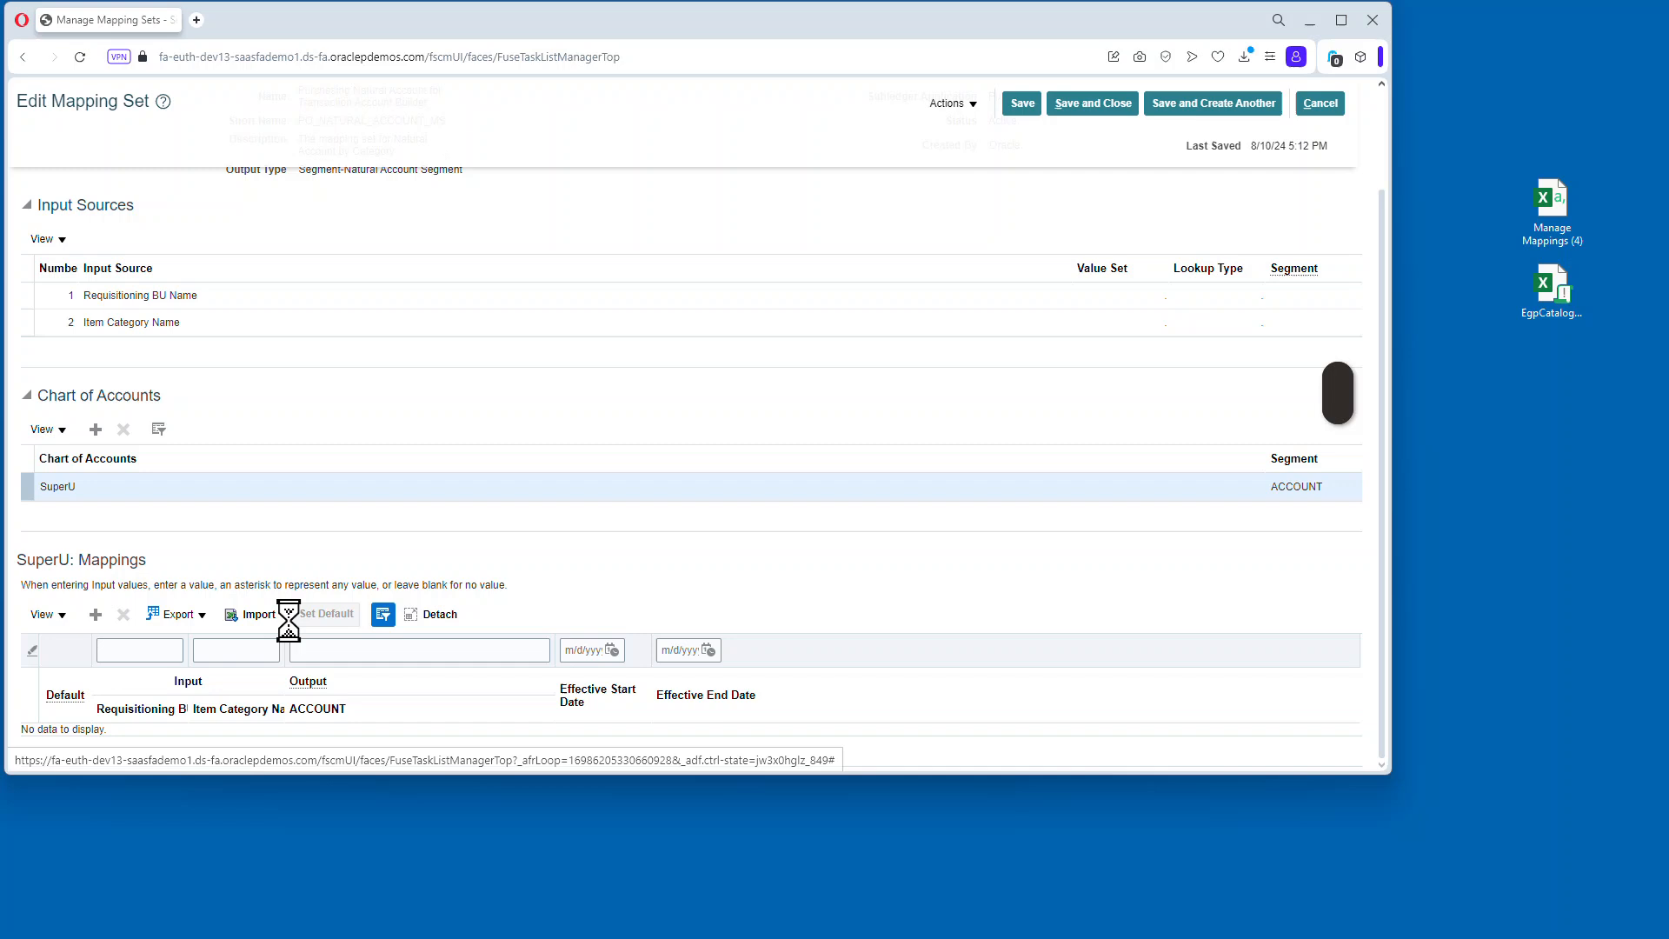
Import Mappings Template (2) from Downloads and acknowledge the all-mappings-valid confirmation.
left_click(255, 614)
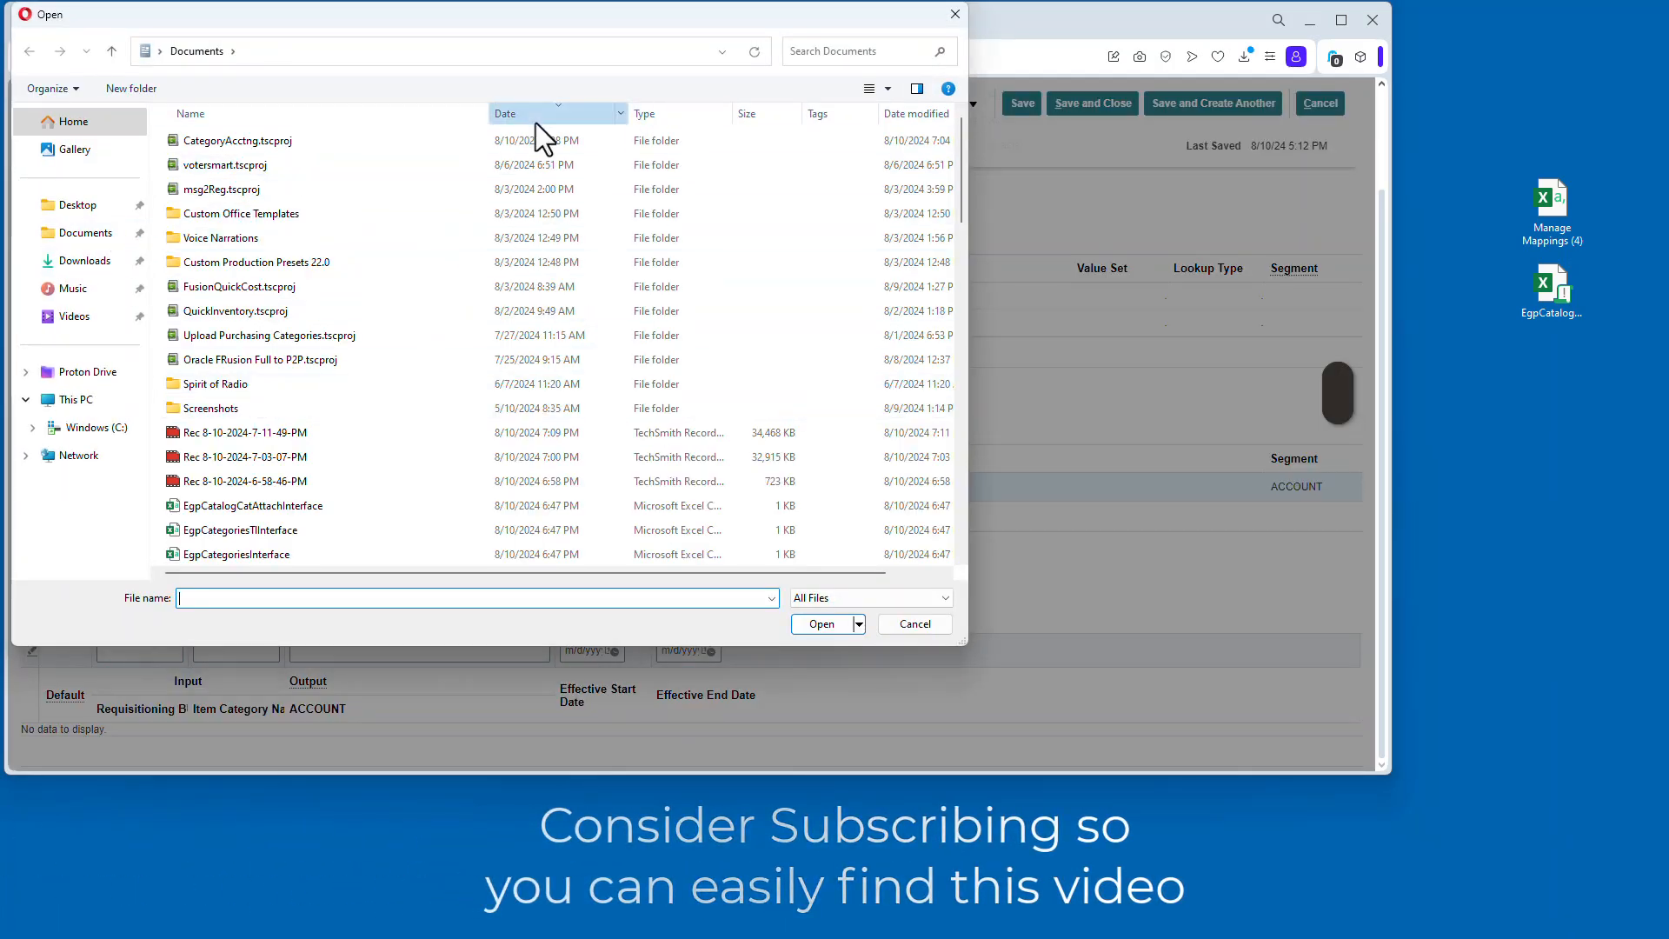
scroll("down", 3)
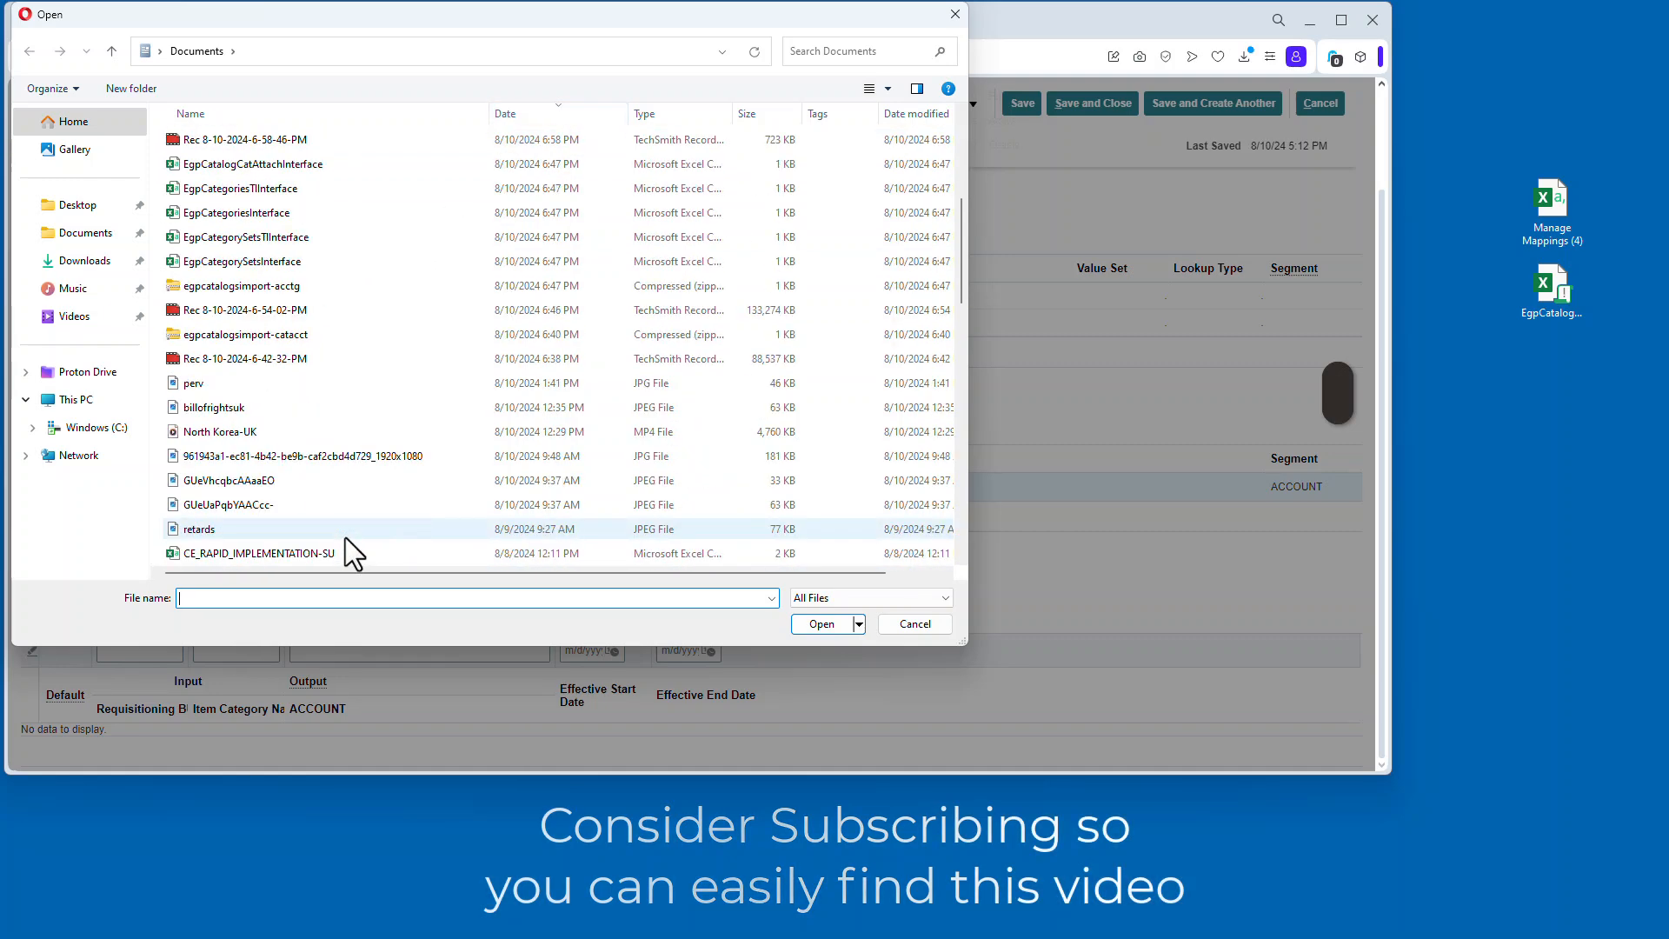
left_click(87, 232)
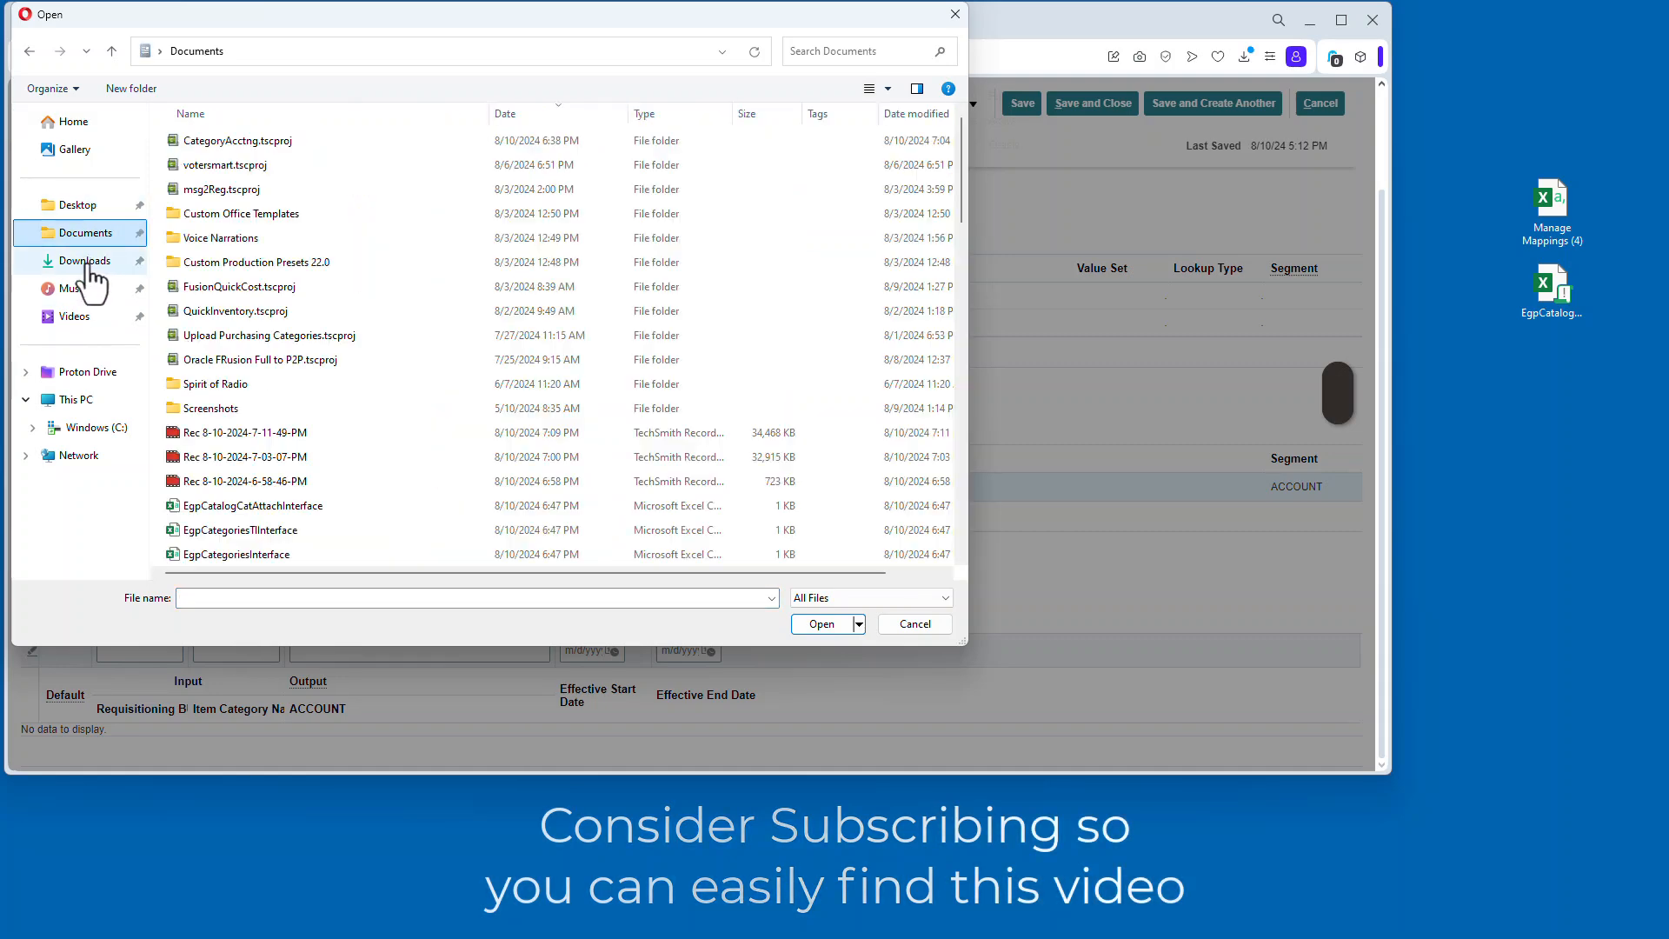
left_click(84, 260)
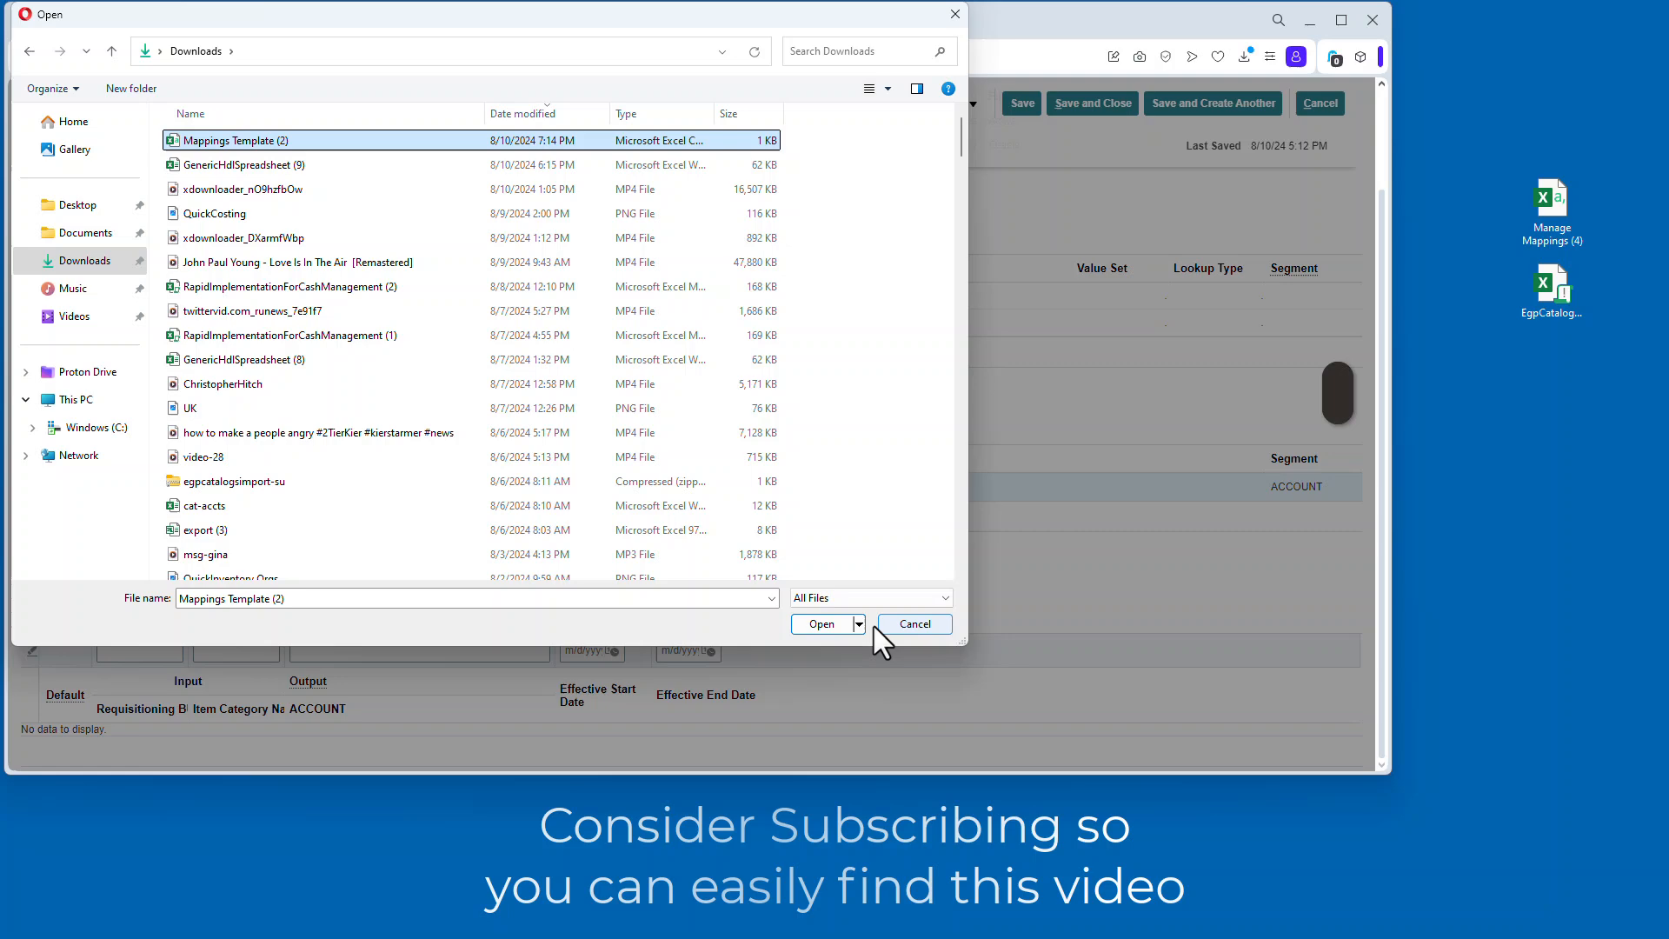
left_click(821, 624)
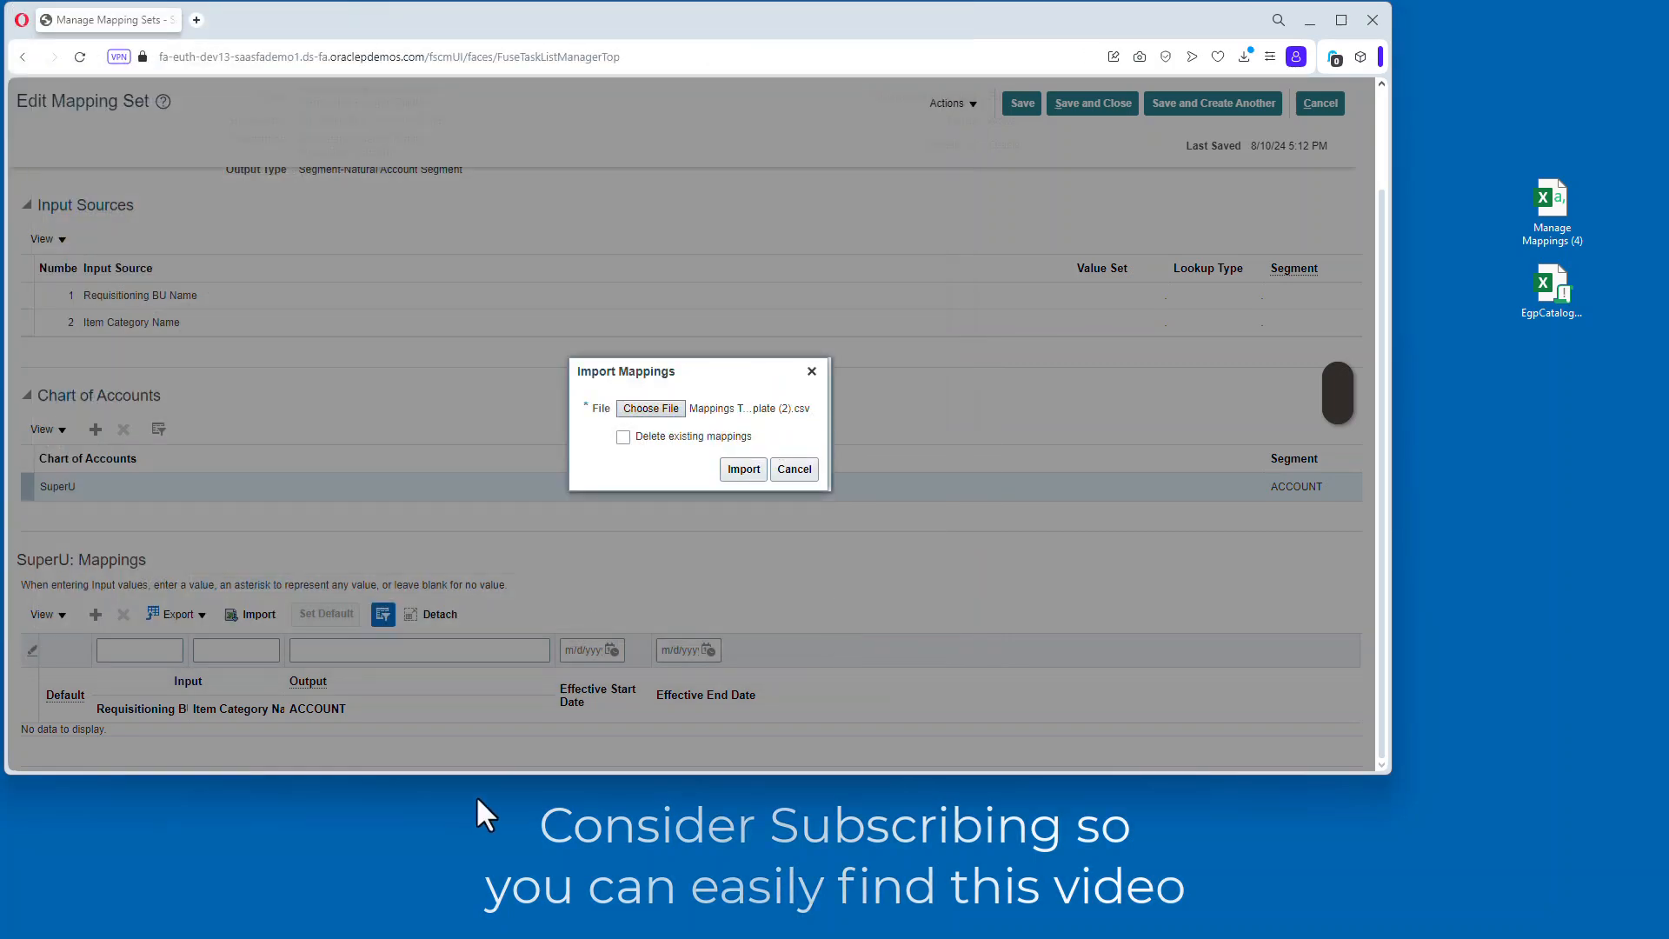
left_click(741, 468)
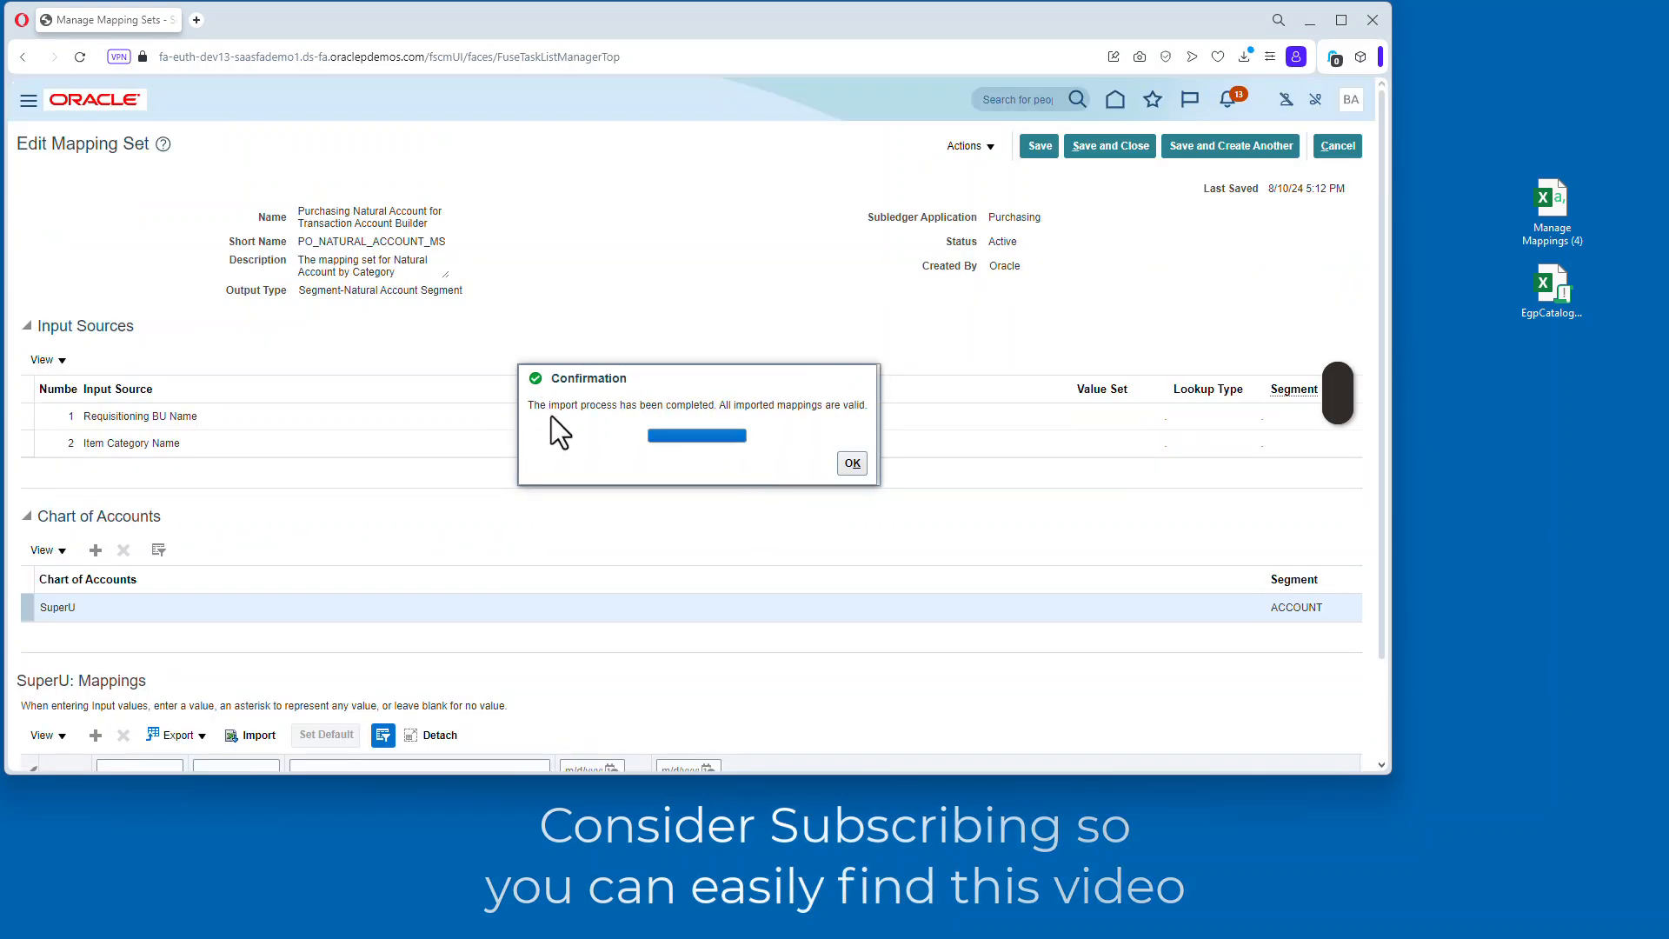
left_click(850, 462)
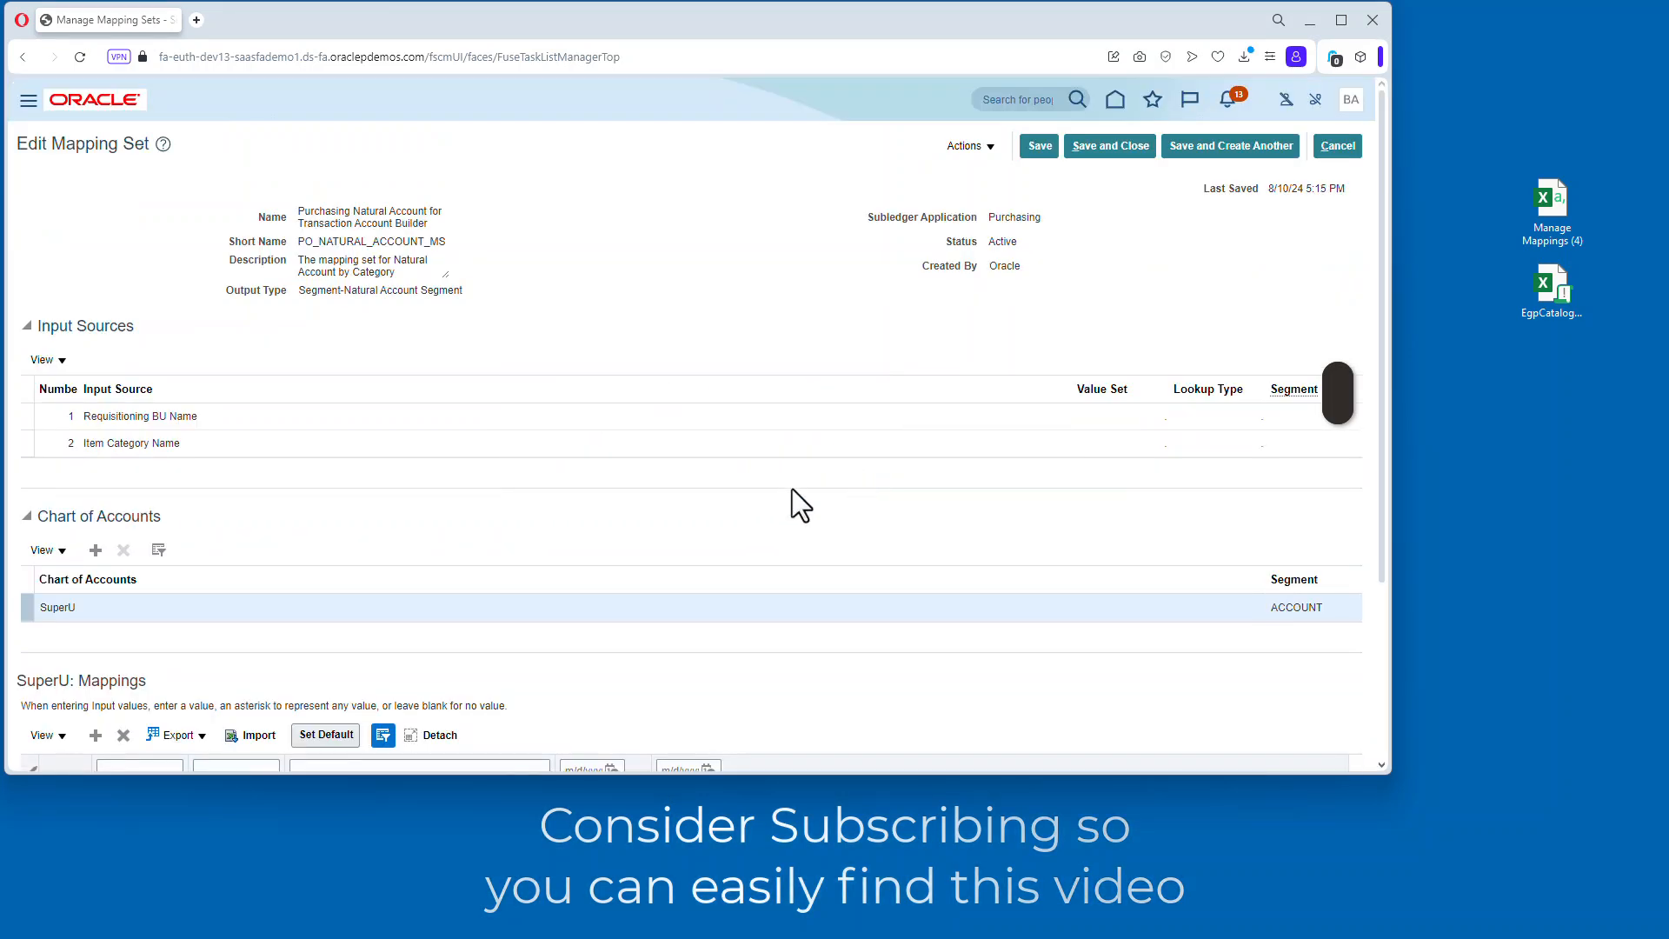
scroll("down", 3)
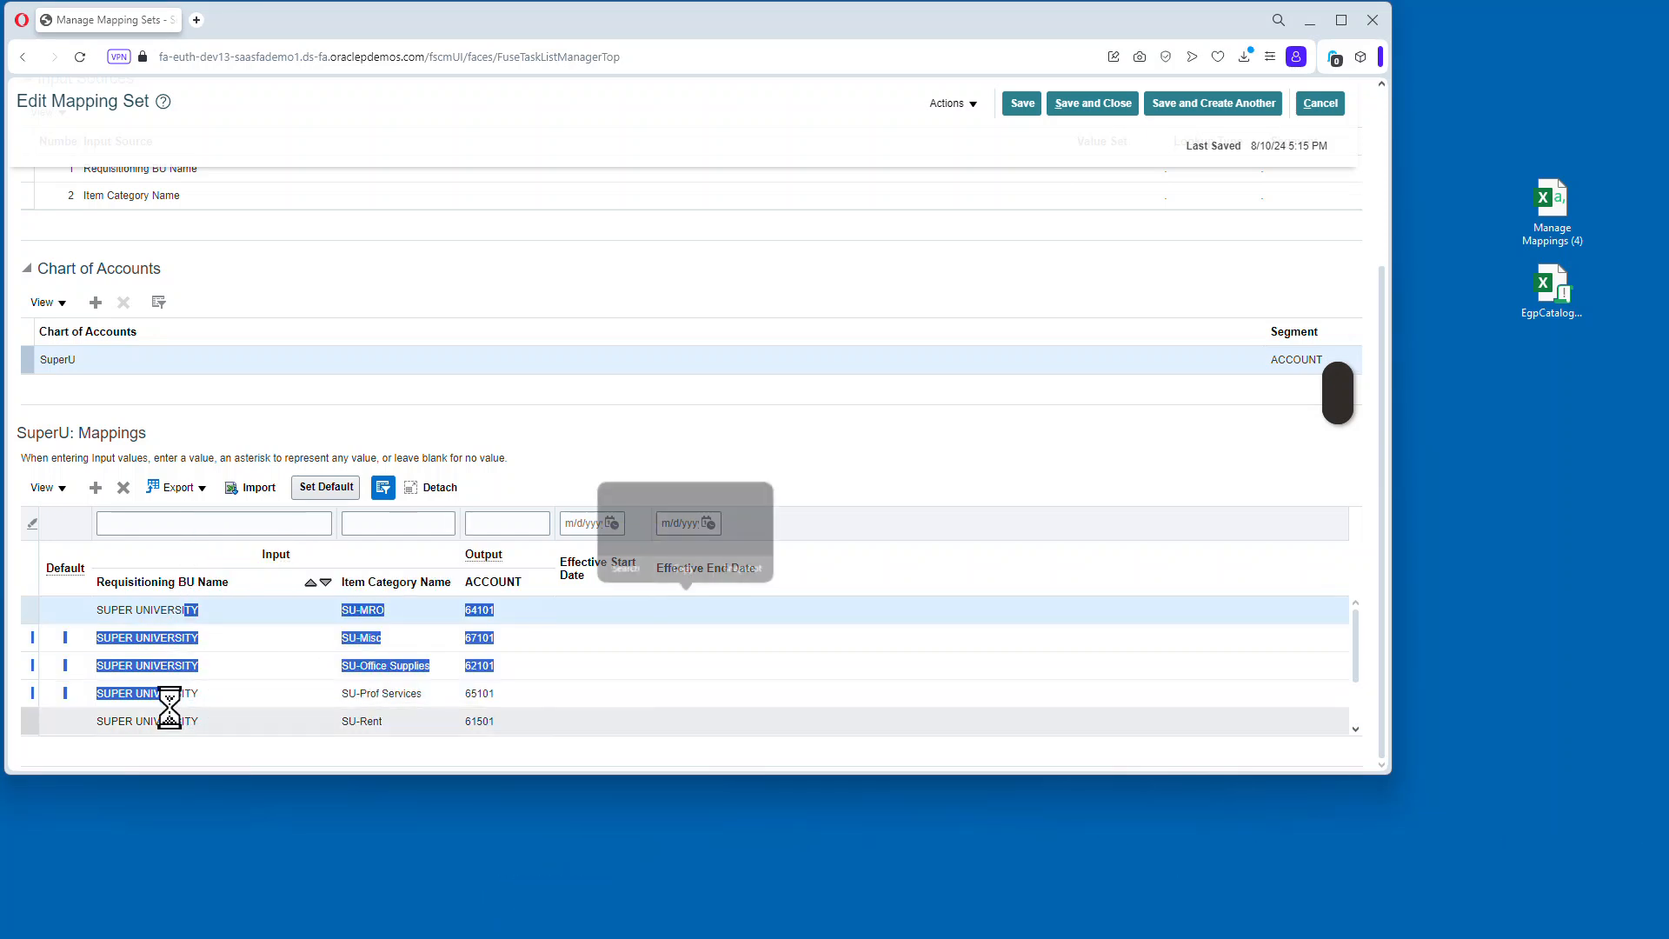
scroll("down", 3)
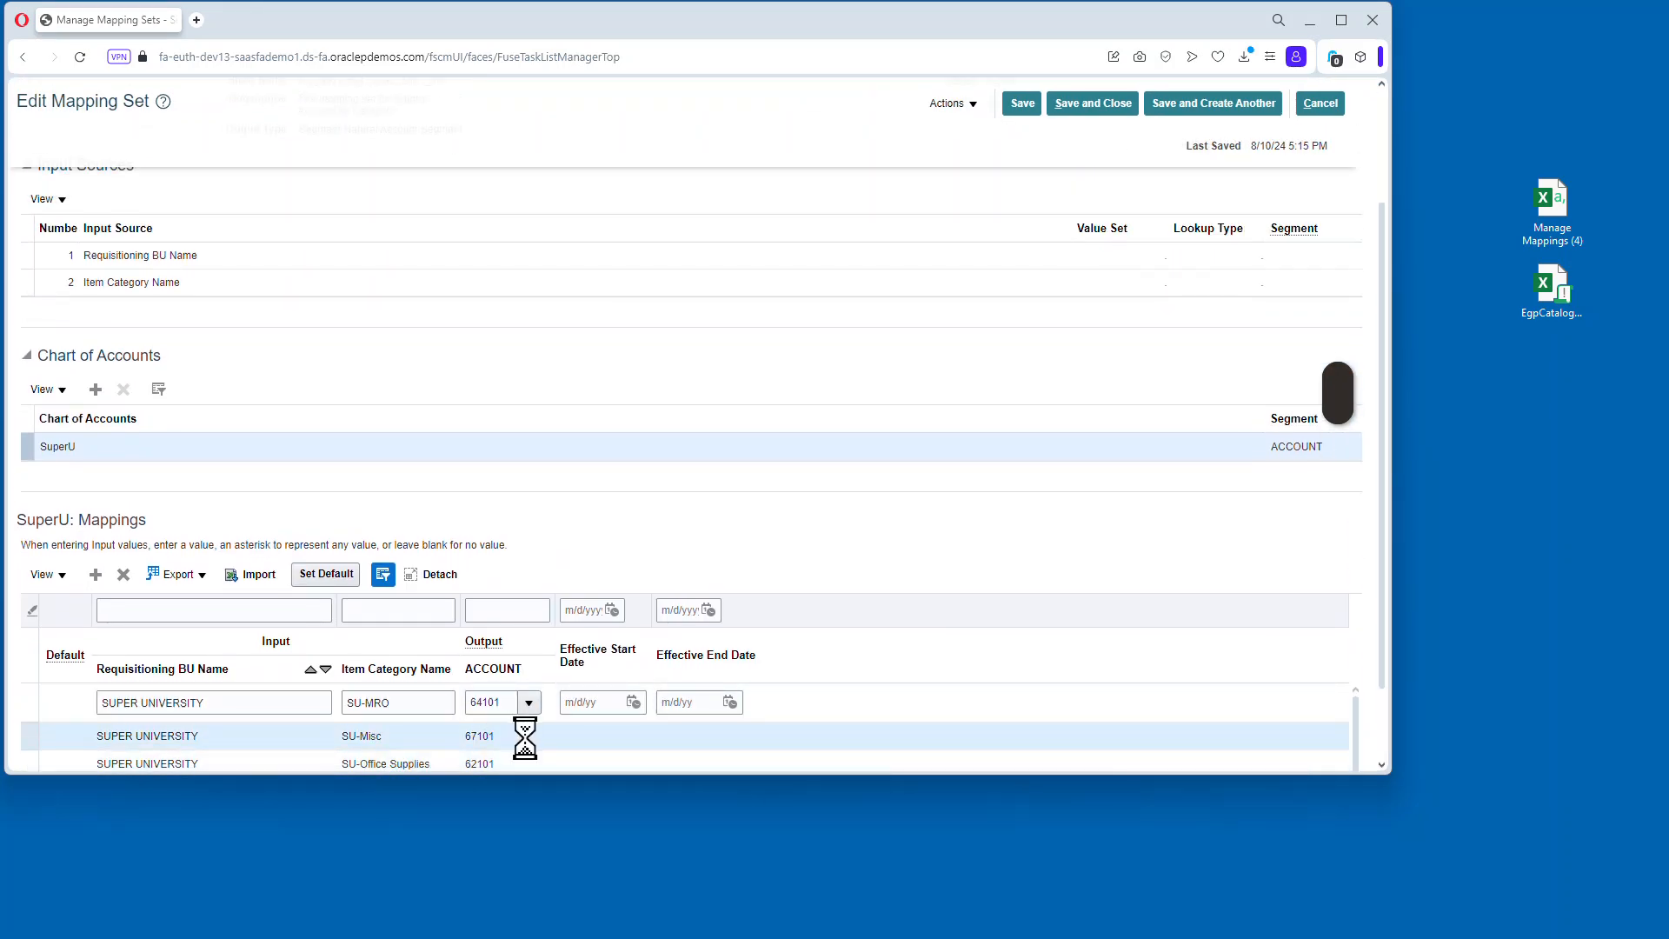
scroll("up", 3)
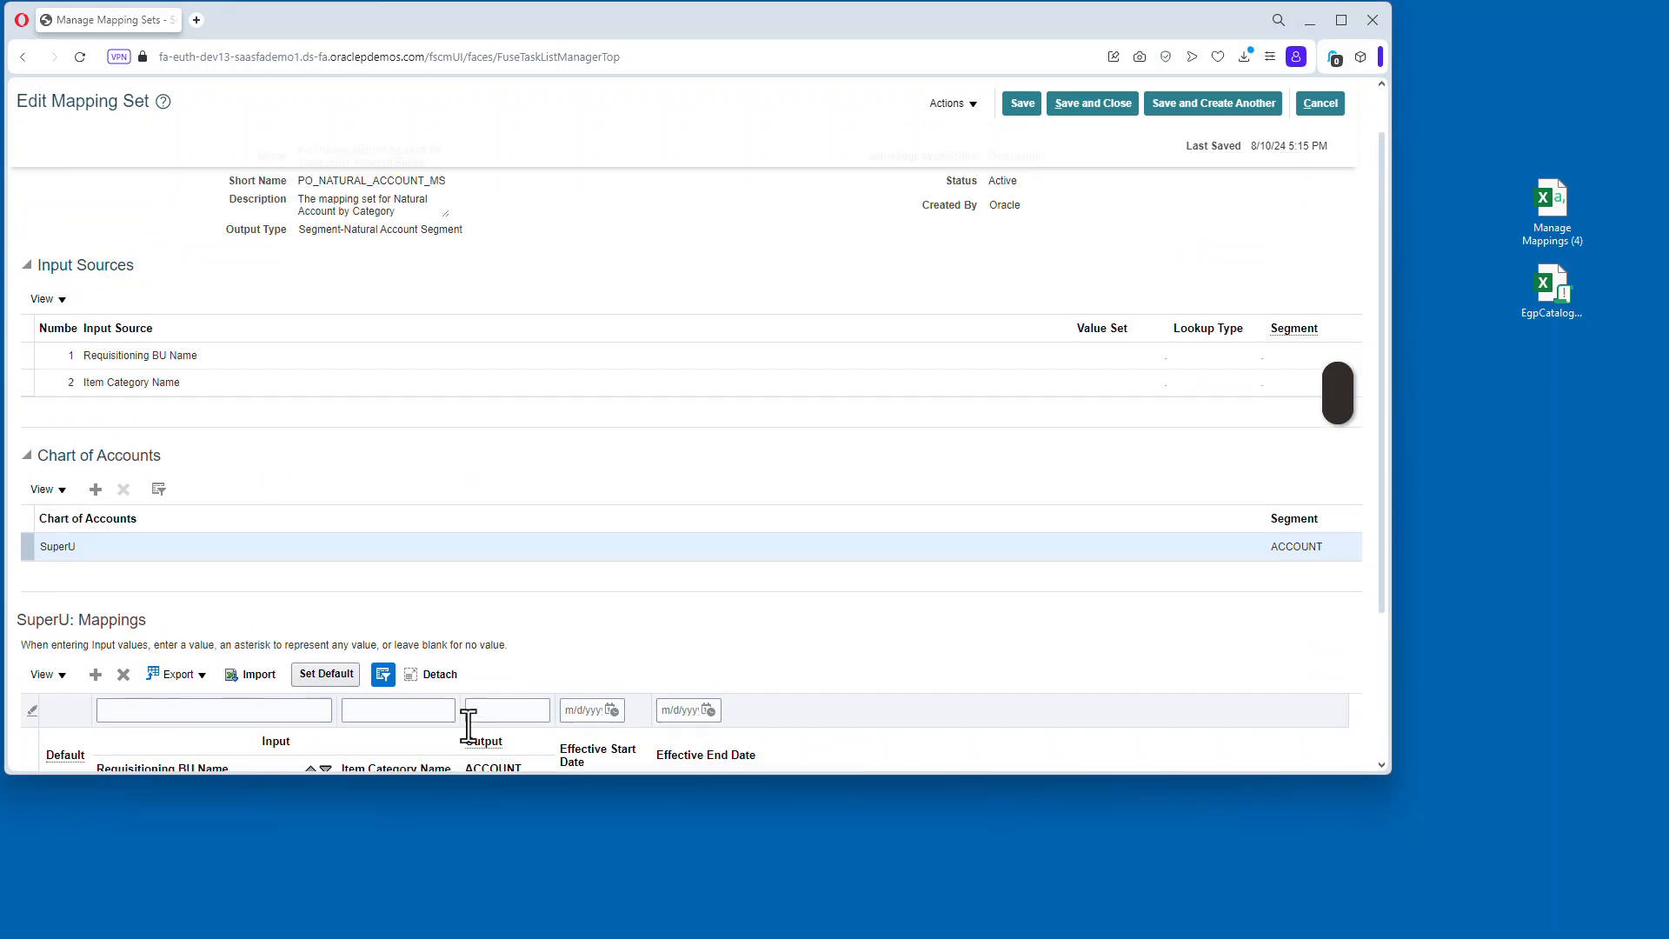
scroll("down", 3)
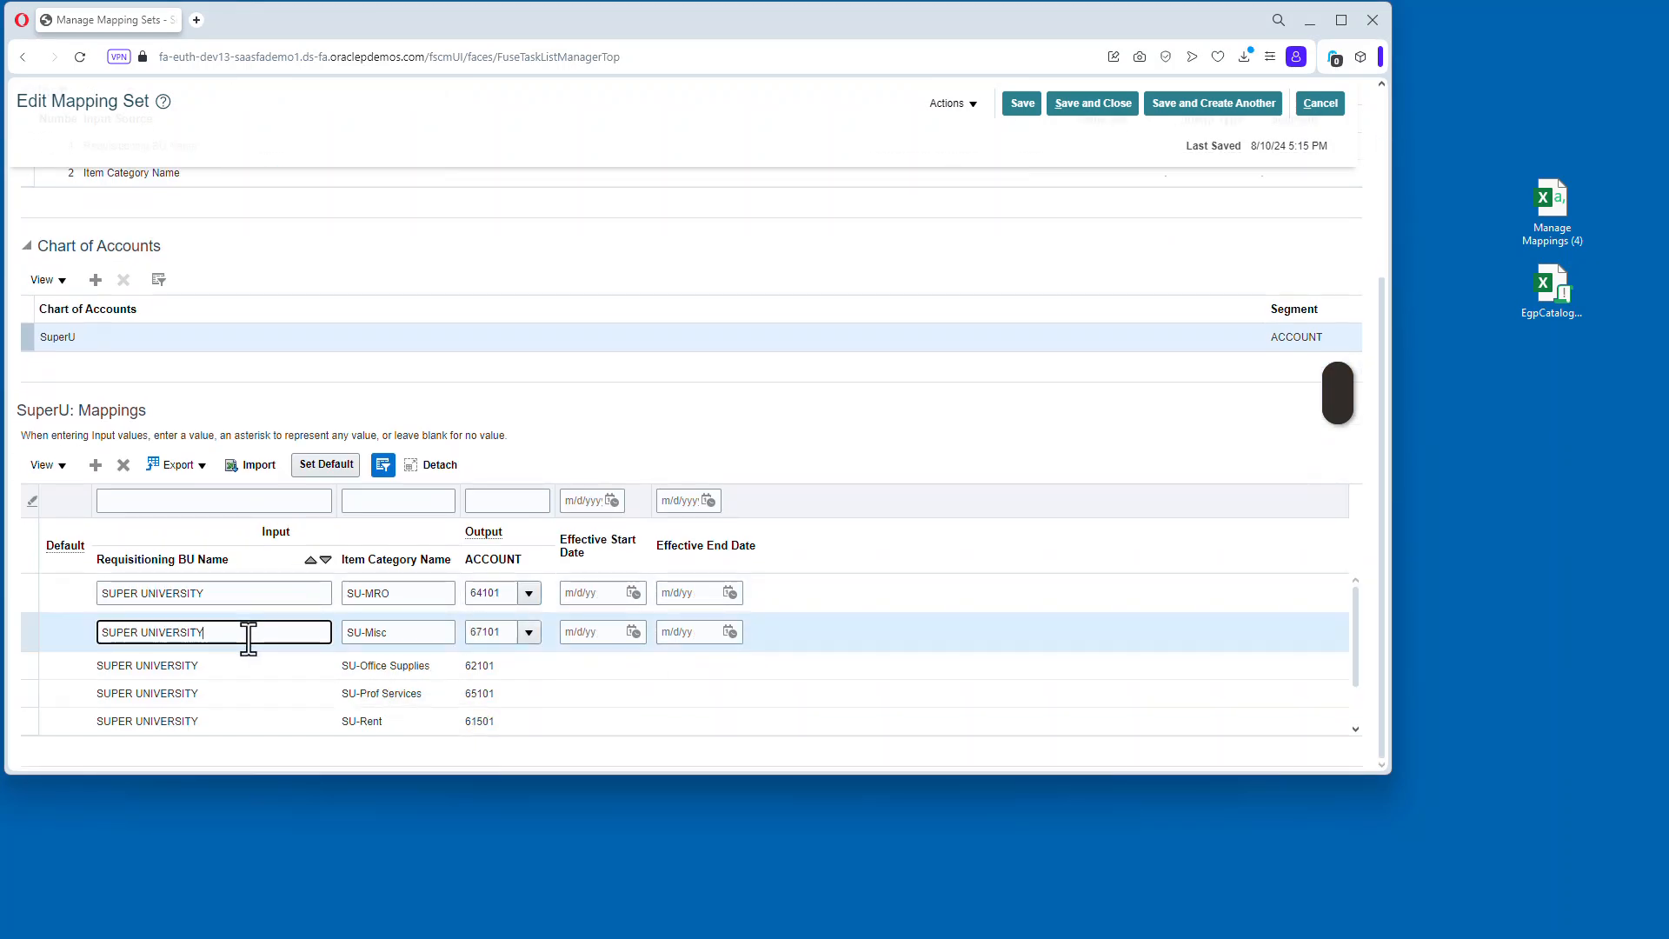
mouse_move(324, 464)
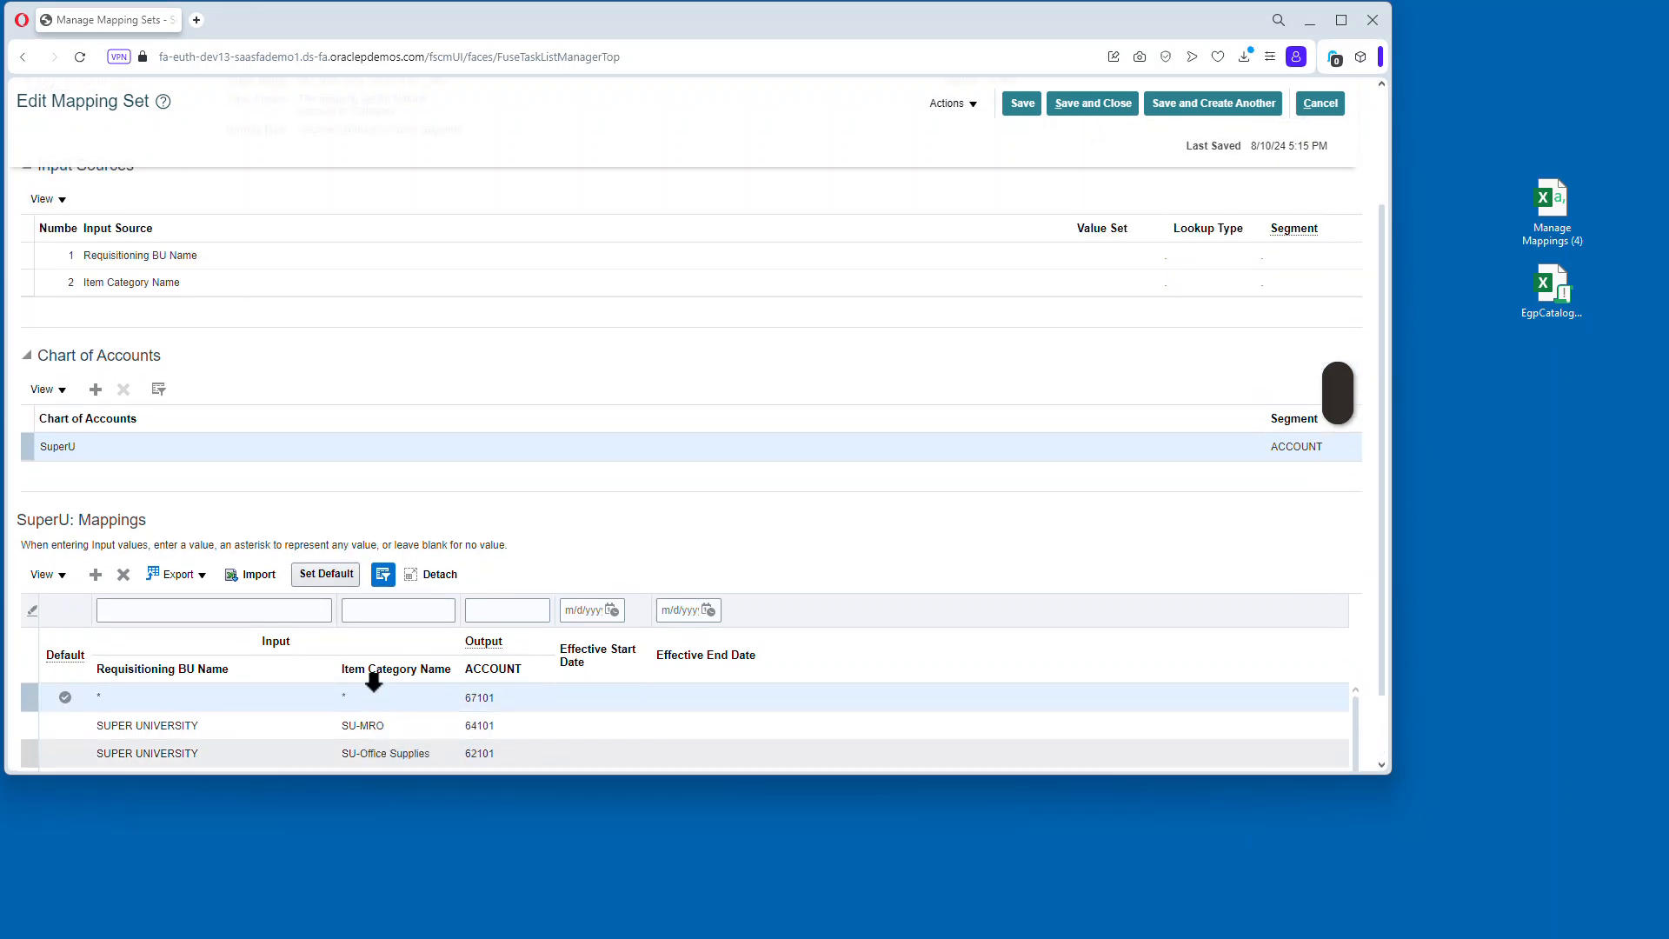
scroll("down", 3)
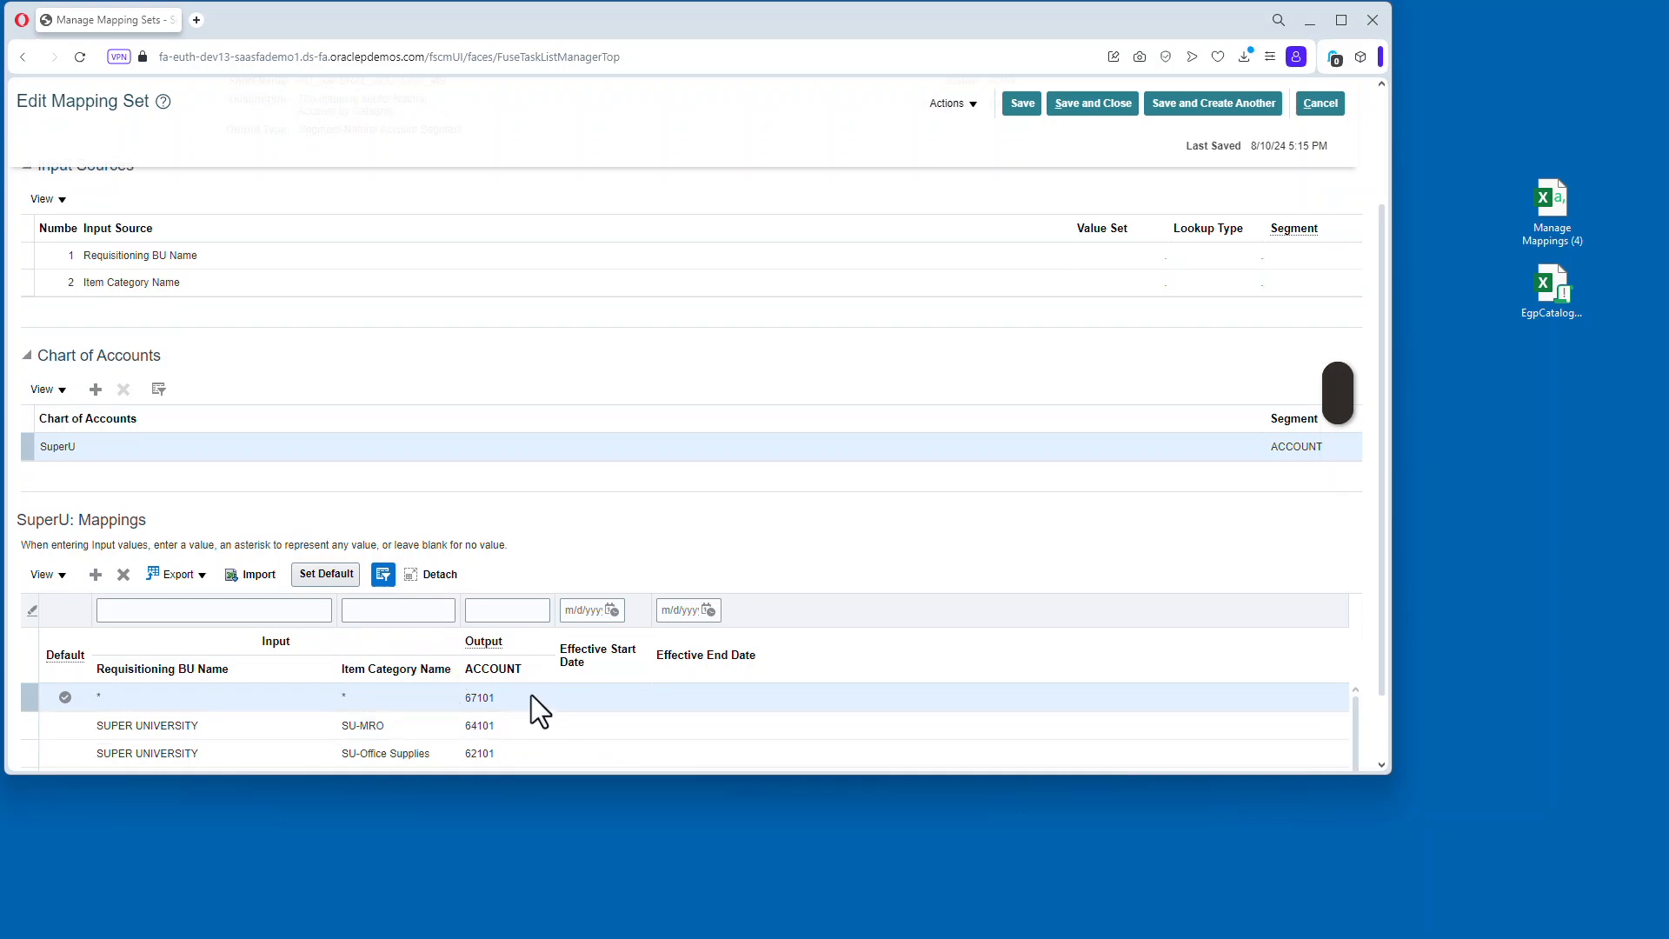
Reimport the mappings file and acknowledge the completed import.
left_click(257, 574)
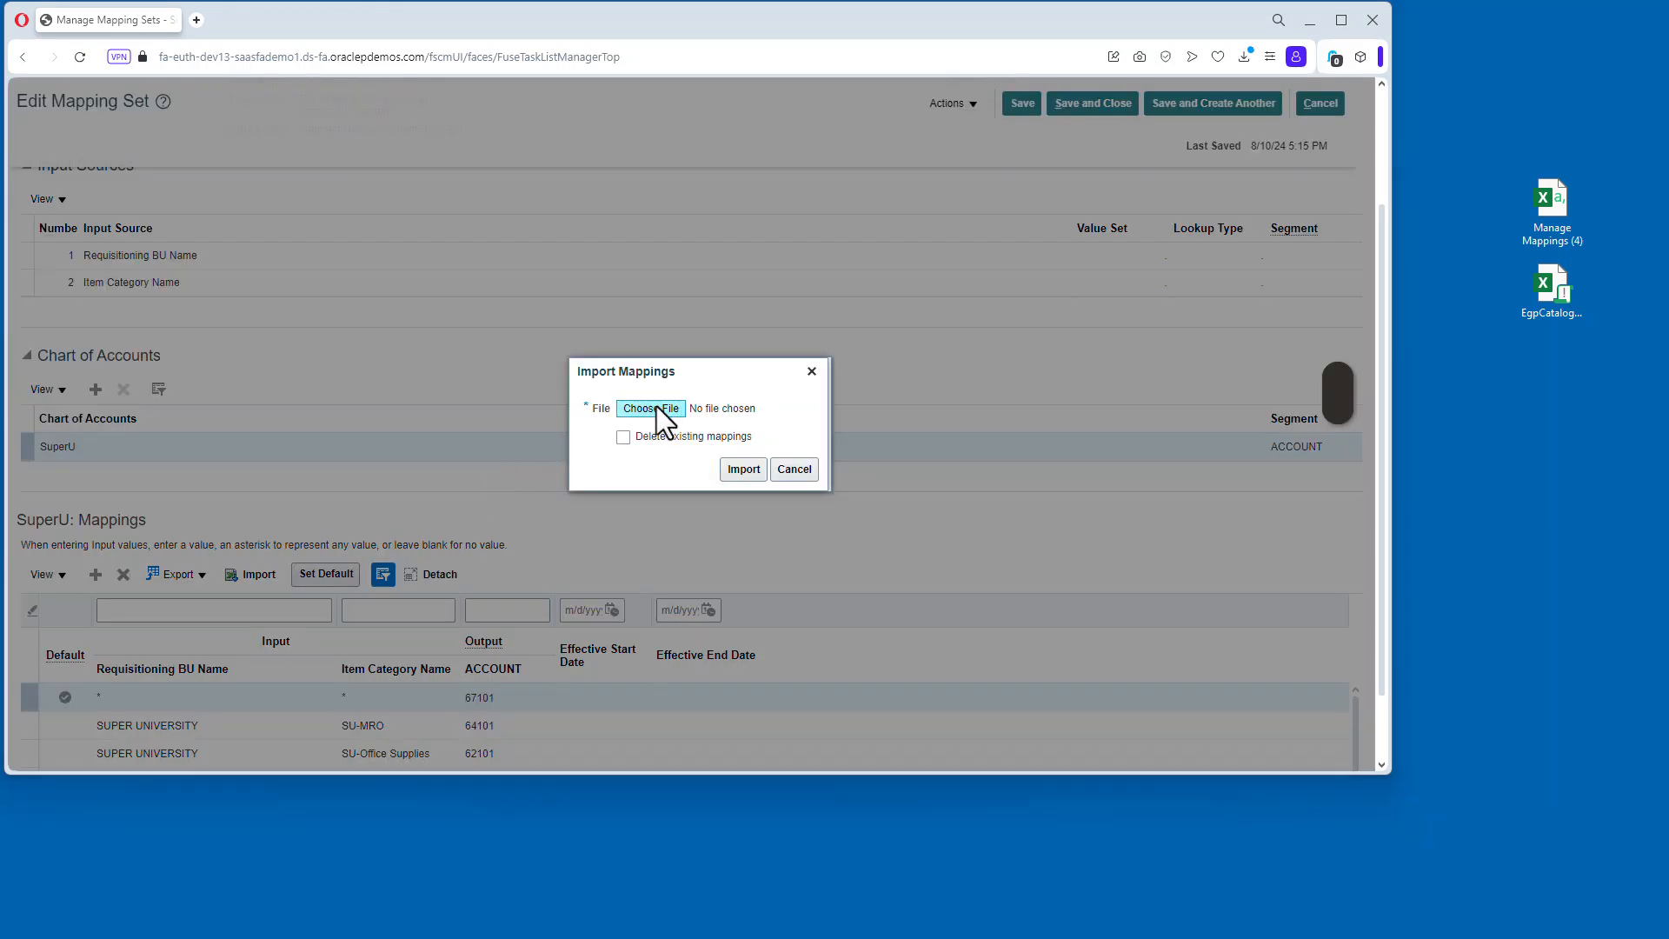
left_click(741, 468)
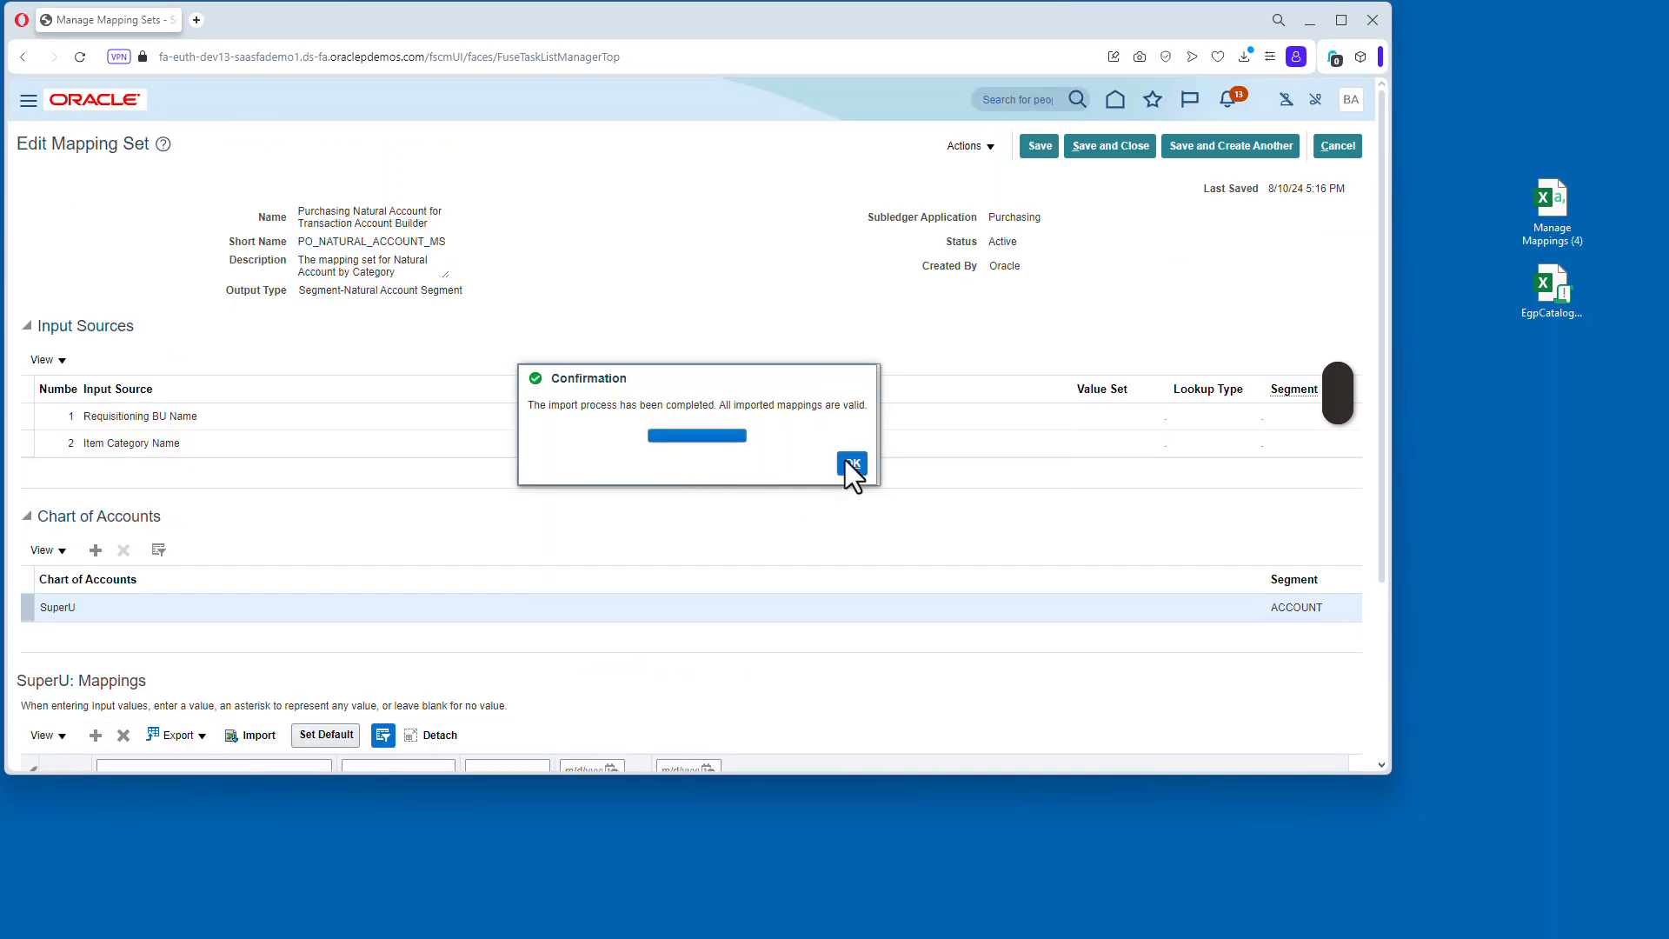
left_click(850, 463)
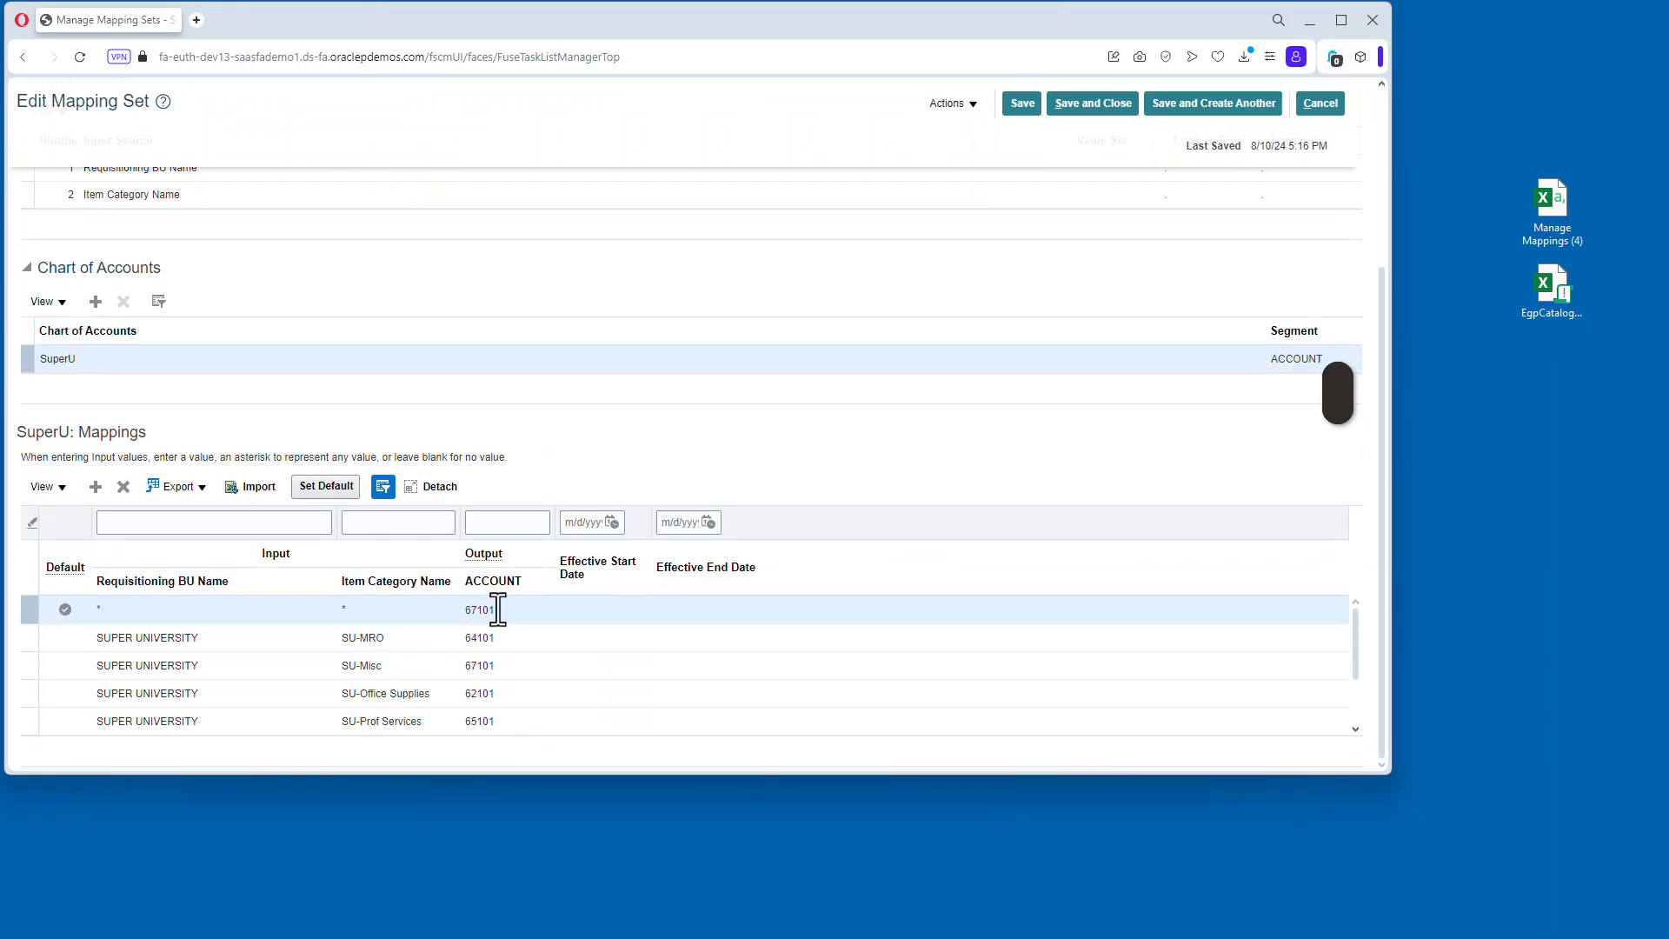
Save and close the mapping set and show the Users and Security tasks.
scroll("up", 3)
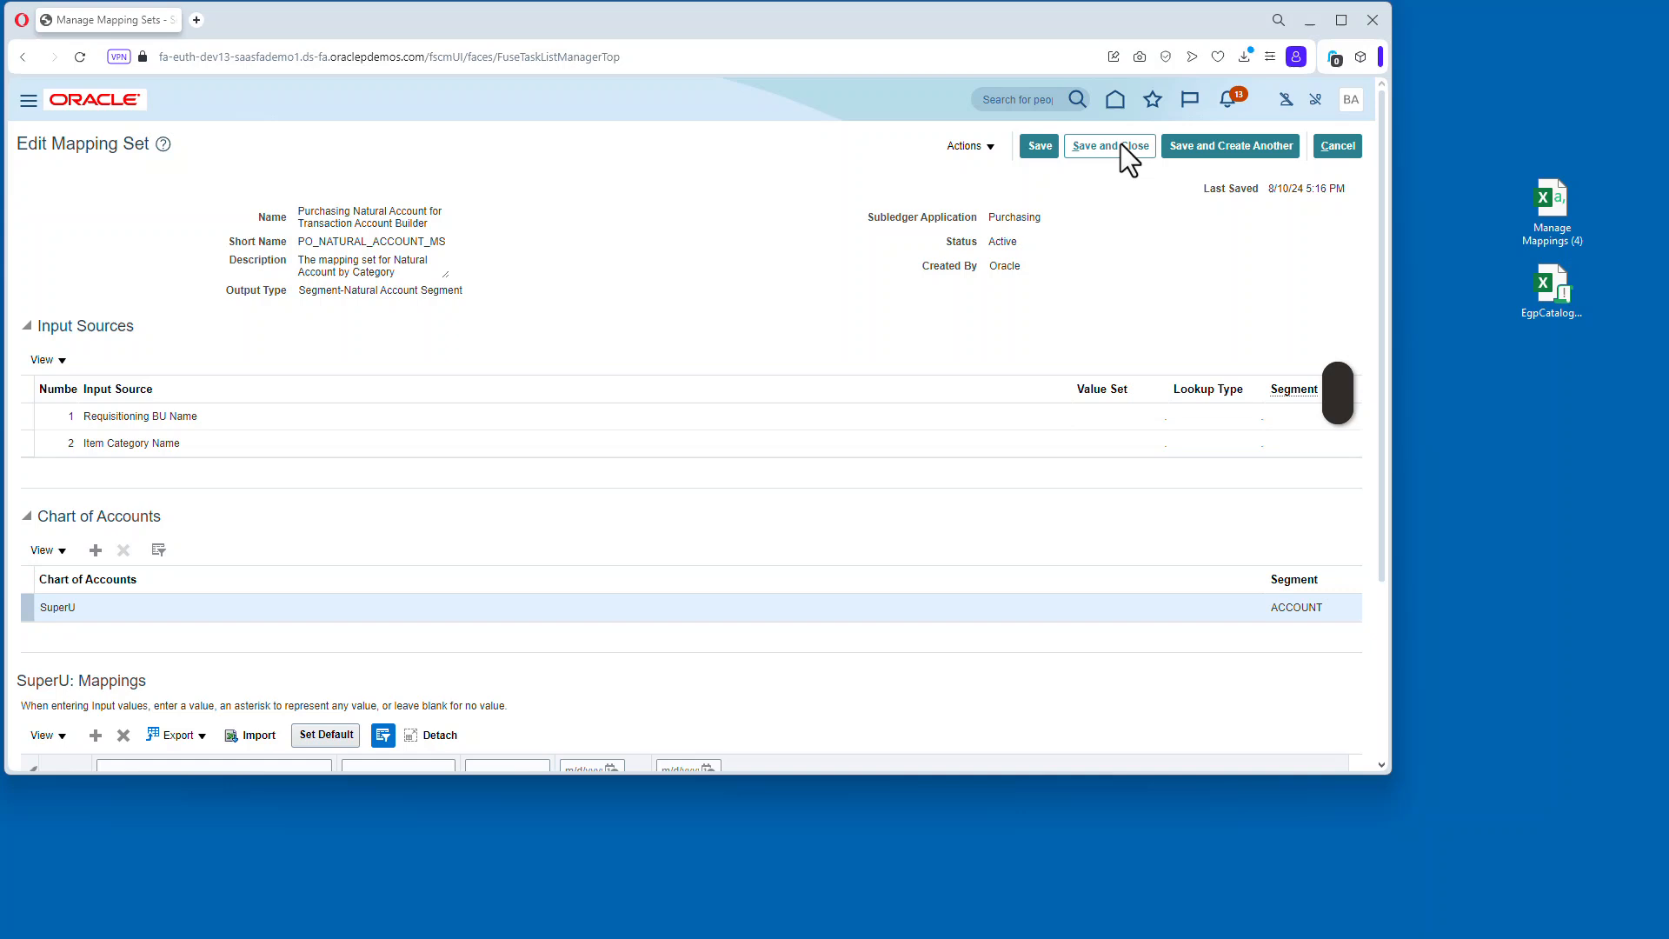
left_click(1107, 146)
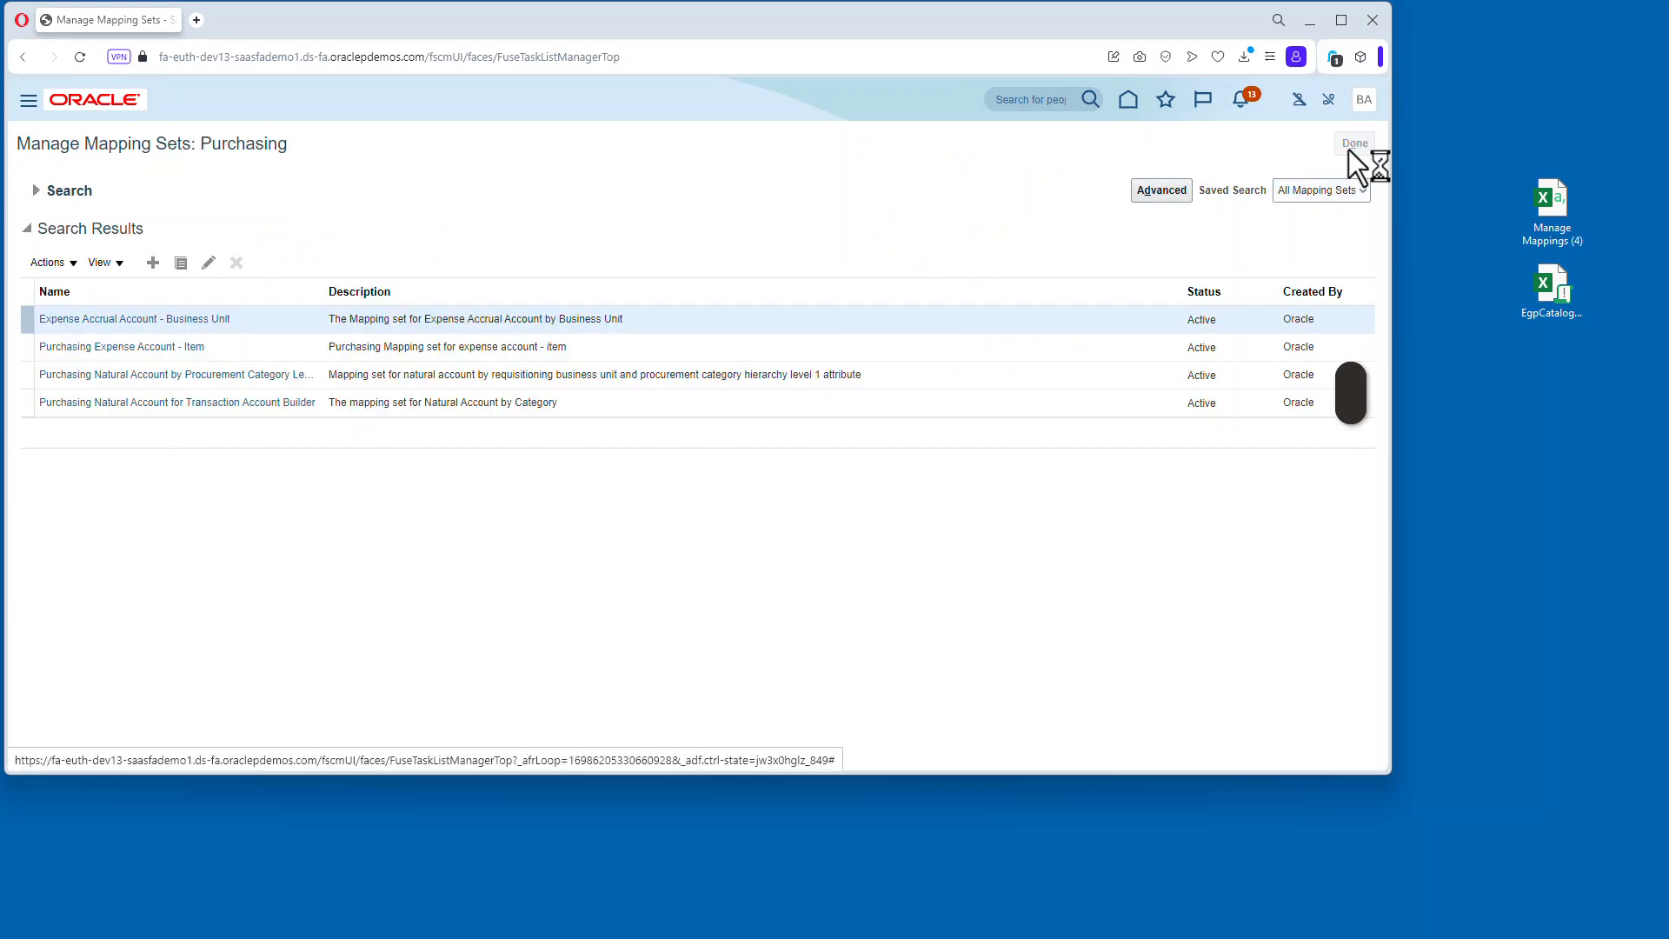
left_click(1353, 142)
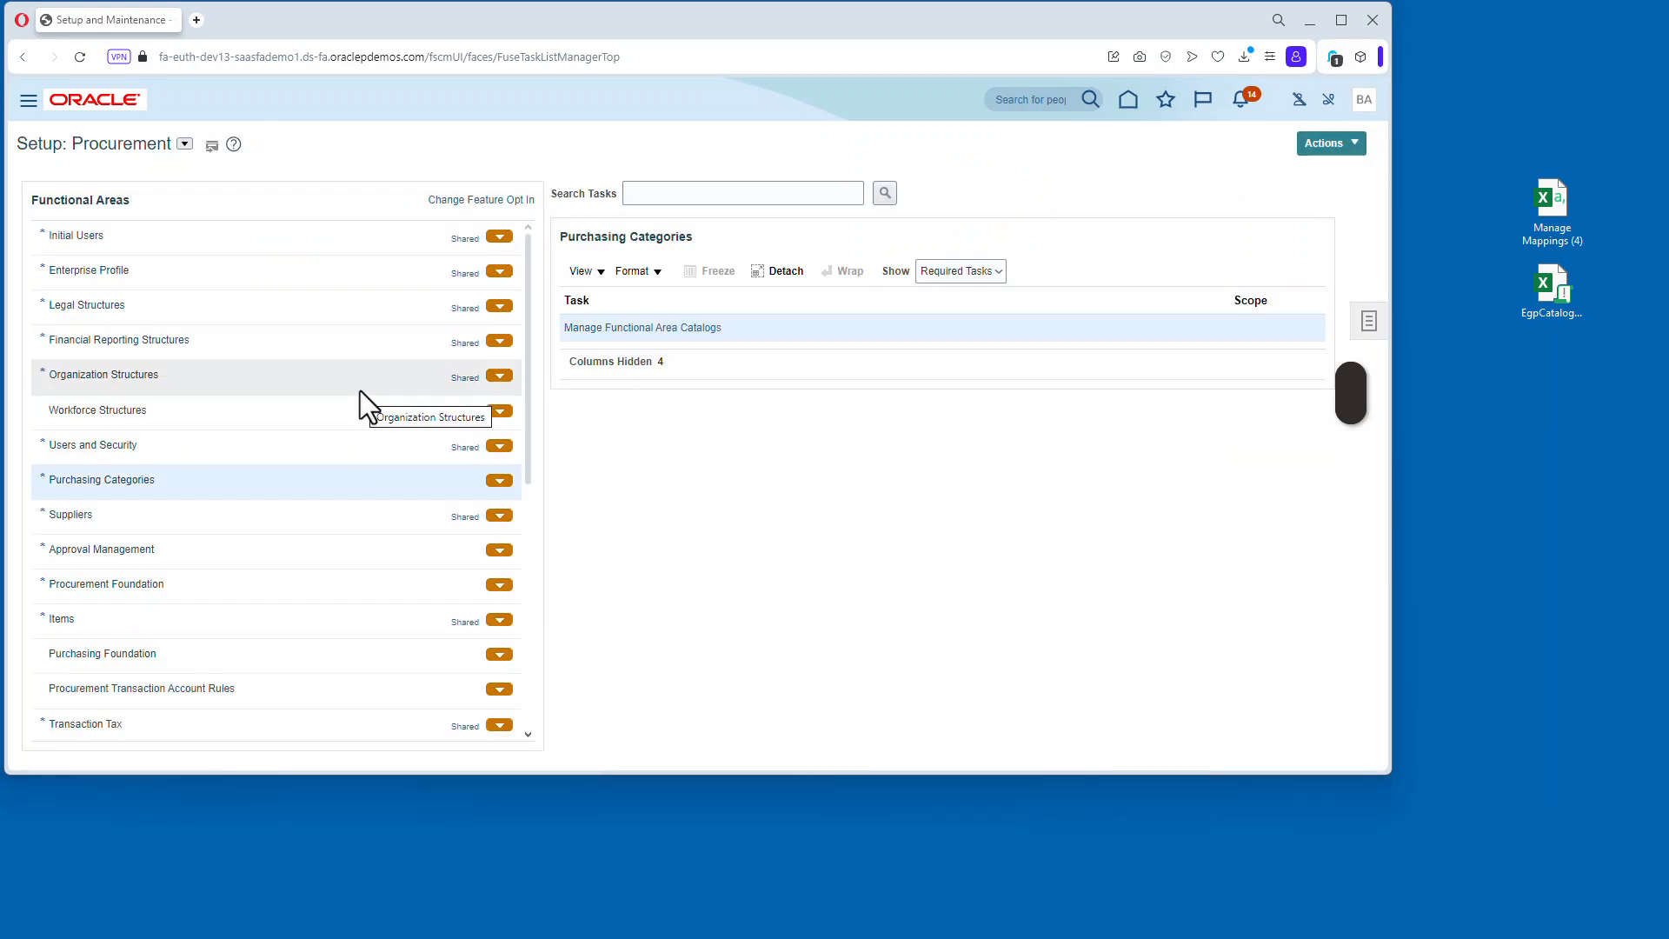
left_click(94, 444)
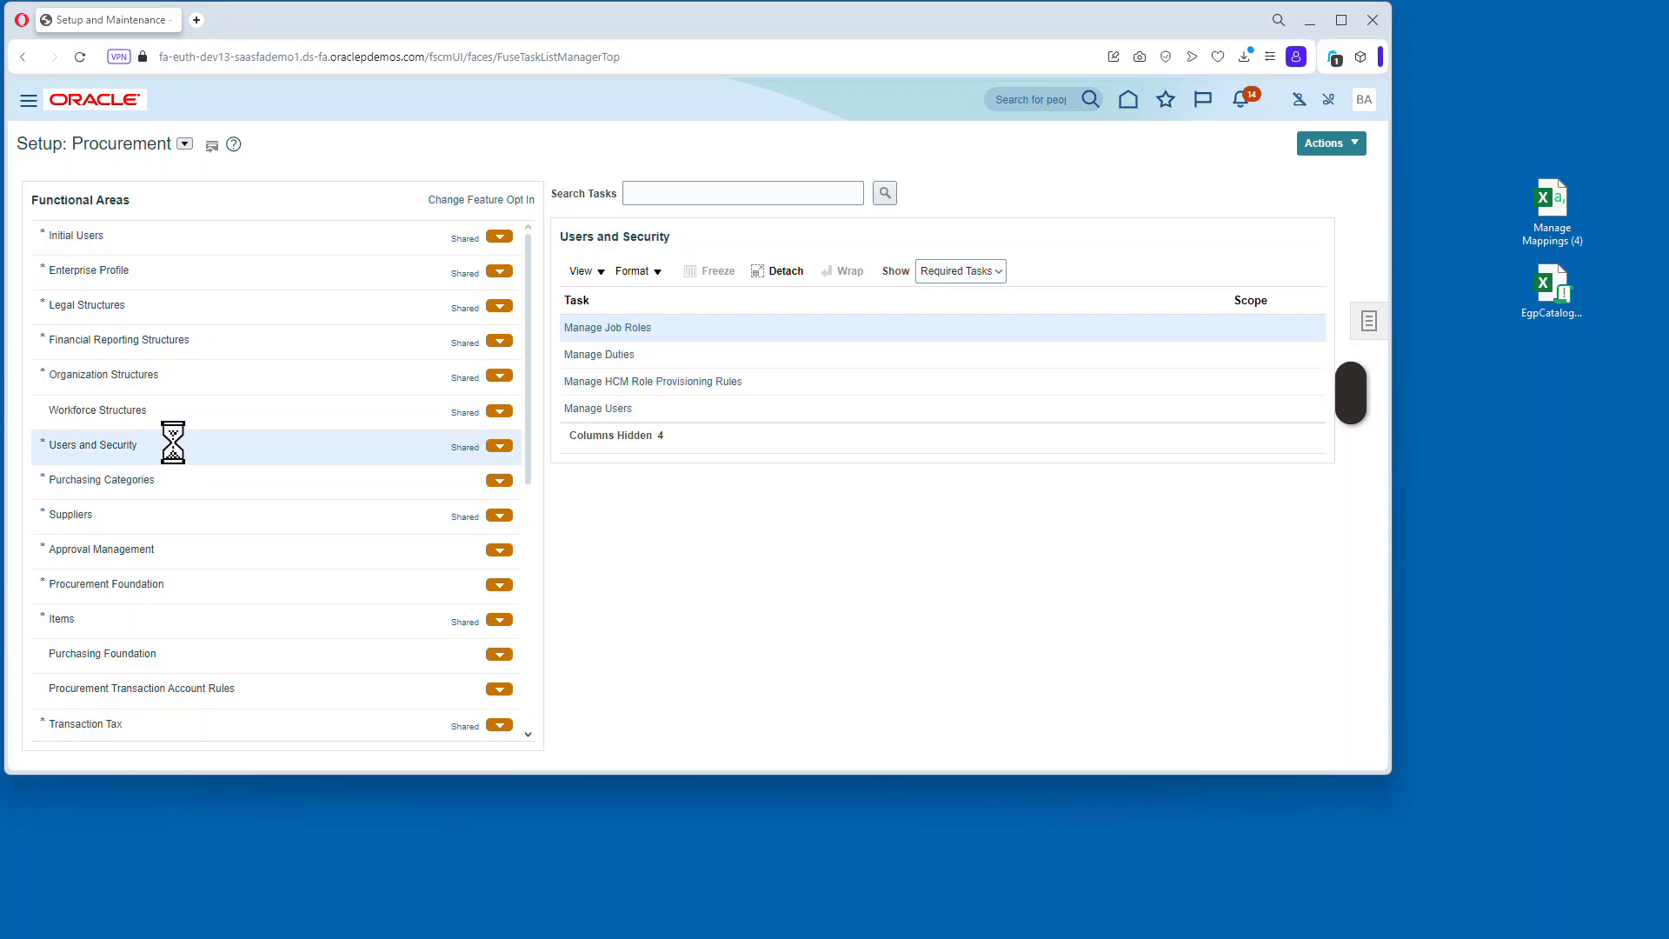
left_click(597, 407)
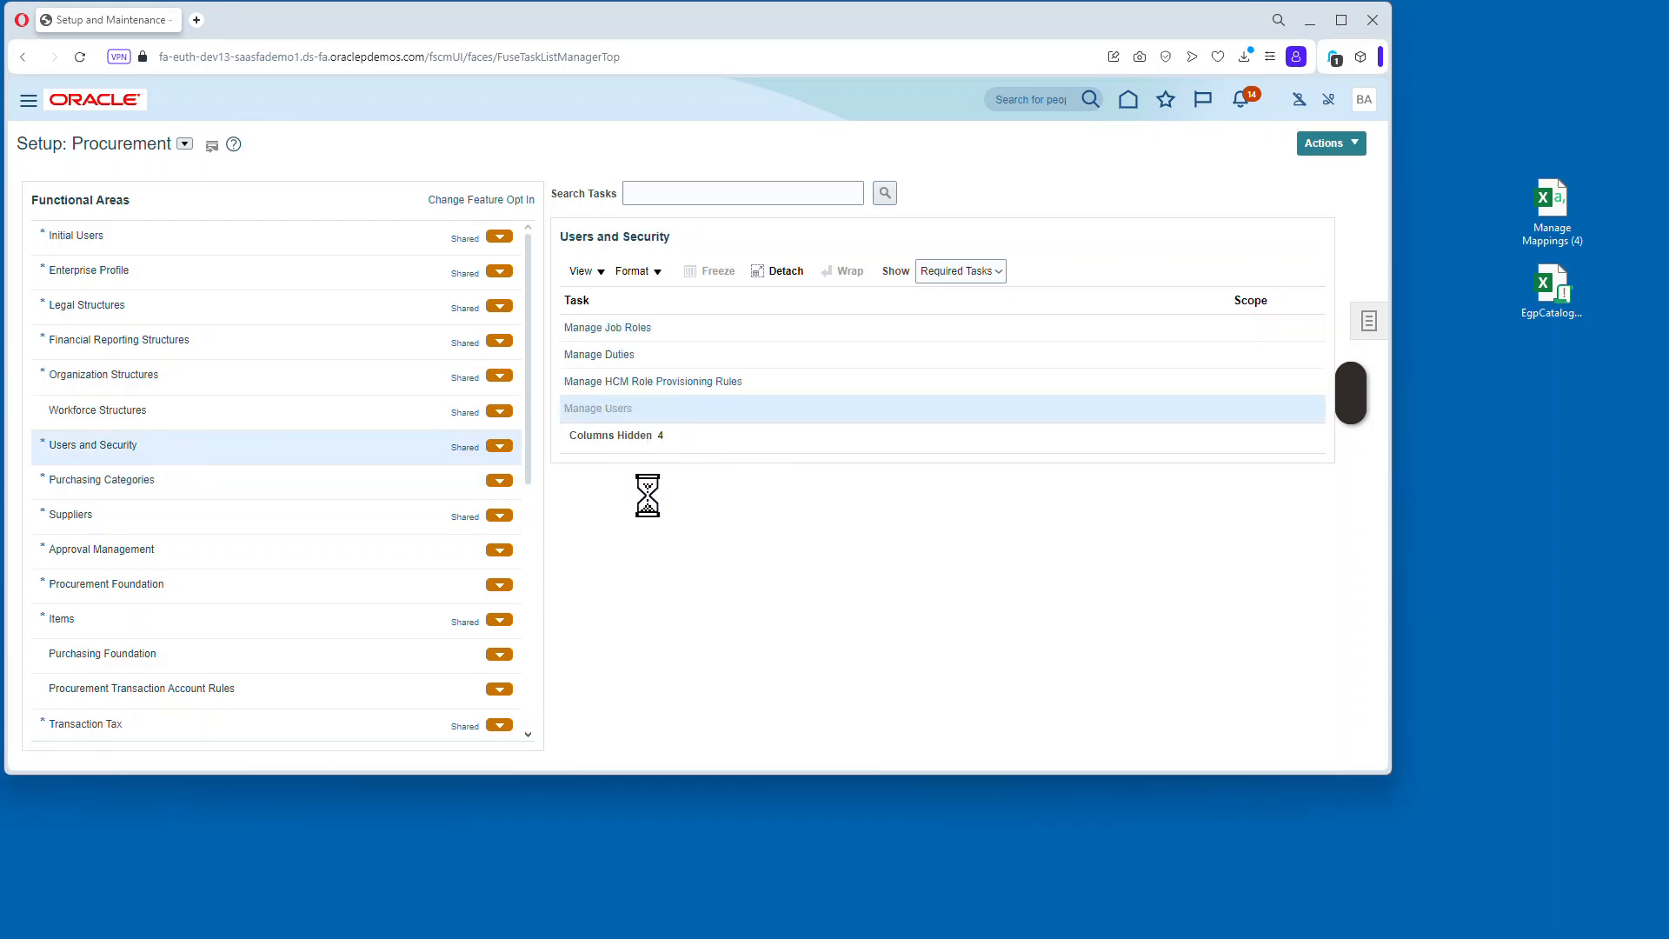
left_click(597, 408)
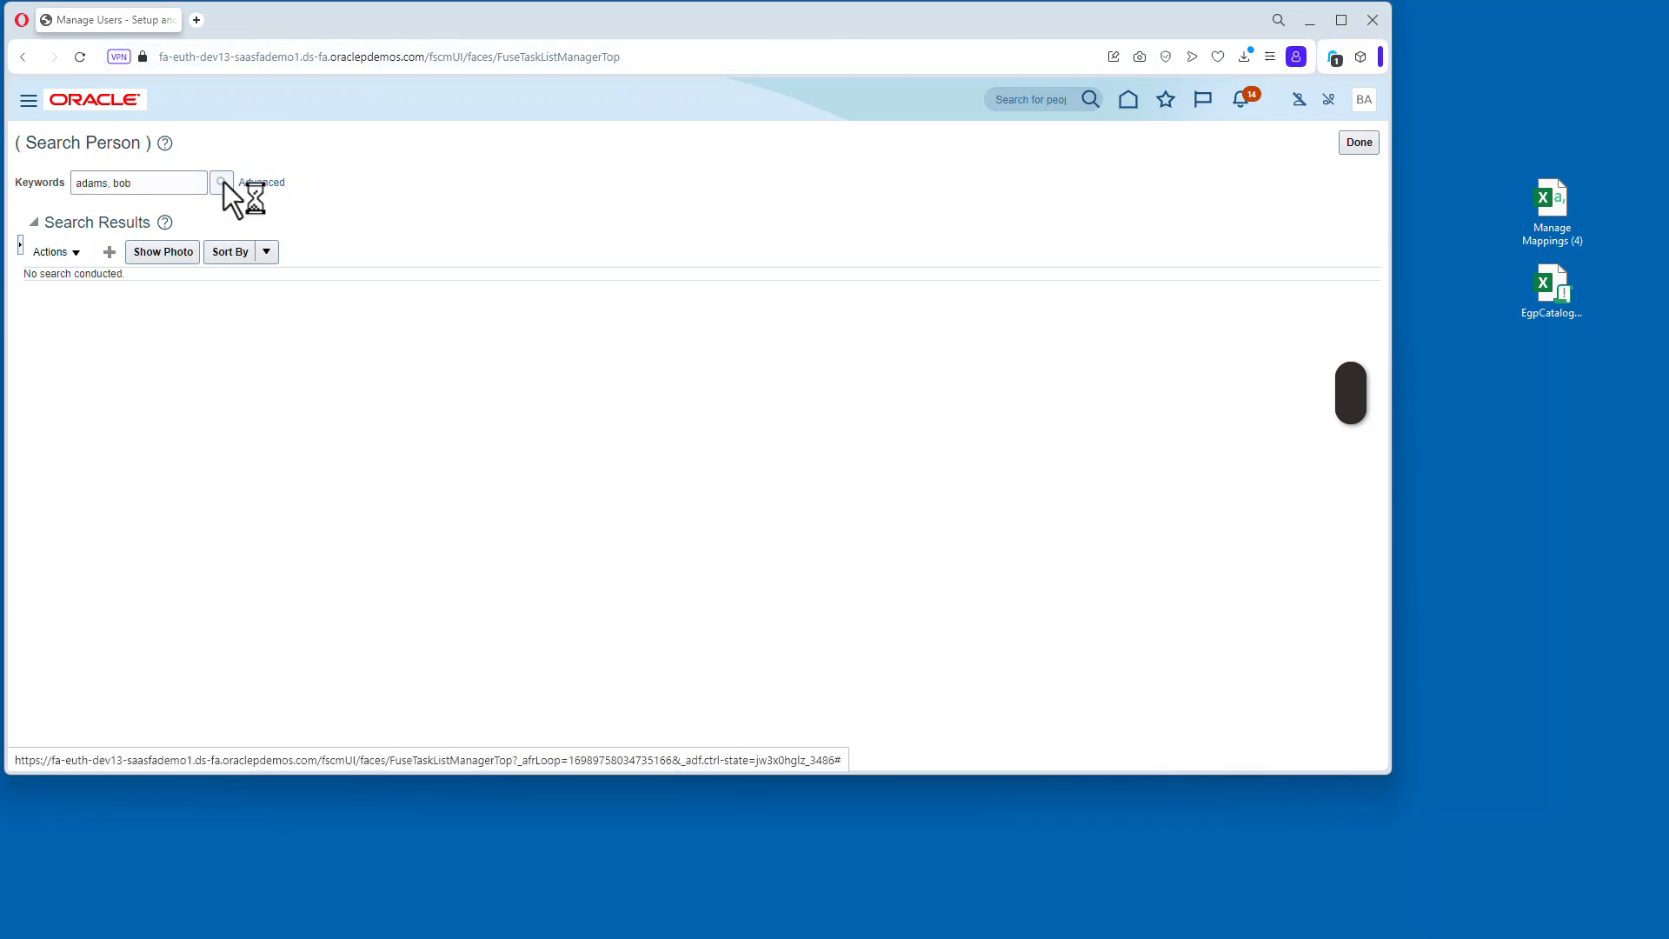
left_click(220, 182)
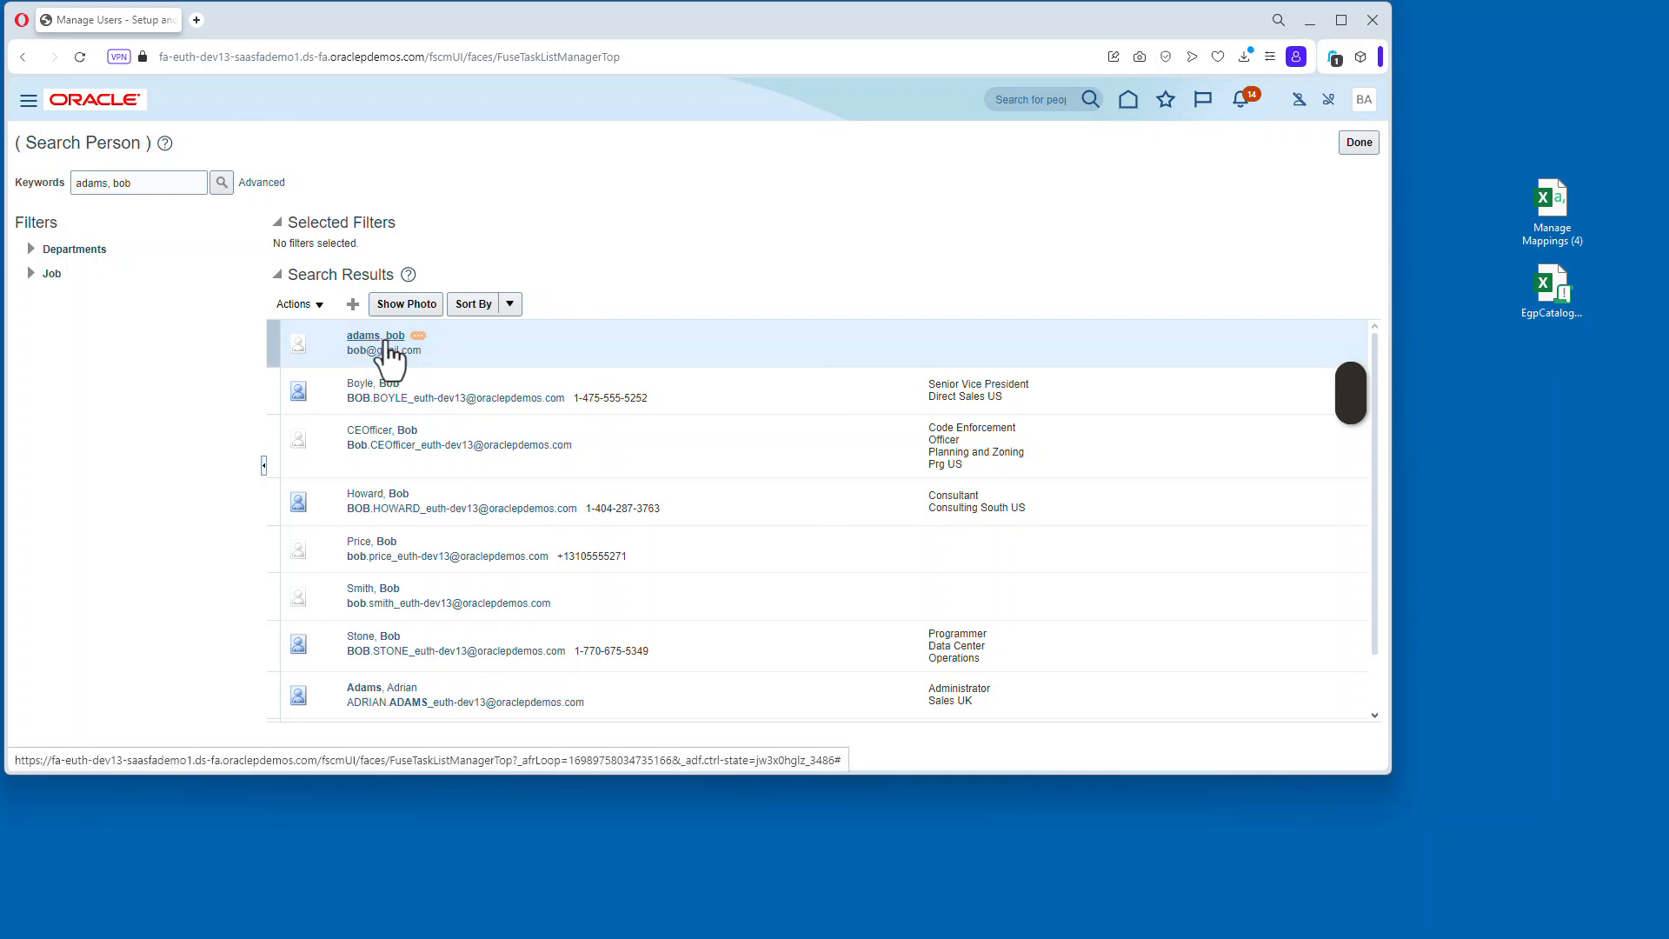
left_click(375, 335)
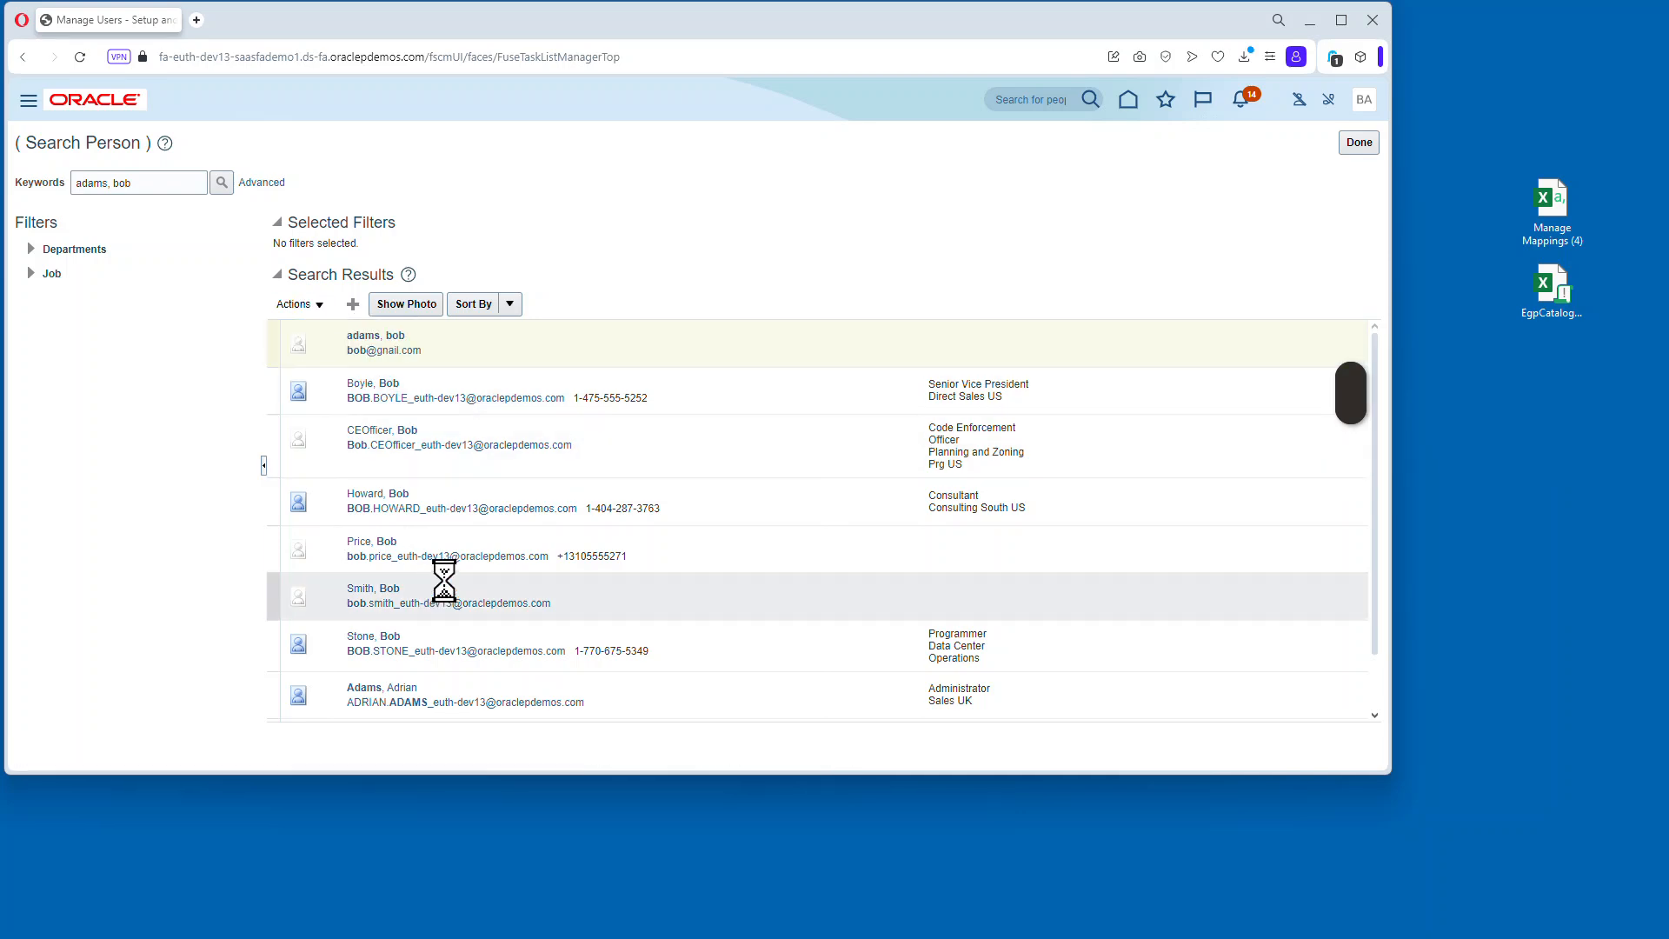
left_click(383, 341)
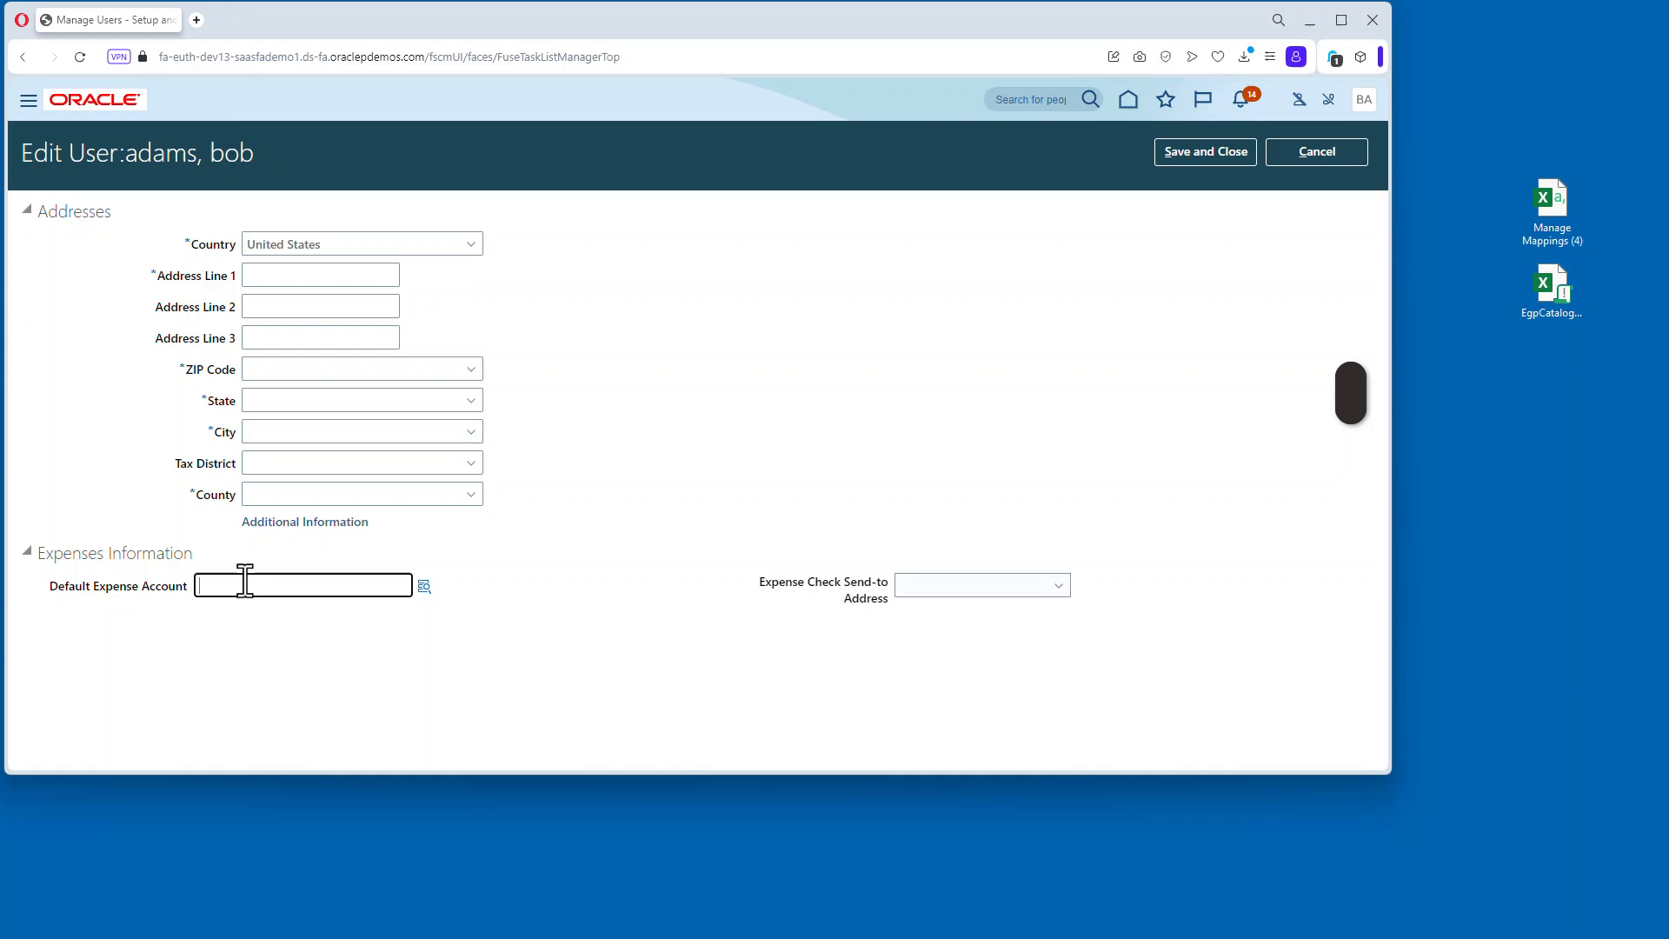
type("1001-")
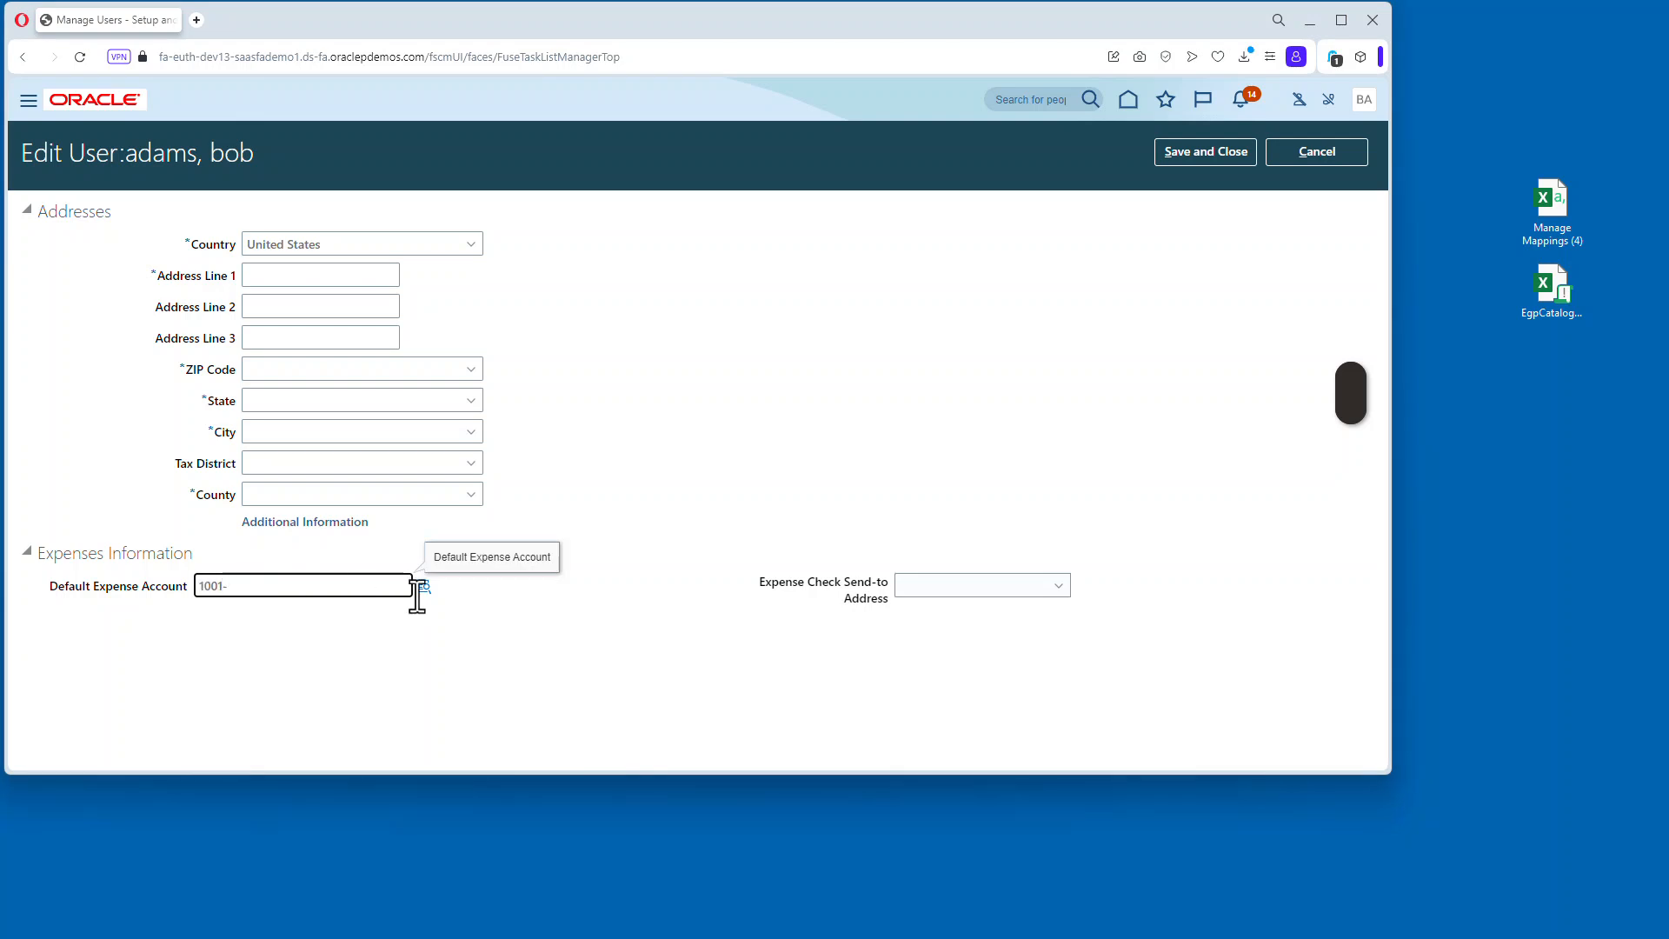
left_click(424, 584)
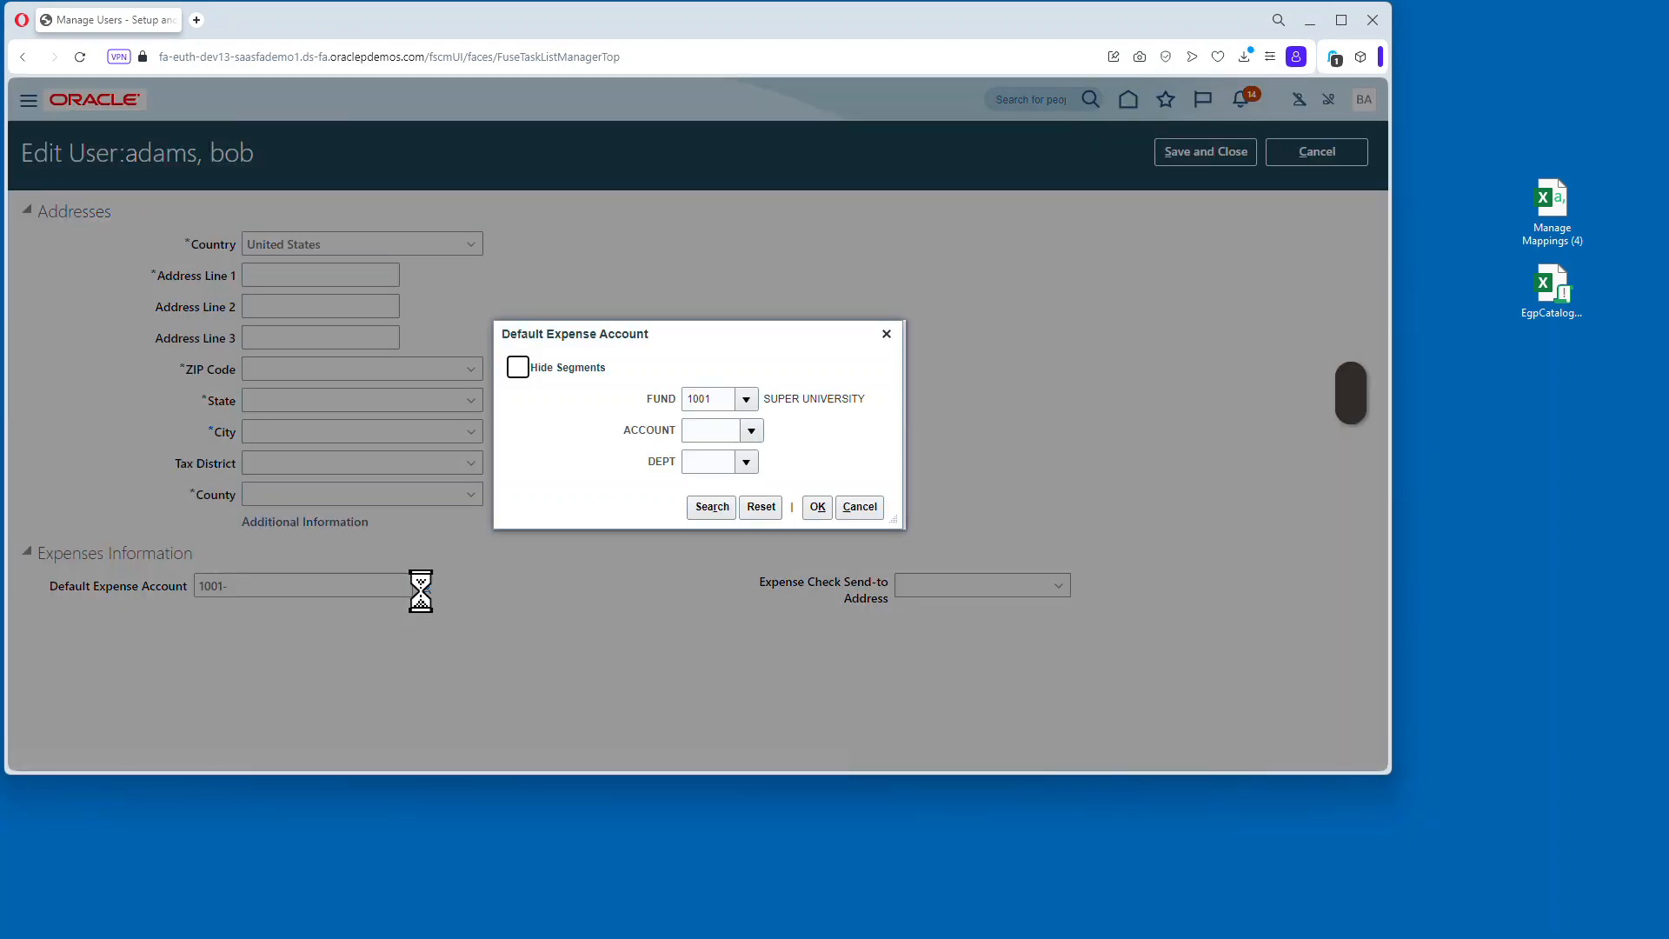
left_click(517, 366)
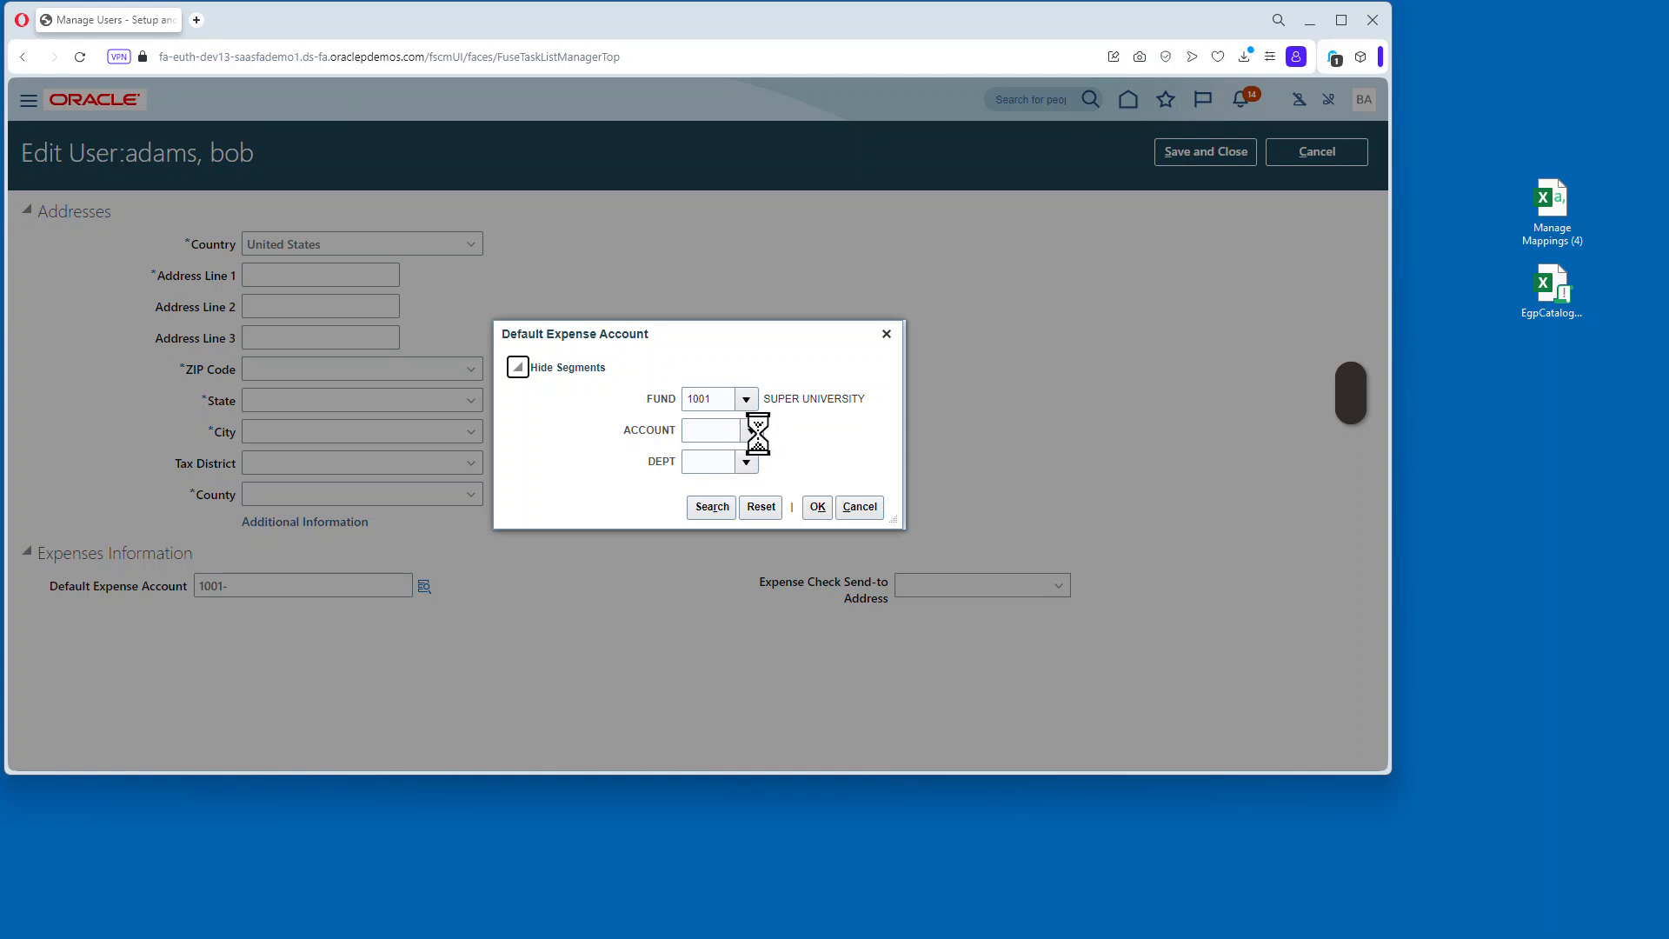
left_click(517, 366)
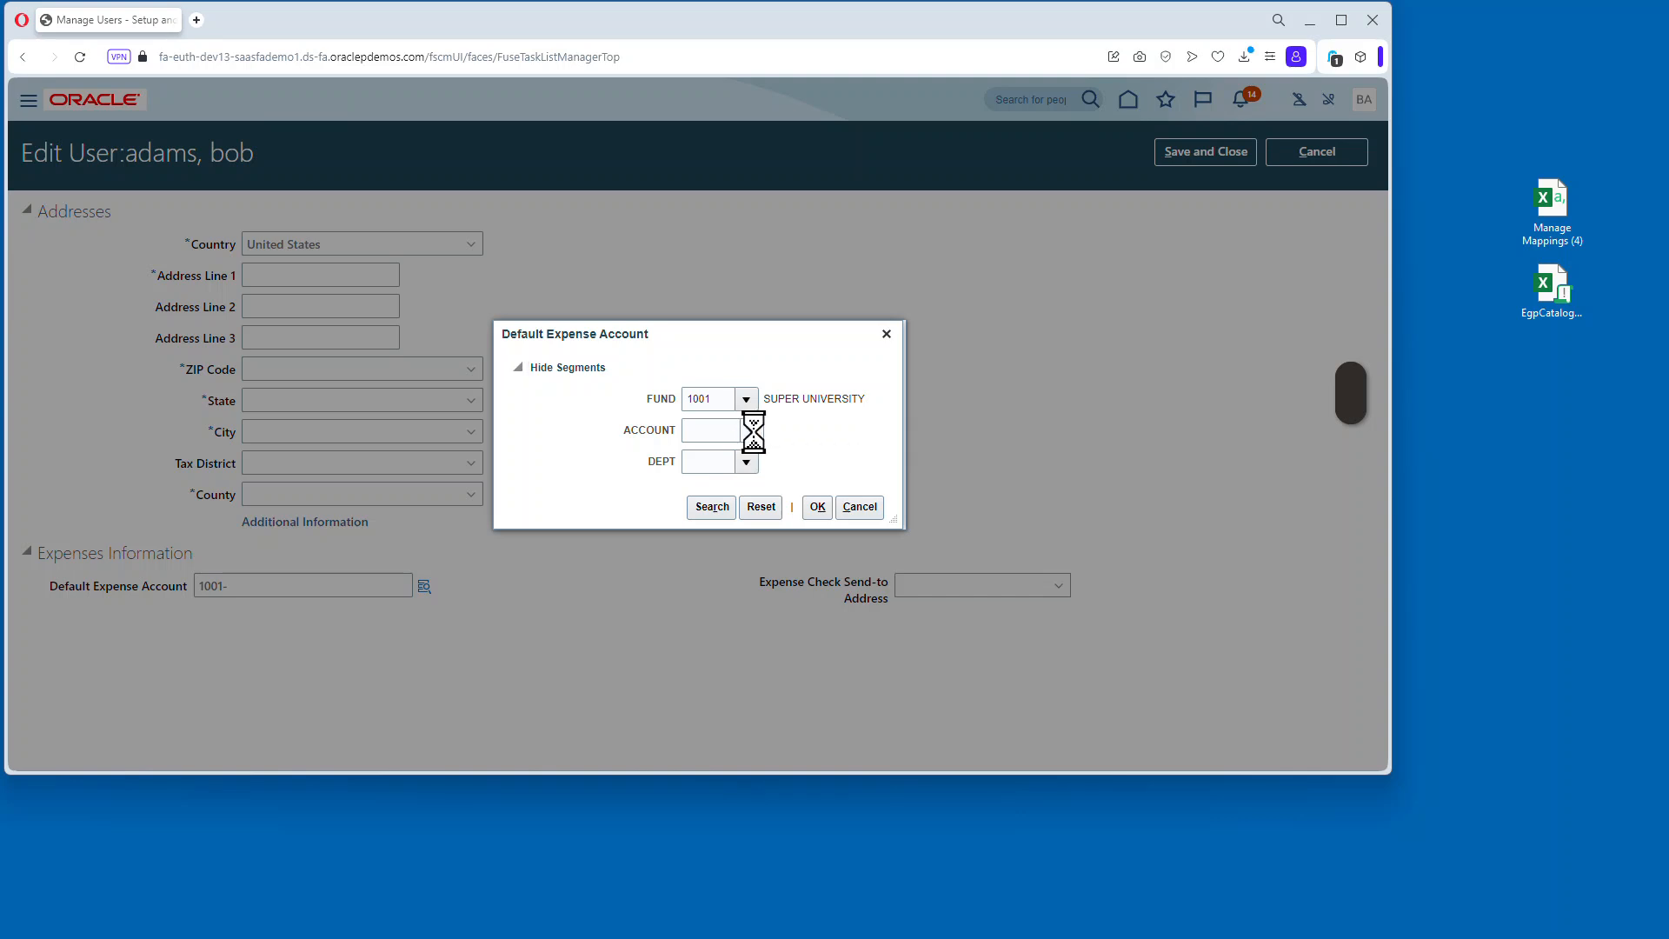
left_click(750, 430)
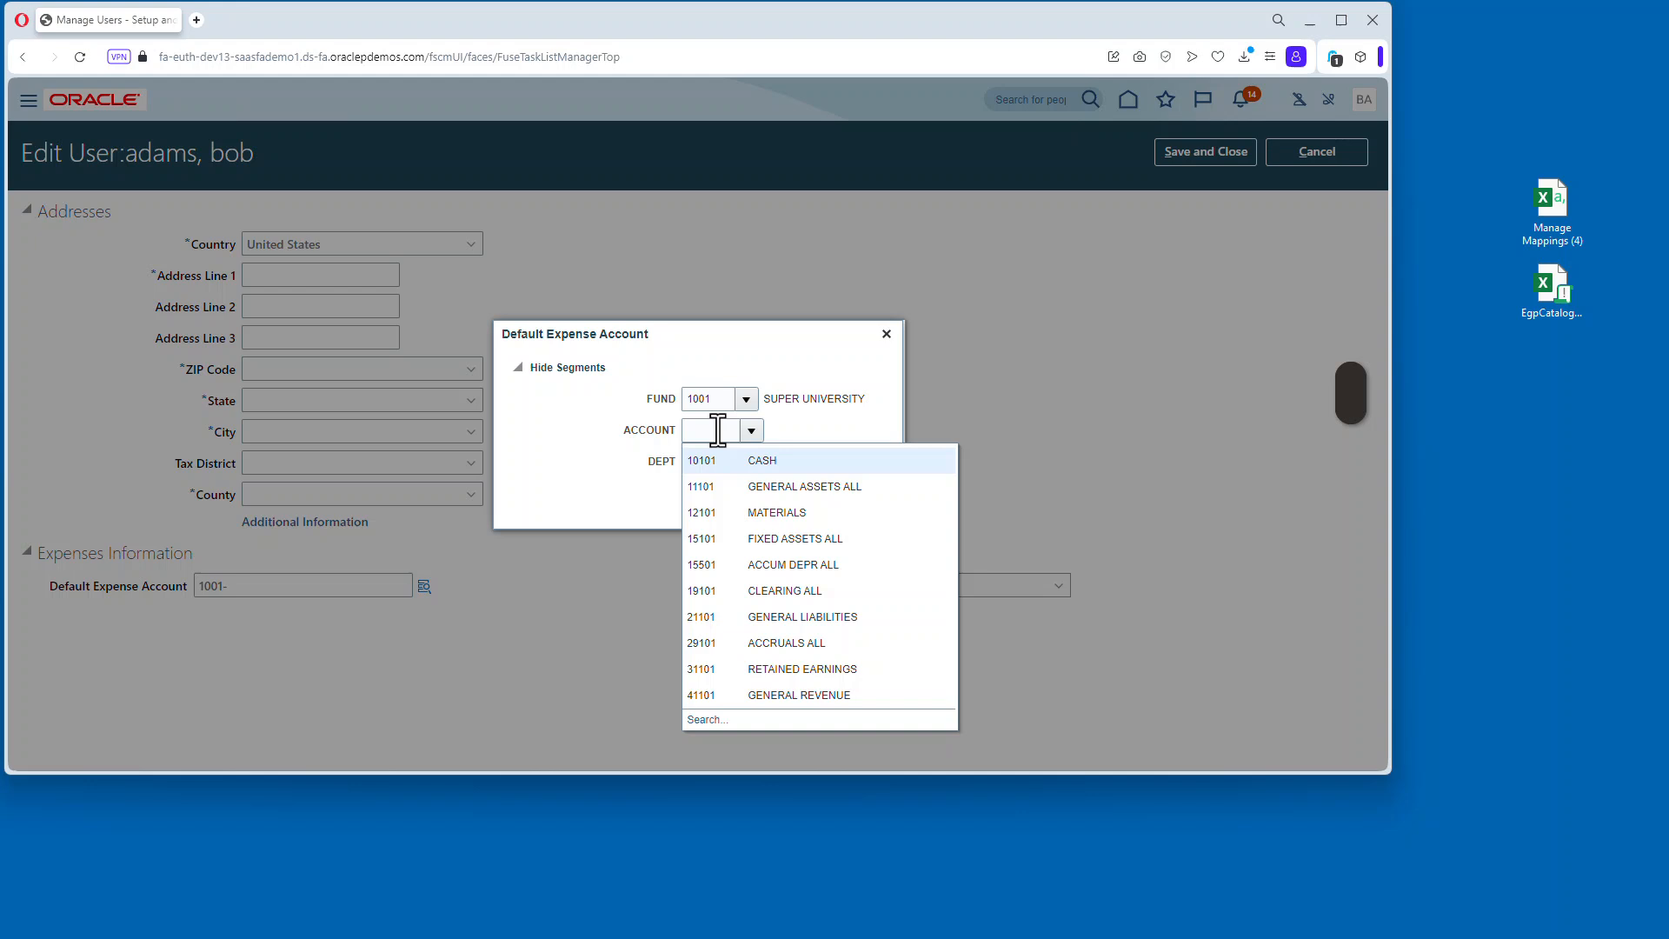
type("7")
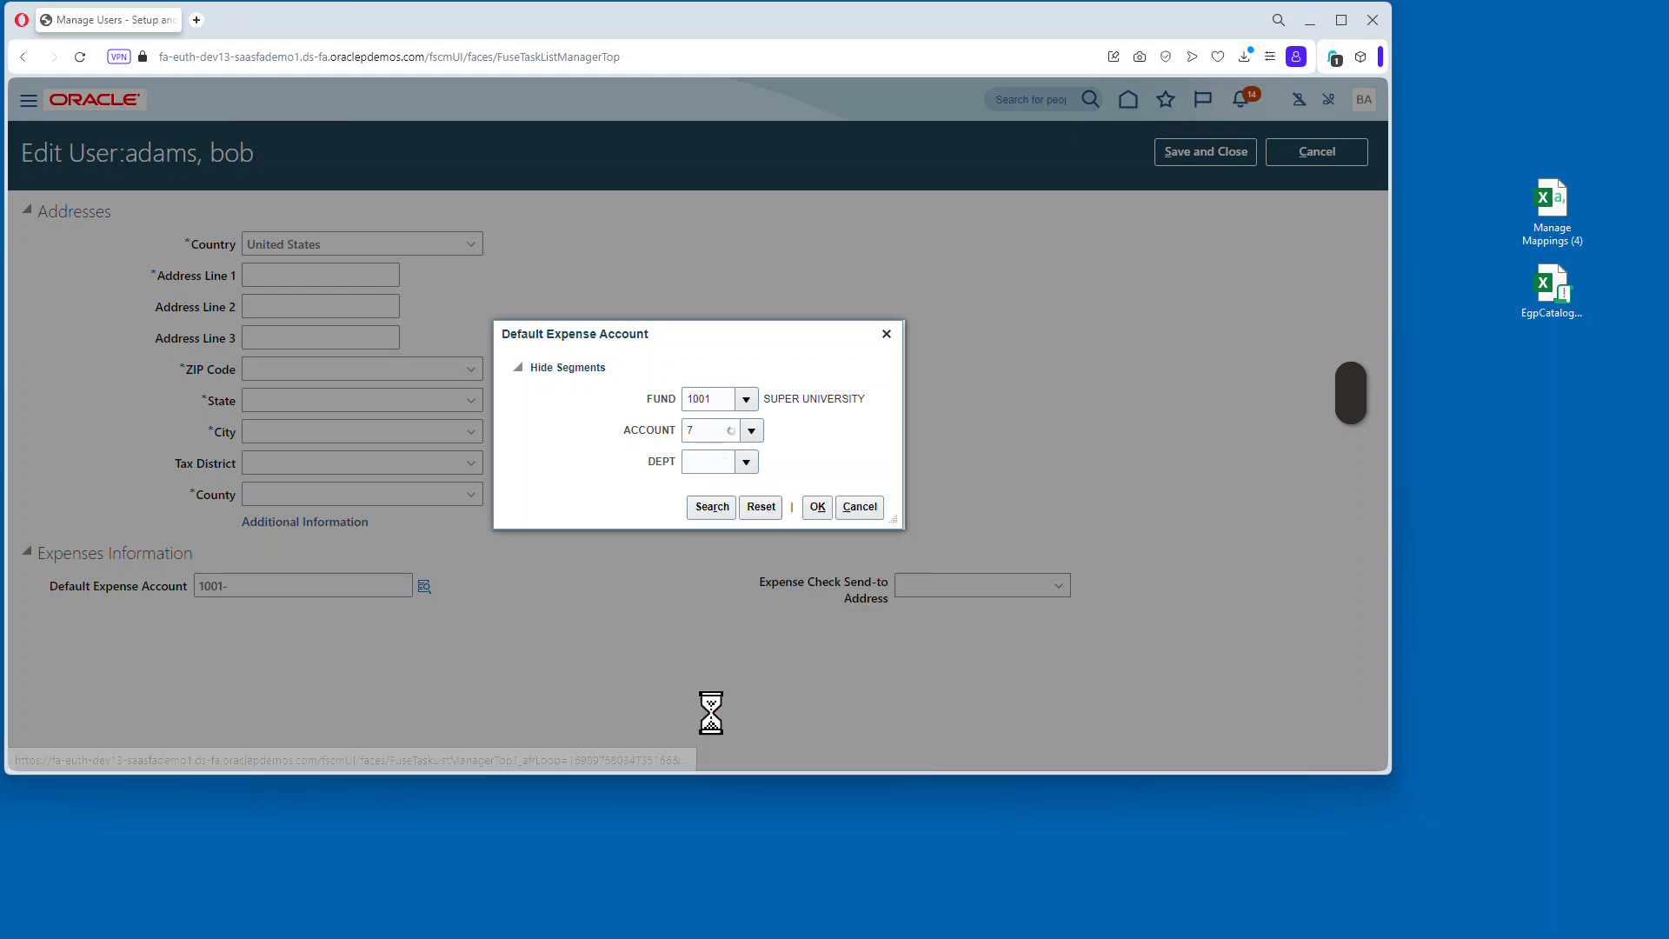
left_click(750, 430)
type("0000")
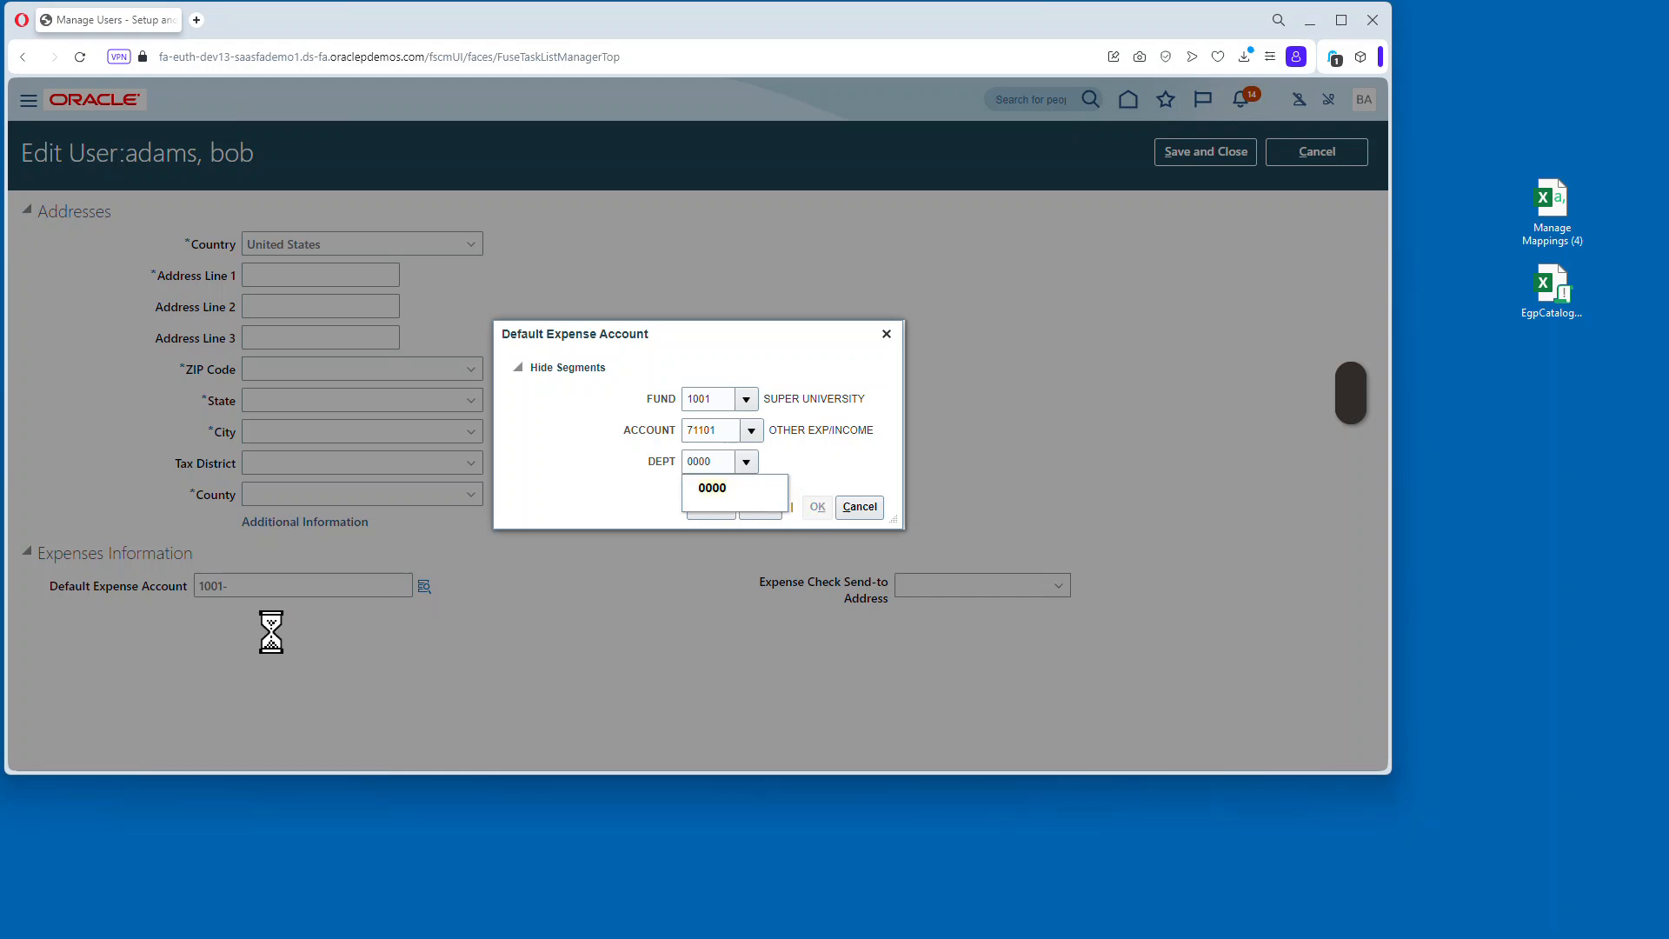
left_click(816, 507)
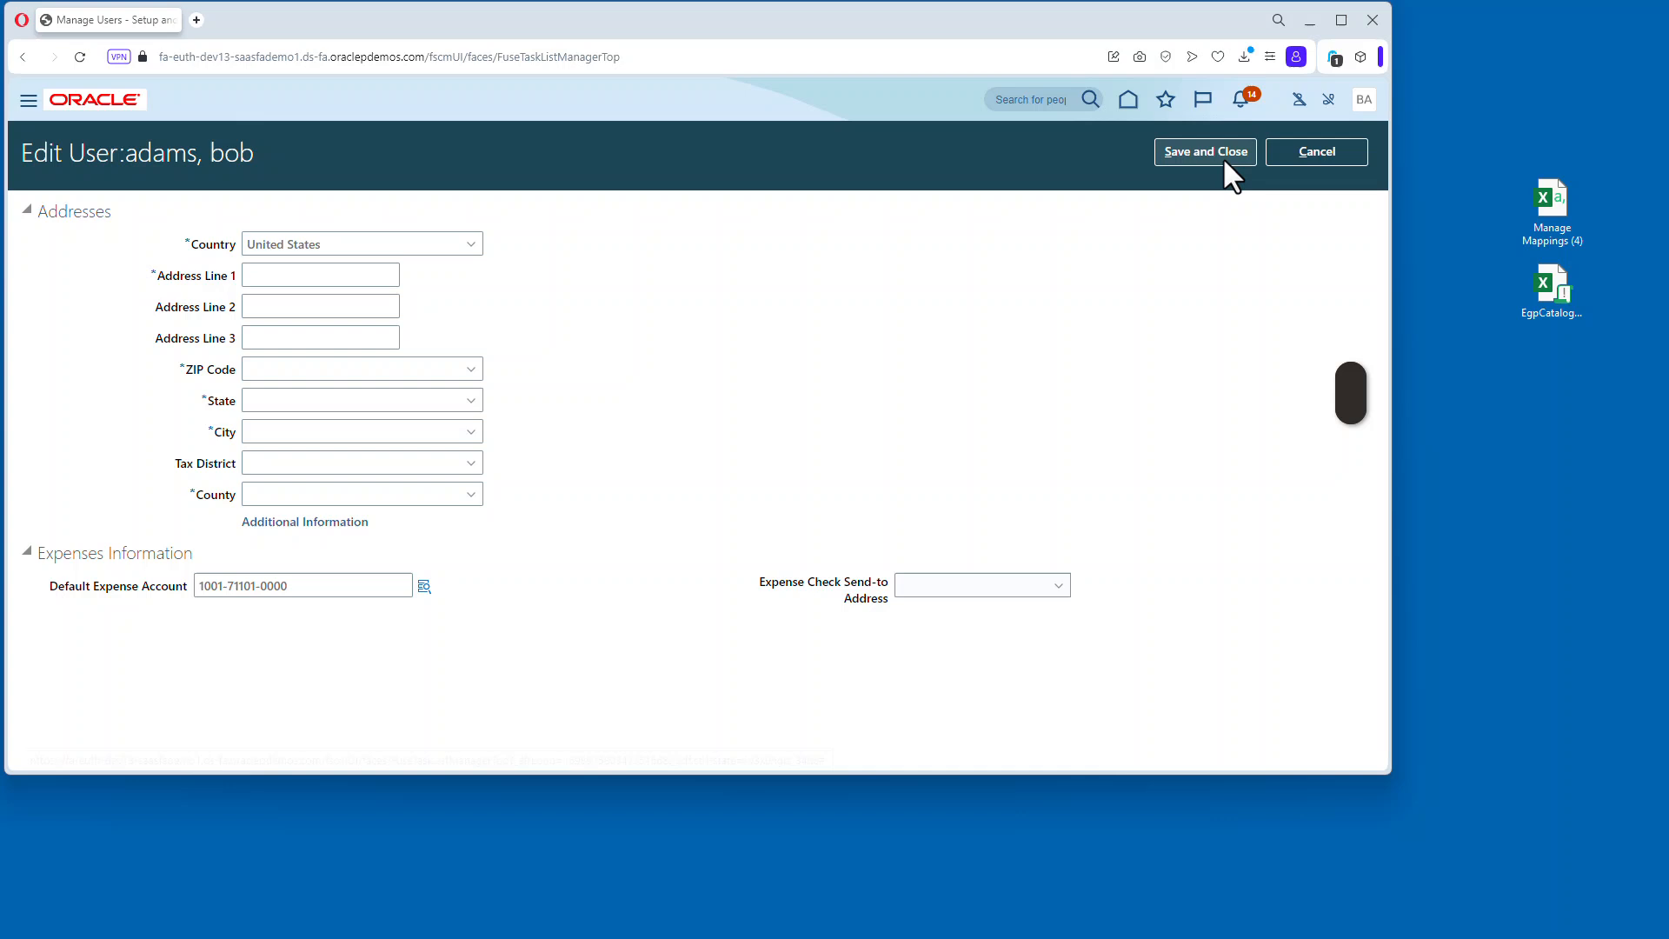
left_click(1204, 151)
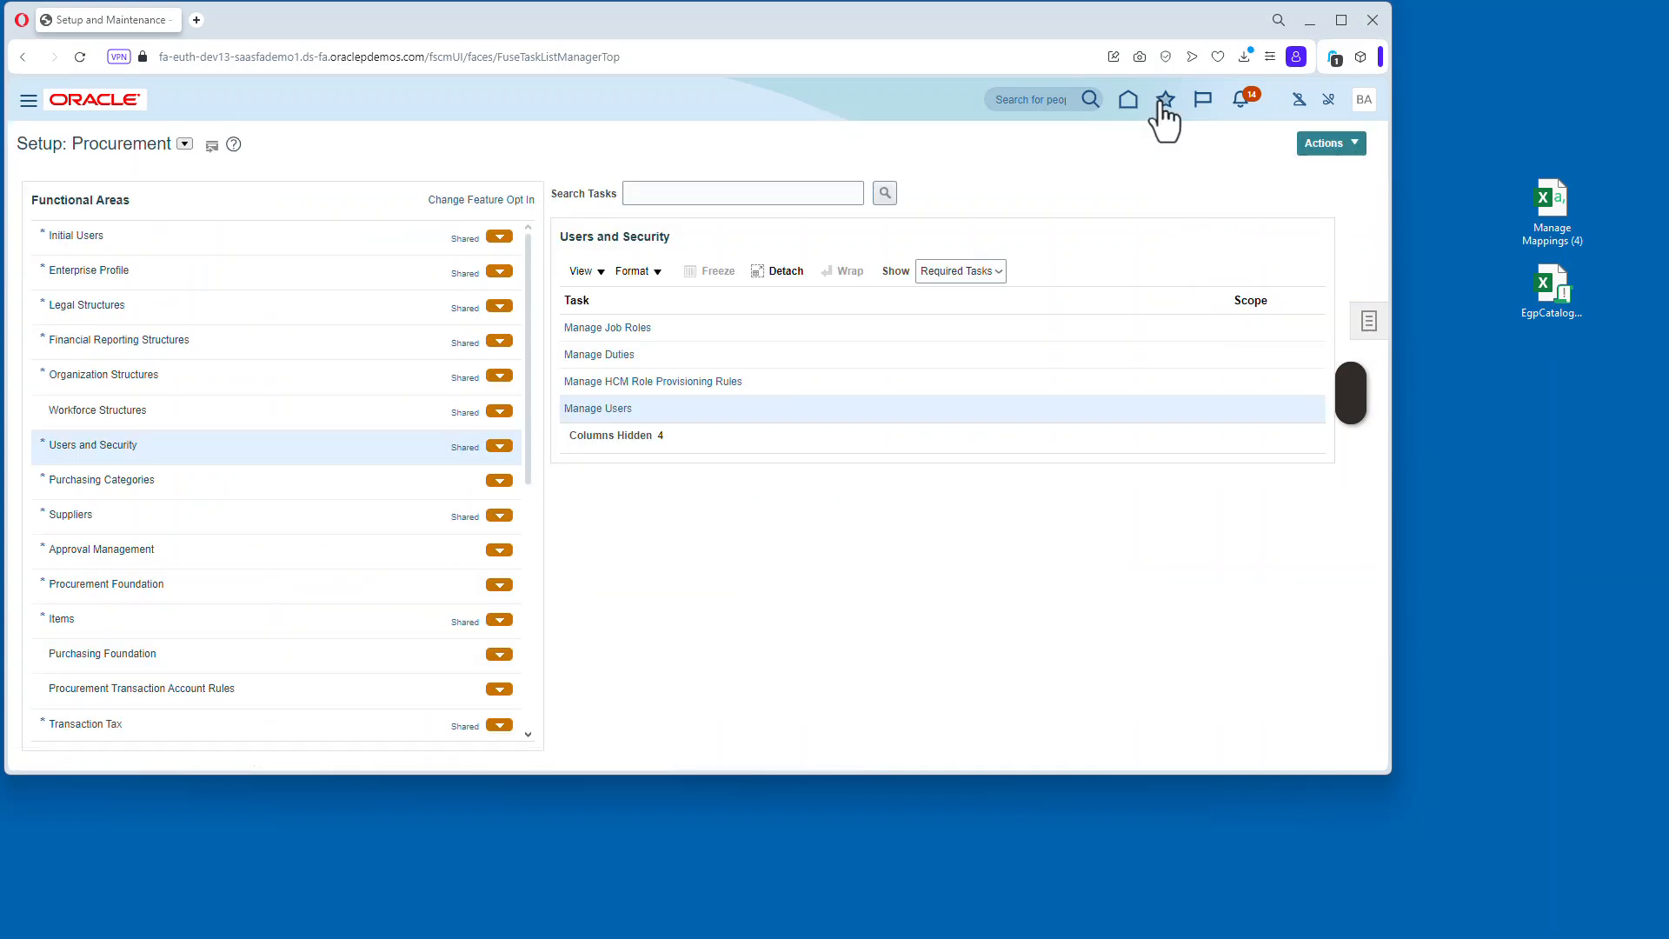
Go from the home page to the Purchase Requisitions work area.
left_click(1127, 98)
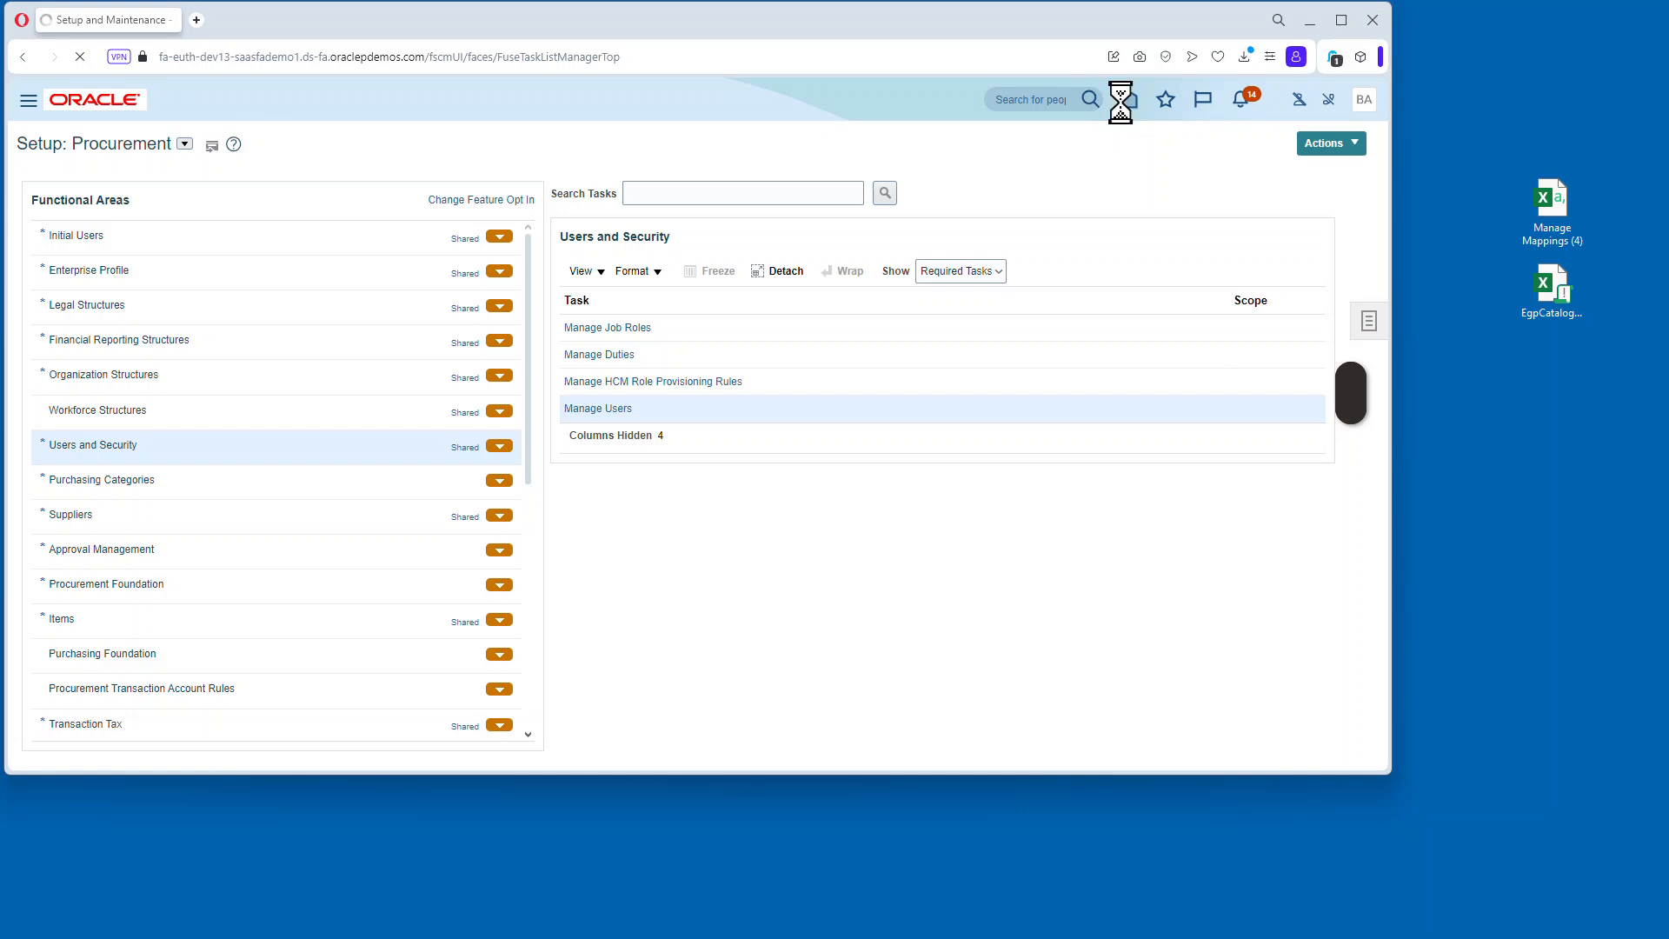
left_click(1114, 99)
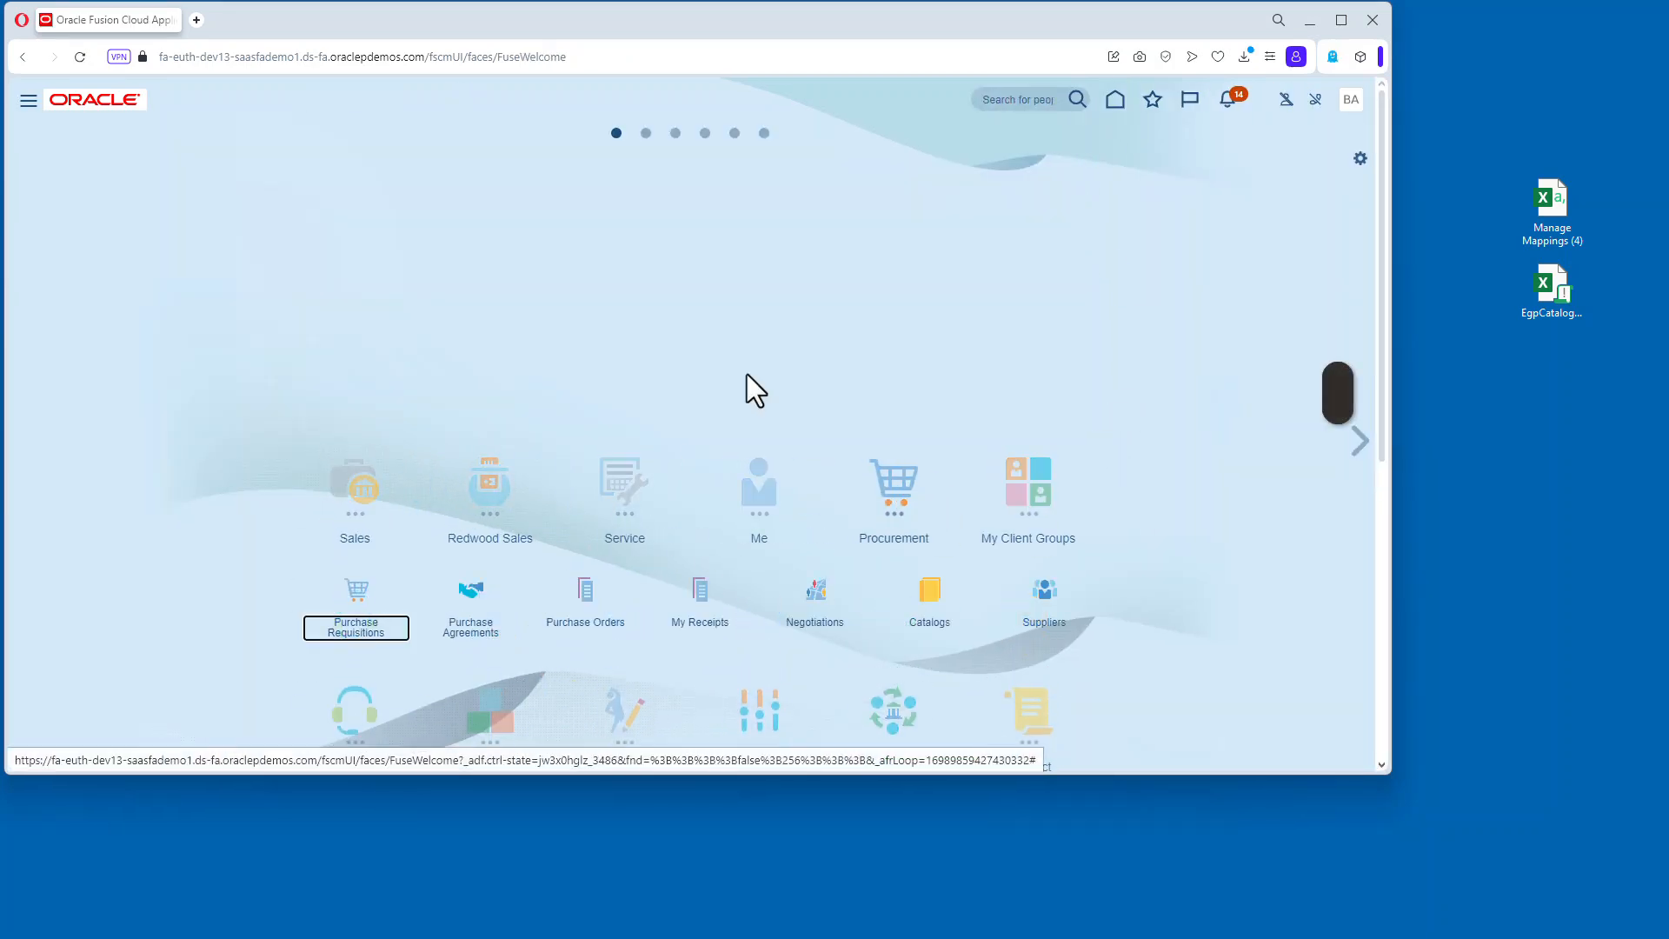
left_click(355, 605)
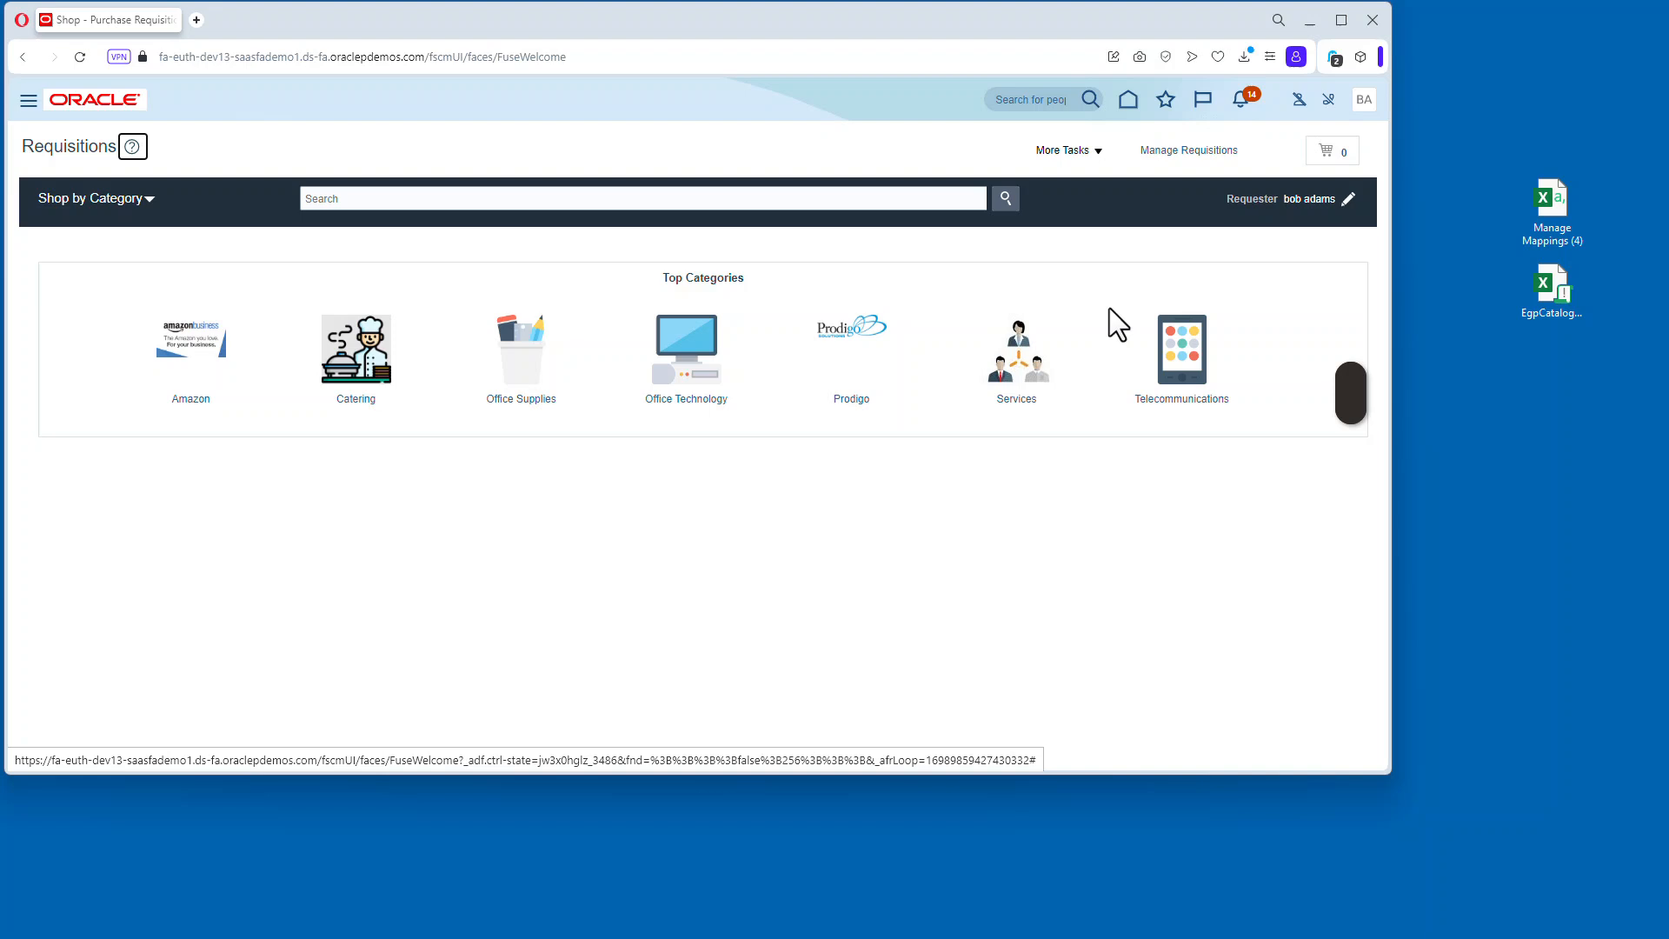
Review requester preferences, add a charge account row, then cancel without saving.
left_click(1067, 148)
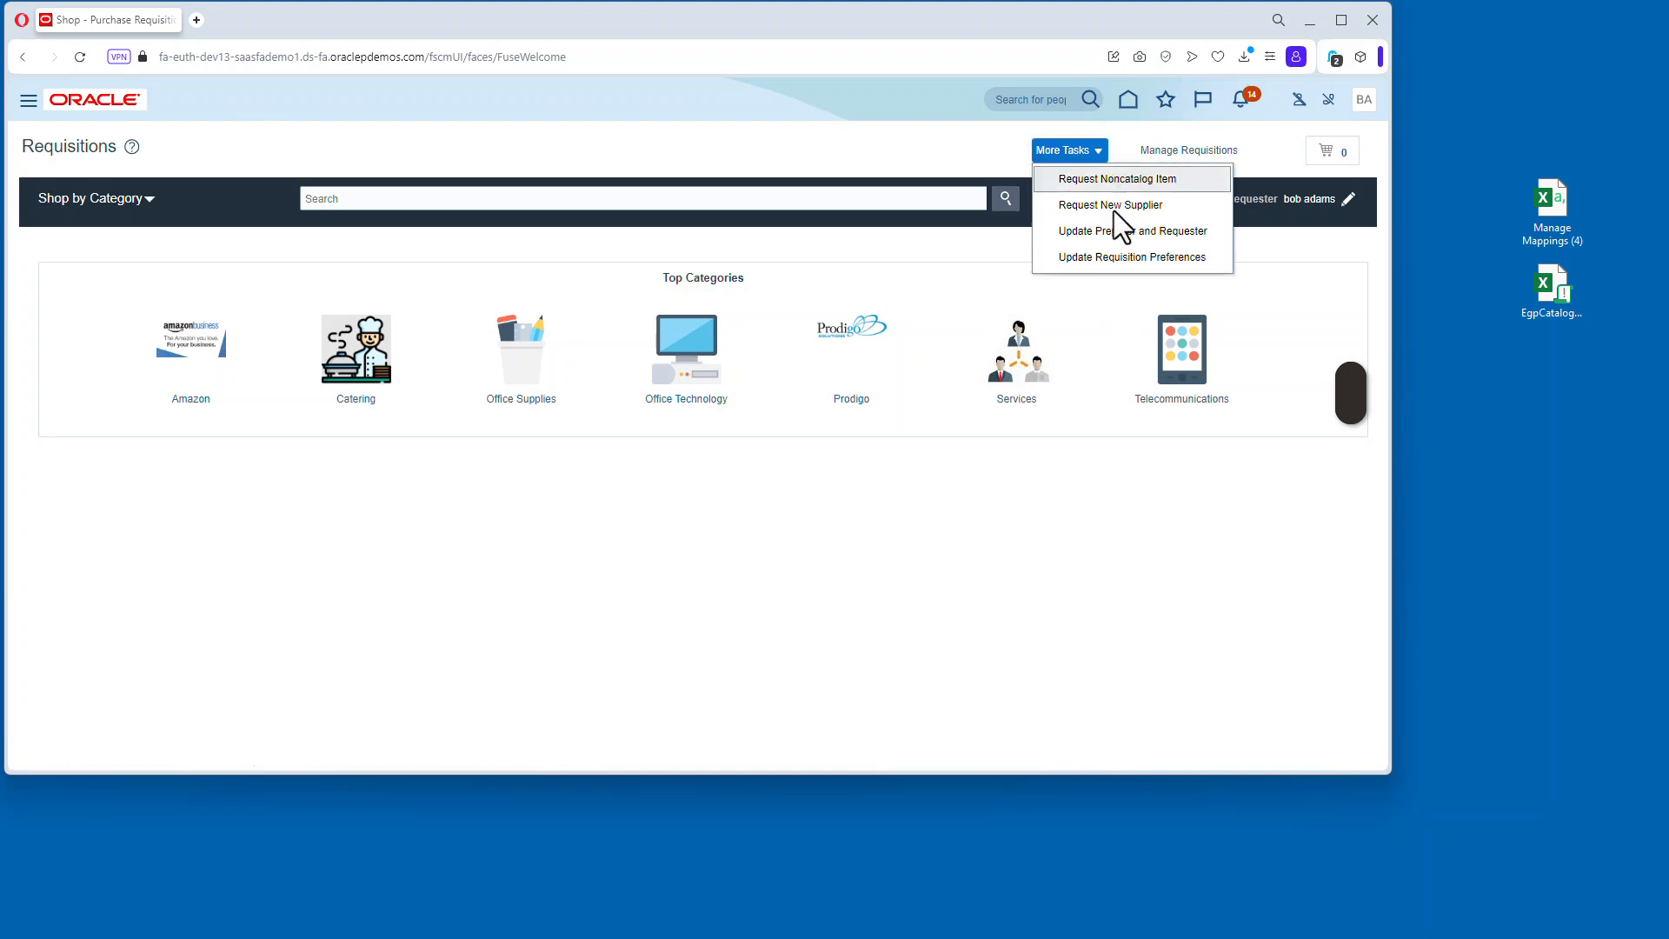
left_click(1131, 231)
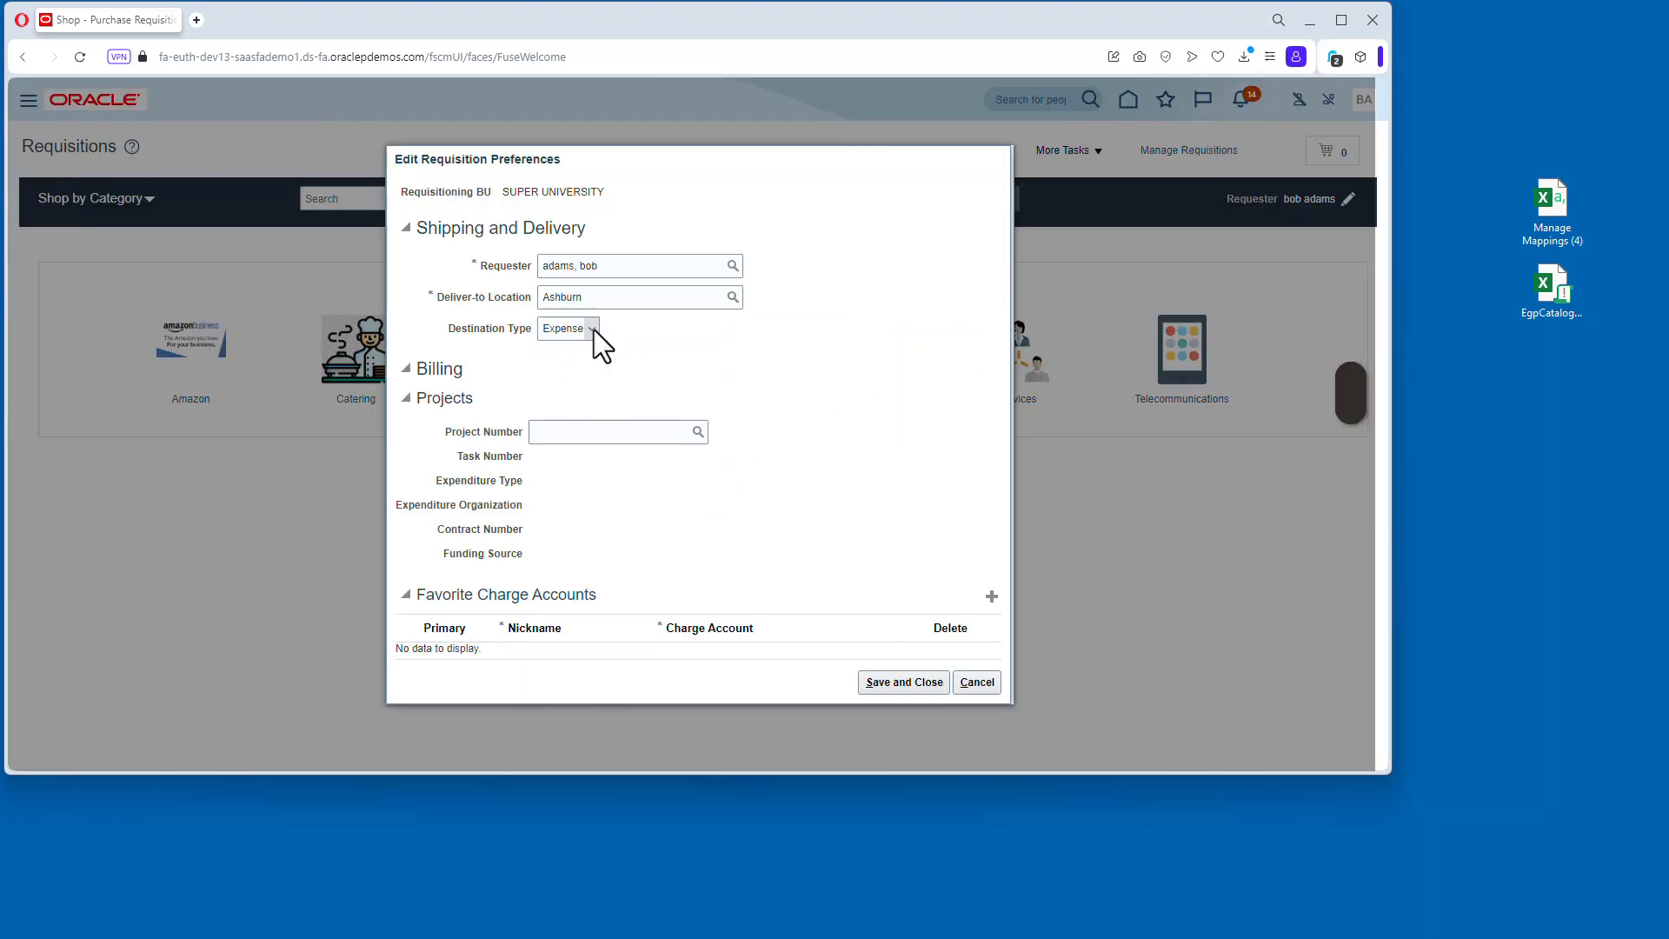
mouse_move(583, 594)
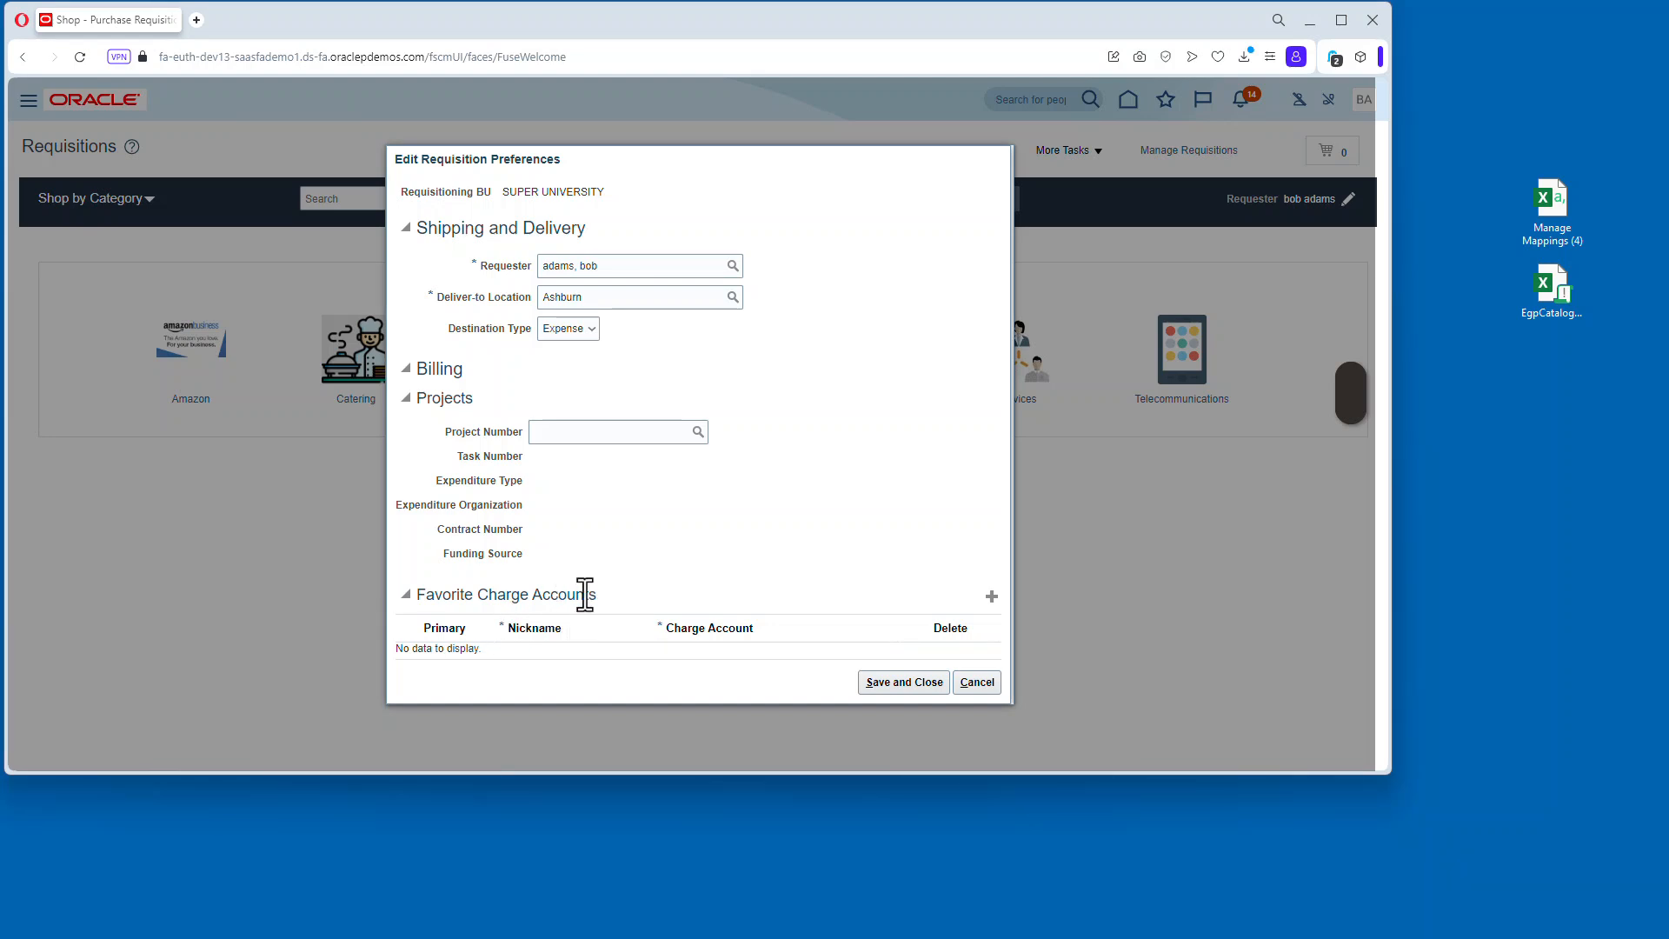
left_click(991, 583)
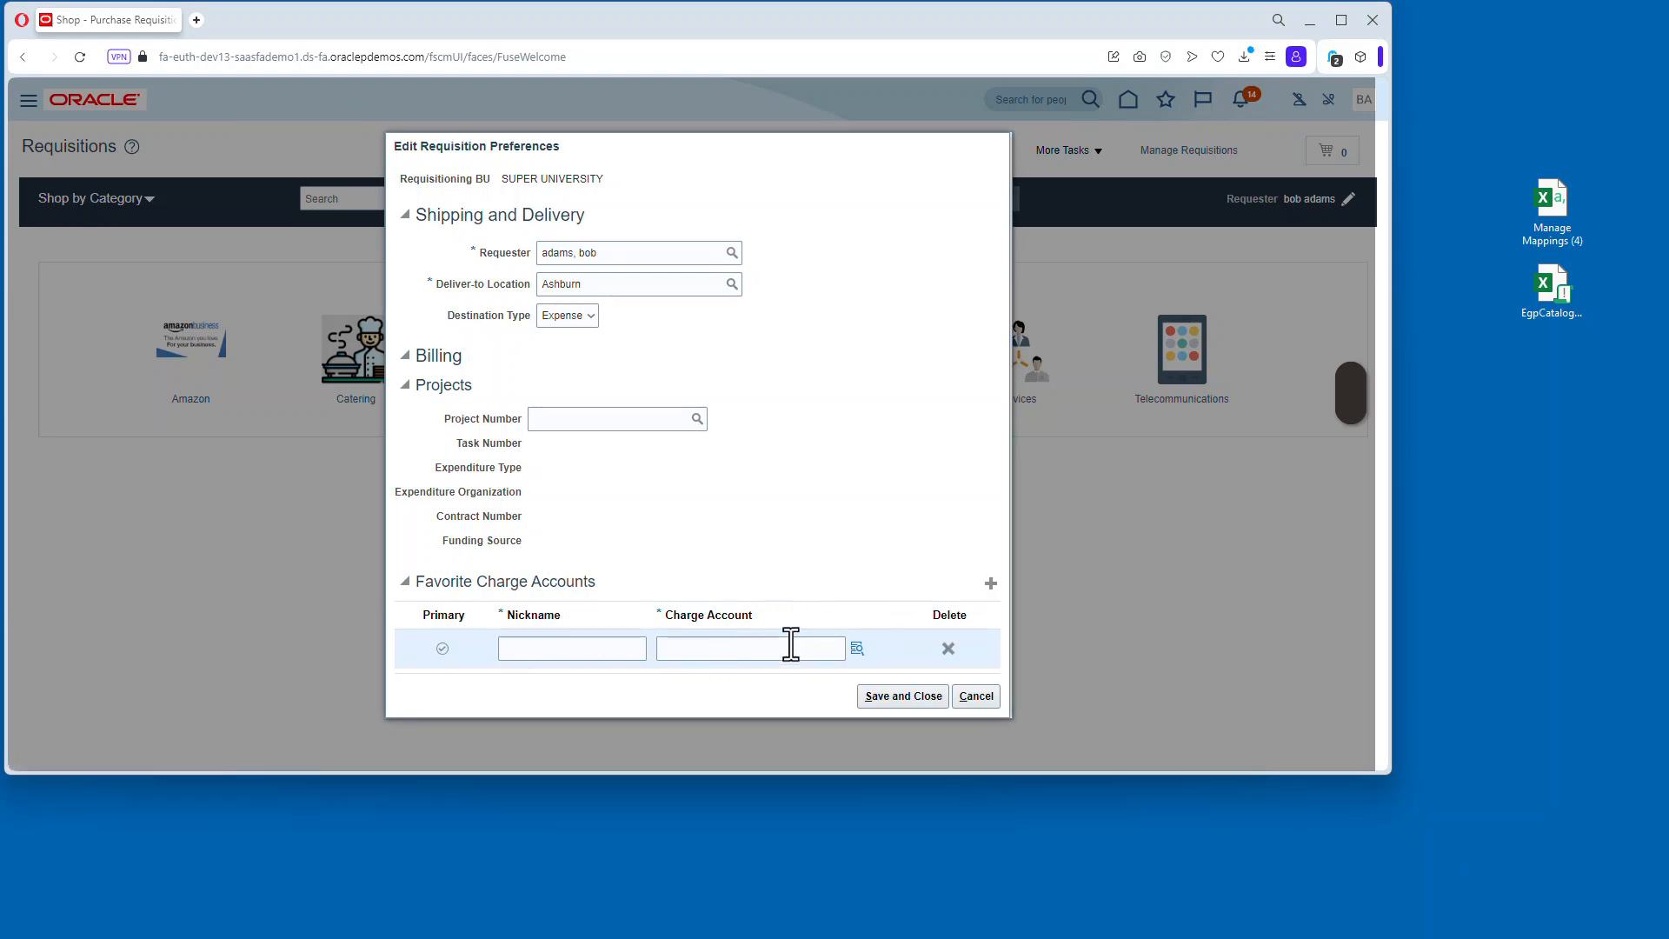
mouse_move(973, 696)
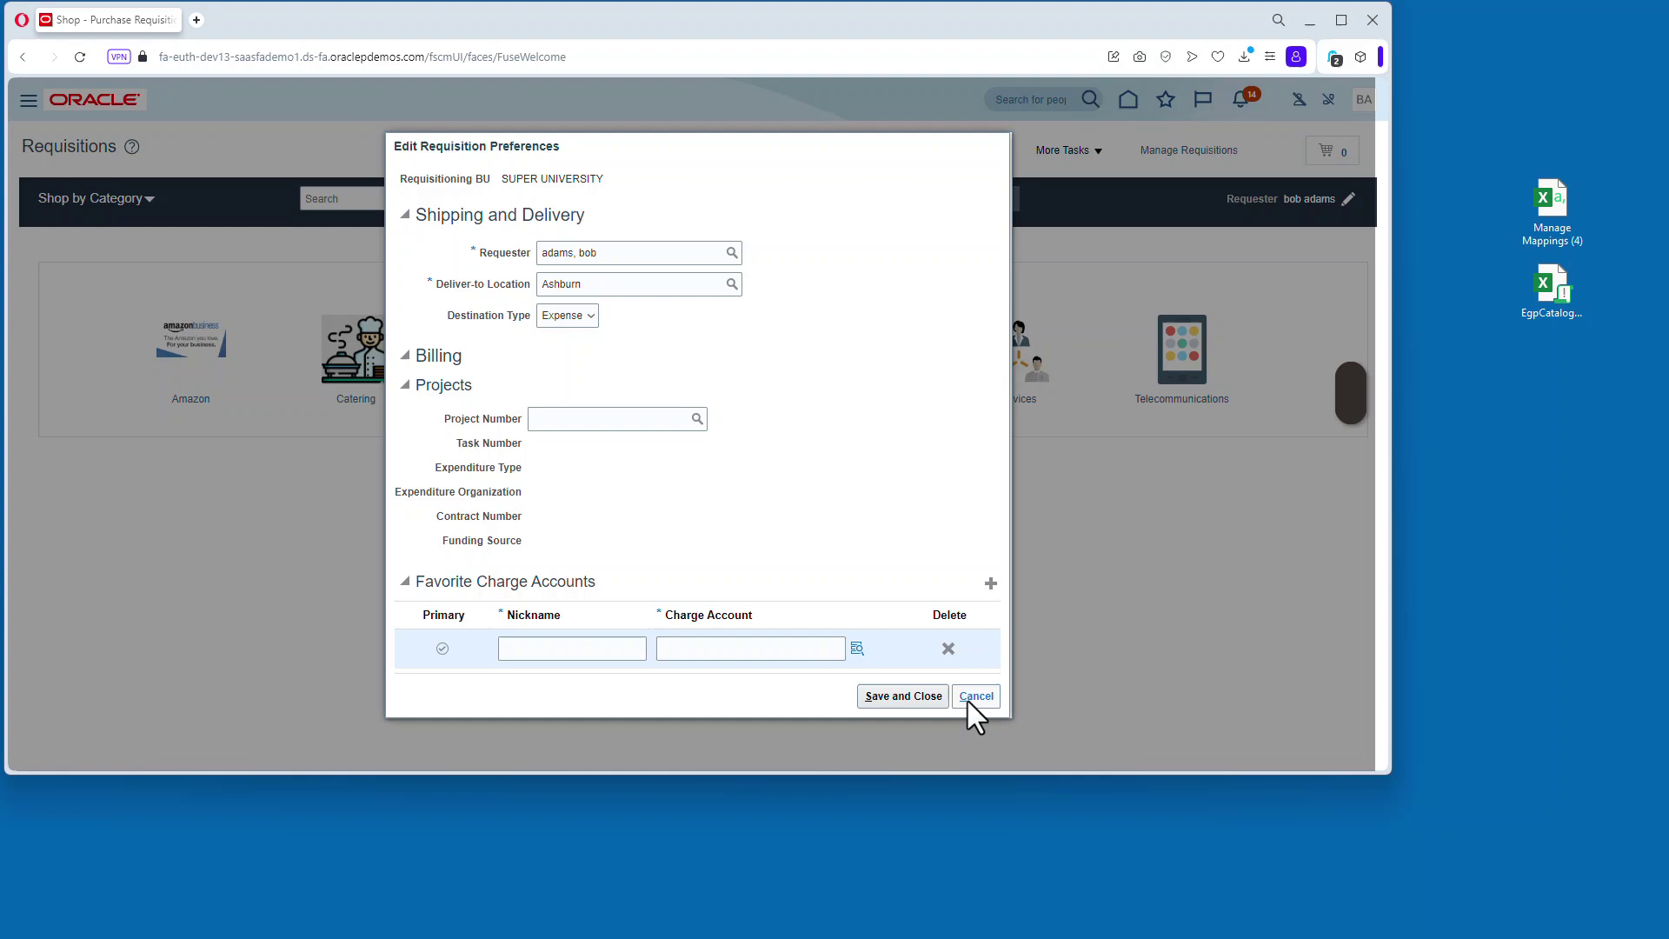
left_click(974, 696)
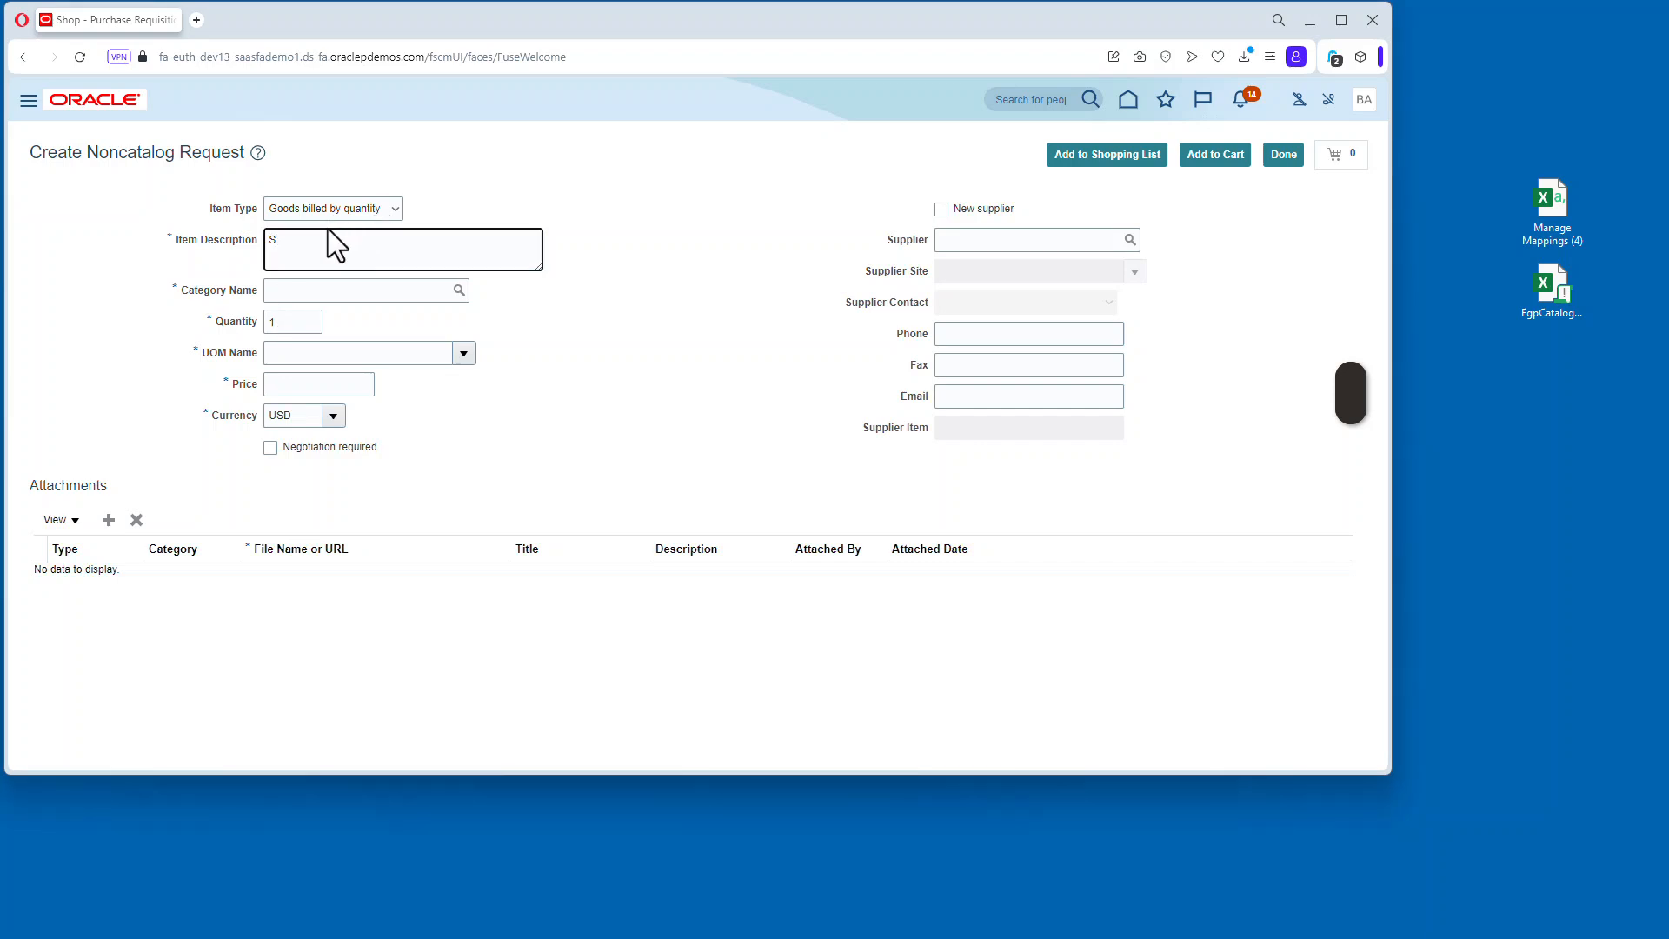
Describe the noncatalog item as 'Something Super' and assign it category SU-MRO.
type("Something Super")
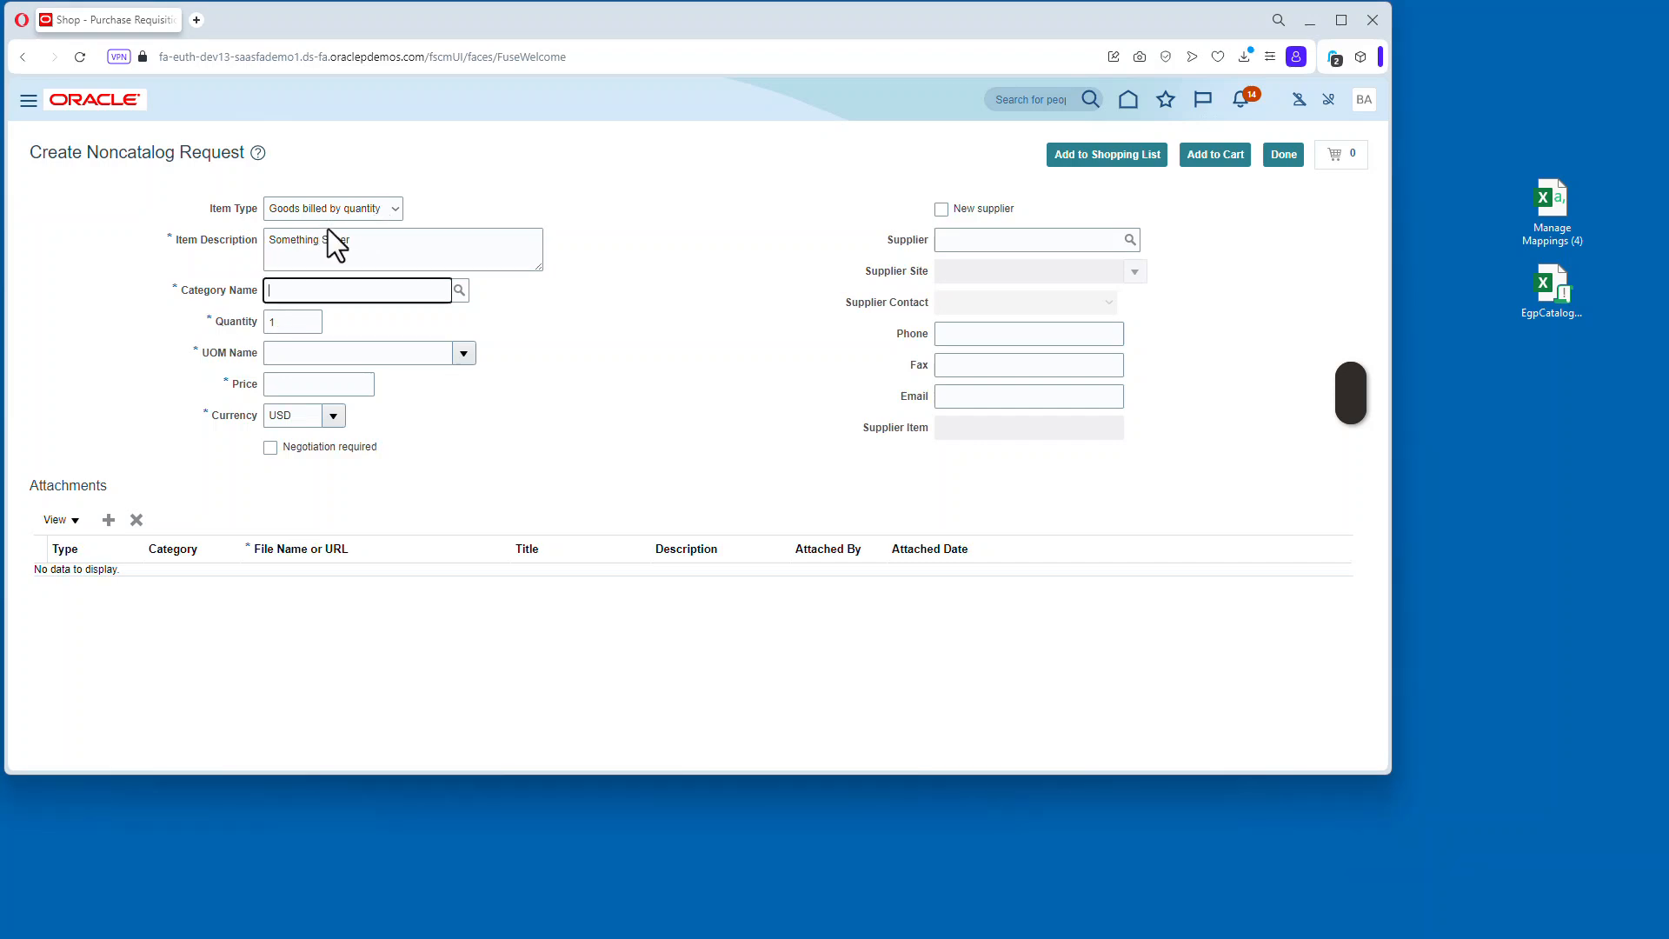
left_click(458, 289)
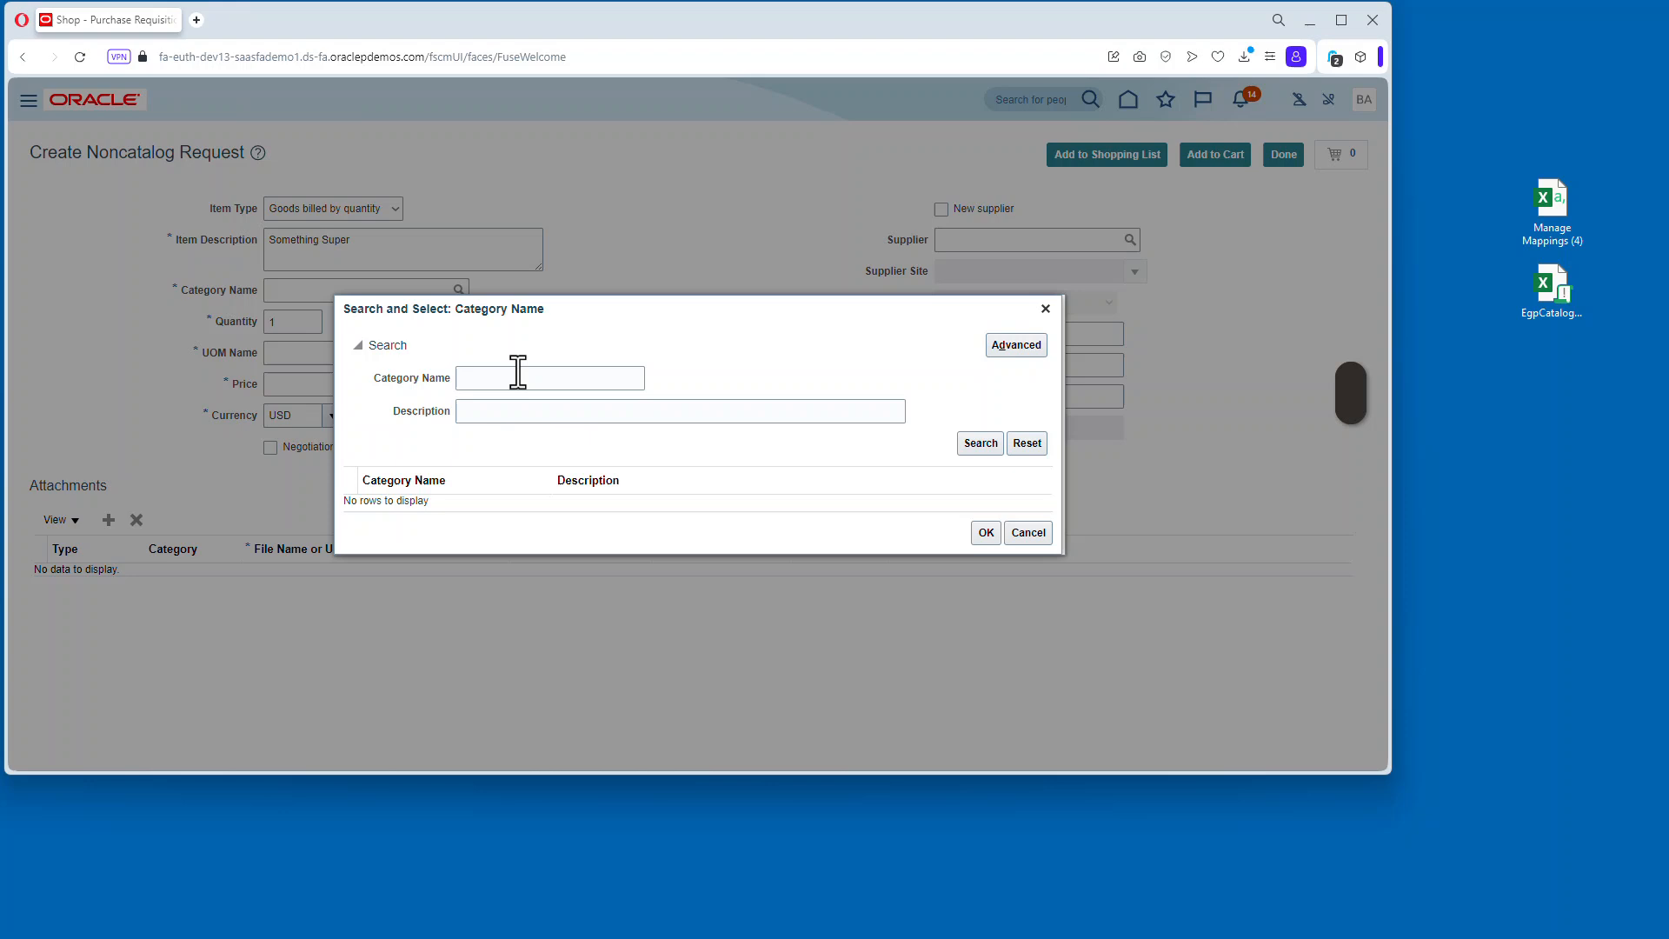
type("su.m")
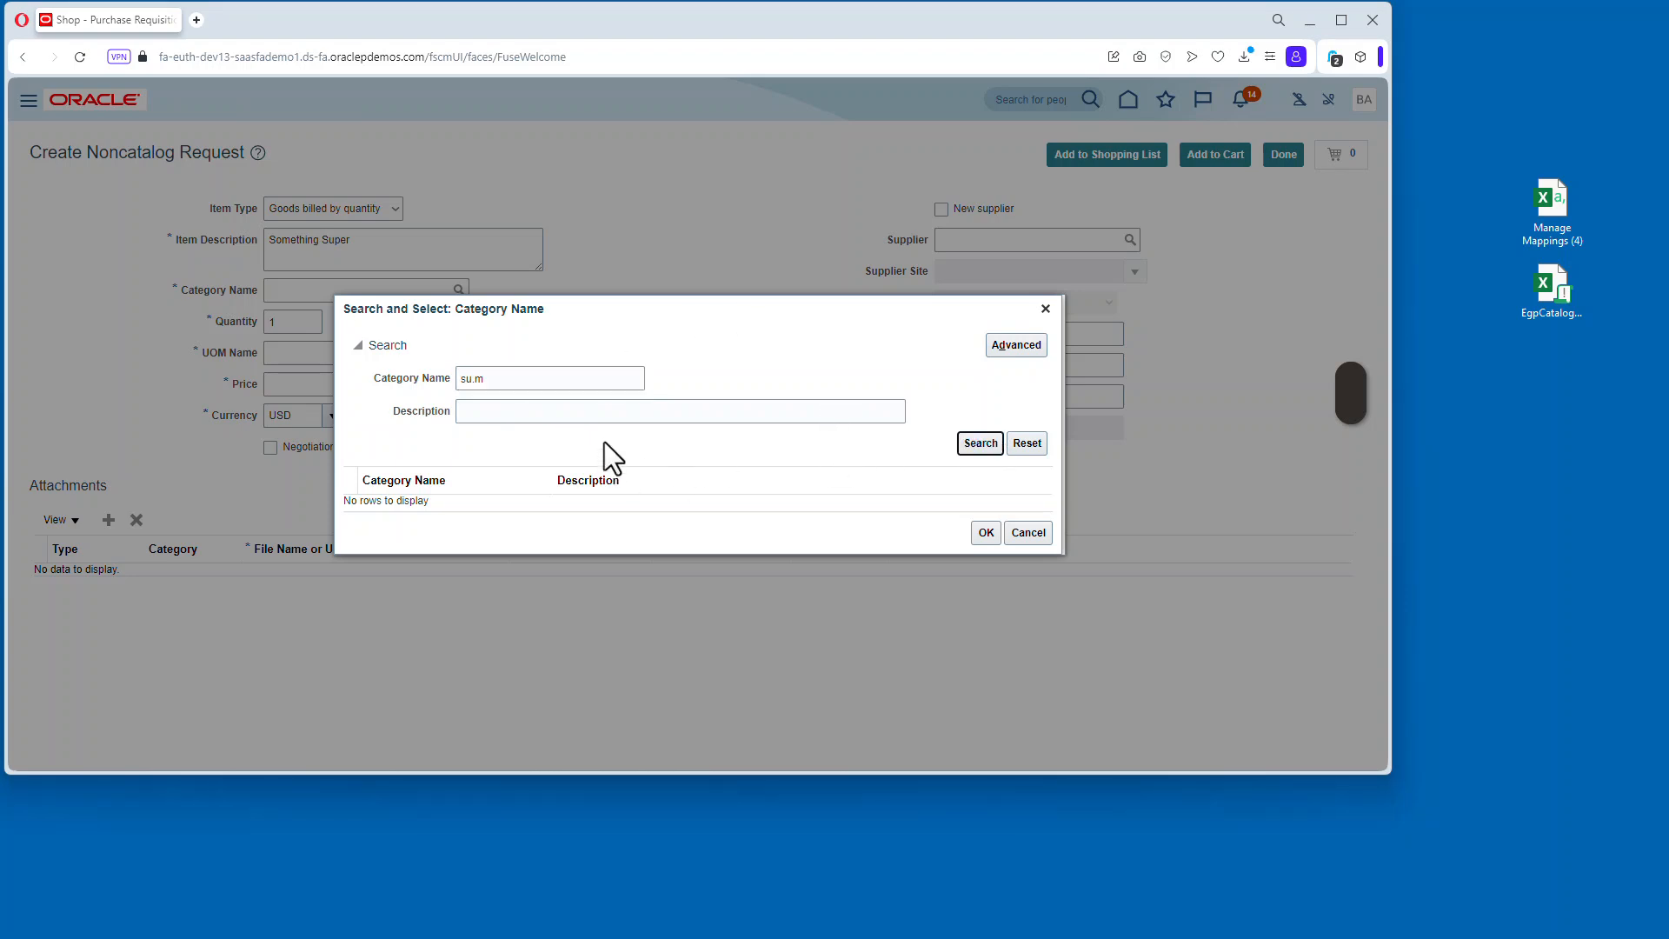
triple_click(549, 378)
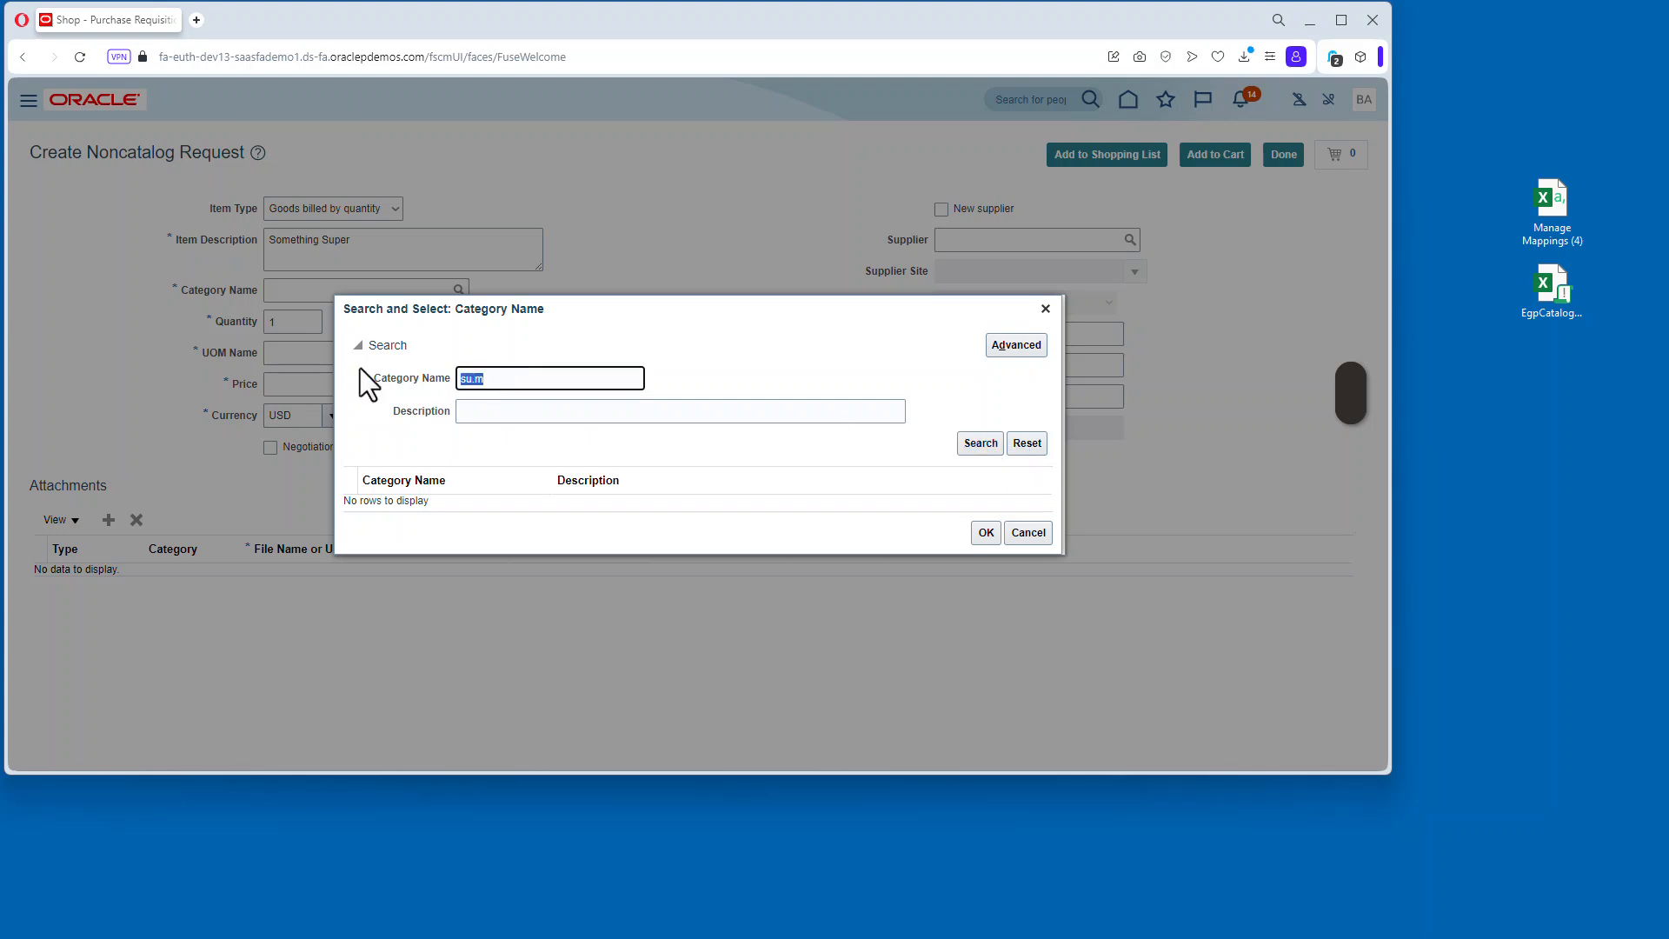
type("SU")
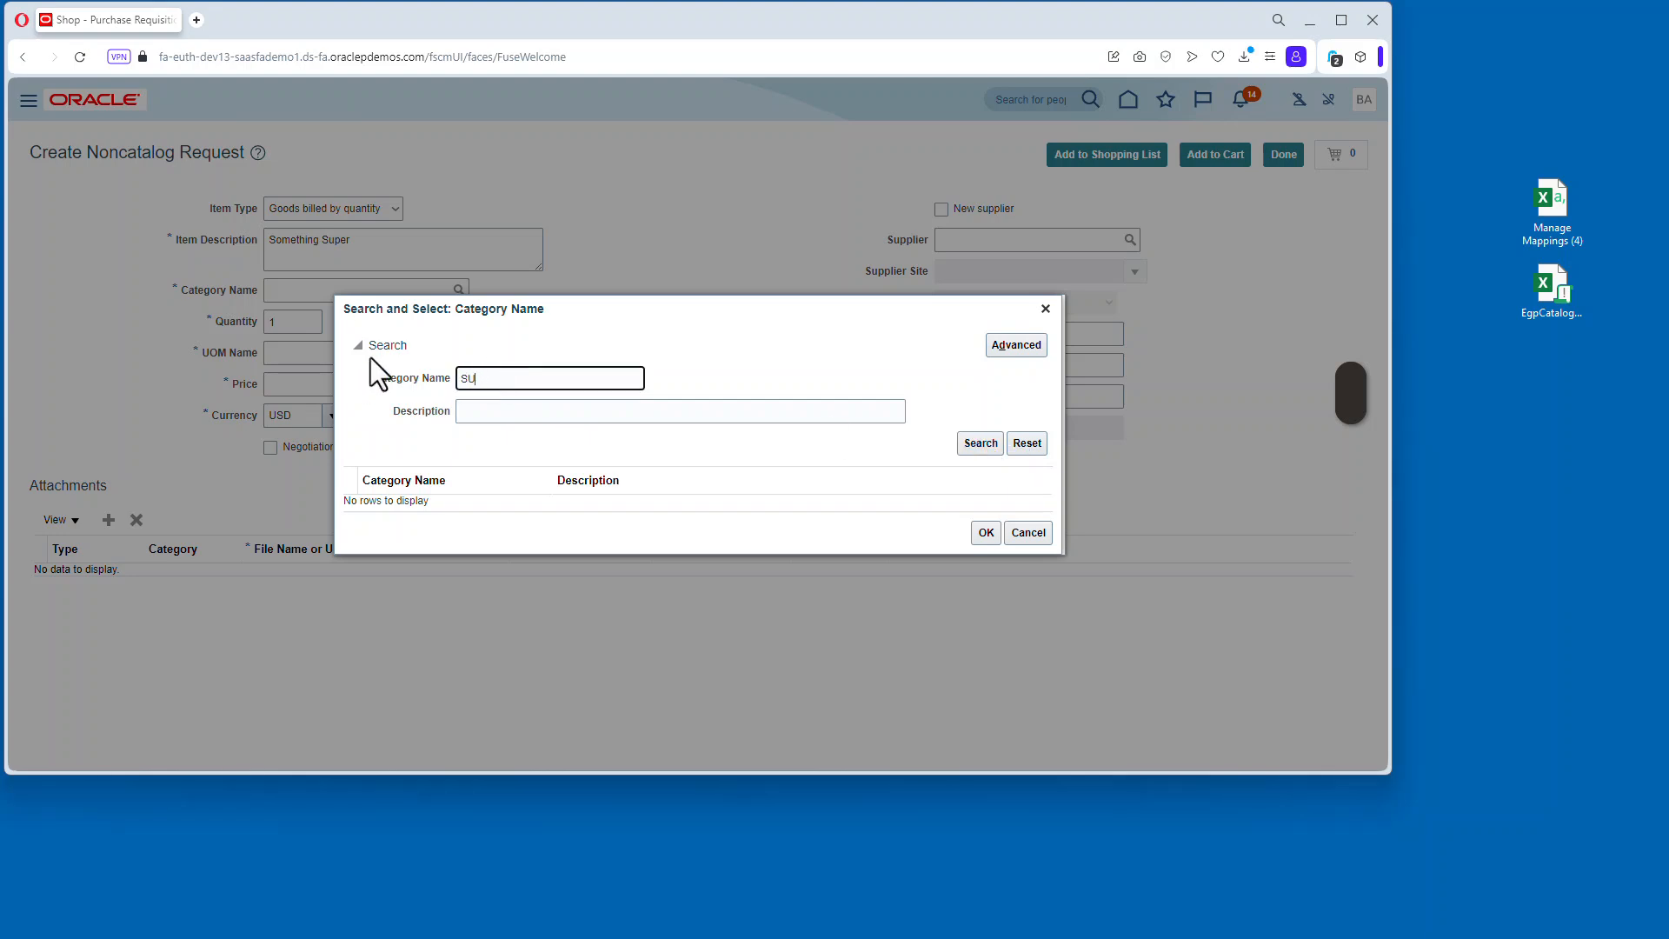
type("-M")
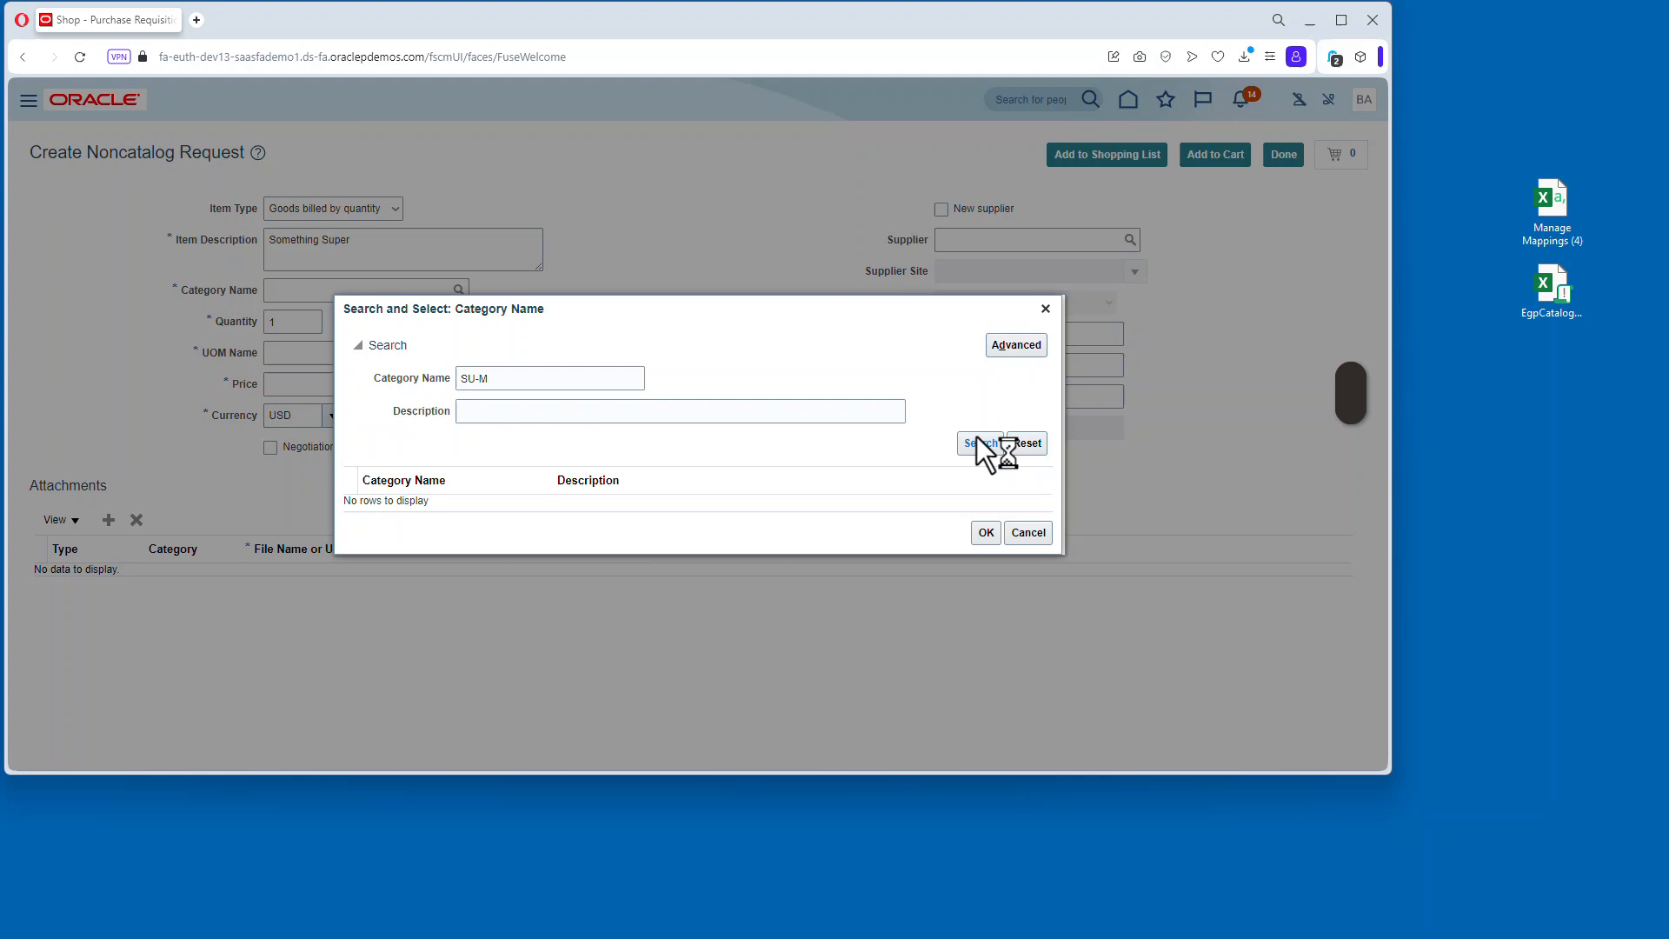
left_click(978, 444)
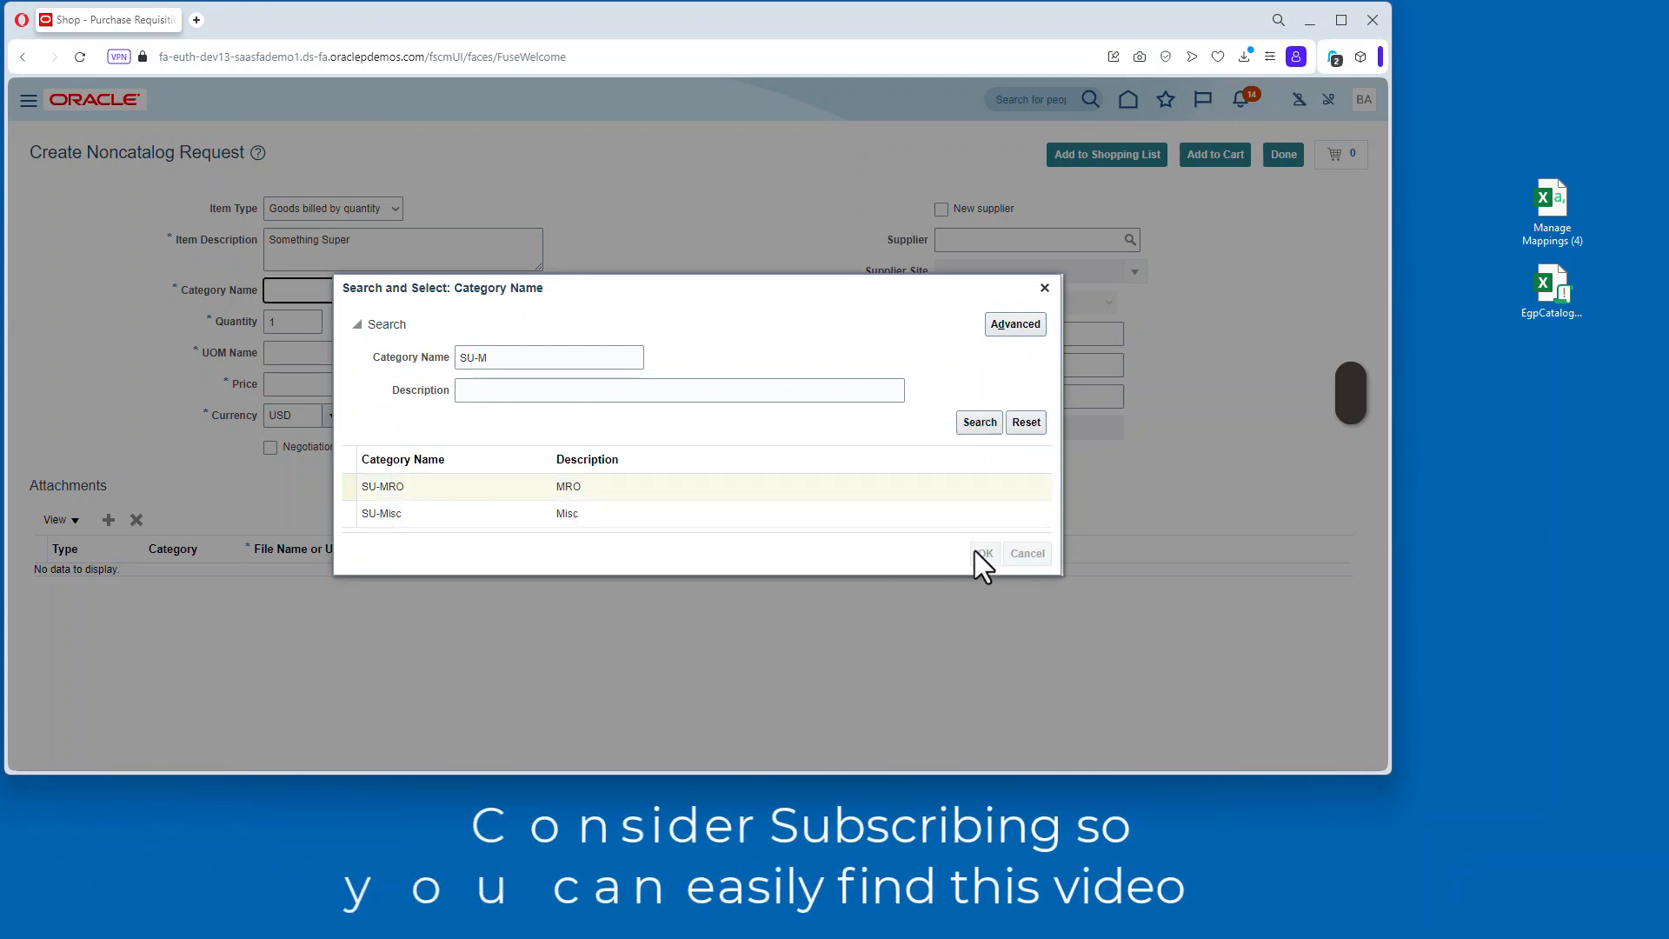
left_click(982, 553)
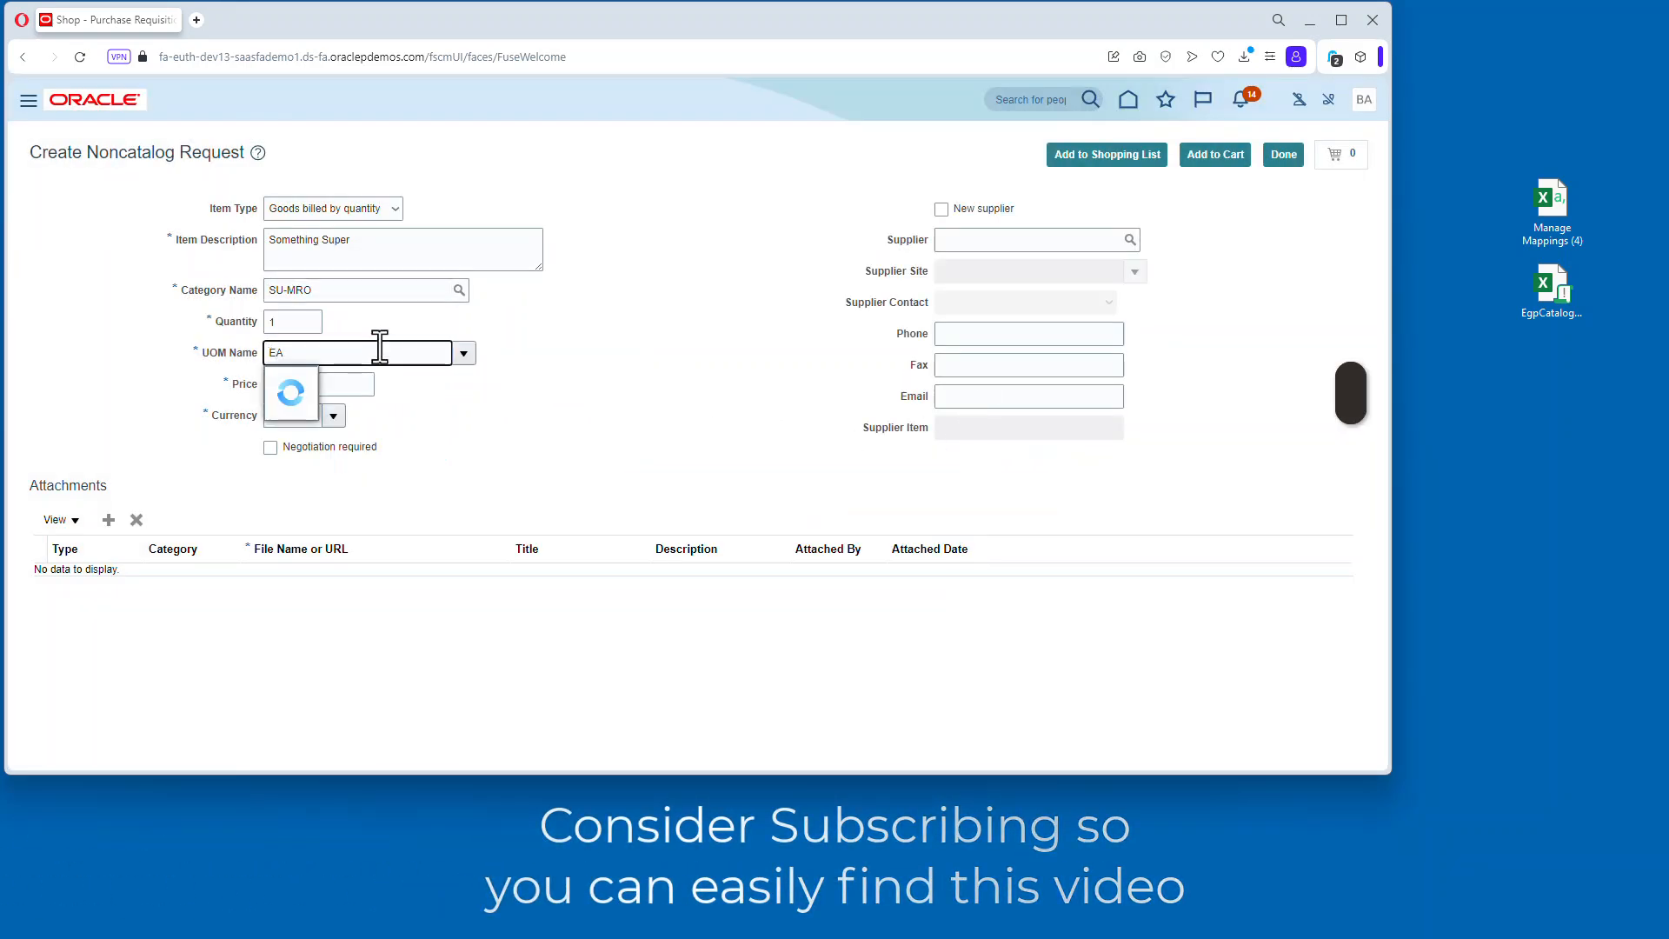
Price the item at 1200 from Super Supplier and add it to the cart.
type("1200")
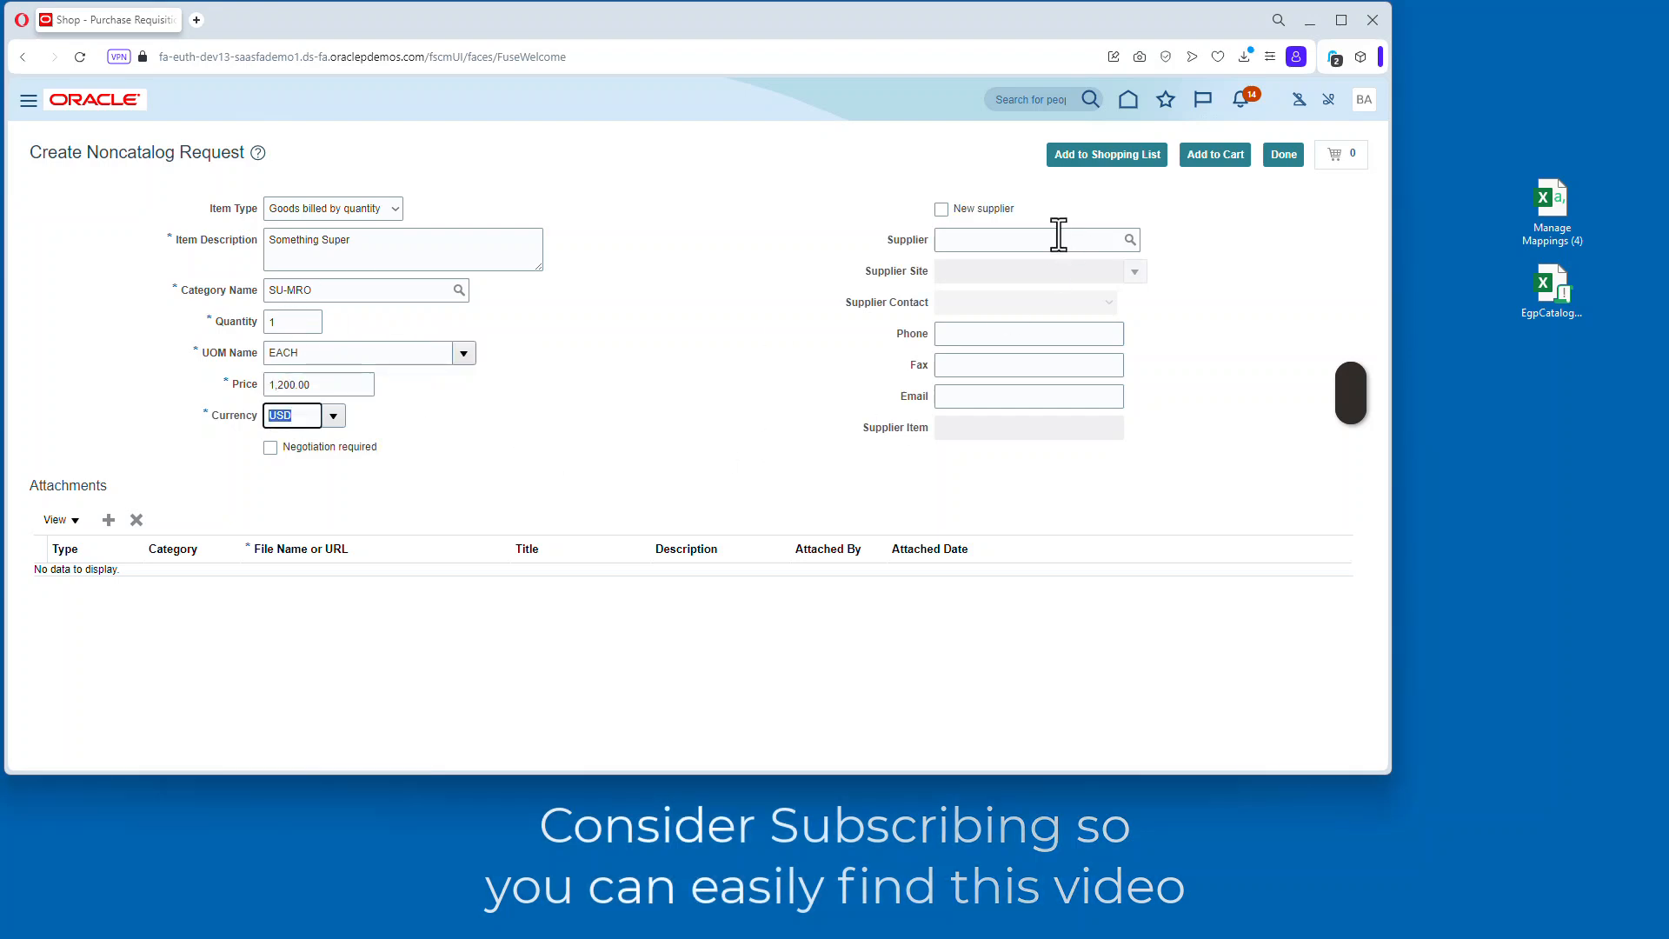
type("Super Supplier")
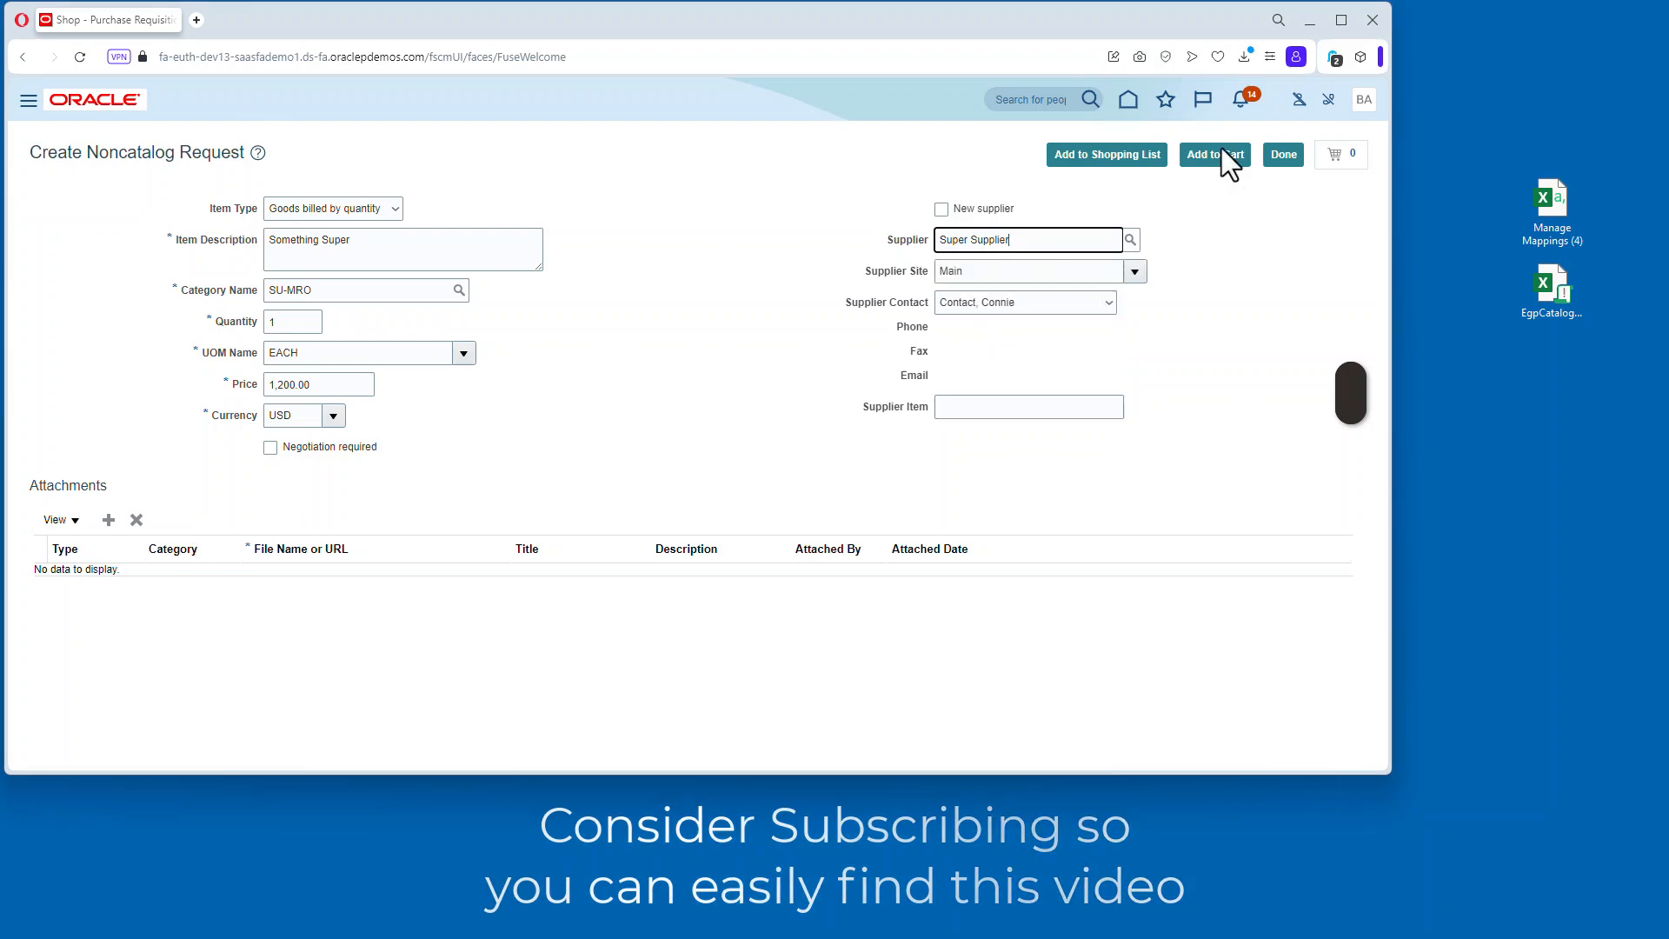
left_click(1214, 155)
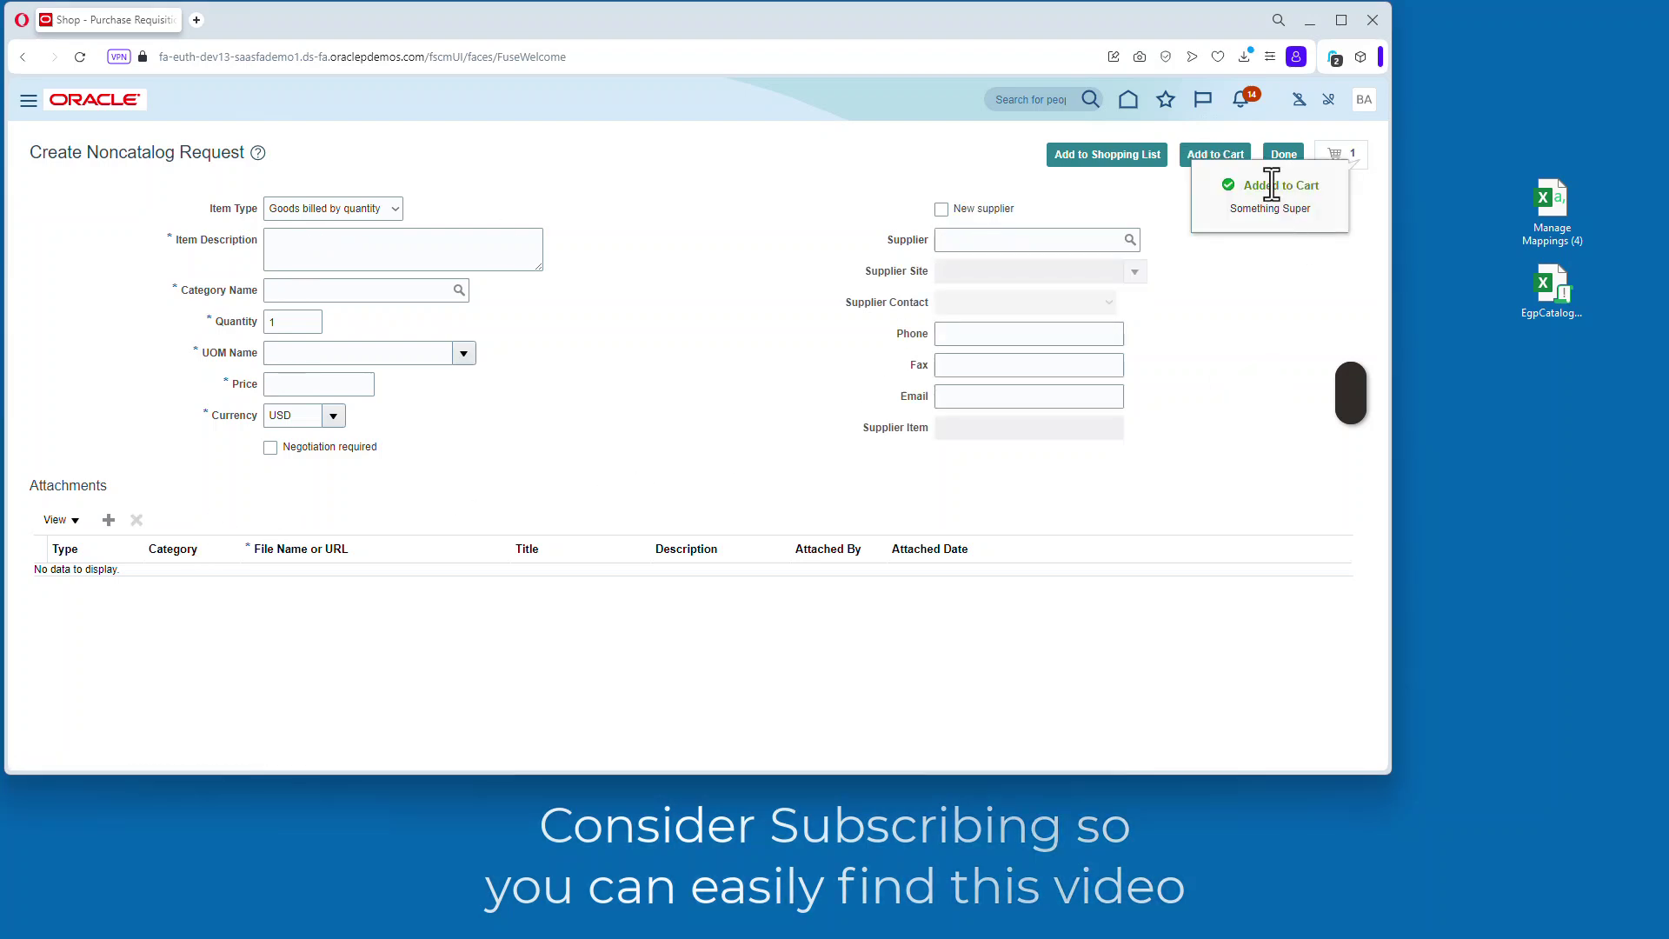
mouse_move(1342, 162)
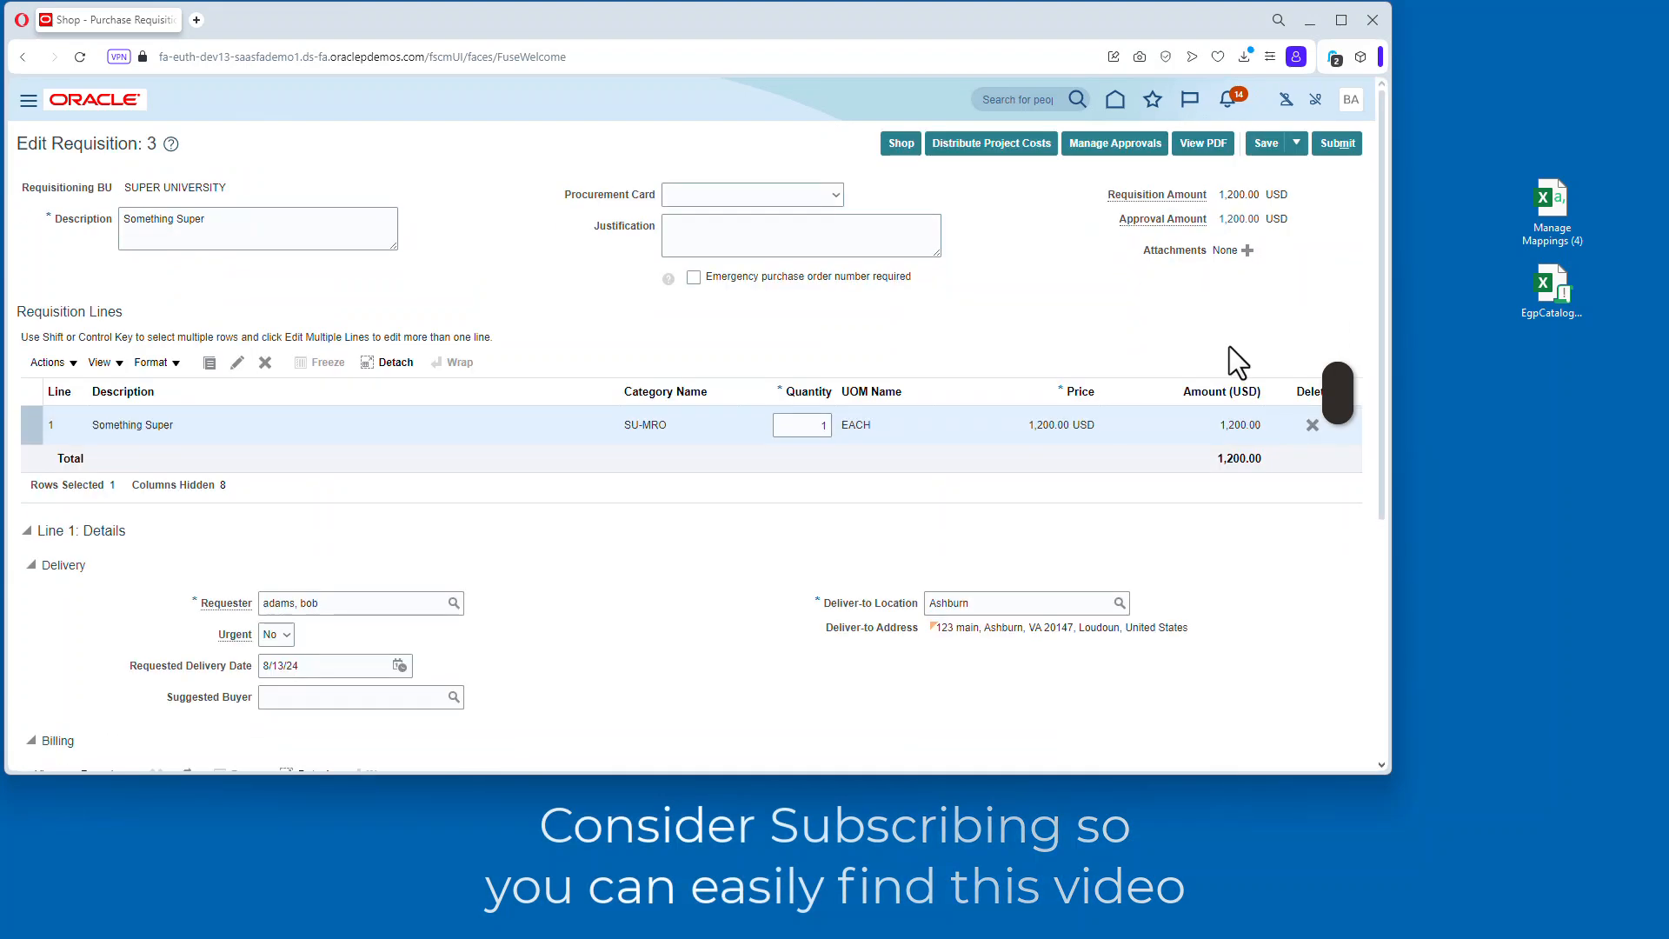
scroll("down", 3)
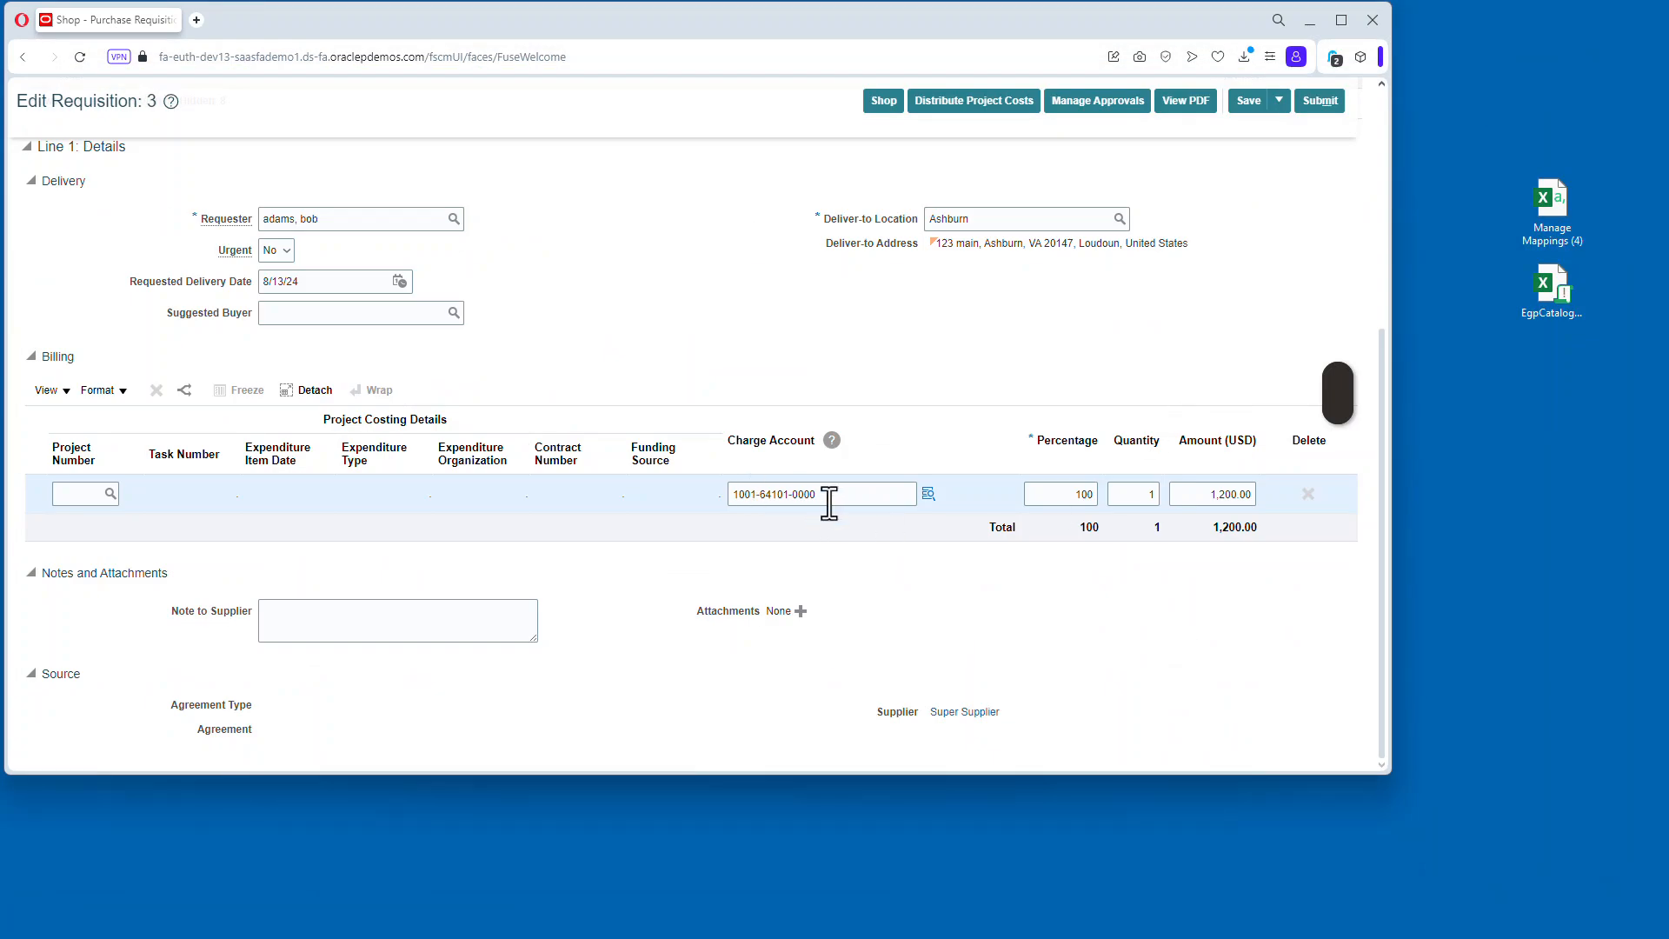
scroll("up", 3)
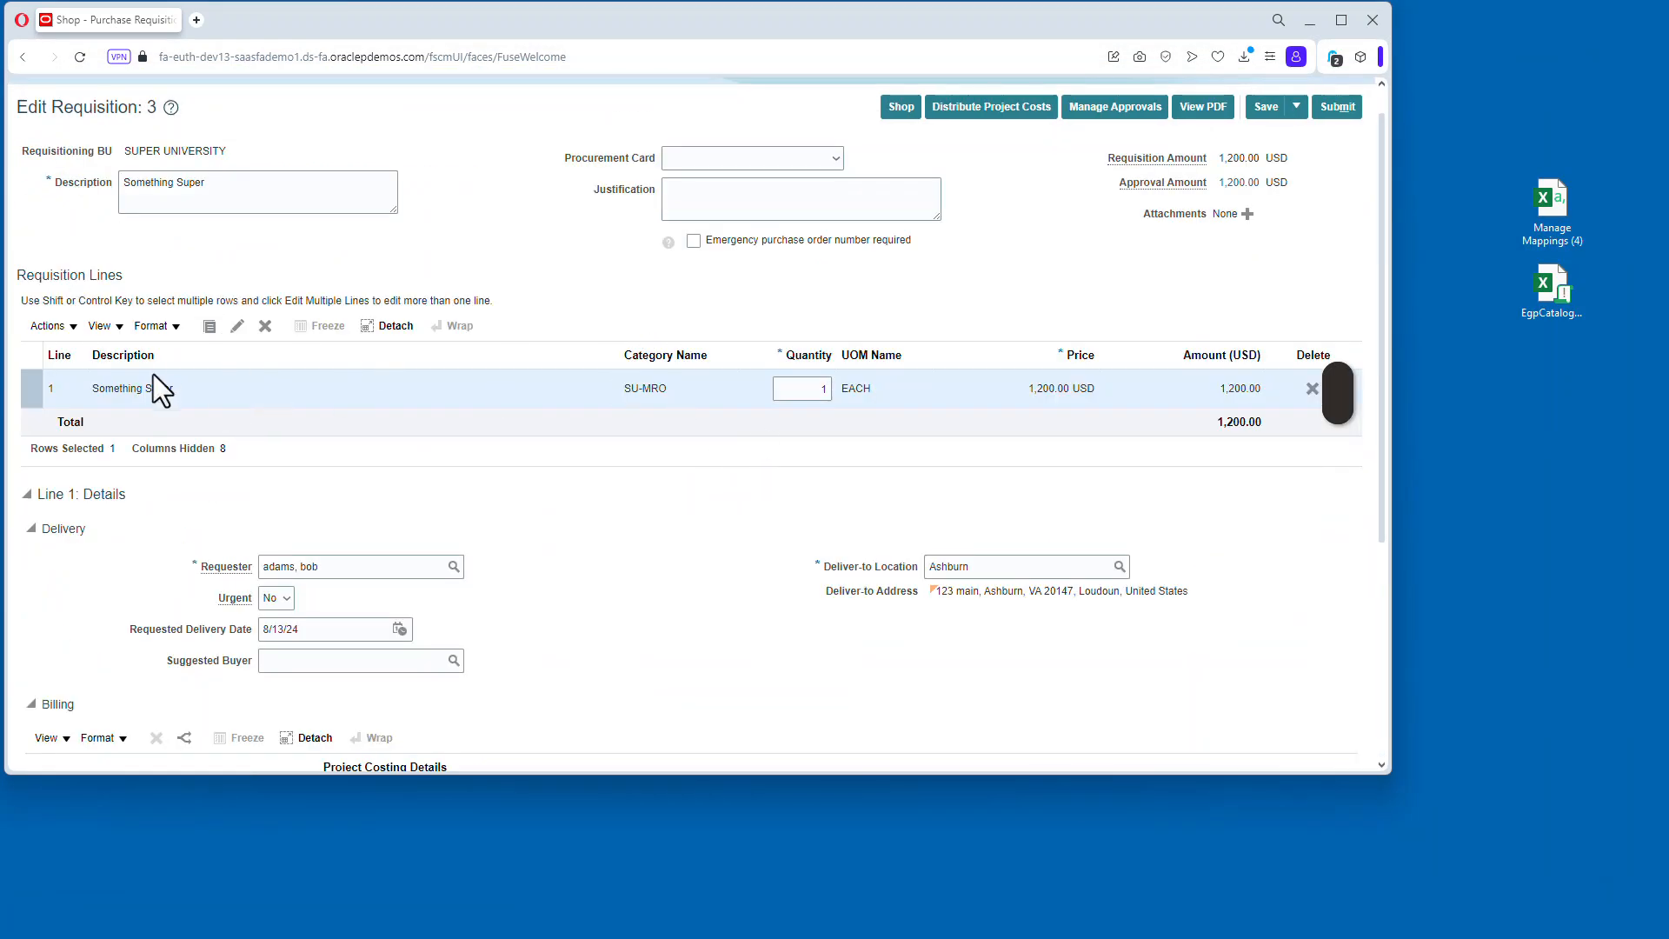
left_click(236, 326)
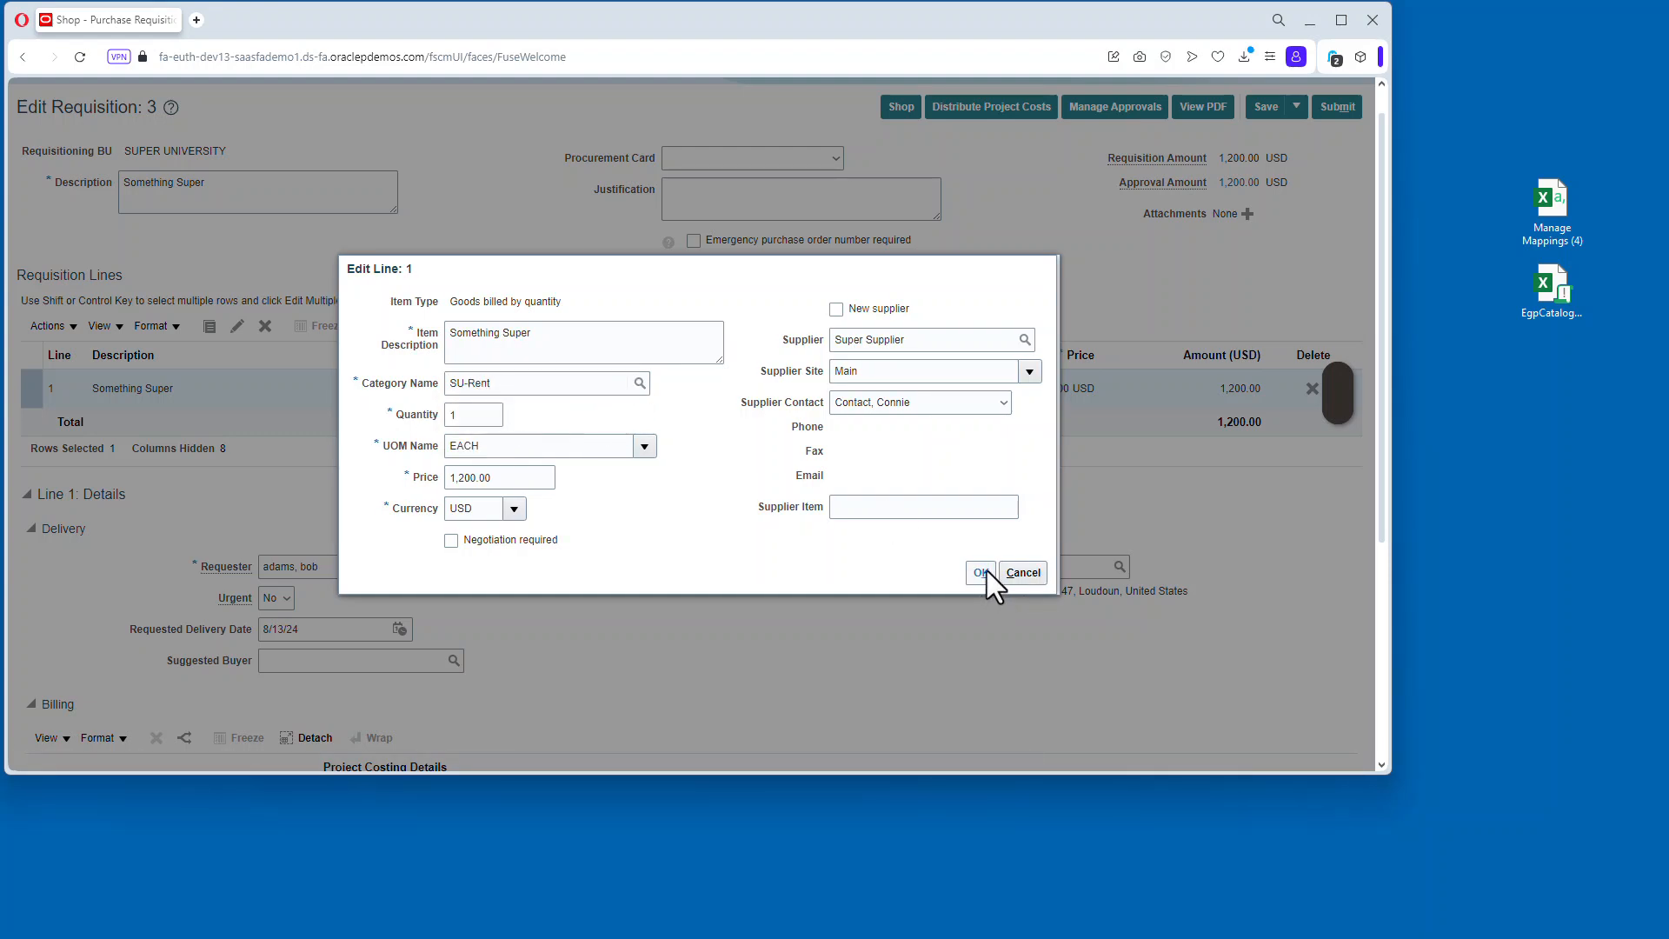
left_click(977, 572)
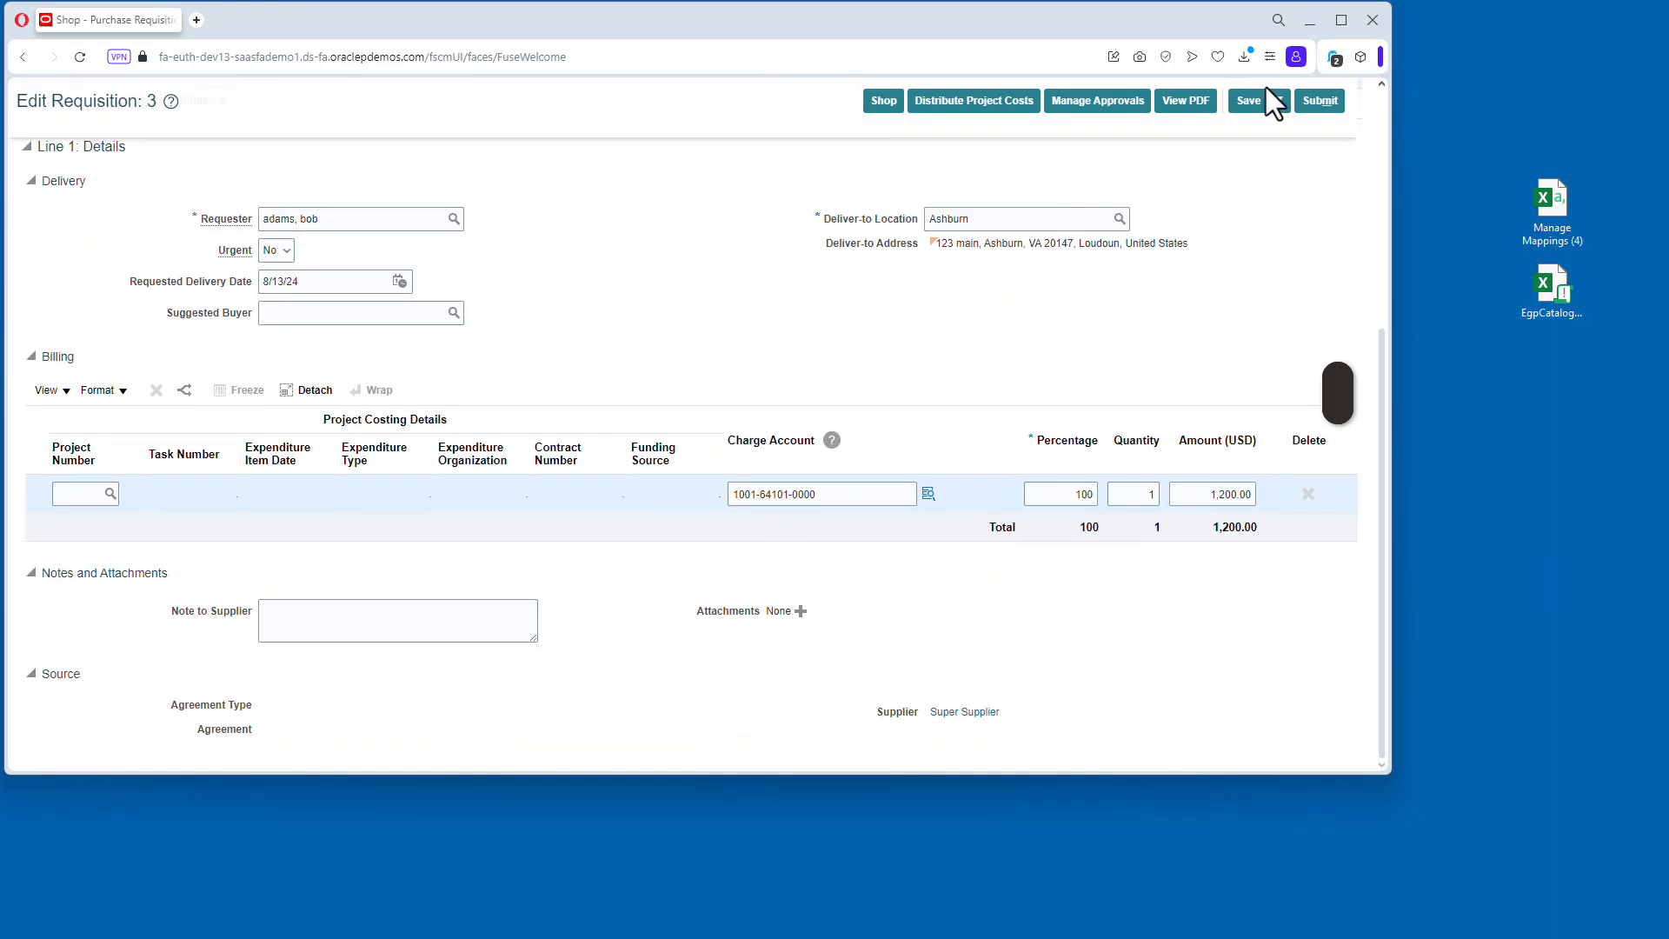
left_click(1247, 100)
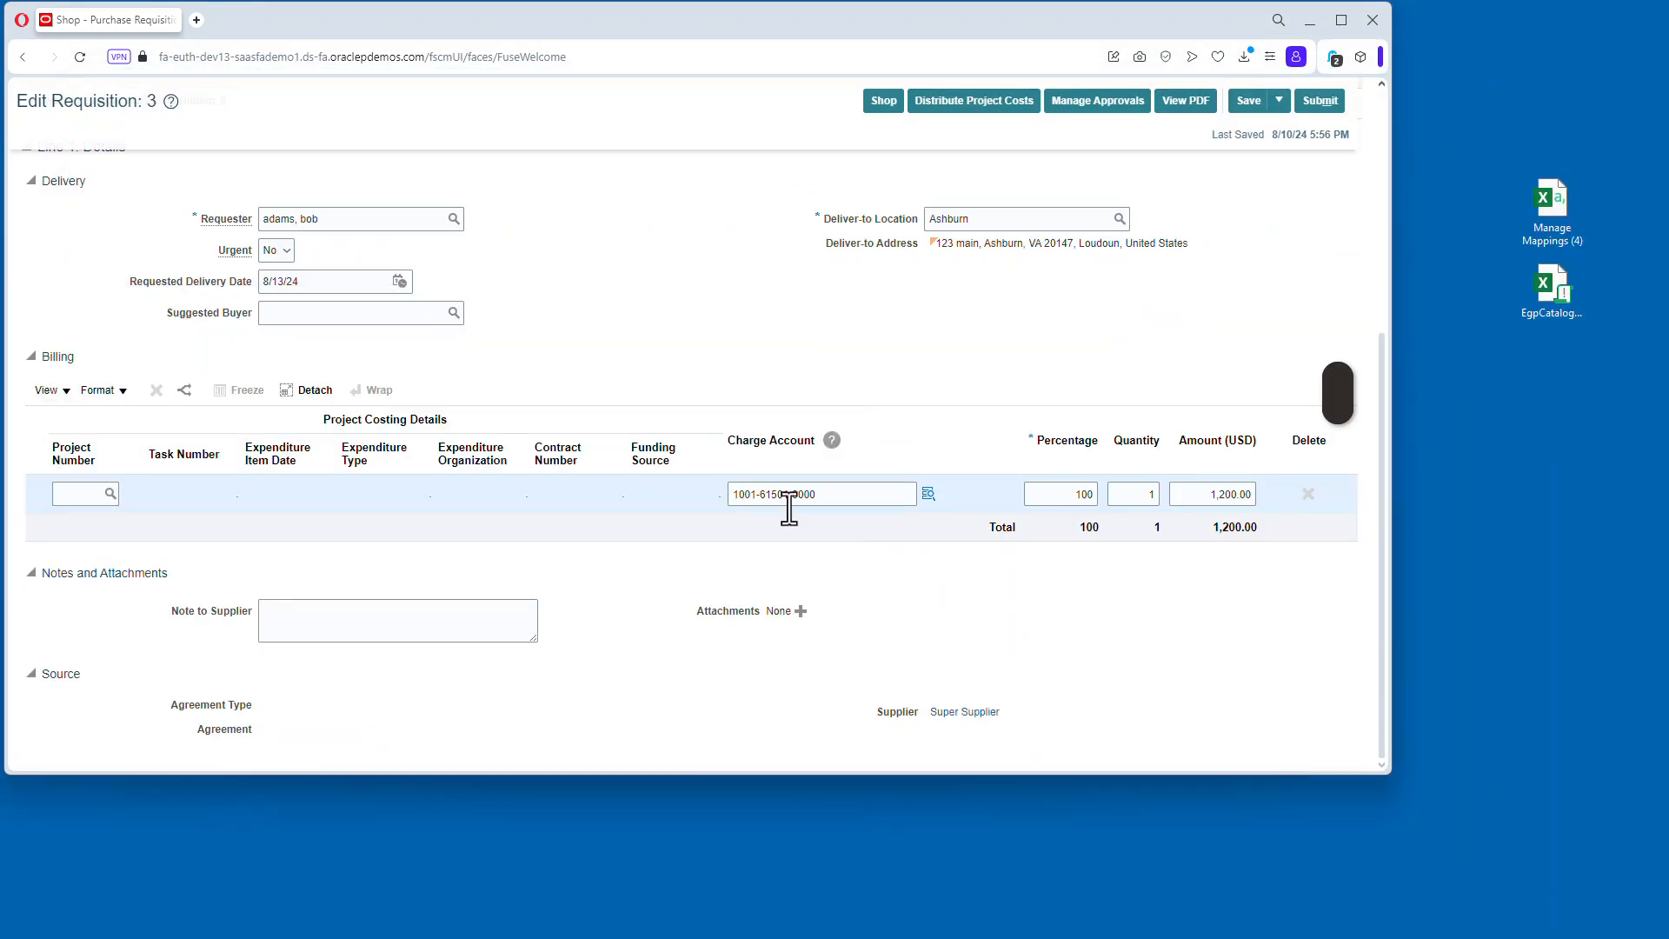
scroll("up", 3)
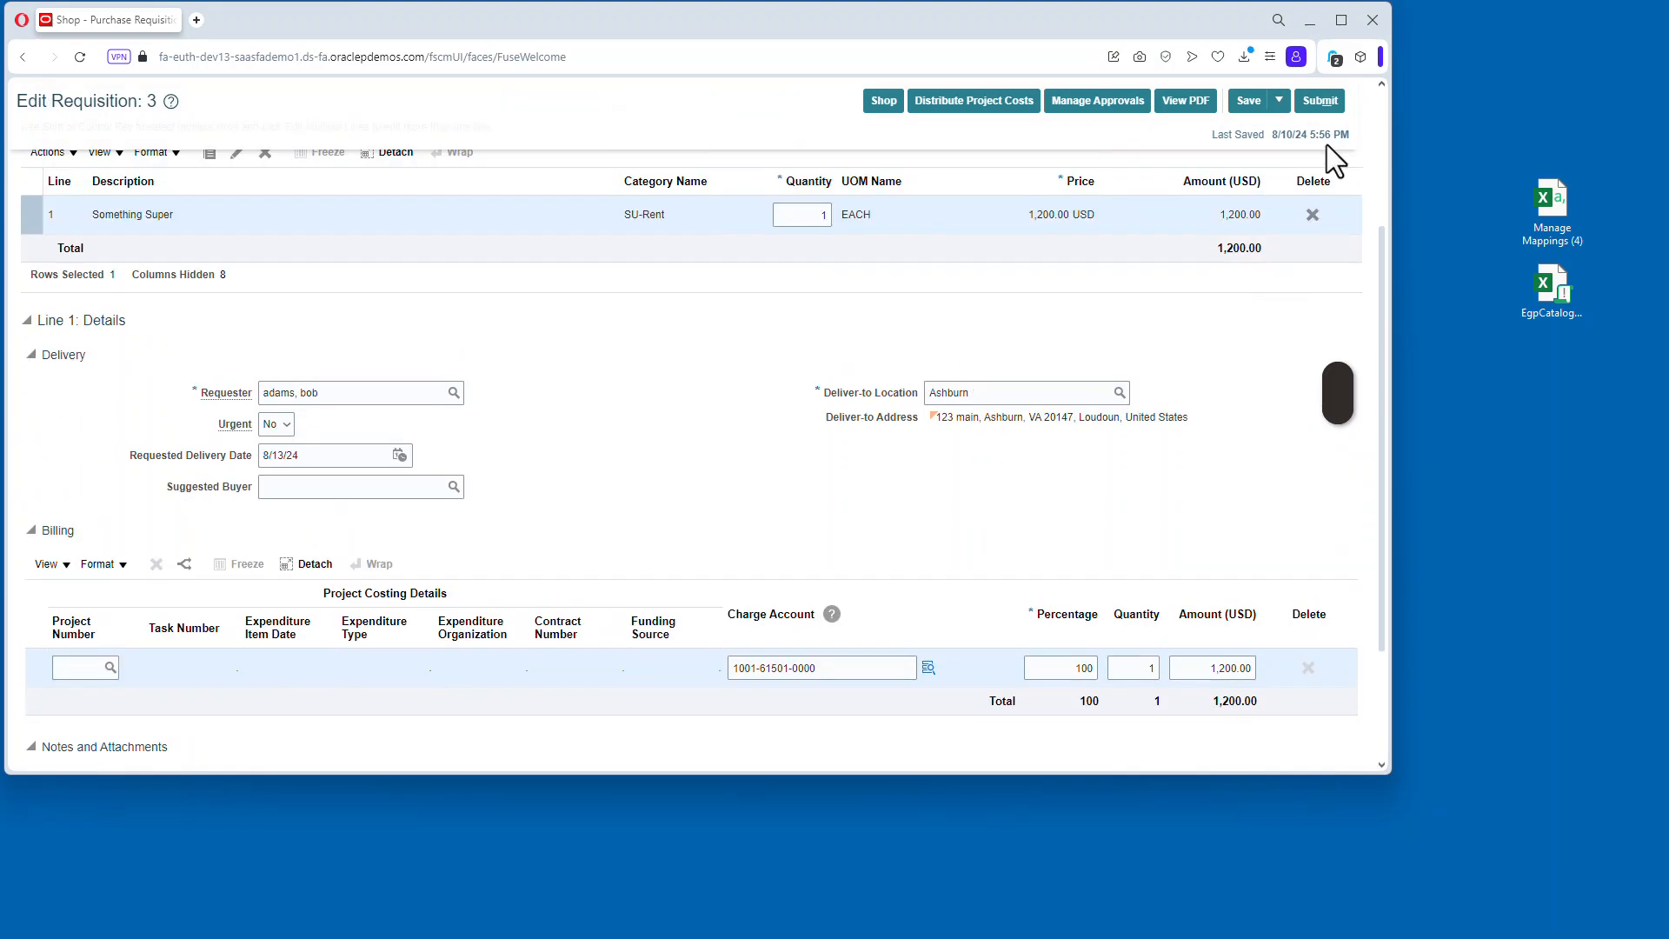
scroll("up", 3)
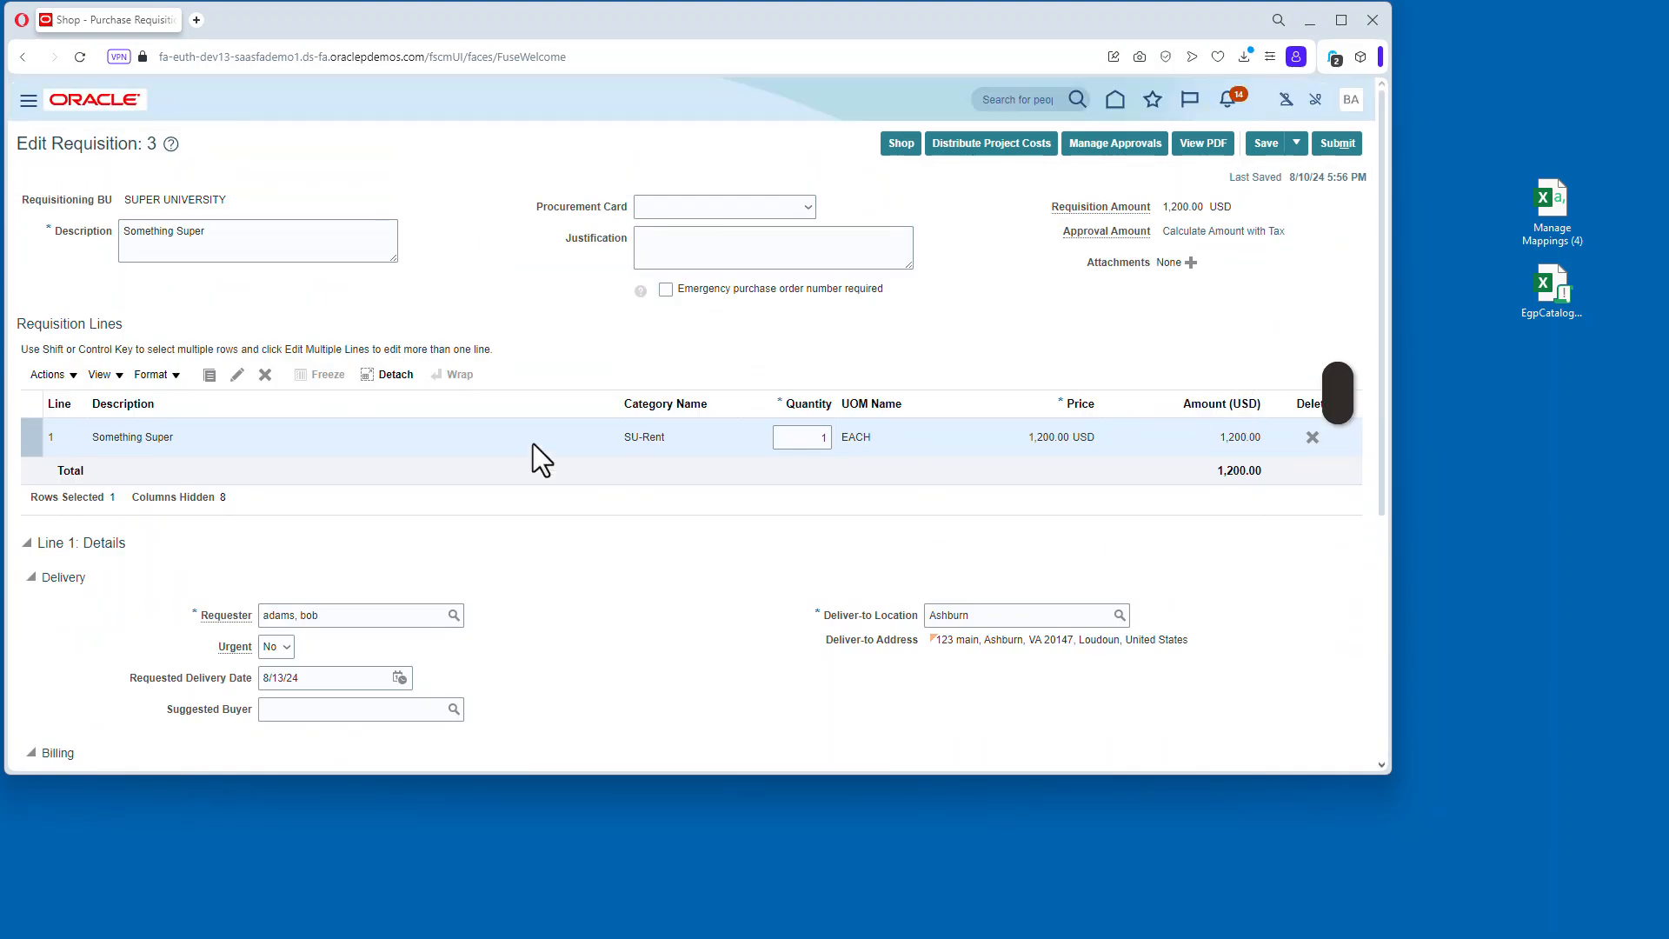
mouse_move(677, 523)
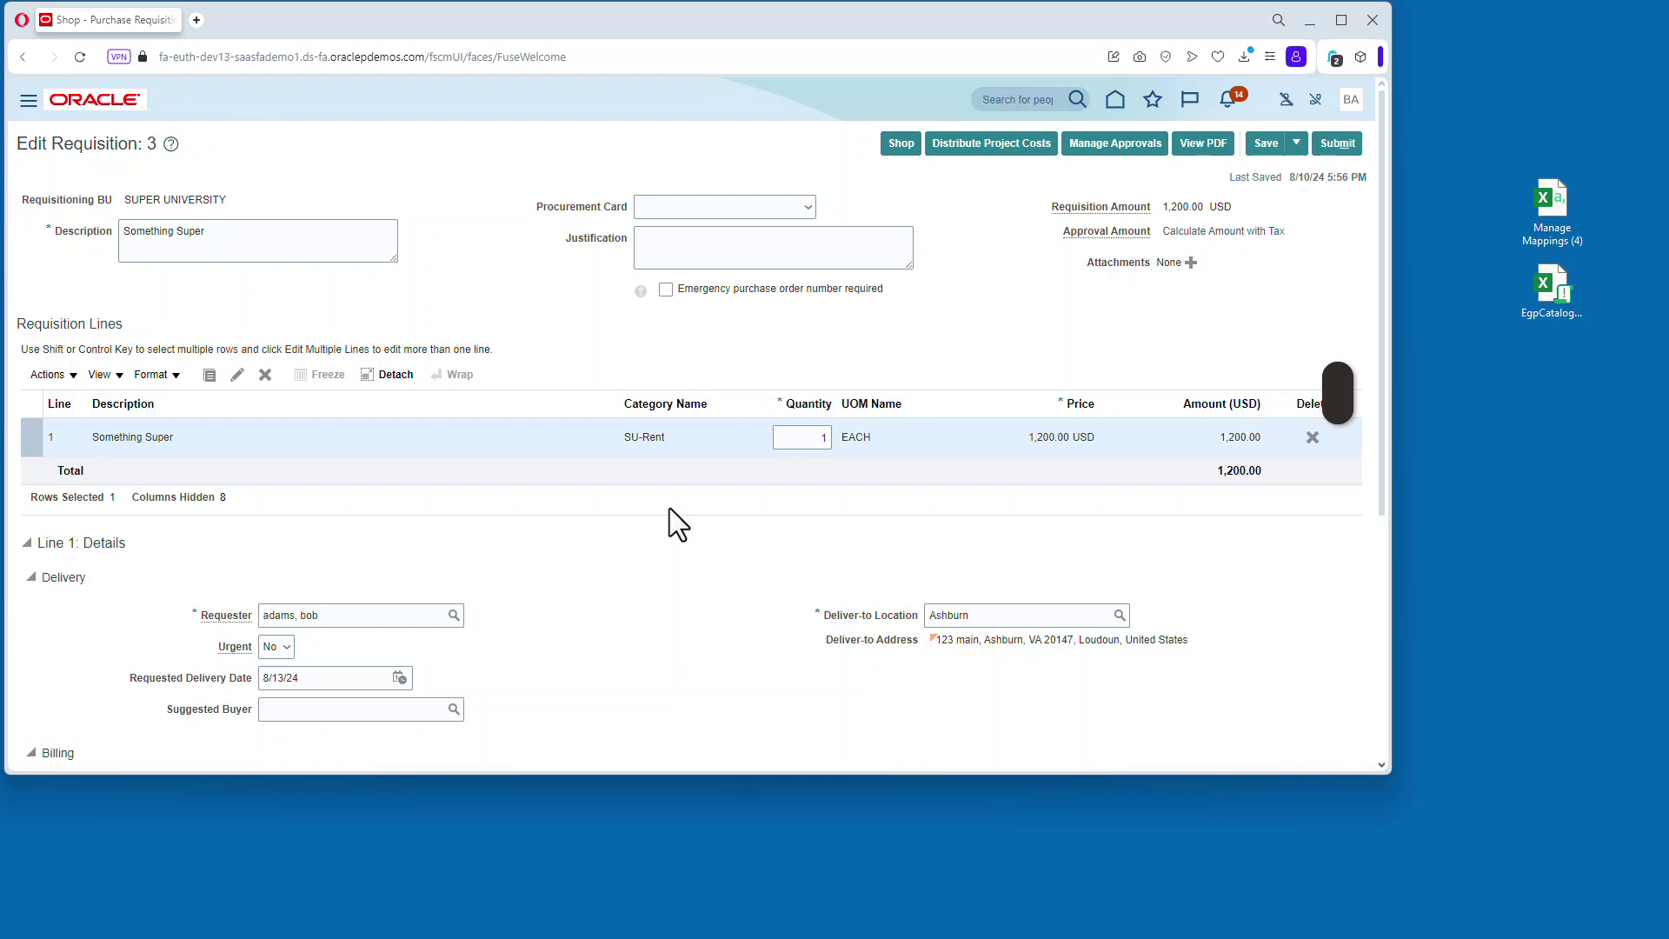
scroll("down", 3)
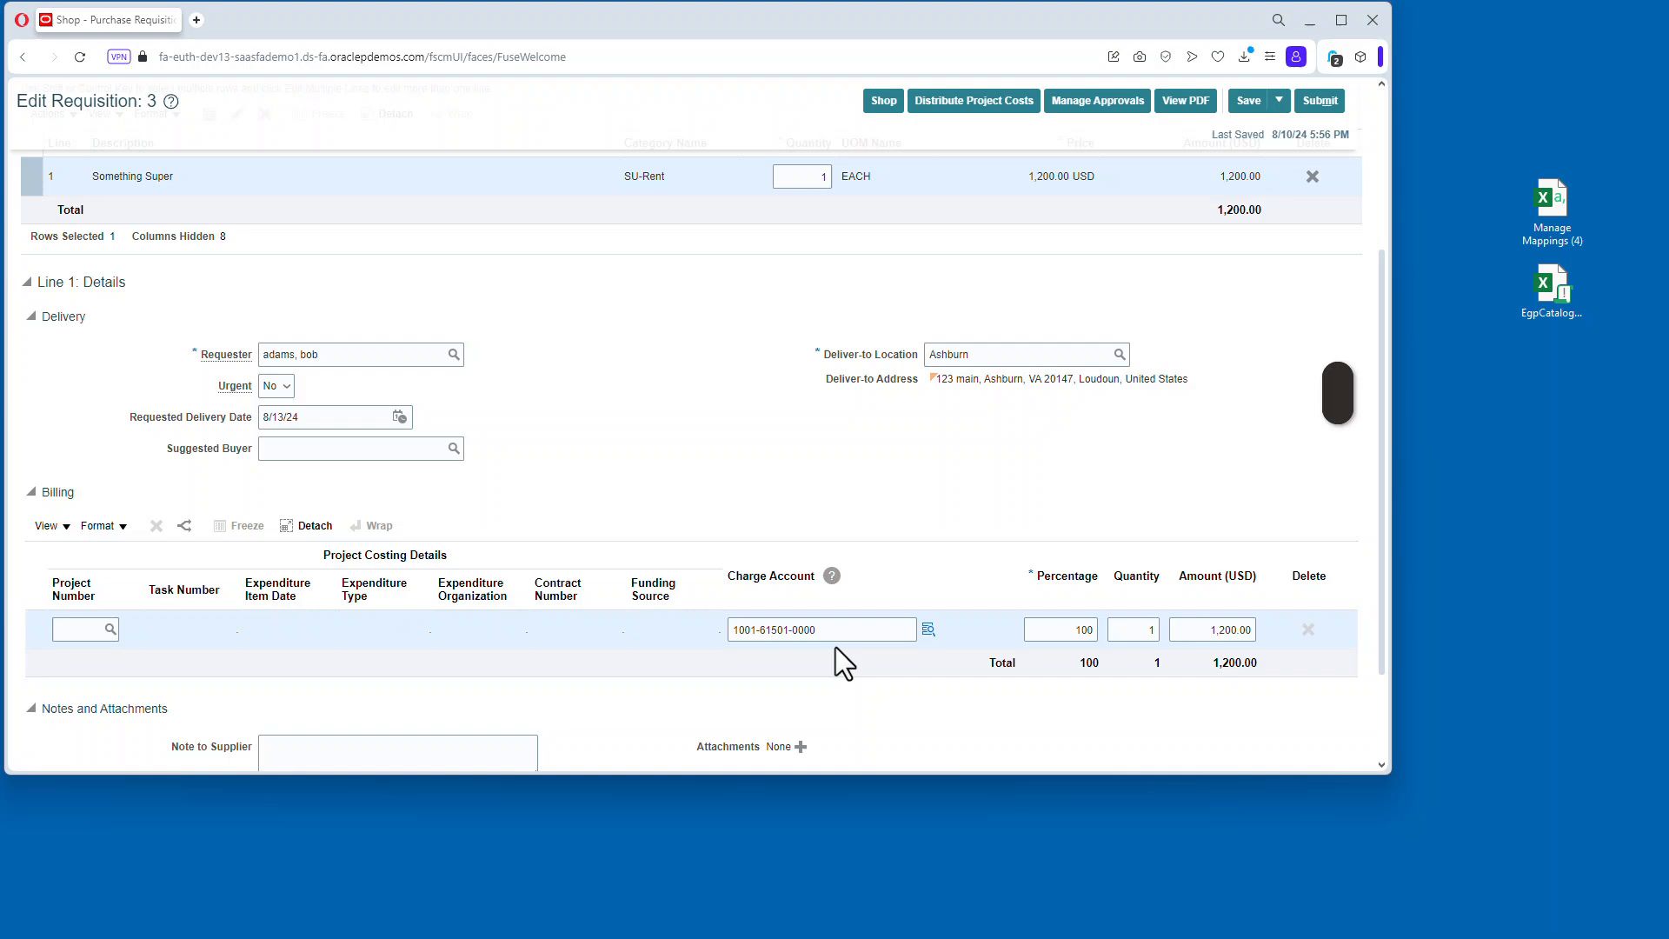